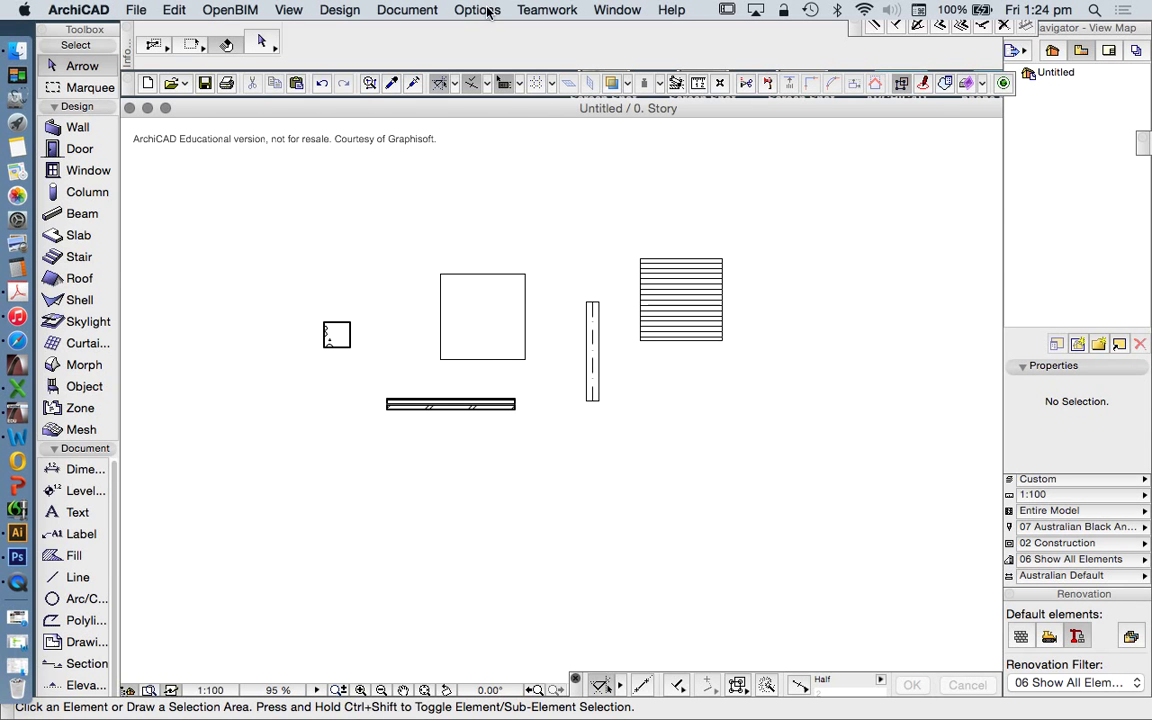
# - Open the Attribute Manager from Options > Element Attributes and show the Pen Sets list
pyautogui.click(547, 9)
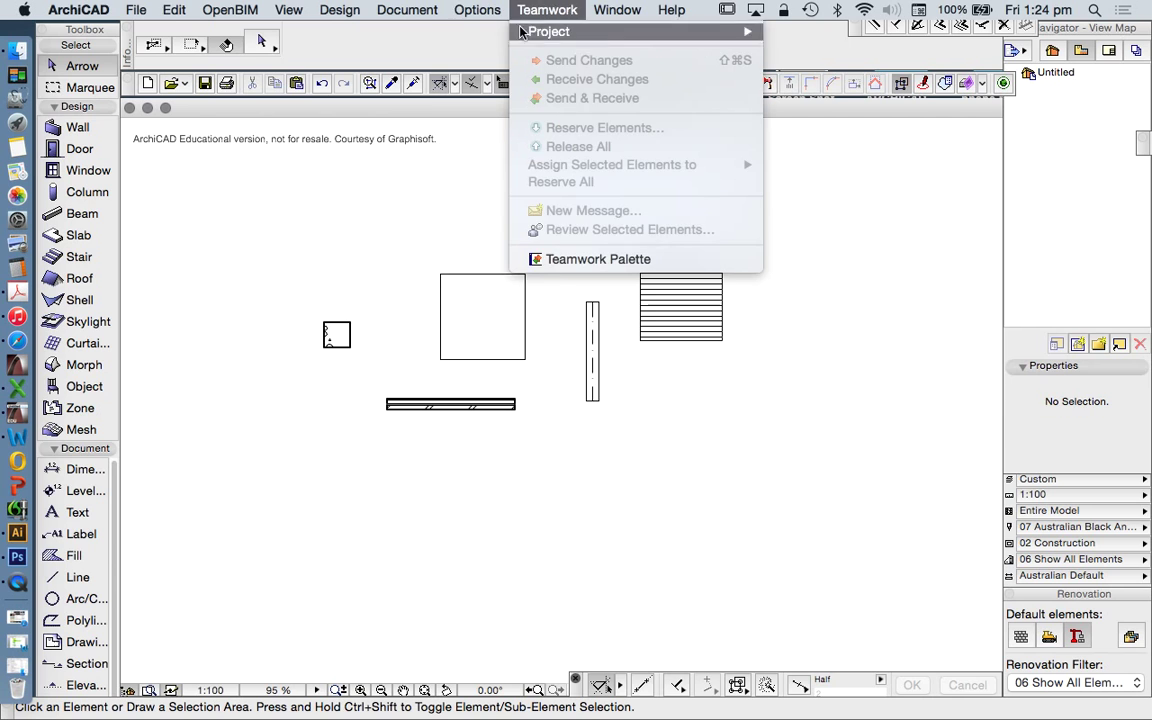
pyautogui.click(477, 10)
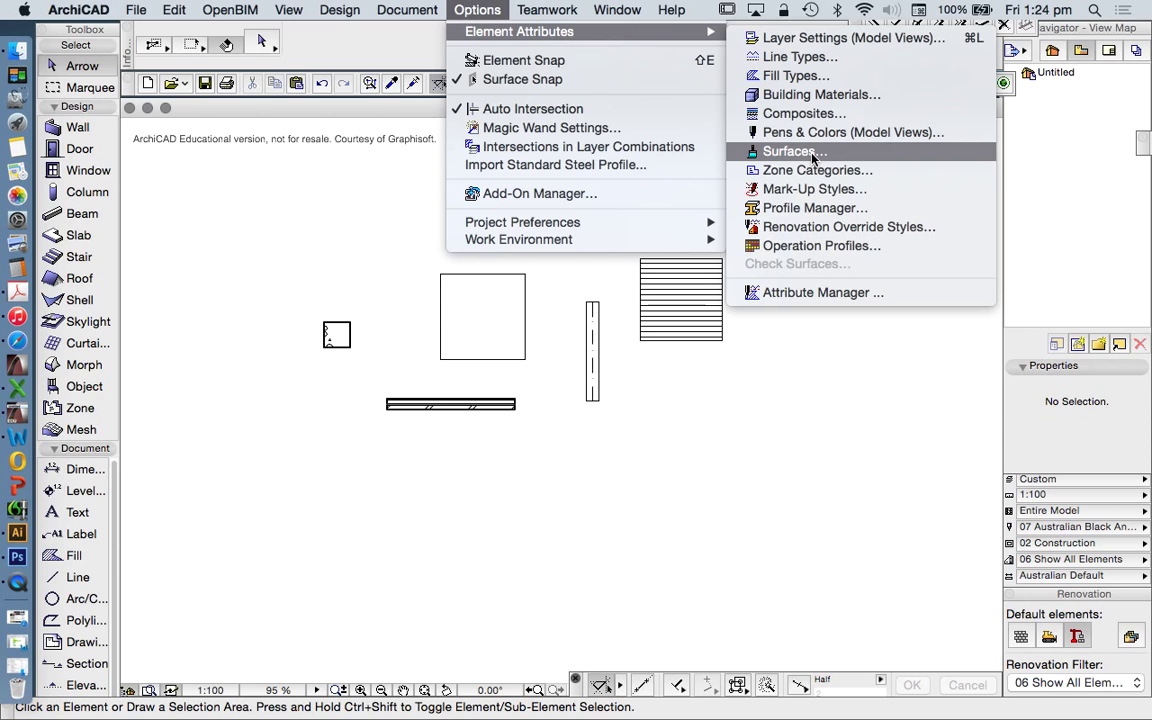
pyautogui.moveTo(822, 292)
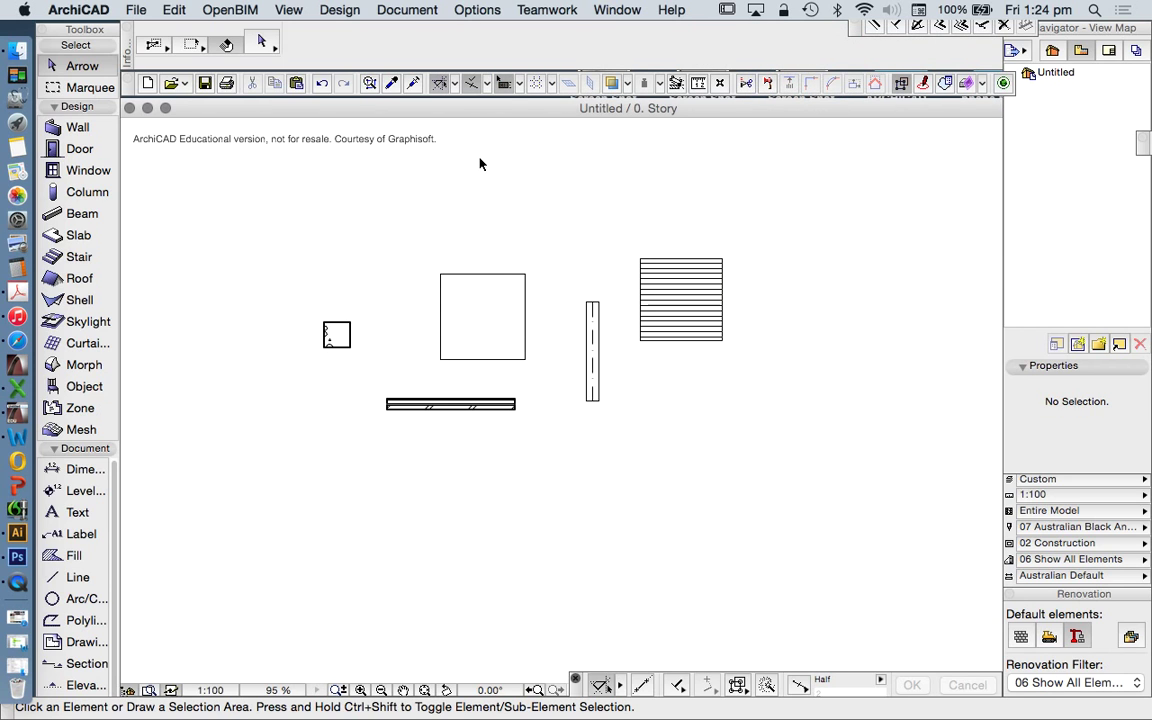
pyautogui.click(477, 10)
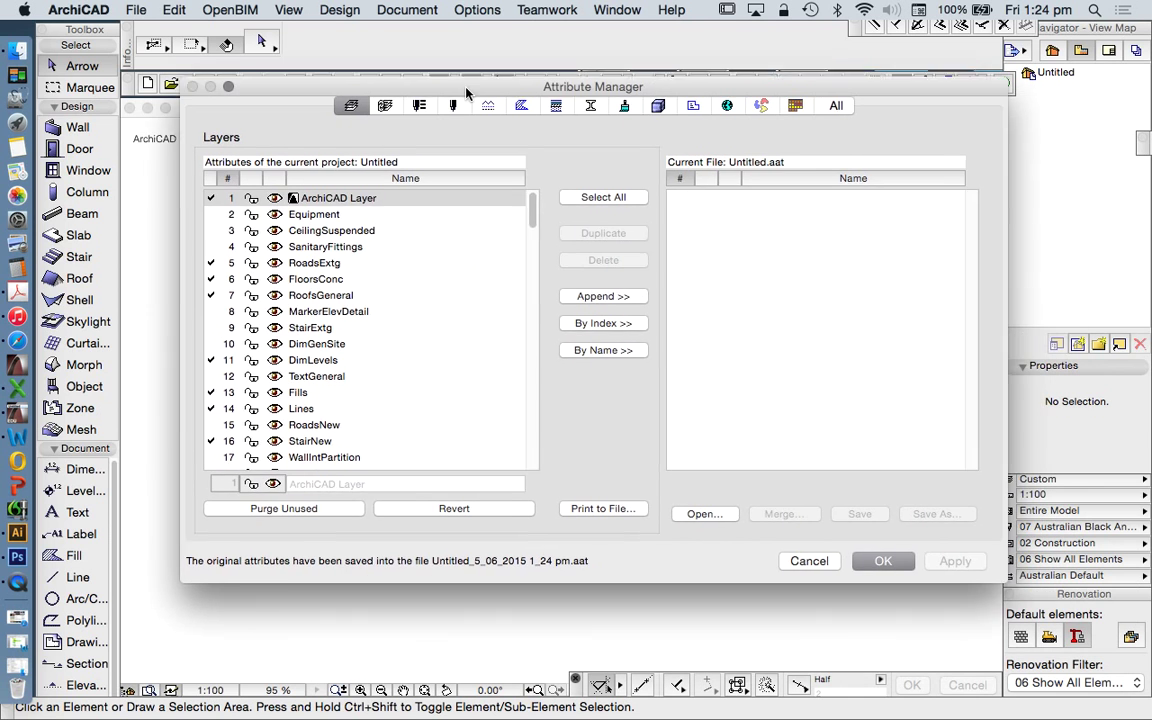
pyautogui.click(385, 105)
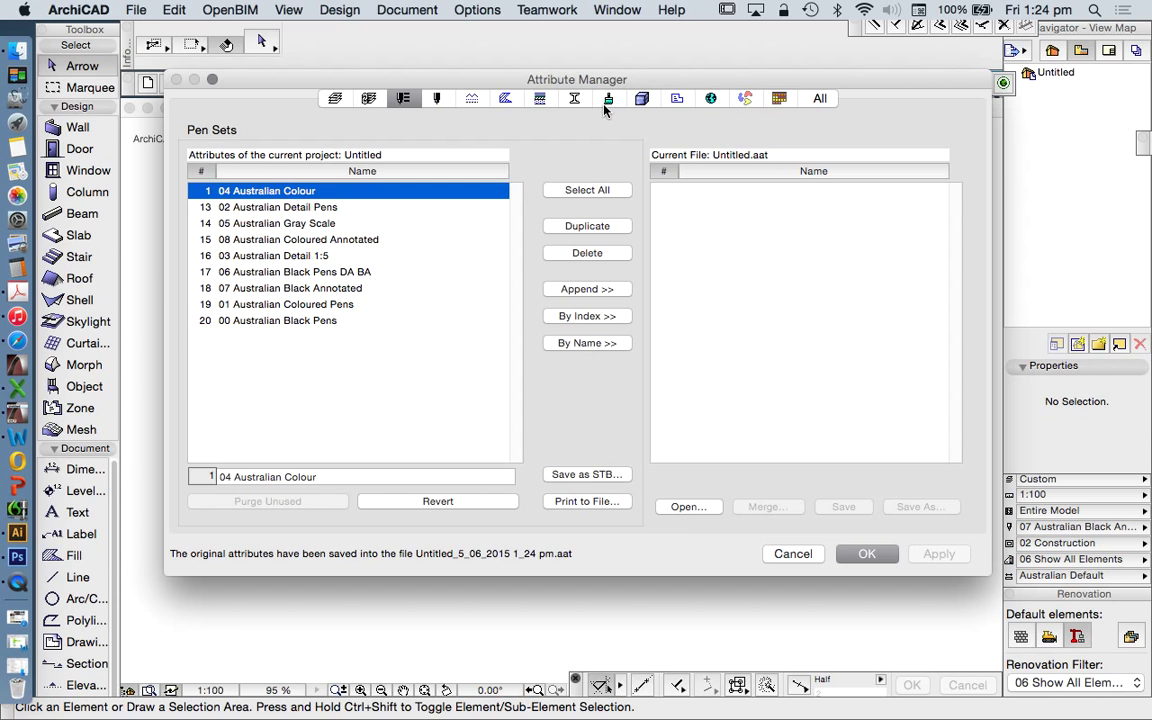
# - Show the project's surface attributes and scroll down through the list
pyautogui.click(609, 98)
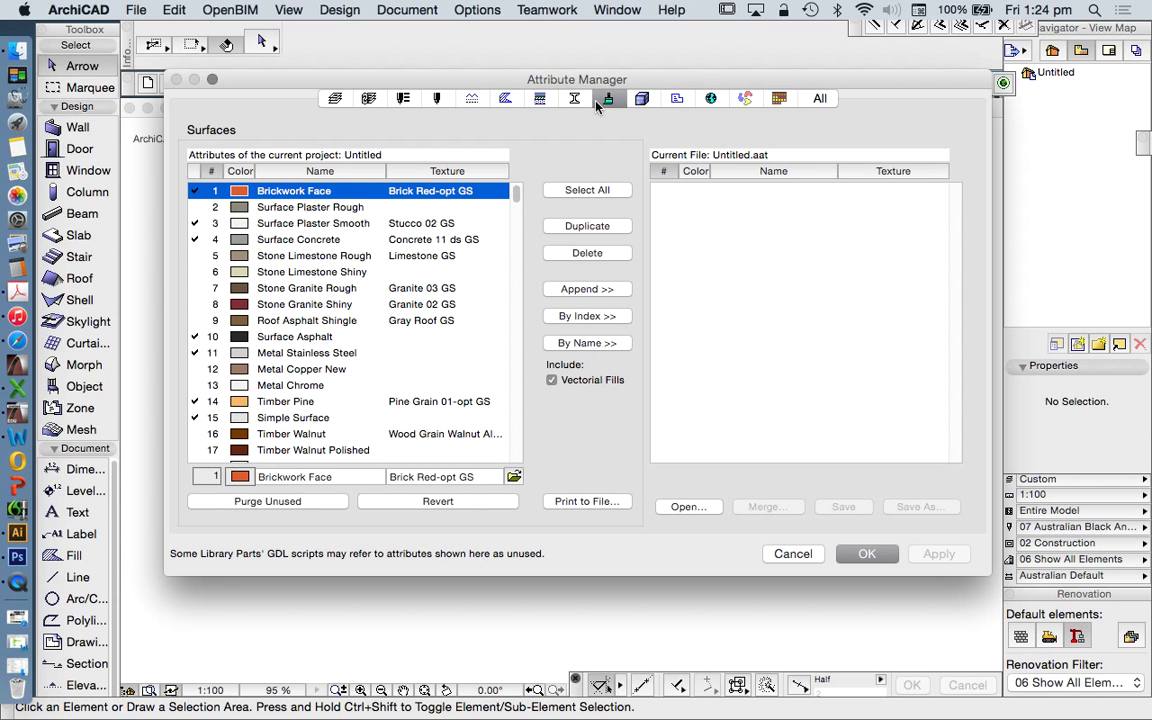
pyautogui.moveTo(618, 105)
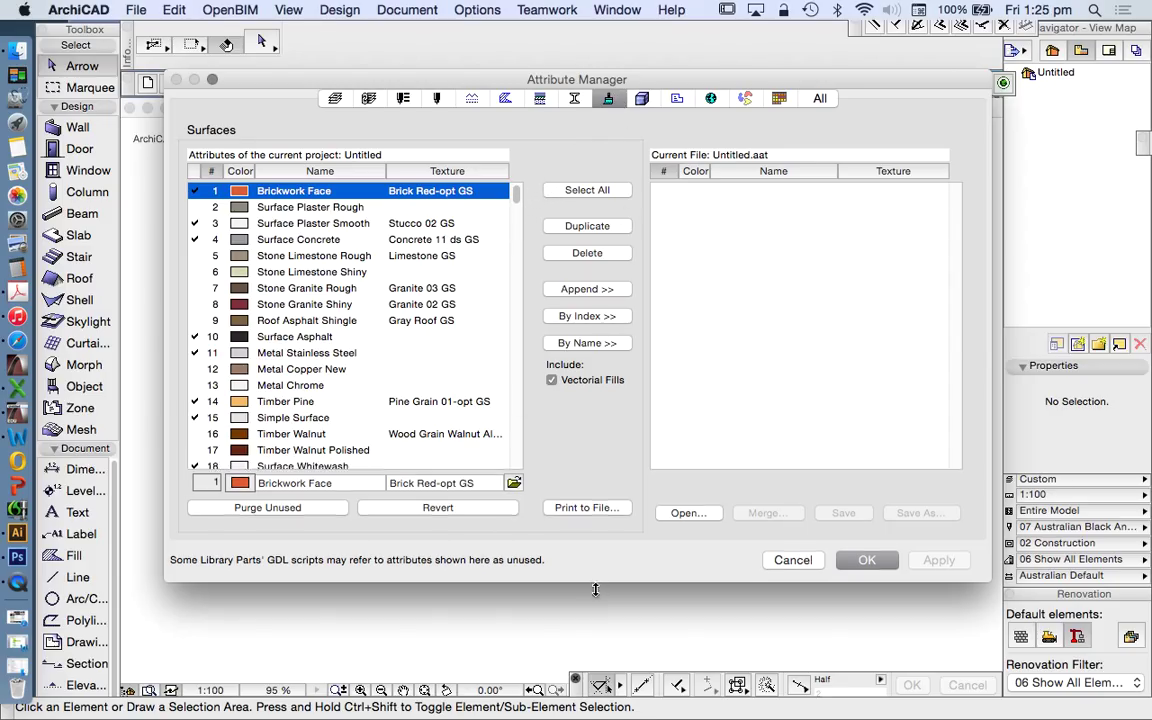
pyautogui.scroll(-3)
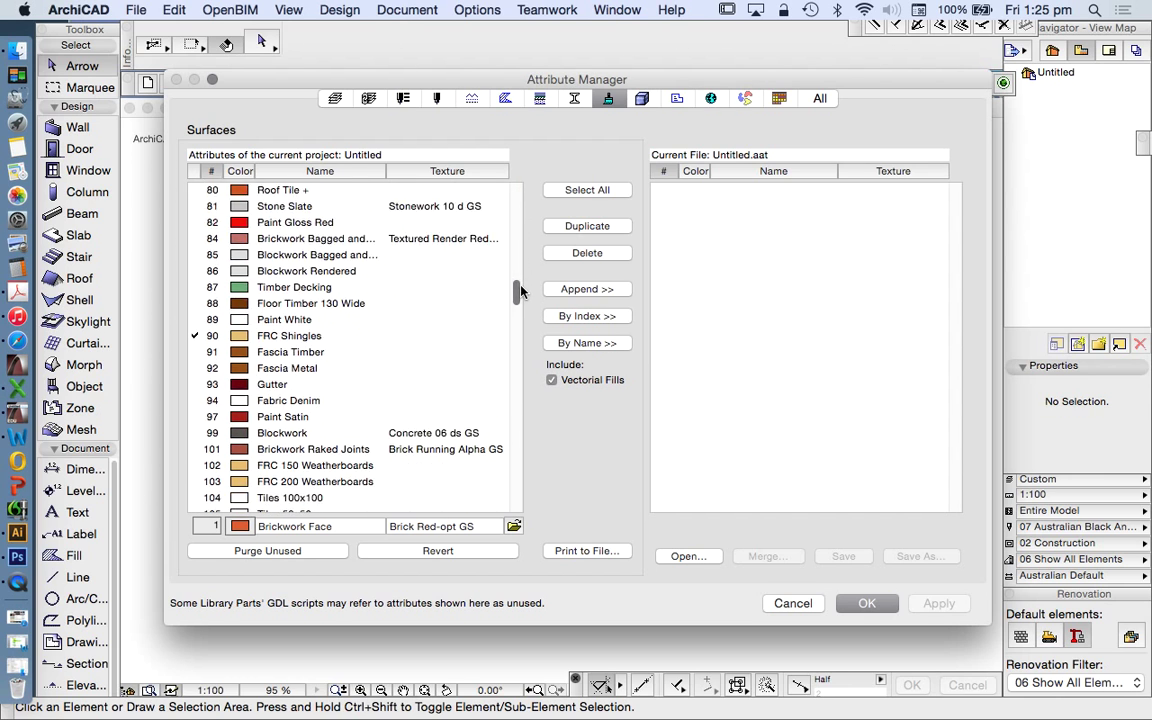
pyautogui.scroll(-3)
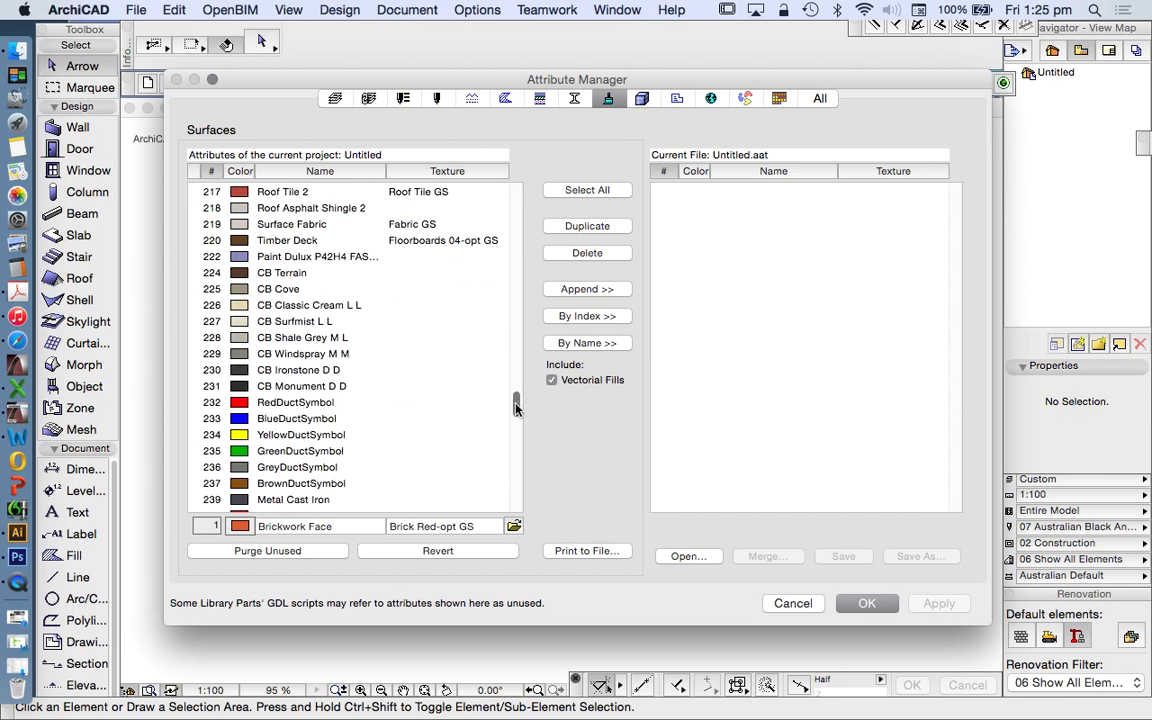
pyautogui.scroll(-3)
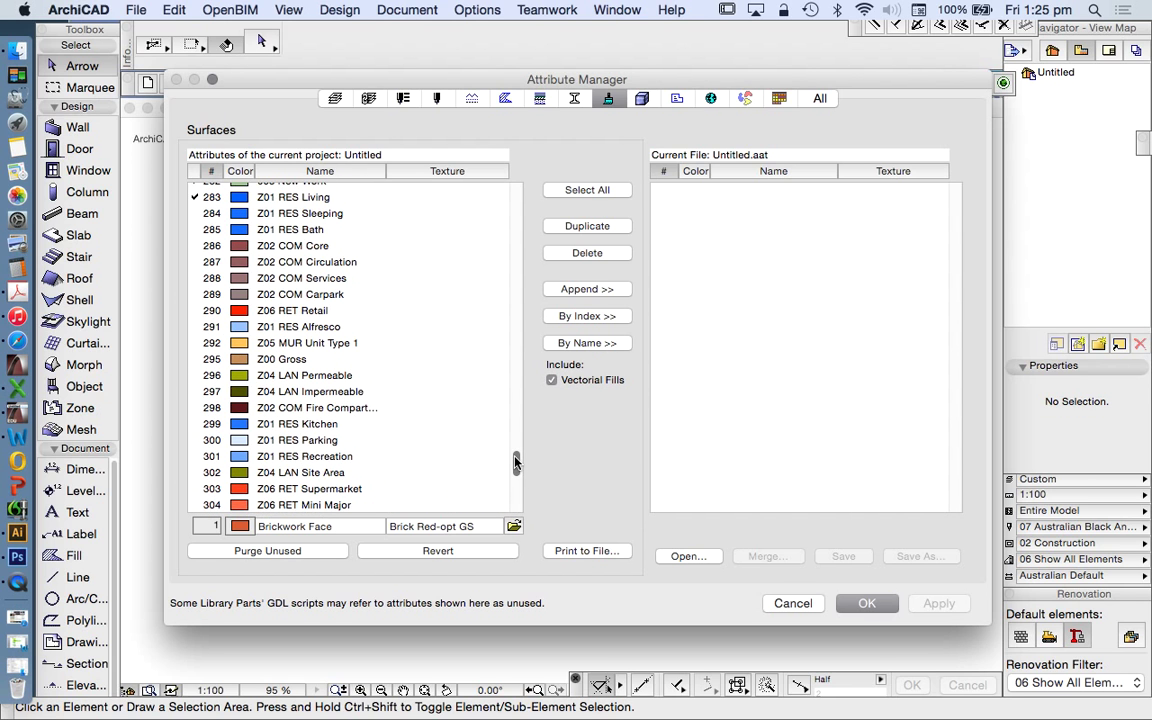
pyautogui.scroll(-3)
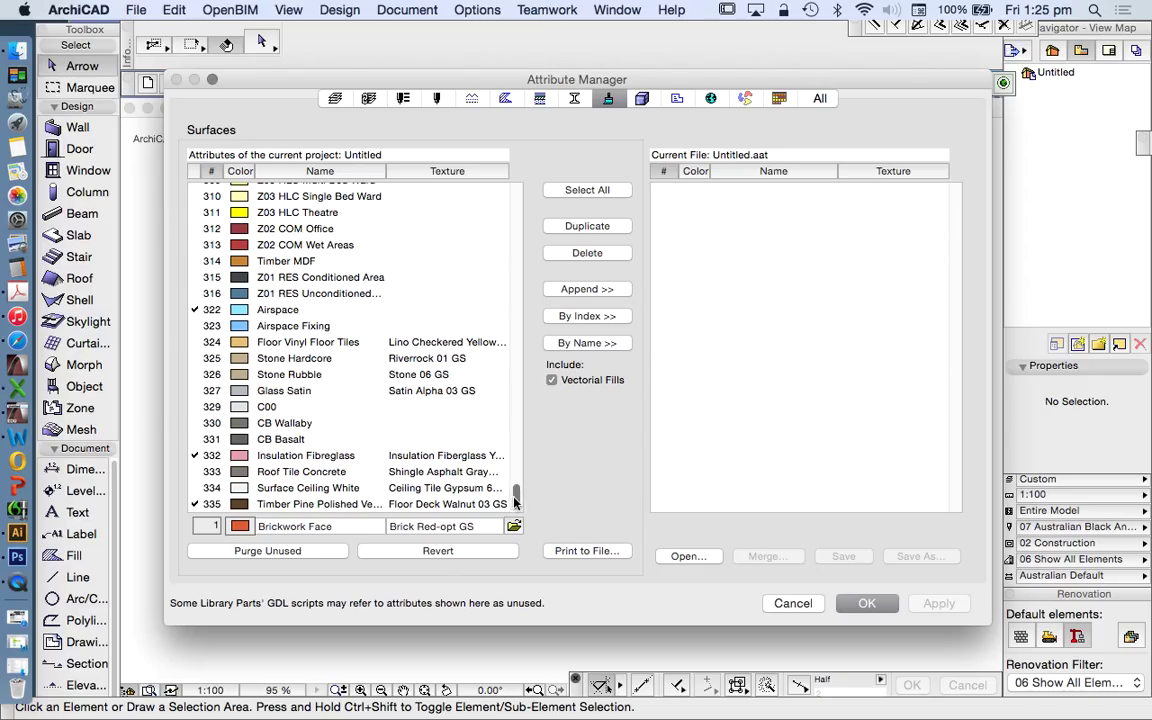
pyautogui.moveTo(545, 455)
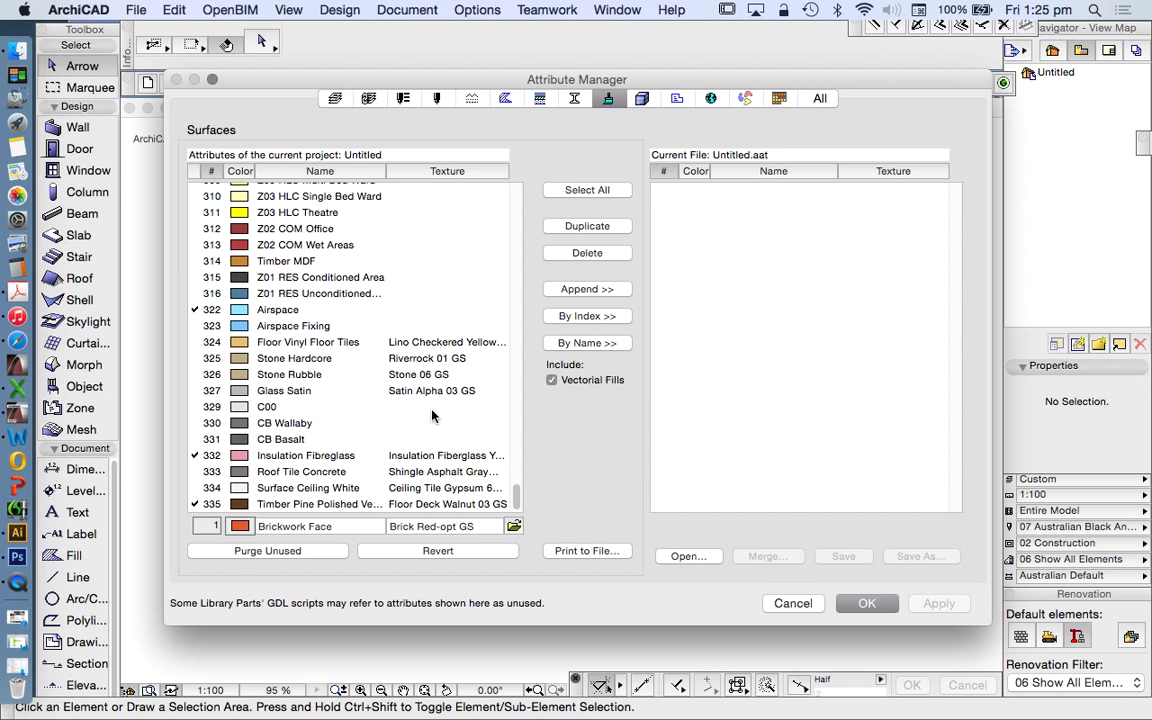
pyautogui.moveTo(405, 290)
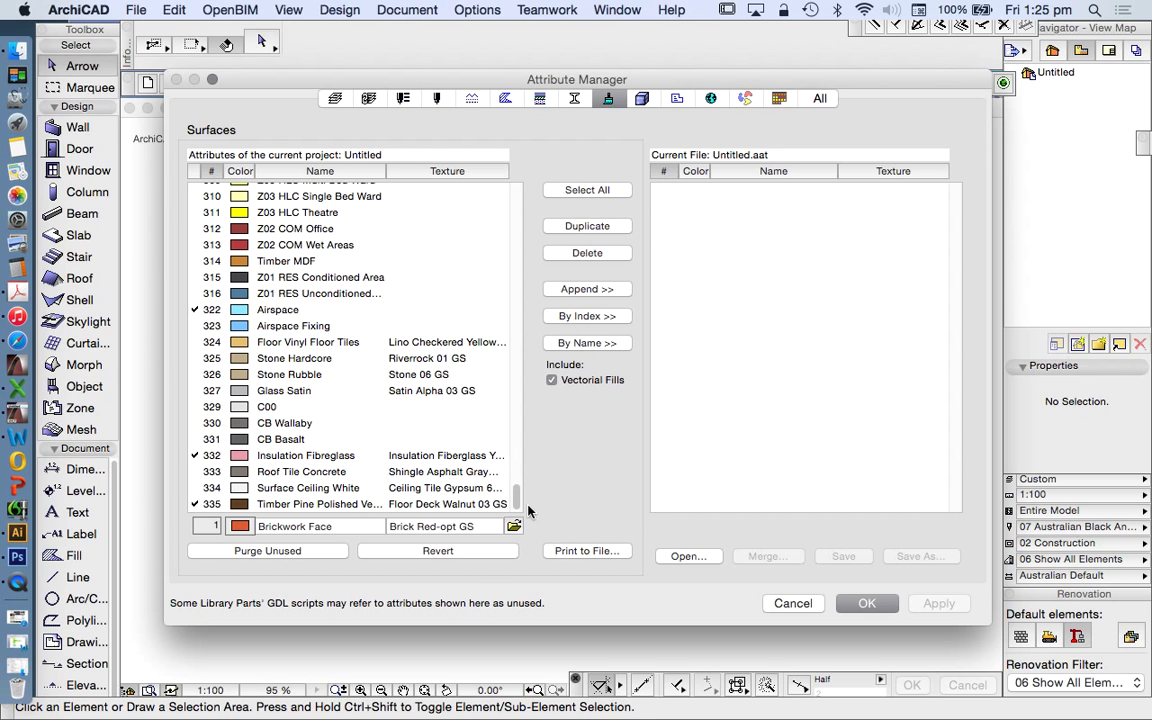
# - Inspect Floor Vinyl Floor Tiles, Glass Satin, Stone Hardcore and Surface Ceiling White surfaces
pyautogui.click(307, 342)
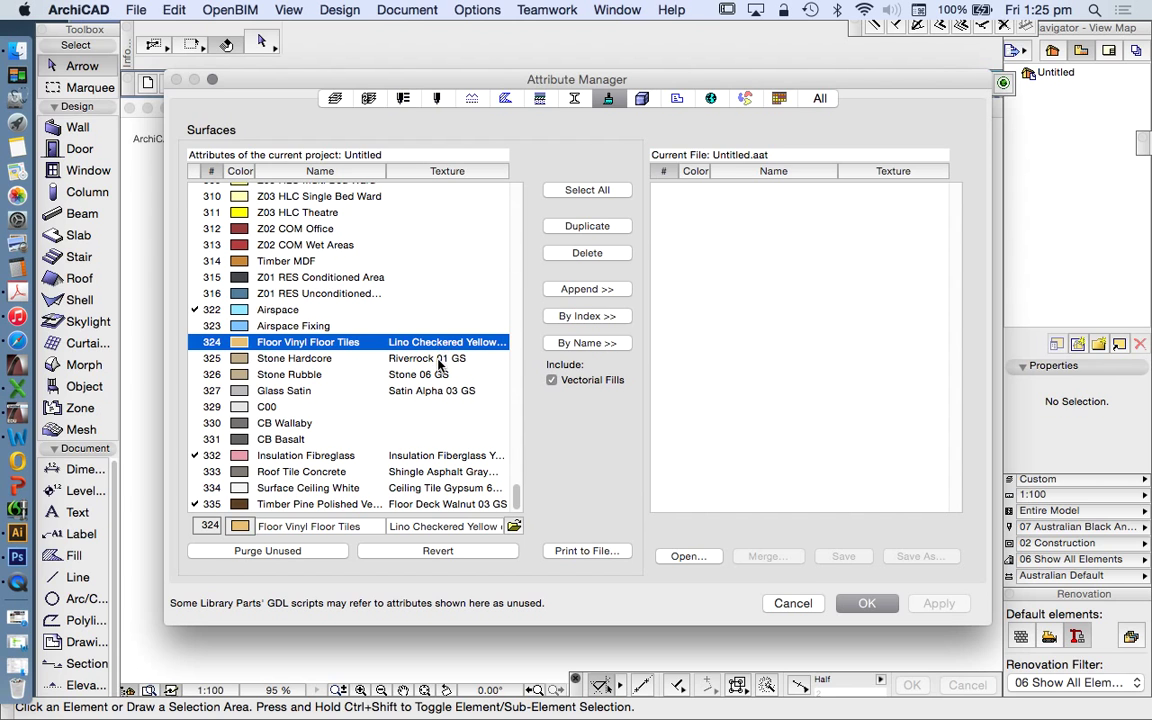
pyautogui.click(284, 390)
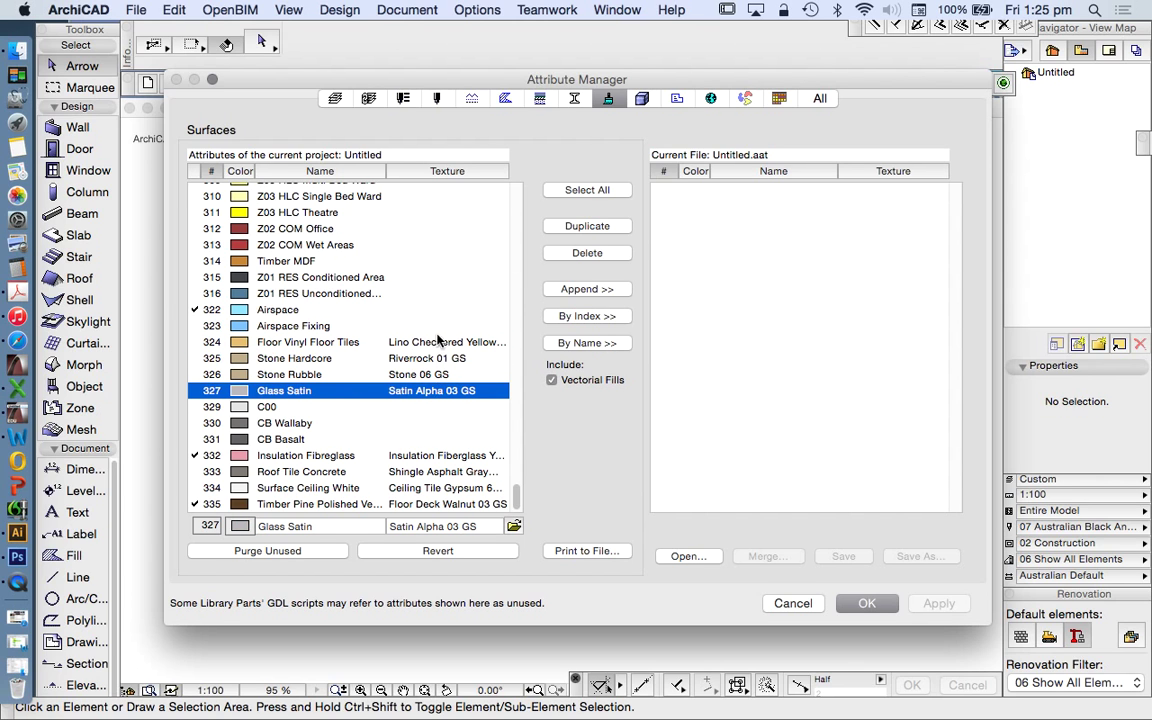
pyautogui.click(294, 358)
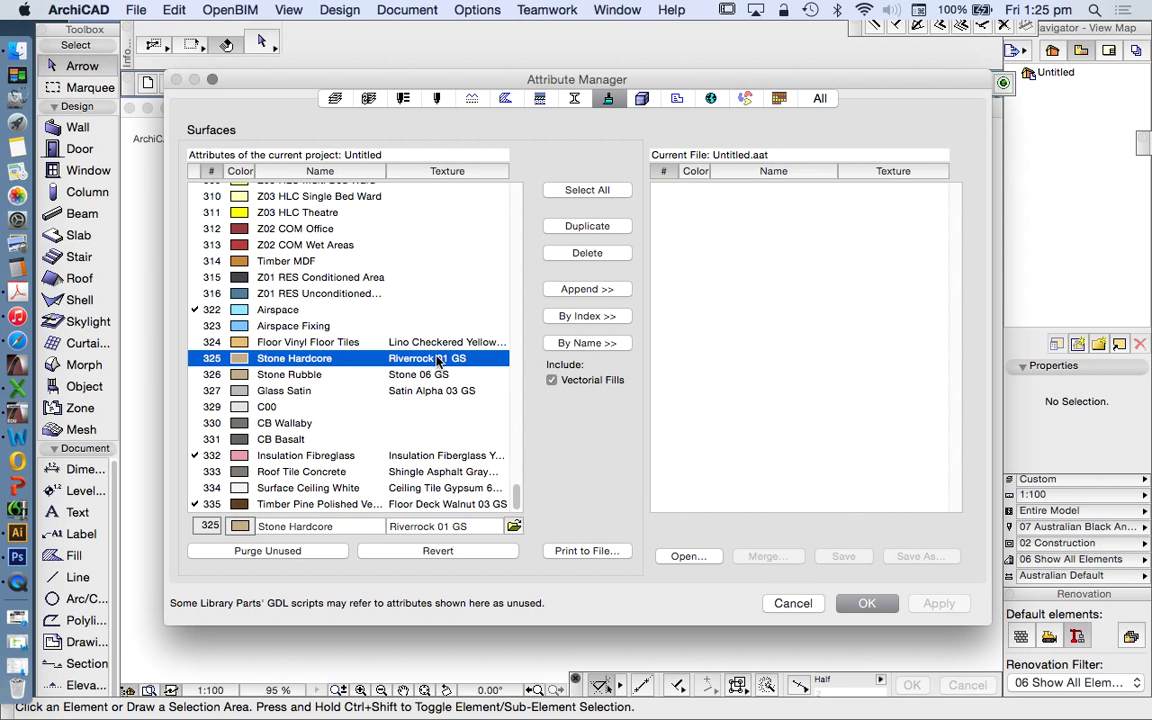
pyautogui.click(284, 390)
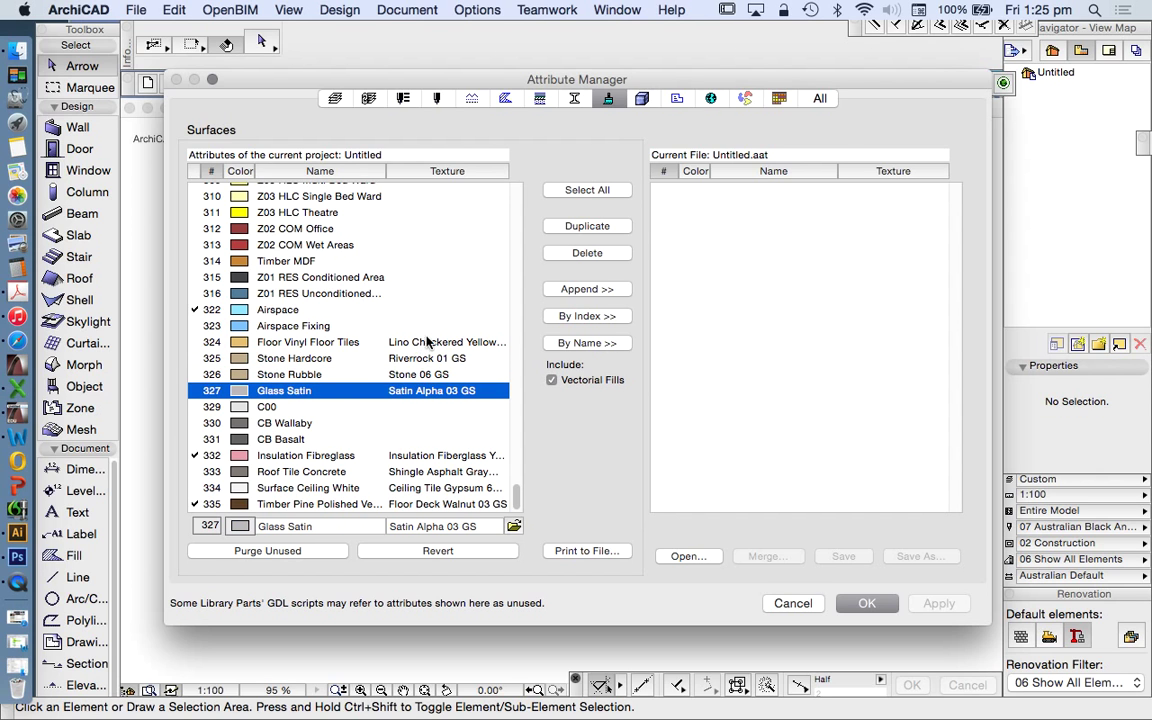
pyautogui.click(305, 455)
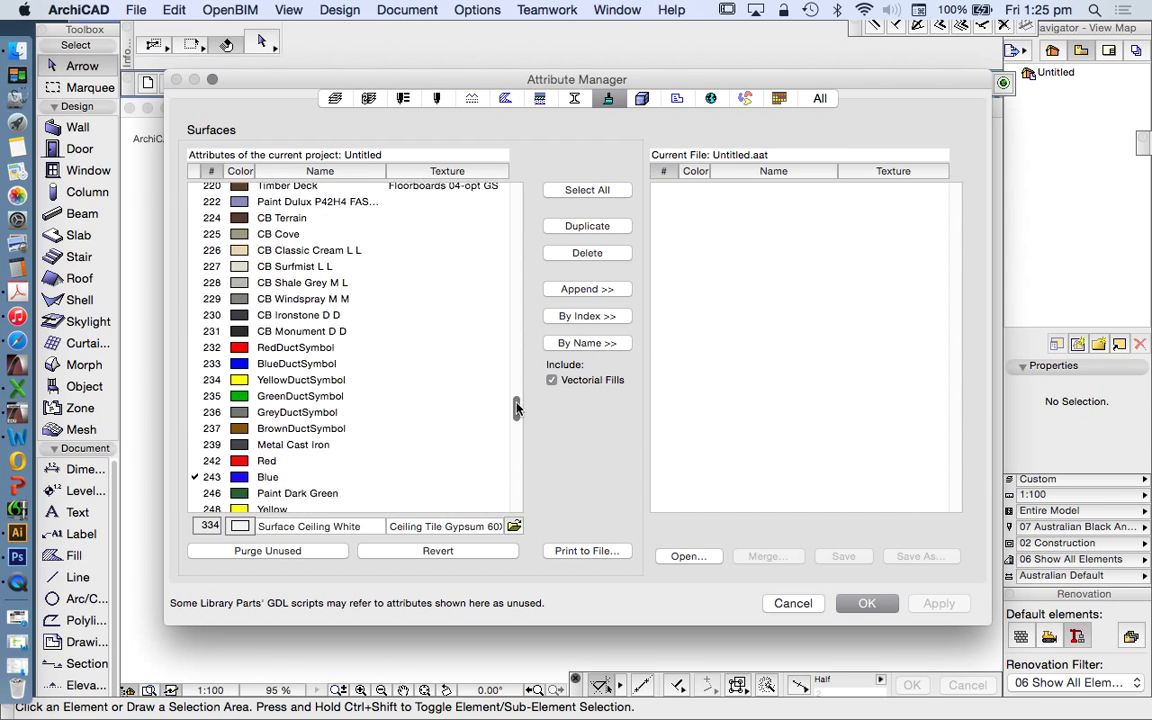
pyautogui.scroll(3)
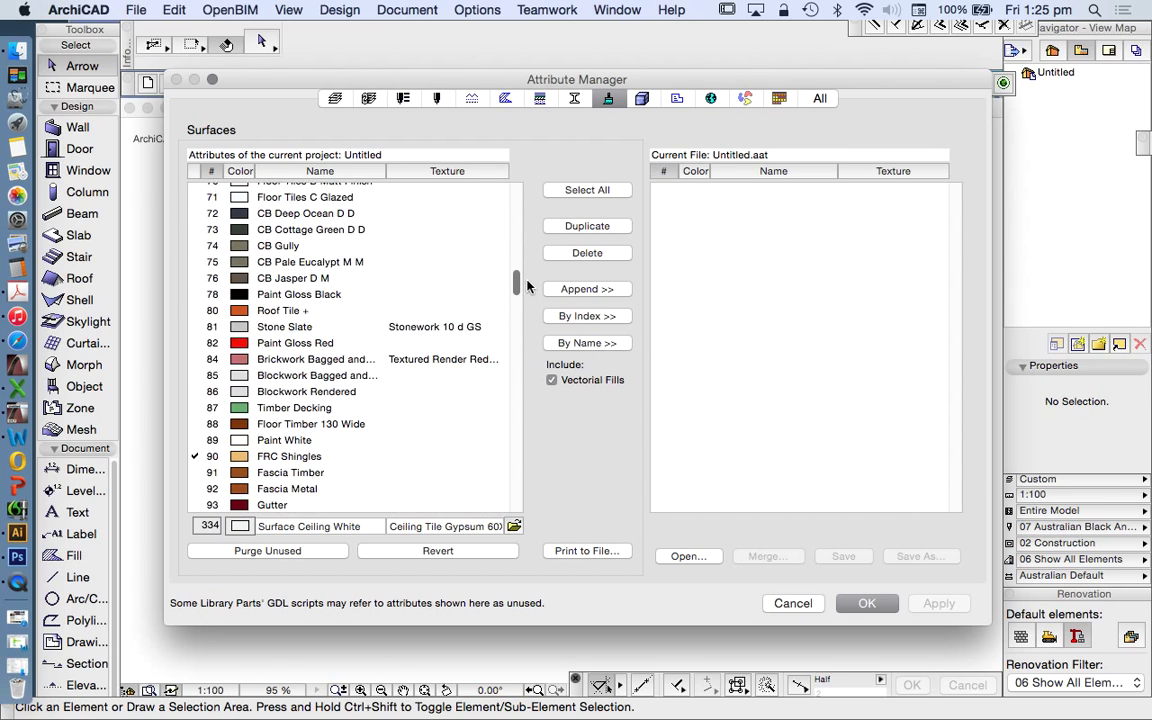
pyautogui.scroll(-3)
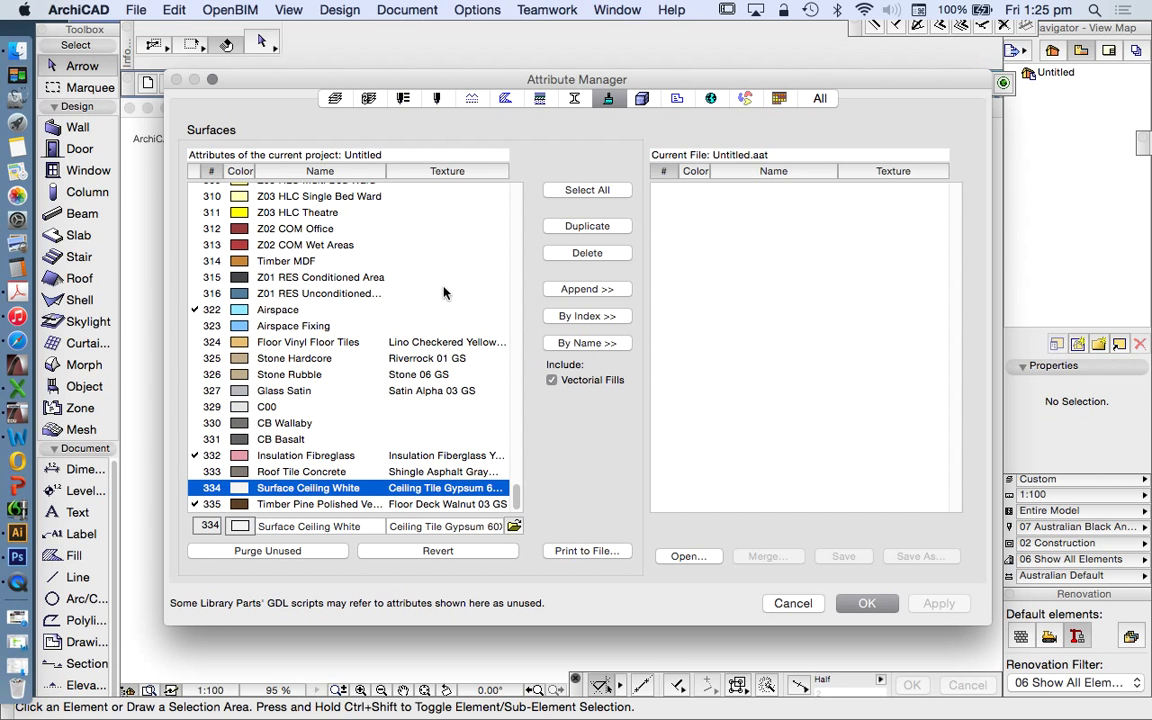
pyautogui.moveTo(638, 500)
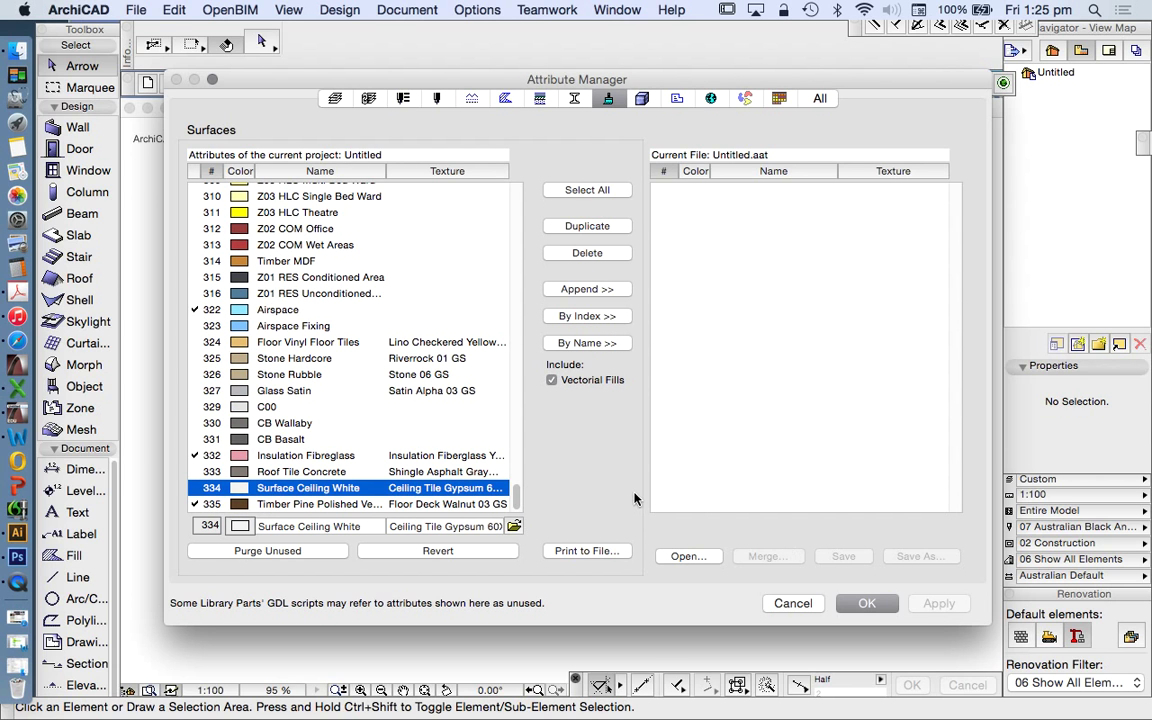
pyautogui.moveTo(701, 377)
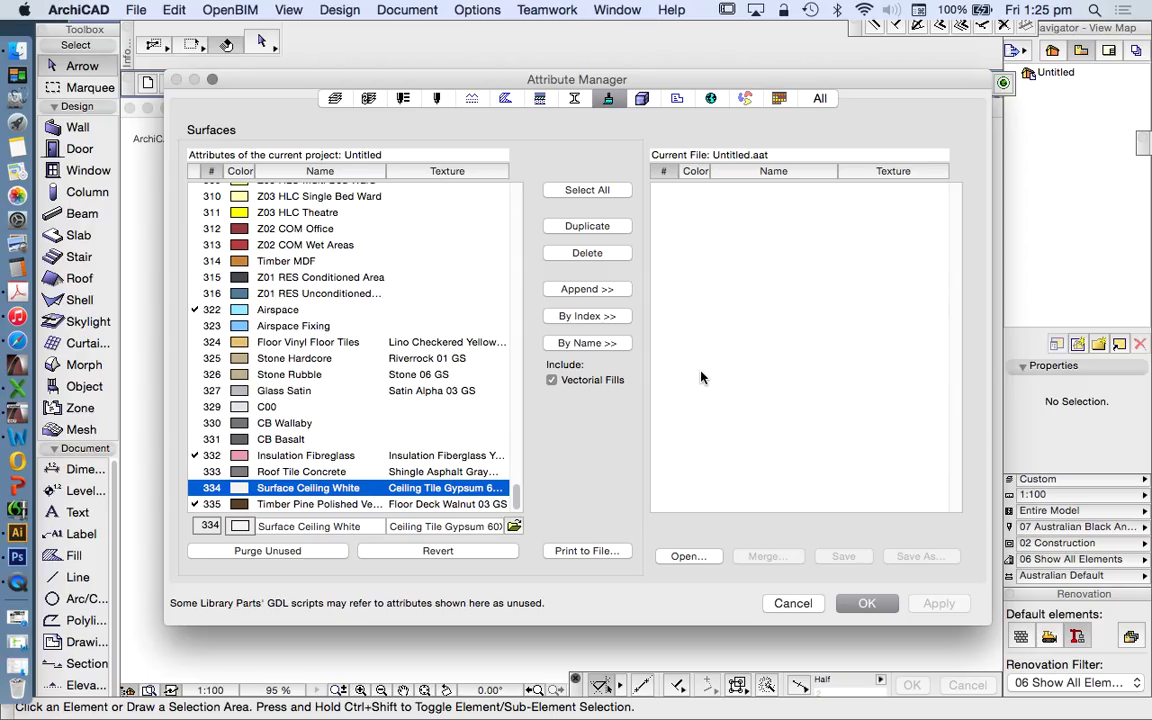
pyautogui.moveTo(654, 515)
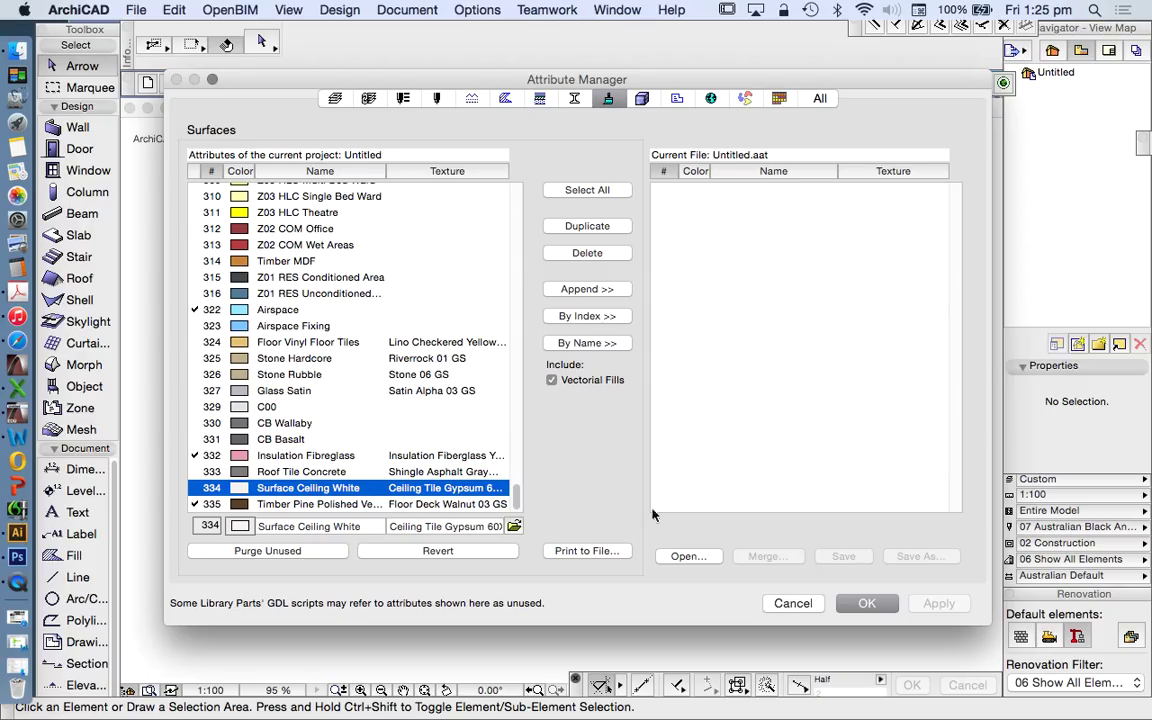
pyautogui.moveTo(728, 573)
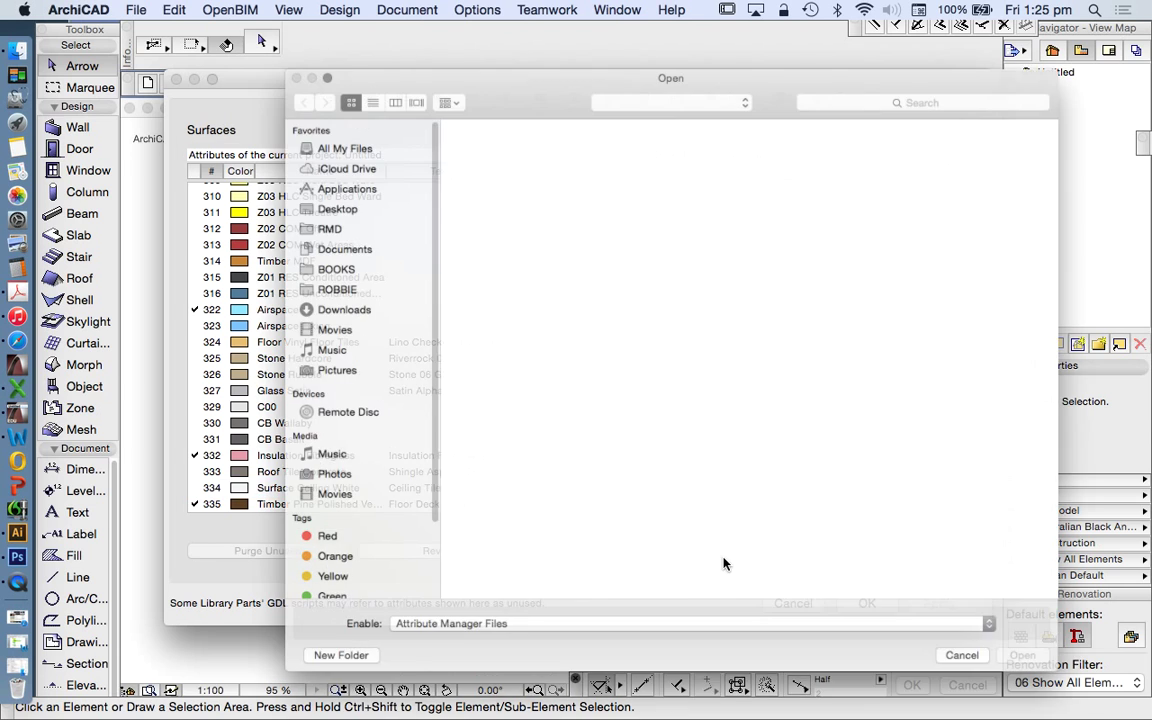
# - Load the 17 to 18.aat attribute file from Documents > ARCHICAD
pyautogui.click(291, 229)
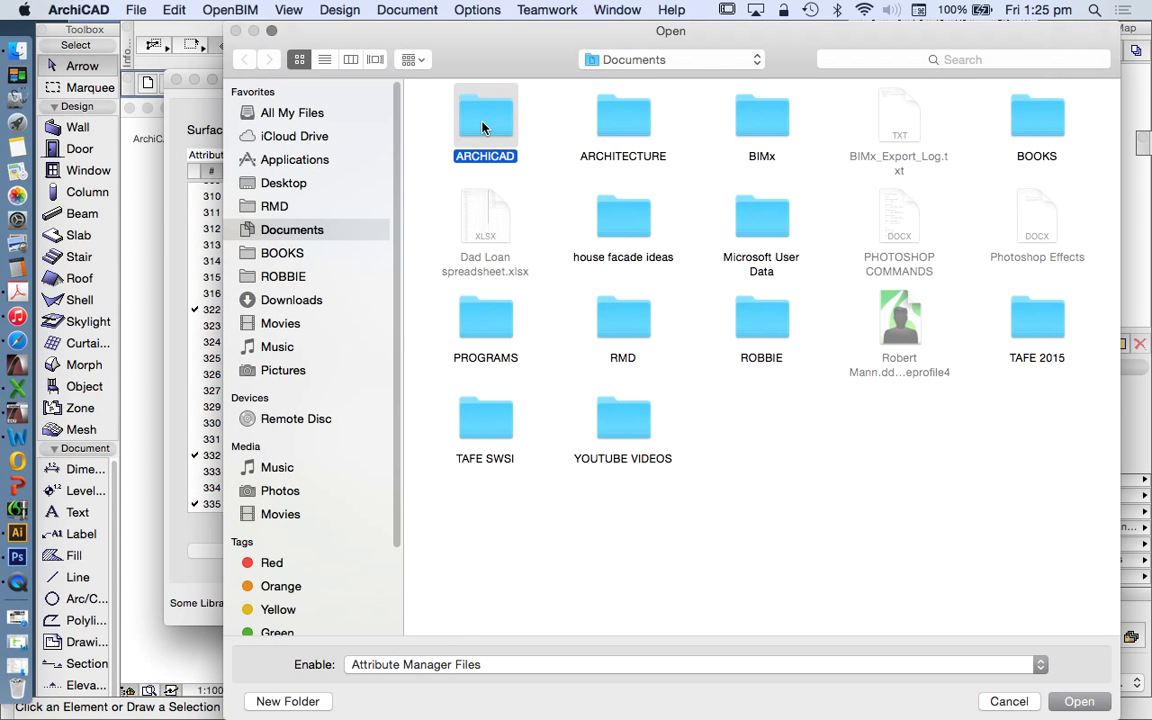
pyautogui.doubleClick(485, 115)
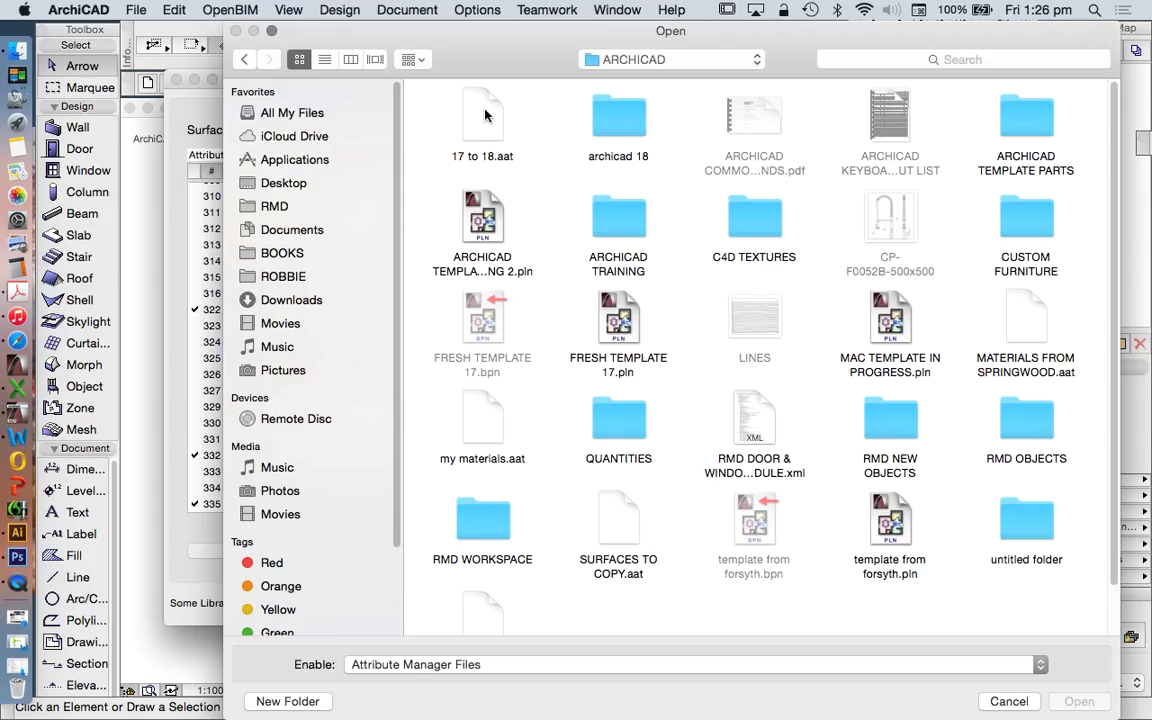
pyautogui.click(483, 115)
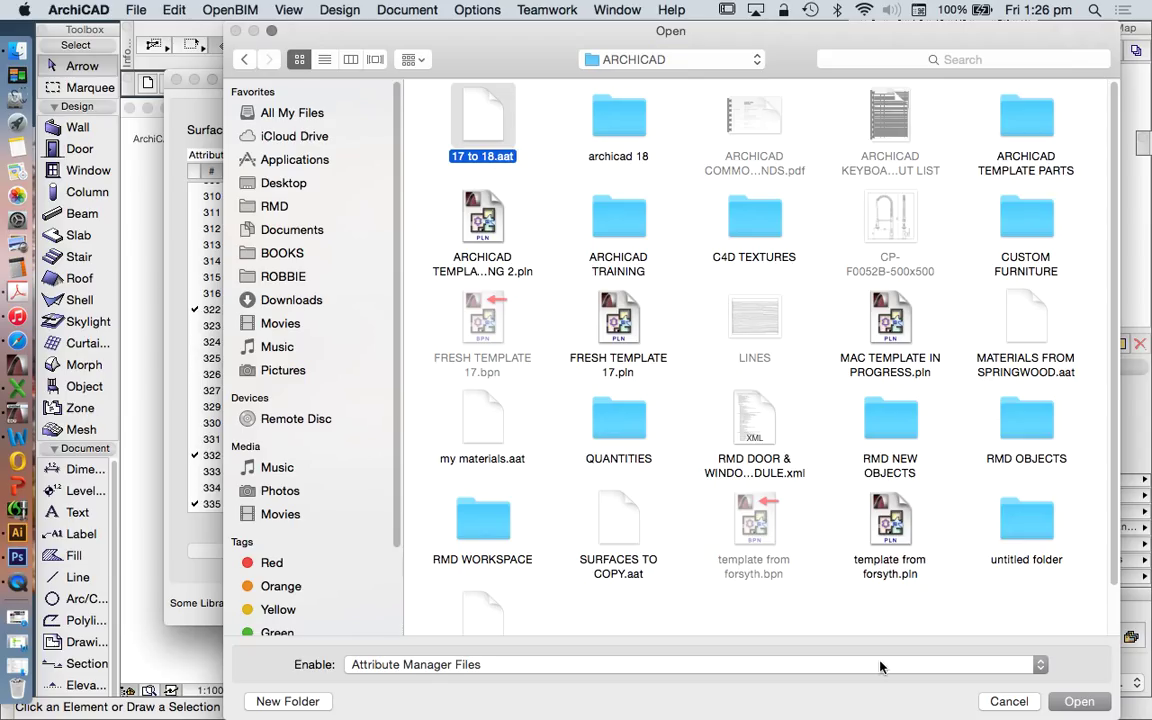
pyautogui.moveTo(423, 628)
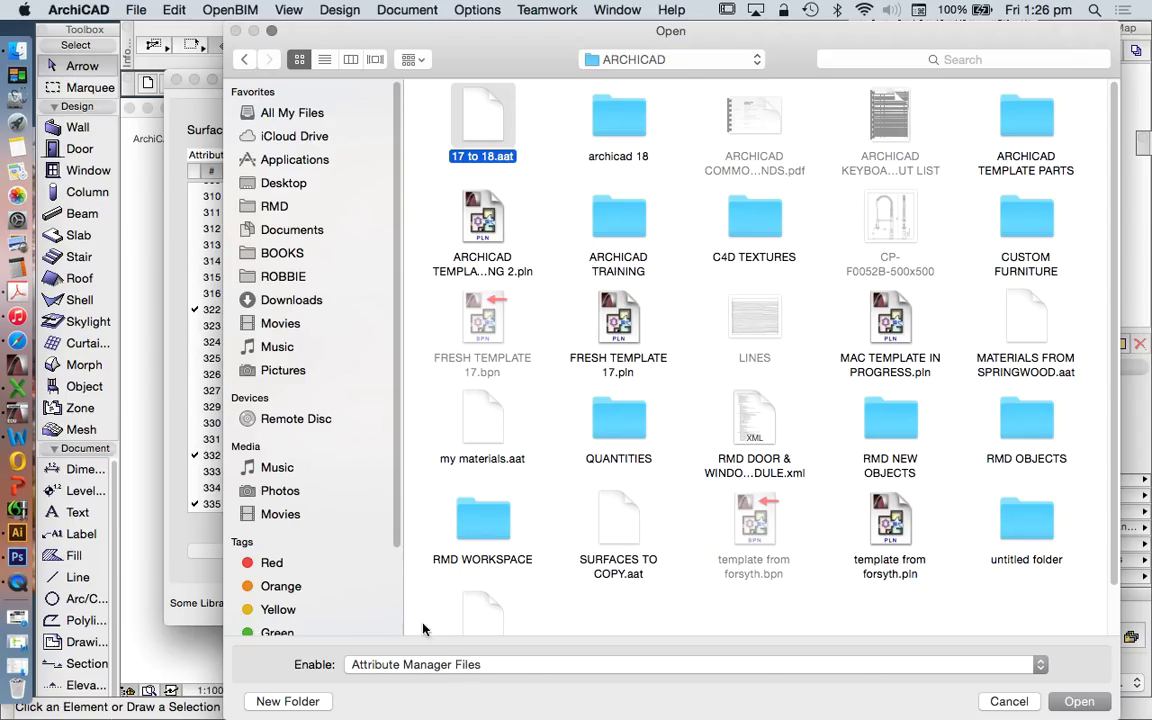
pyautogui.click(1079, 701)
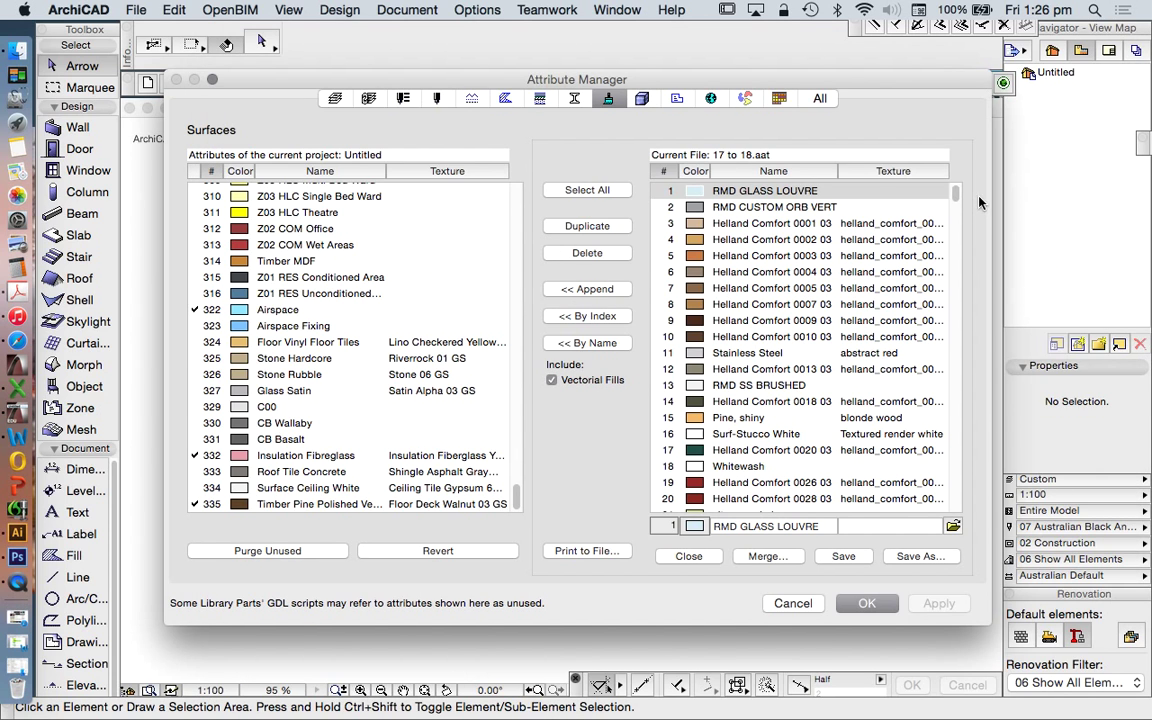
pyautogui.moveTo(943, 203)
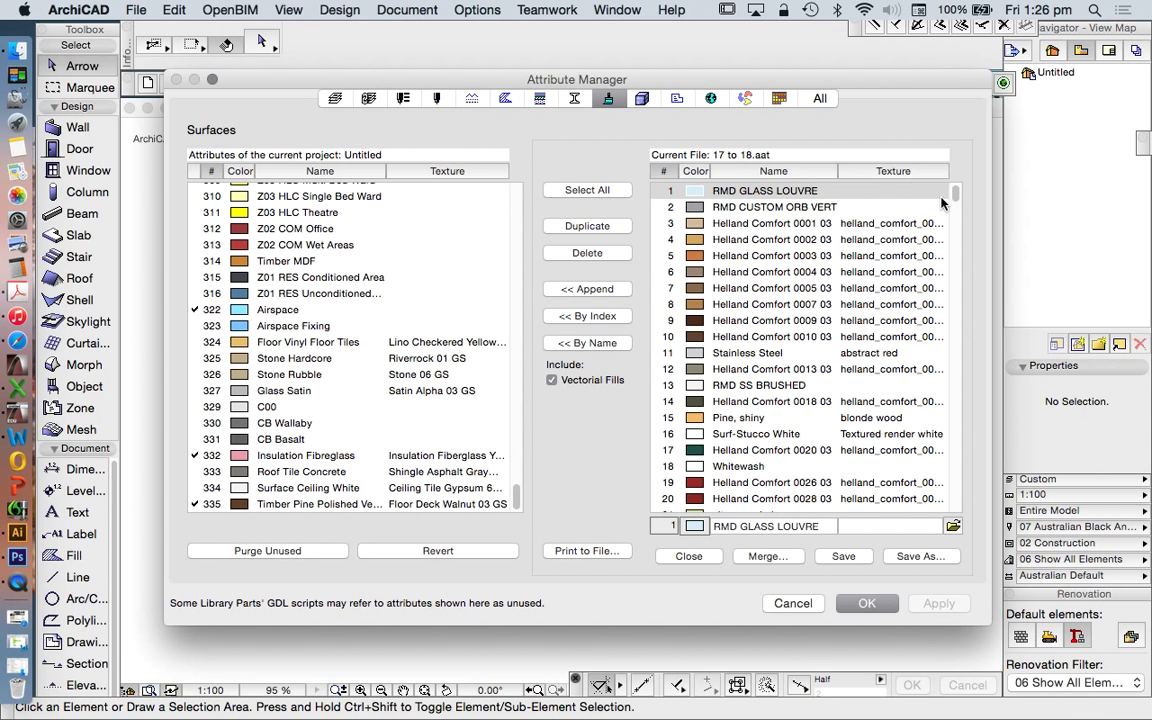
# - Sort the 17 to 18.aat file's surfaces alphabetically by the Name column
pyautogui.scroll(-3)
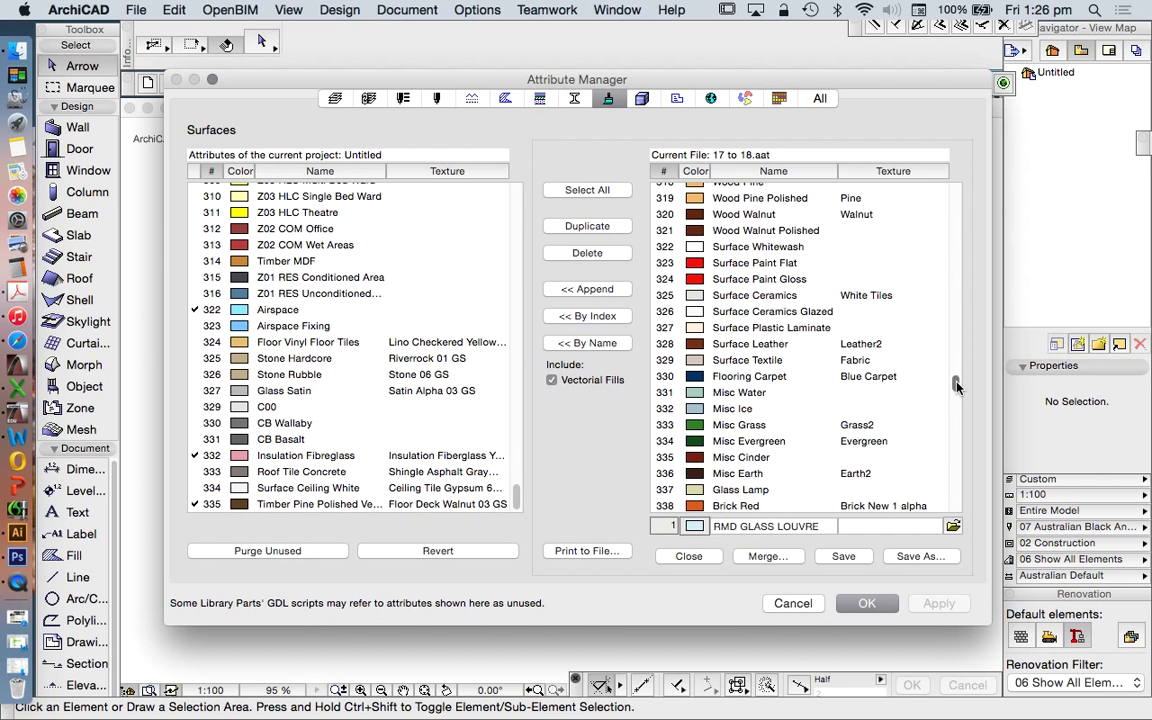
pyautogui.scroll(-3)
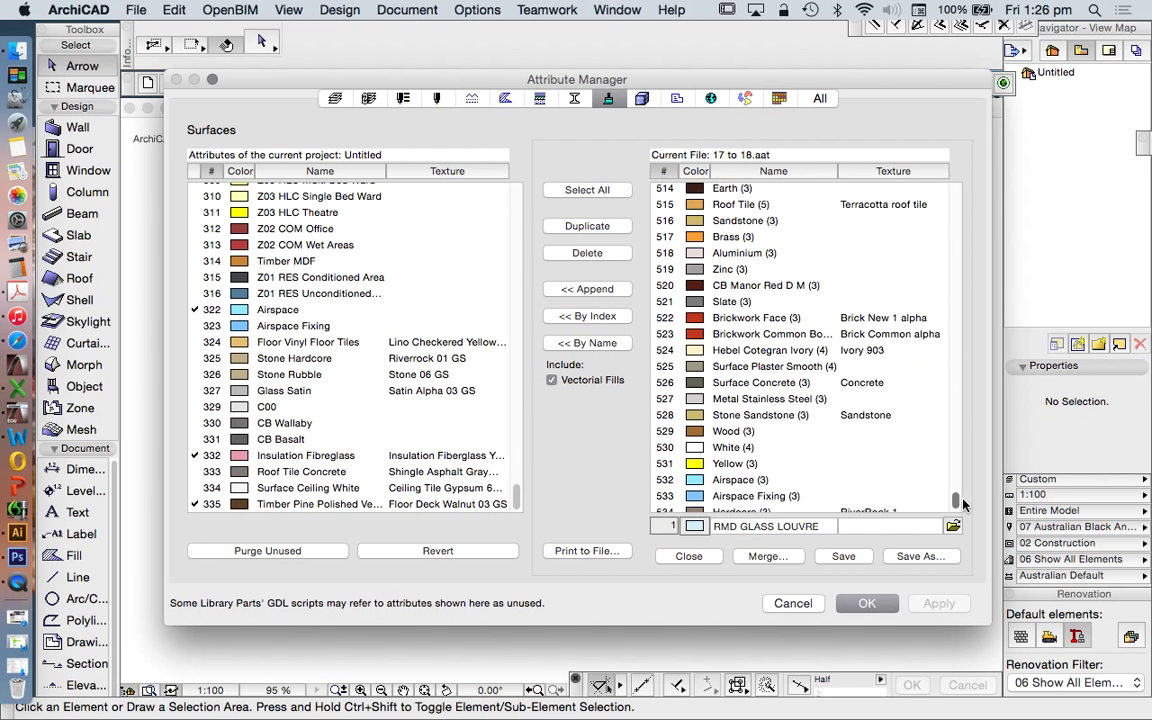
pyautogui.scroll(-3)
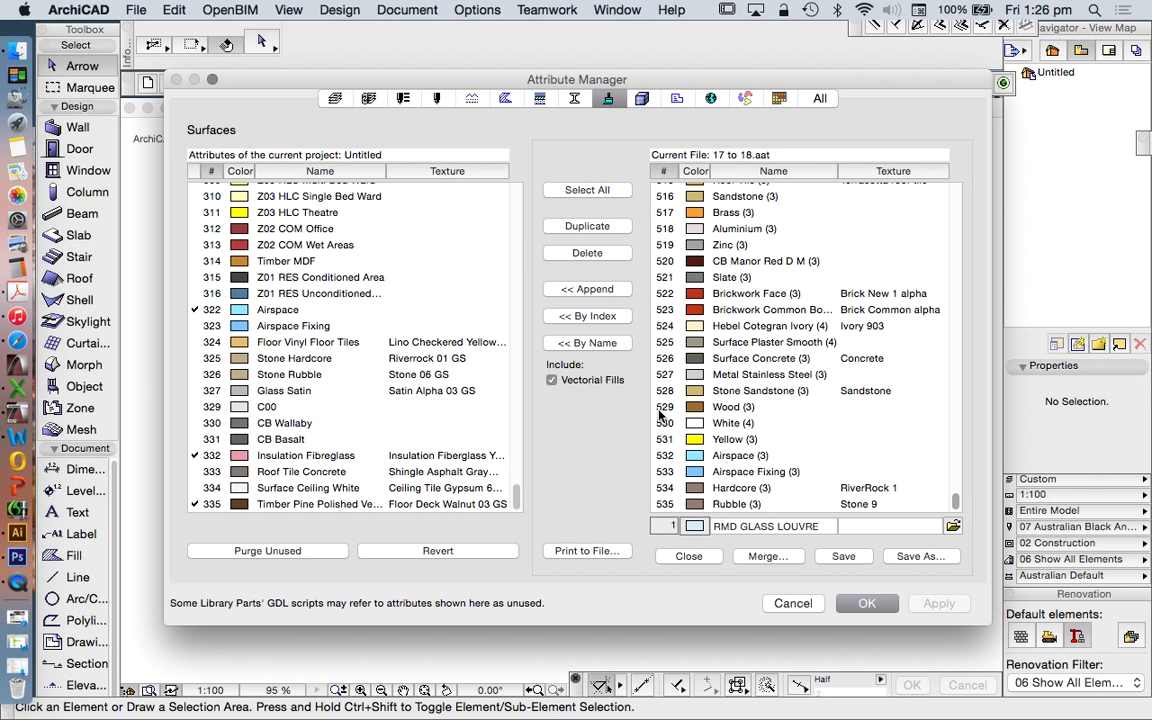
pyautogui.moveTo(748, 213)
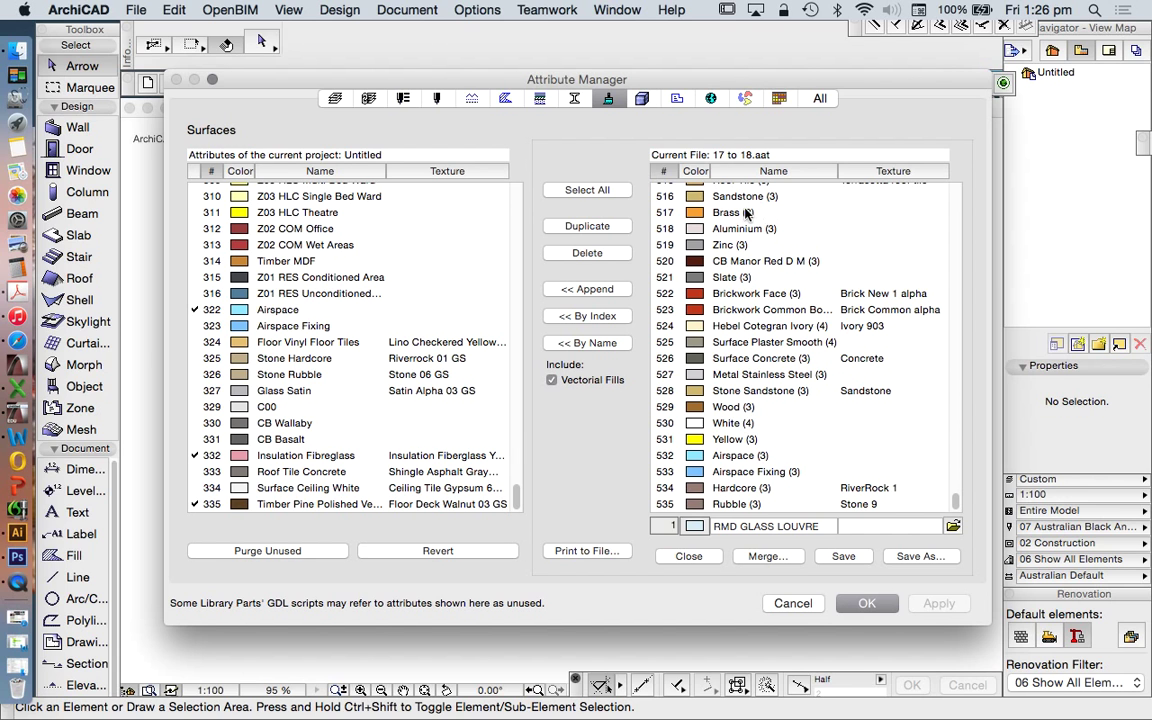
pyautogui.scroll(3)
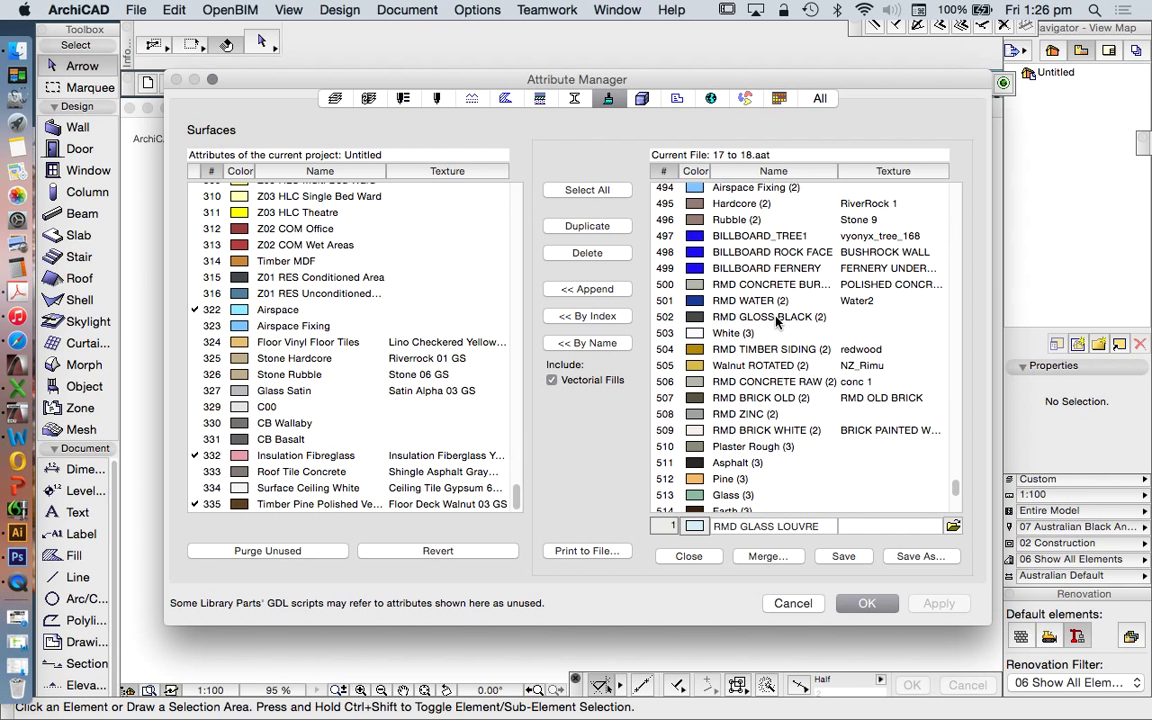
pyautogui.scroll(3)
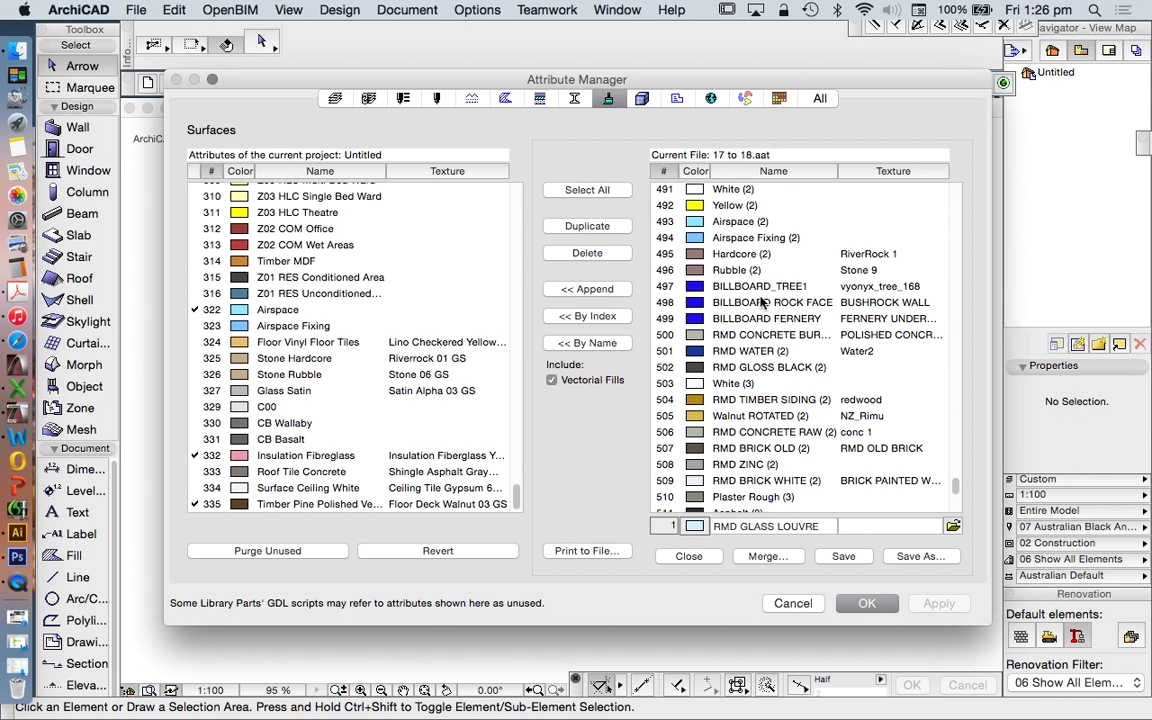
pyautogui.scroll(3)
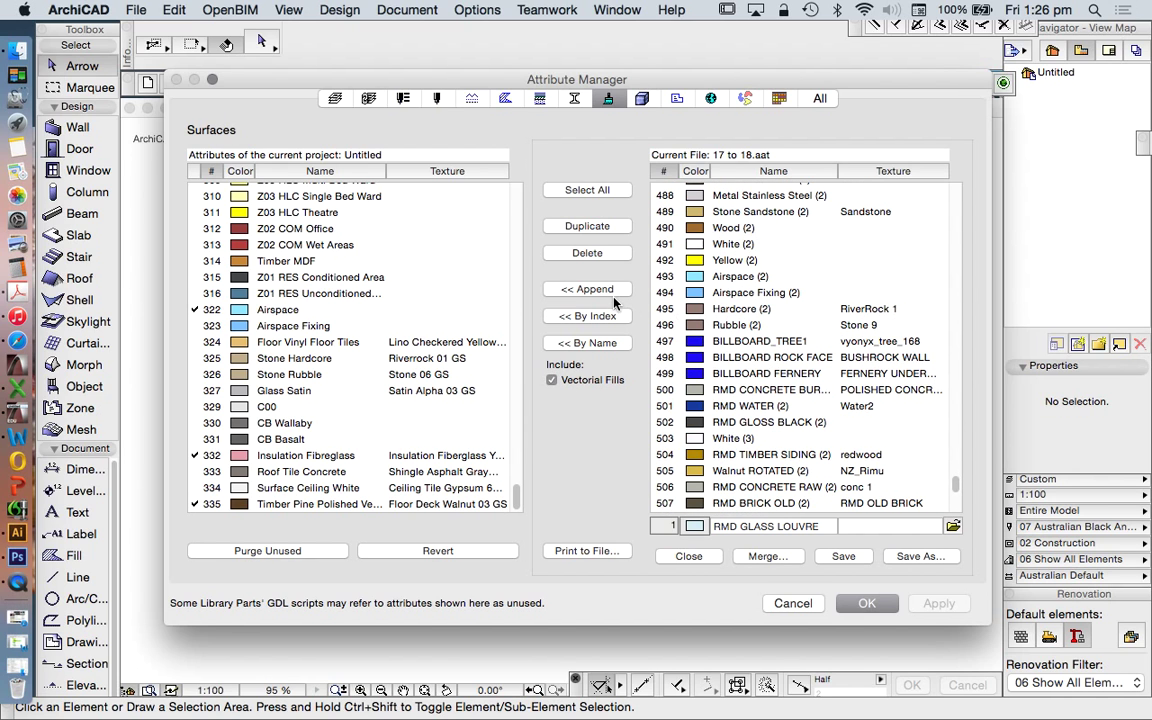
pyautogui.moveTo(655, 178)
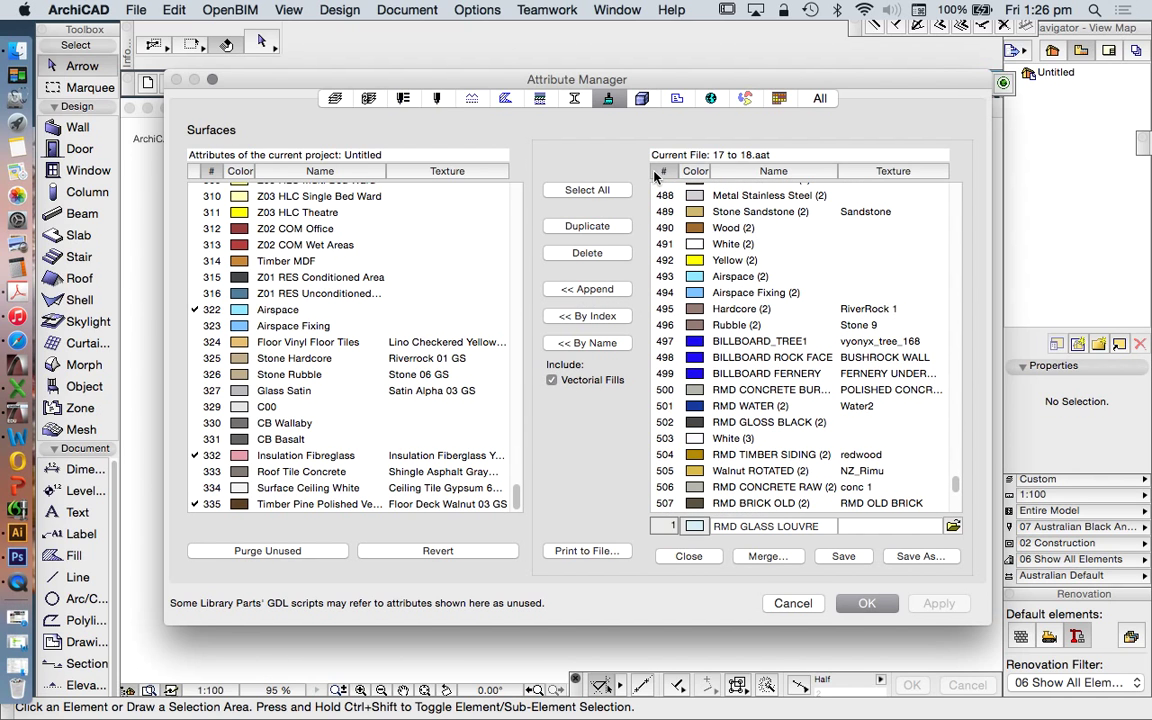
pyautogui.moveTo(732, 178)
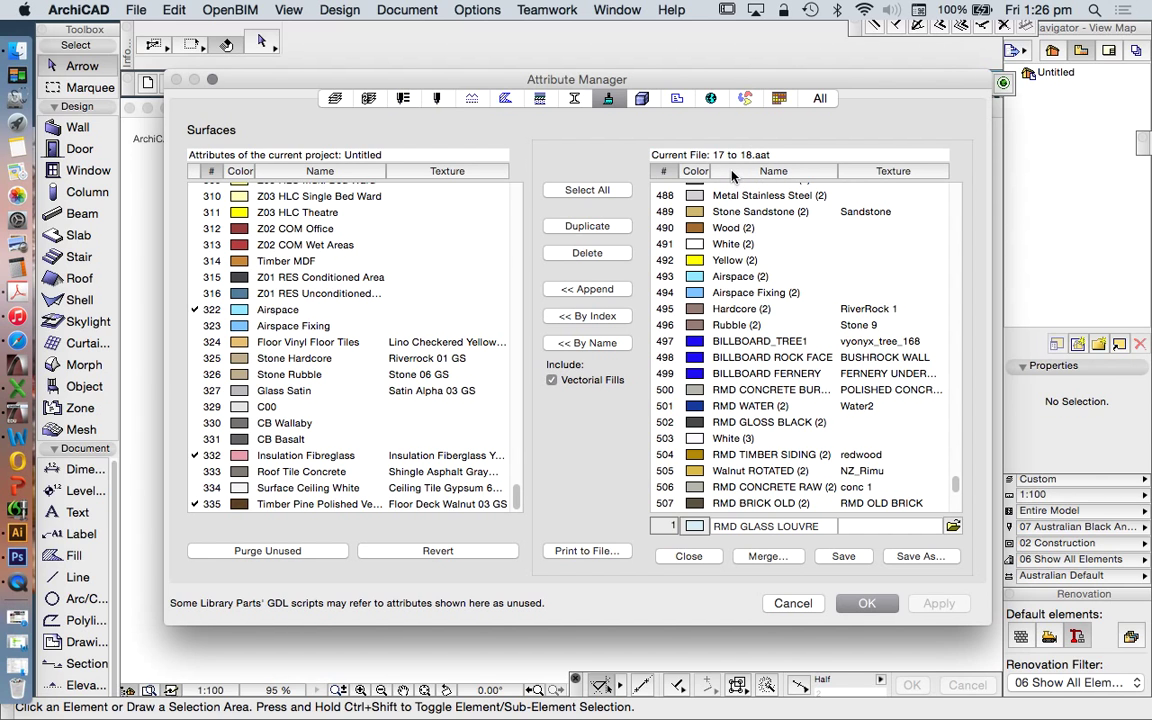
pyautogui.moveTo(665, 175)
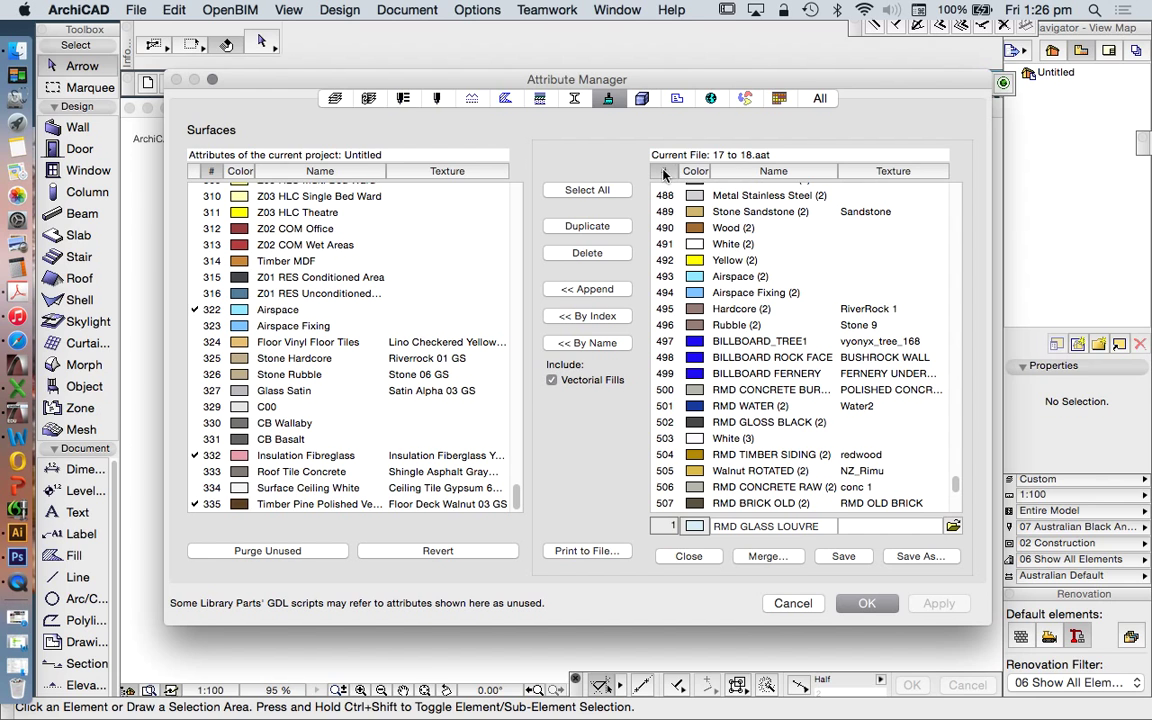
pyautogui.moveTo(753, 172)
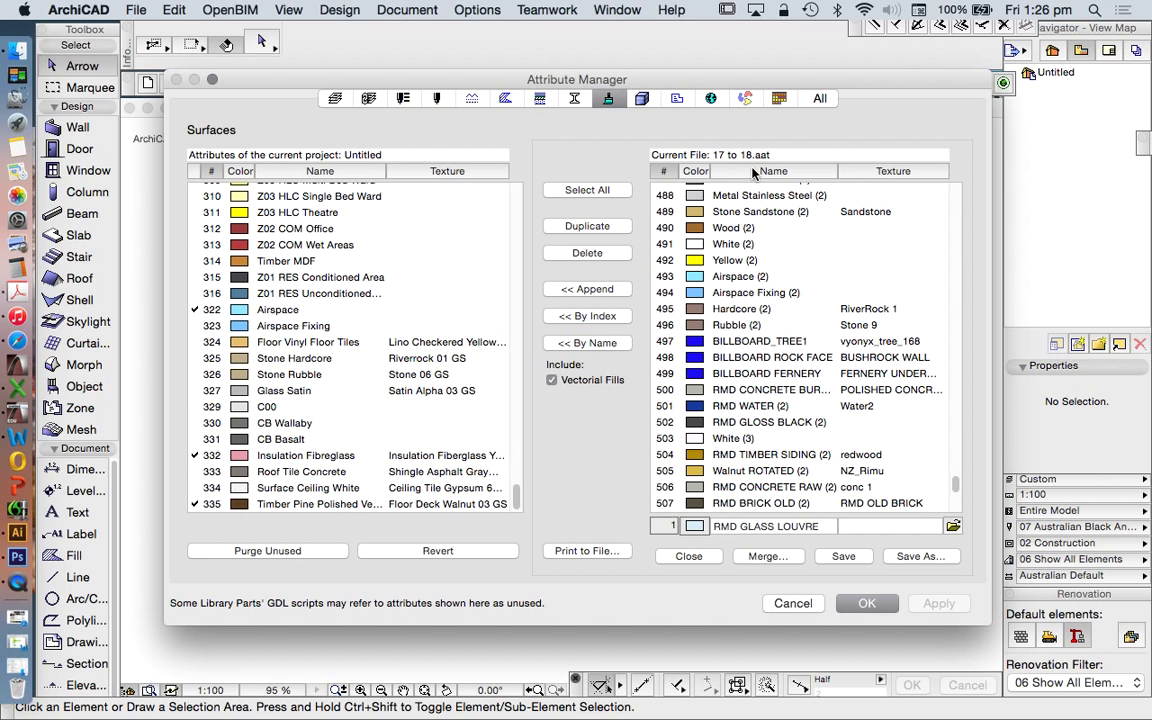
pyautogui.click(773, 170)
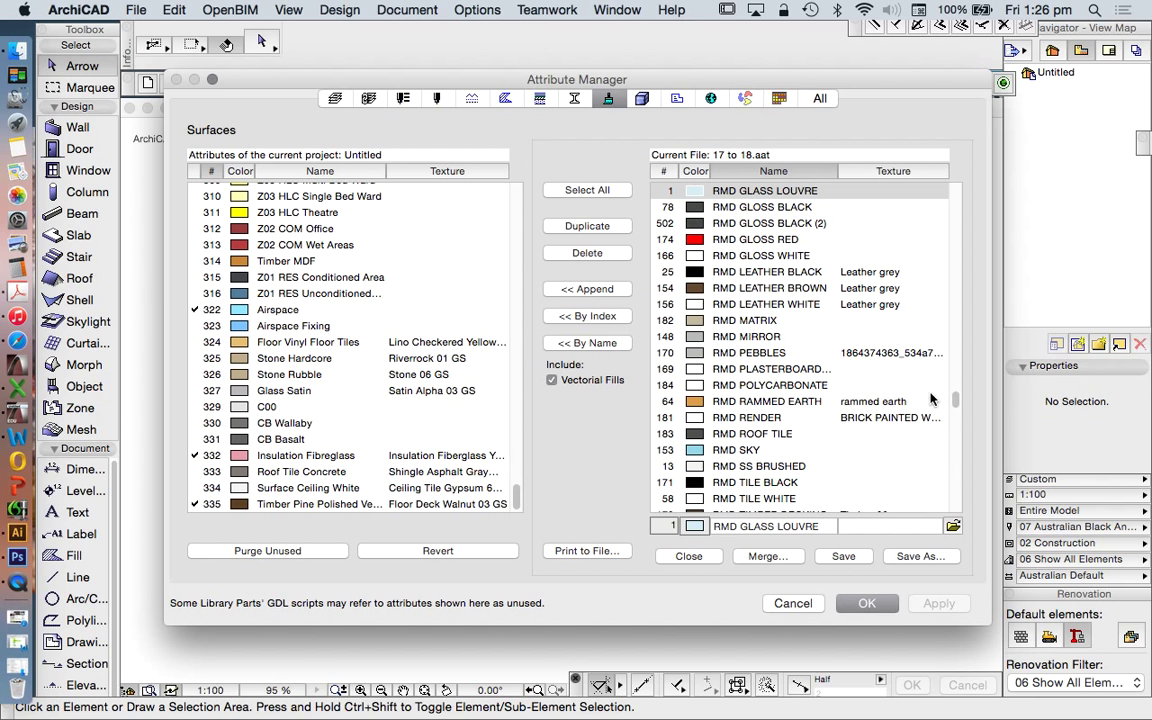
# - Select RMD BILLBOARD TREE in the sorted file surface list
pyautogui.scroll(3)
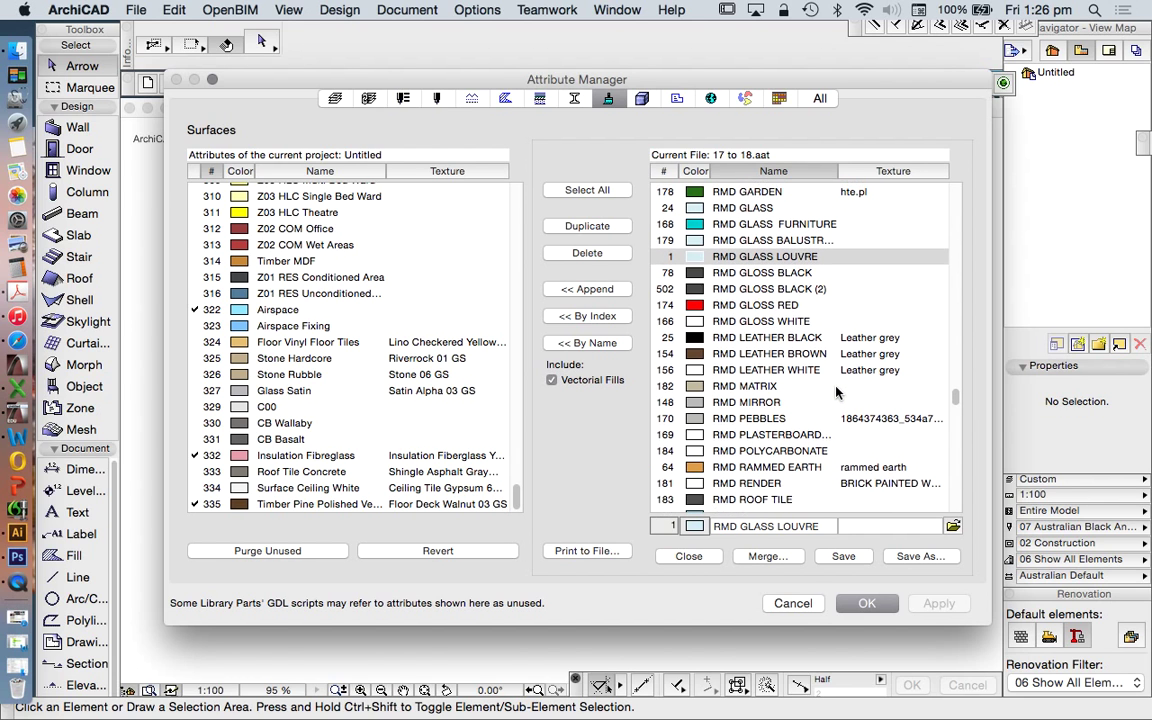
pyautogui.scroll(3)
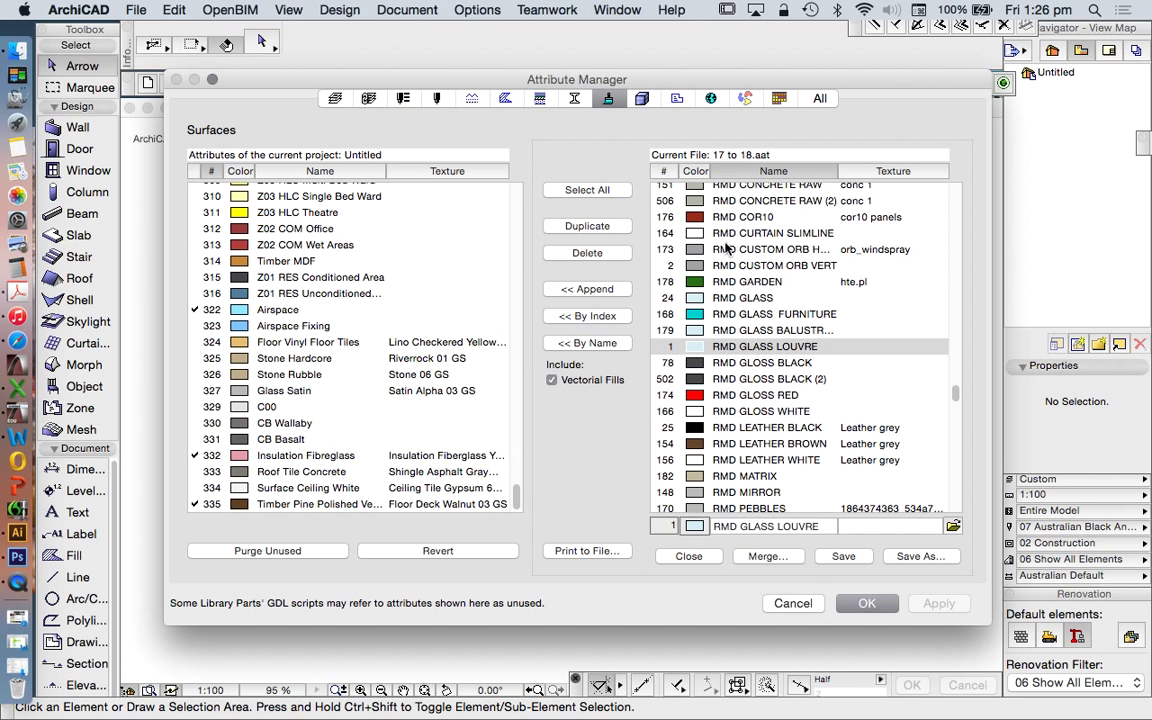
pyautogui.scroll(3)
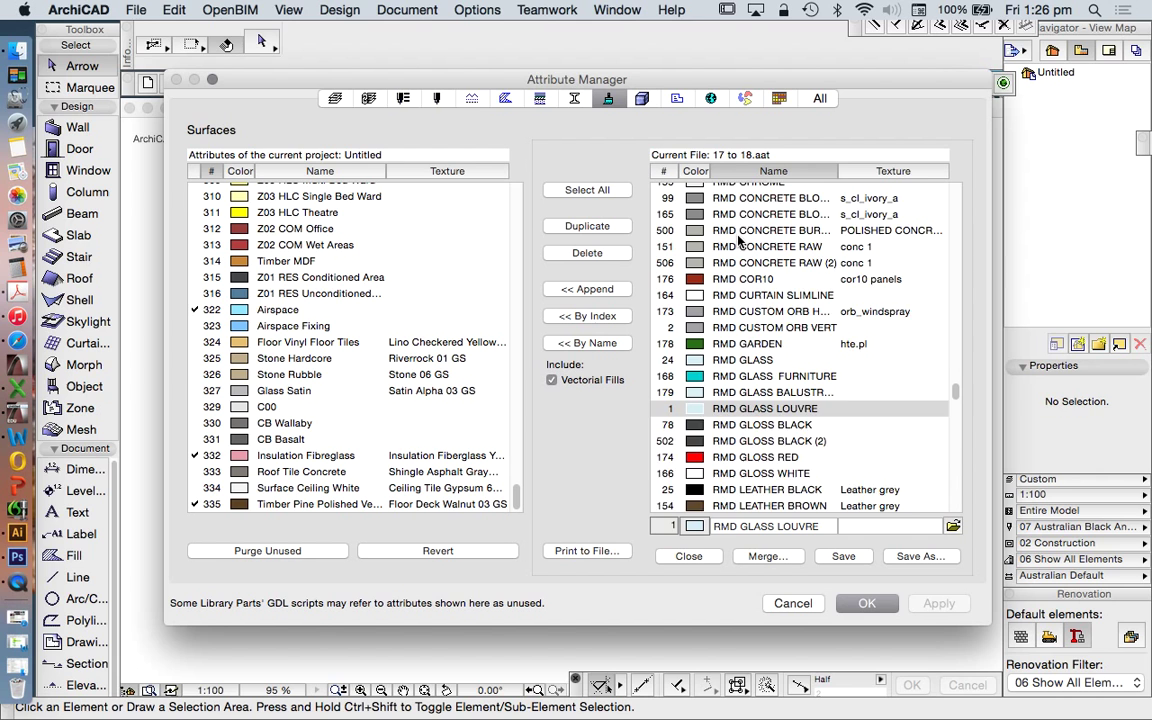
pyautogui.scroll(3)
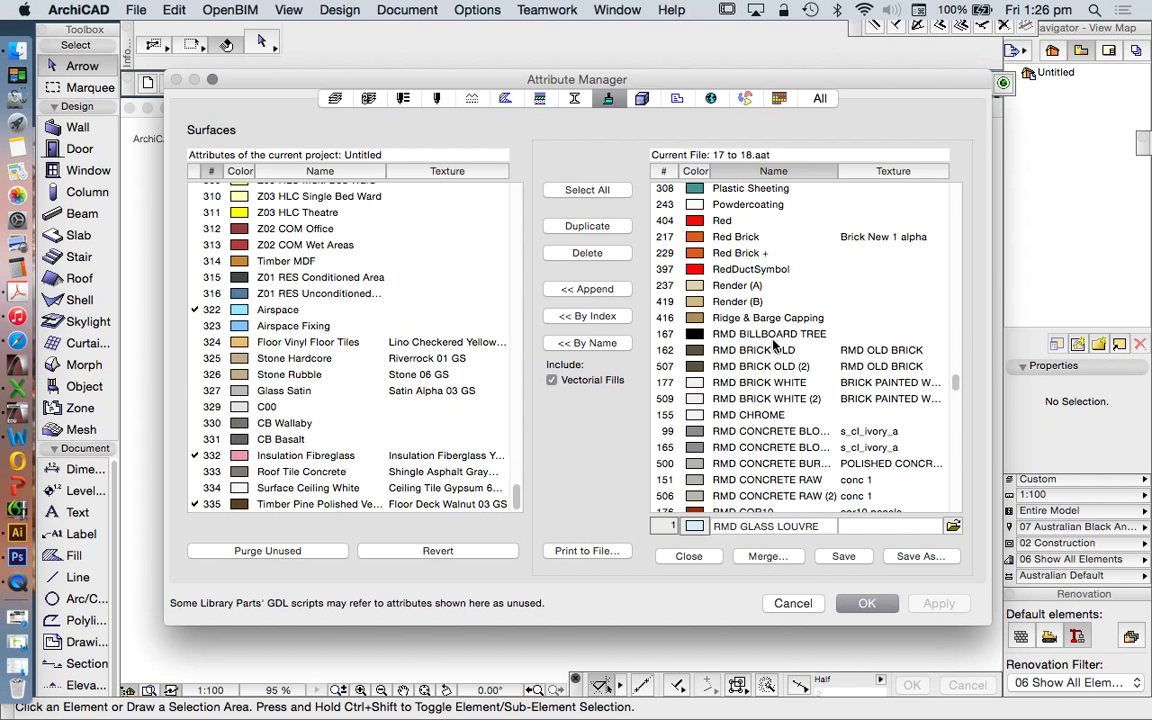
pyautogui.click(769, 333)
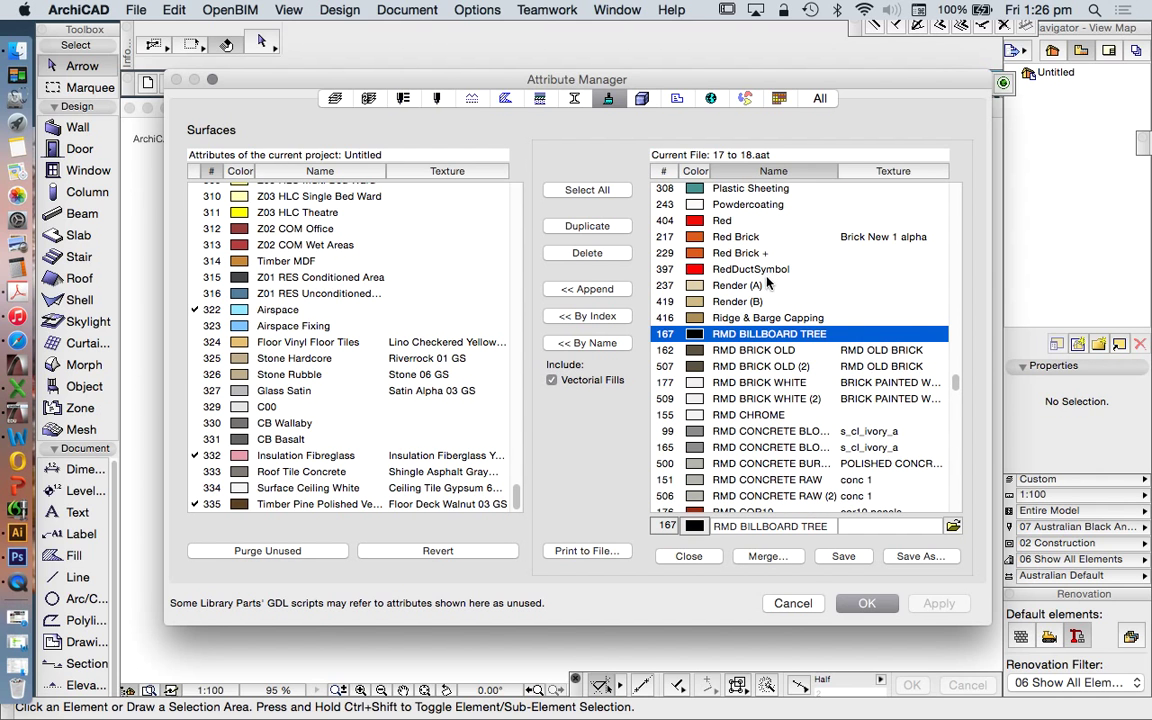
pyautogui.scroll(3)
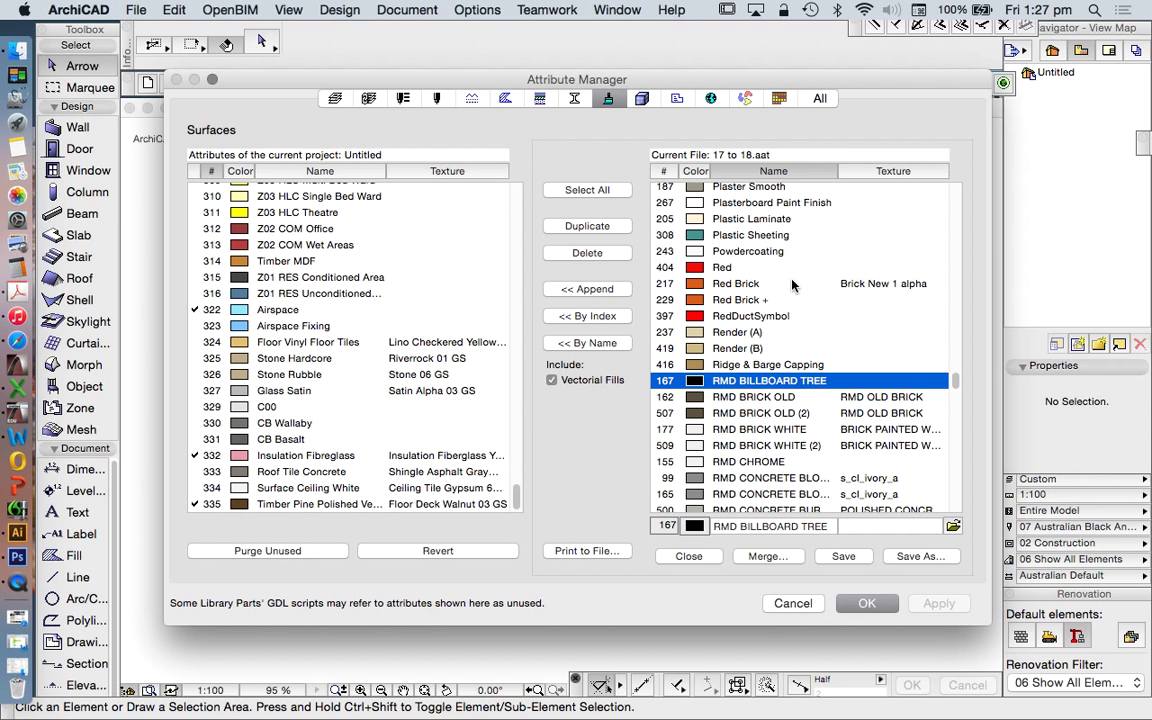
pyautogui.scroll(-3)
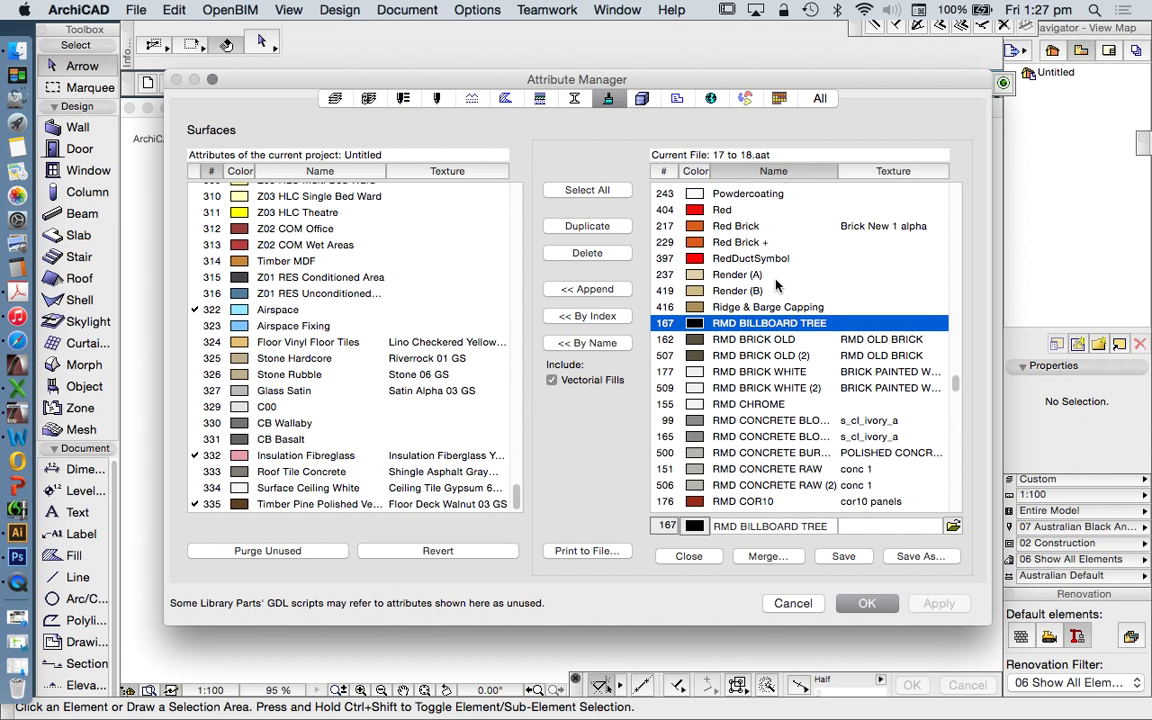
pyautogui.scroll(-3)
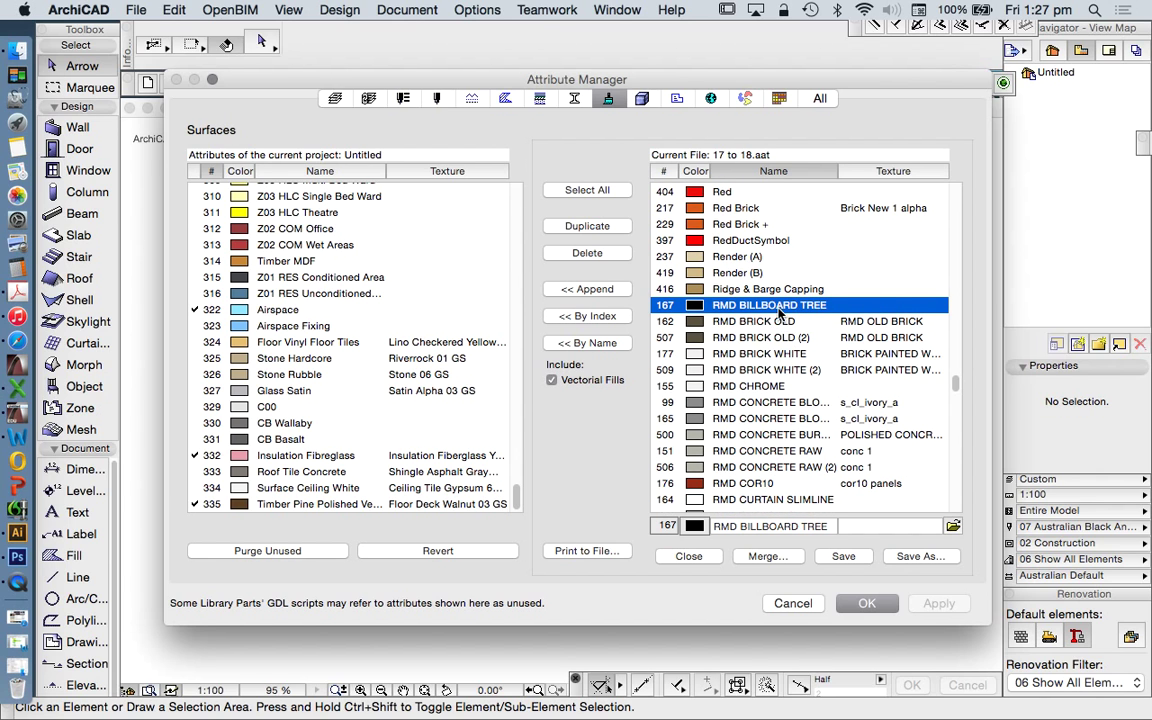
pyautogui.scroll(-3)
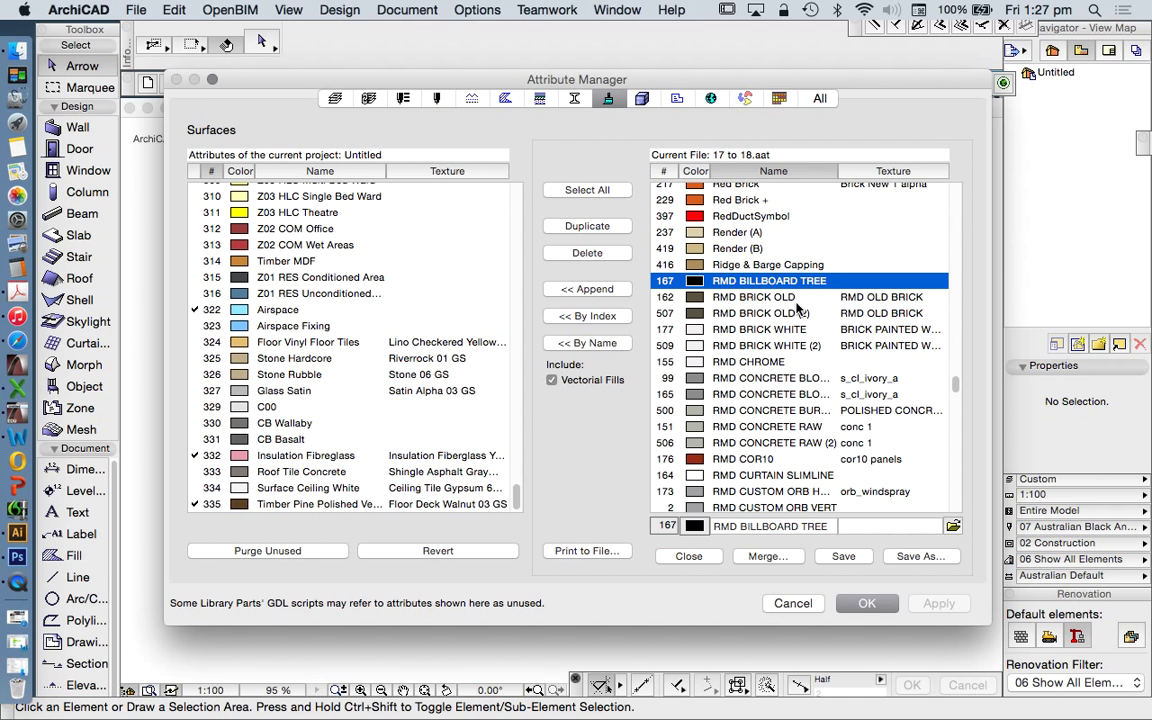
# - Add RMD BRICK OLD to the picked file surfaces alongside RMD BILLBOARD TREE
pyautogui.click(760, 296)
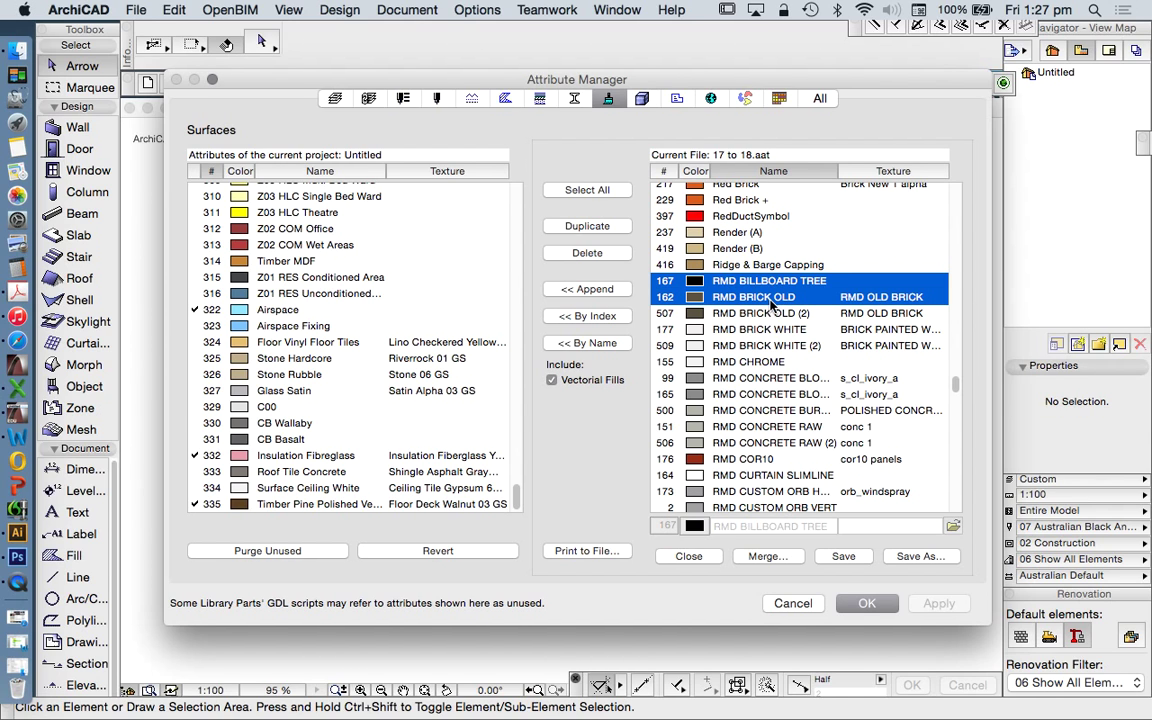
pyautogui.click(760, 329)
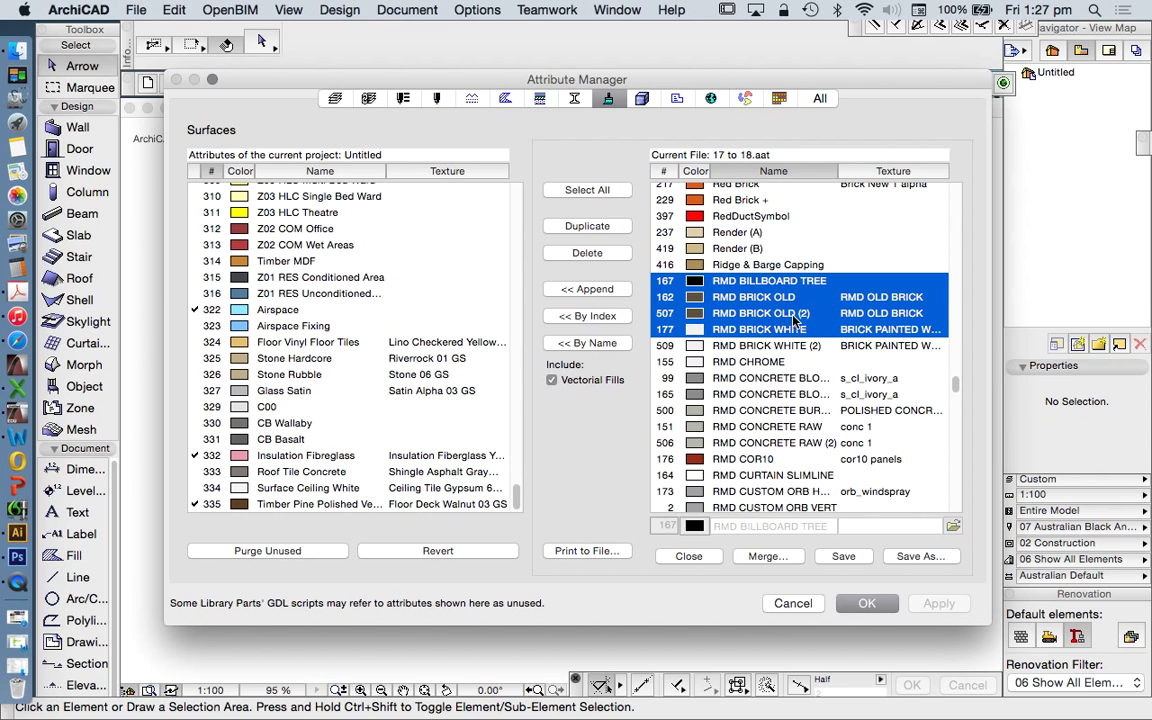
pyautogui.click(770, 280)
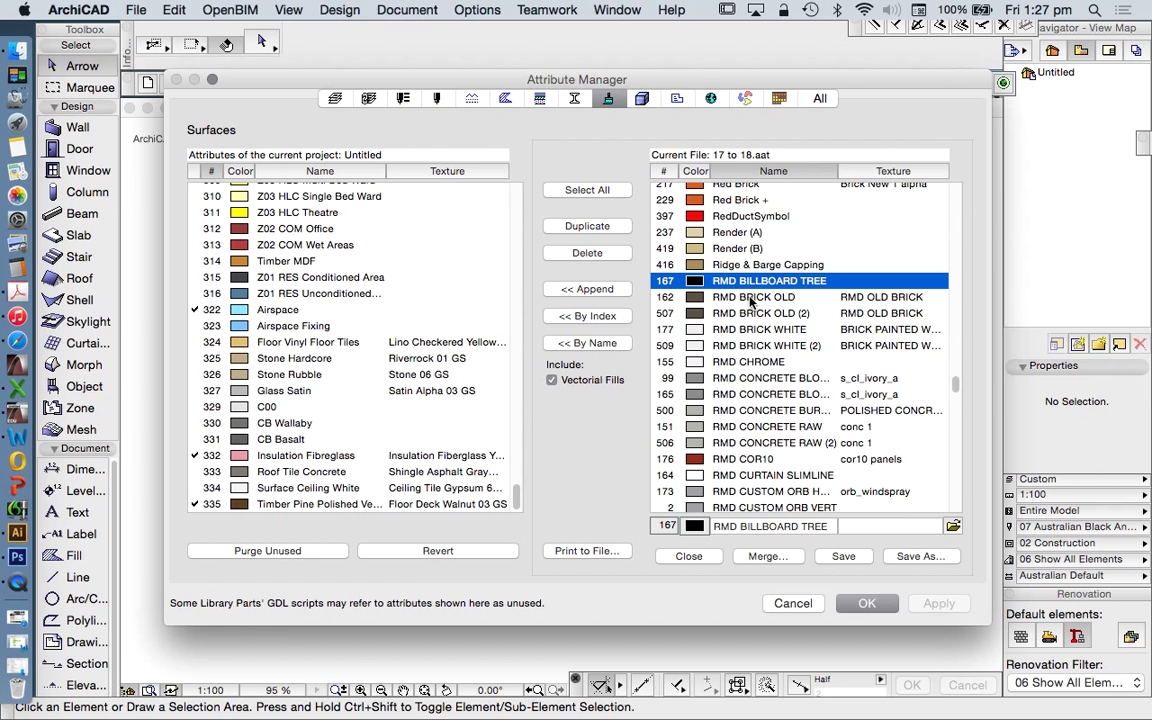
pyautogui.click(753, 297)
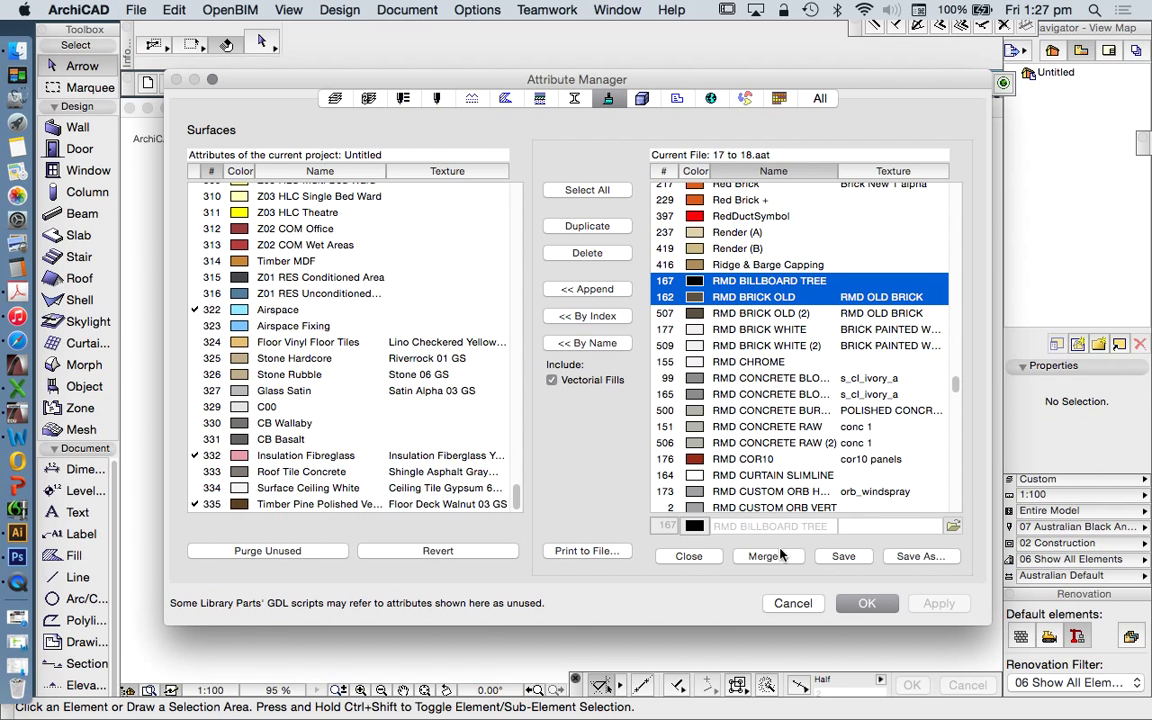
pyautogui.moveTo(380, 328)
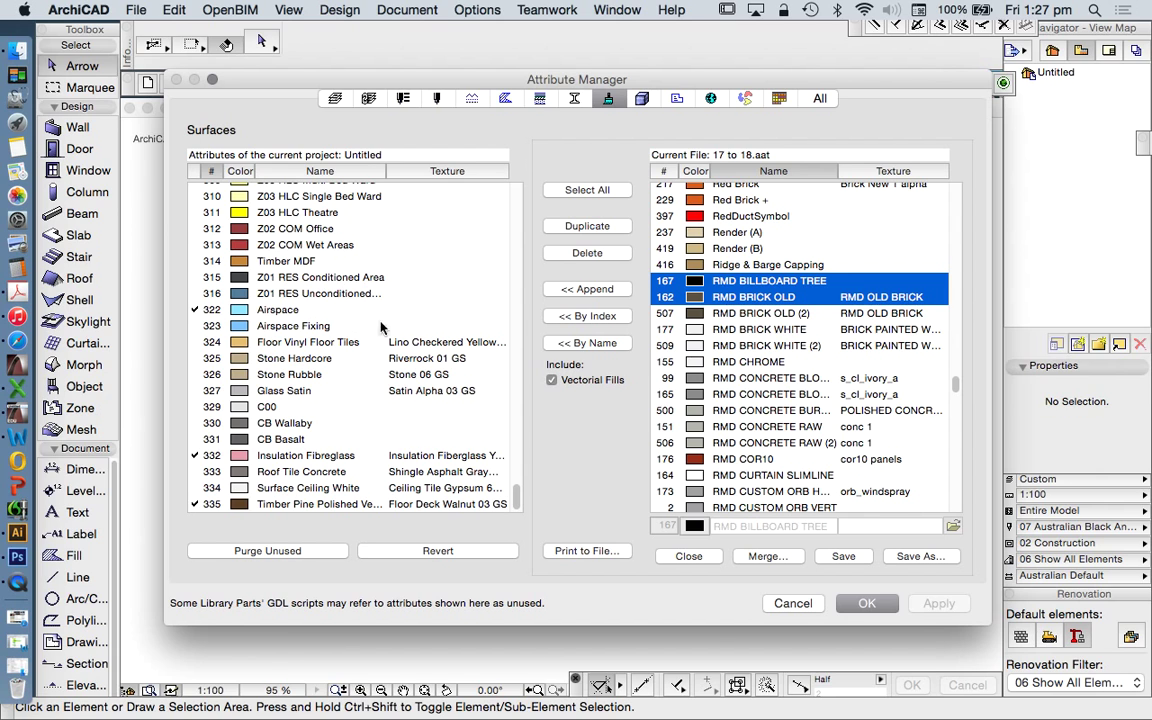
pyautogui.moveTo(608, 297)
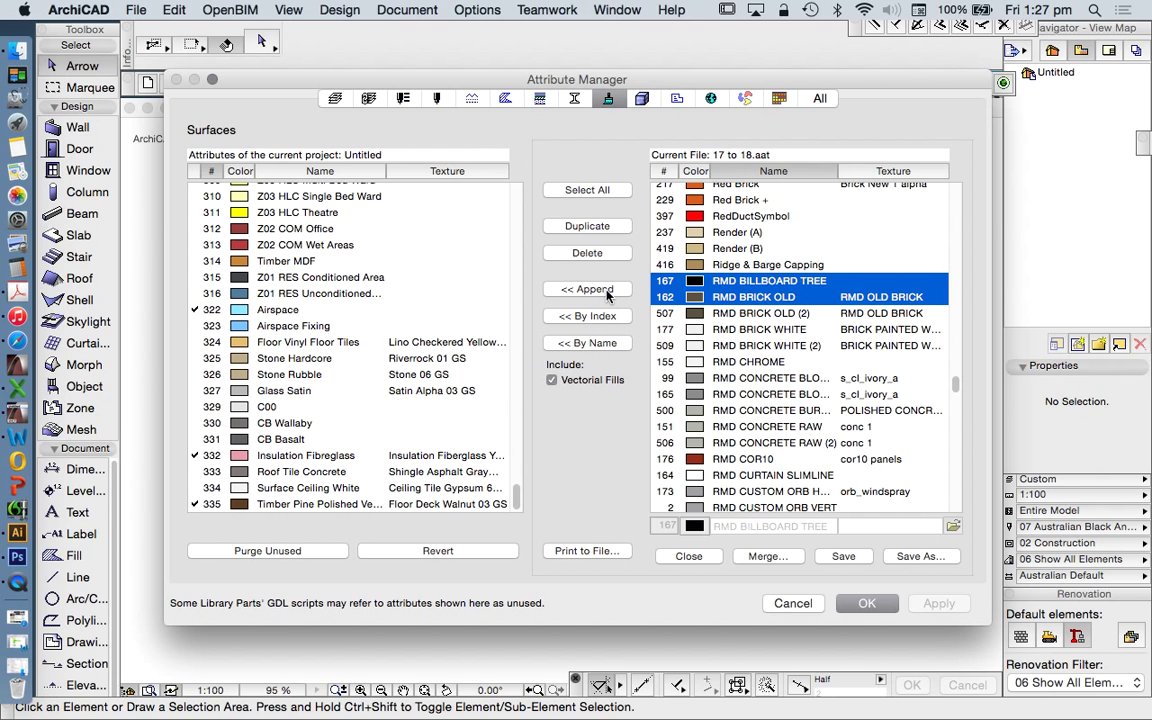
pyautogui.moveTo(608, 298)
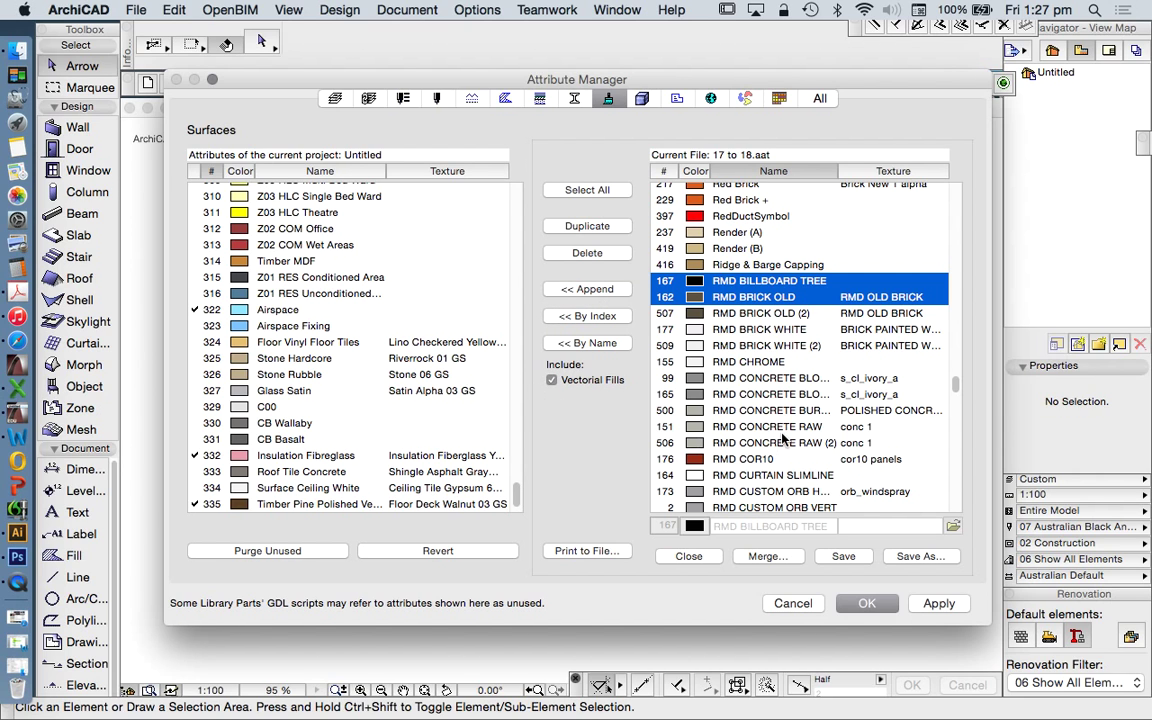
# - Extend the selection through RMD BRICK WHITE, RMD CHROME and the RMD concrete surfaces
pyautogui.click(759, 329)
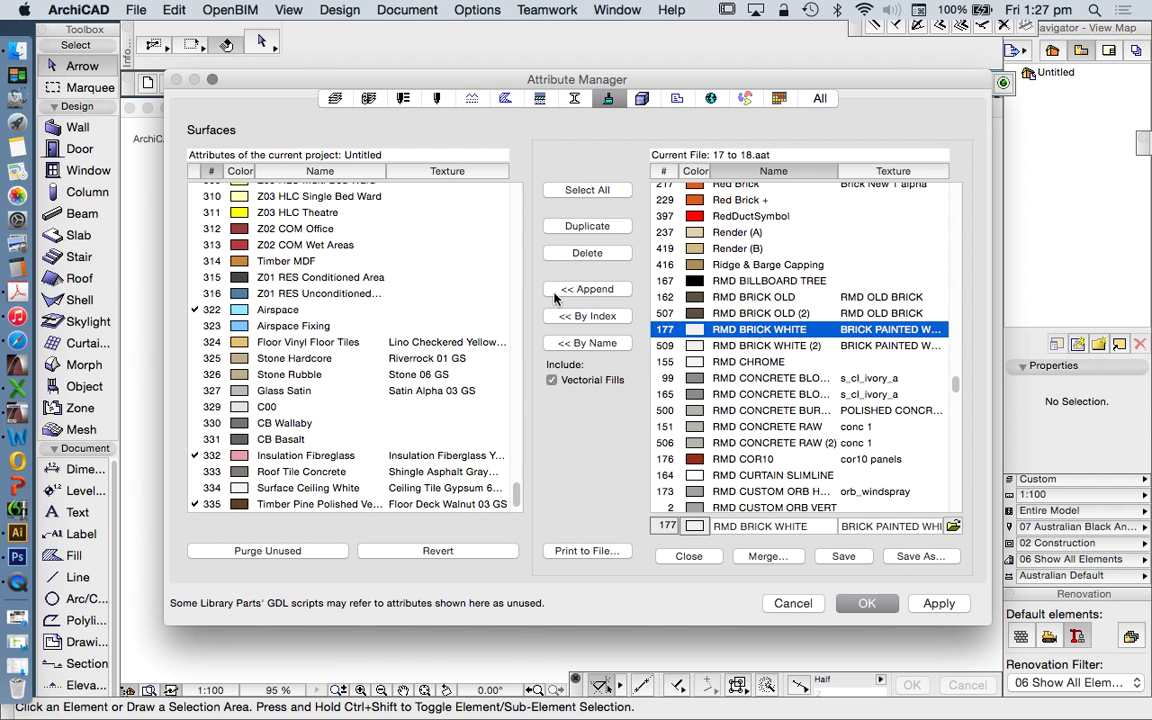
pyautogui.click(748, 361)
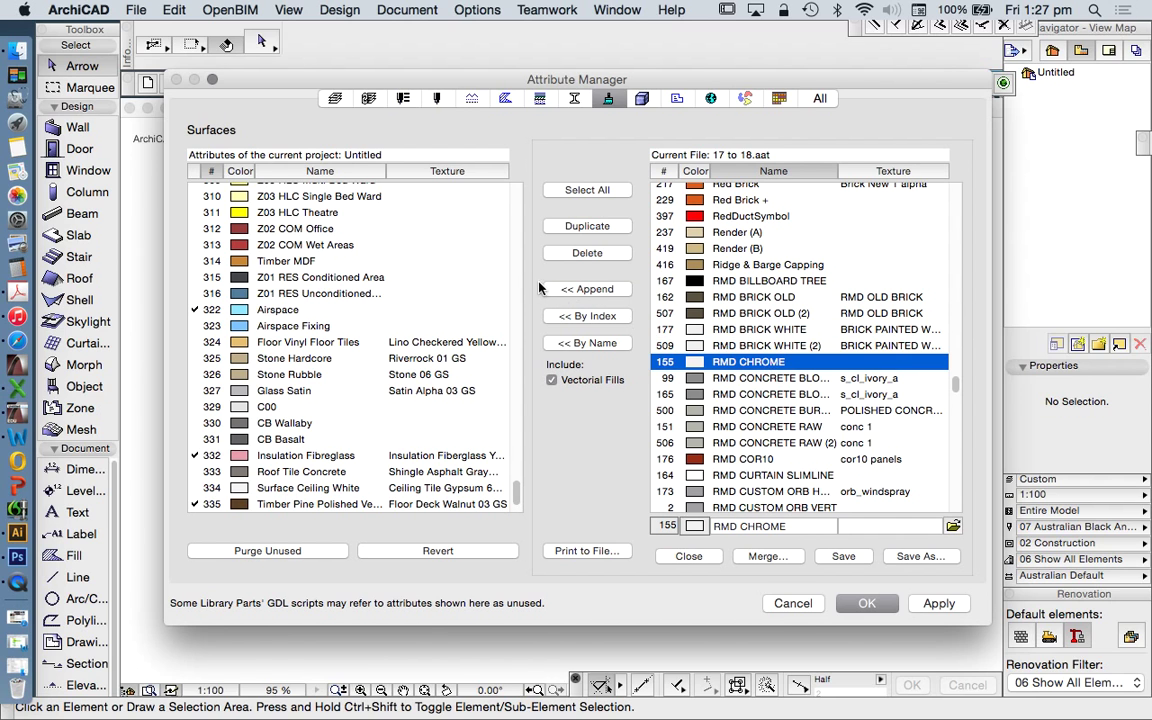
pyautogui.click(770, 378)
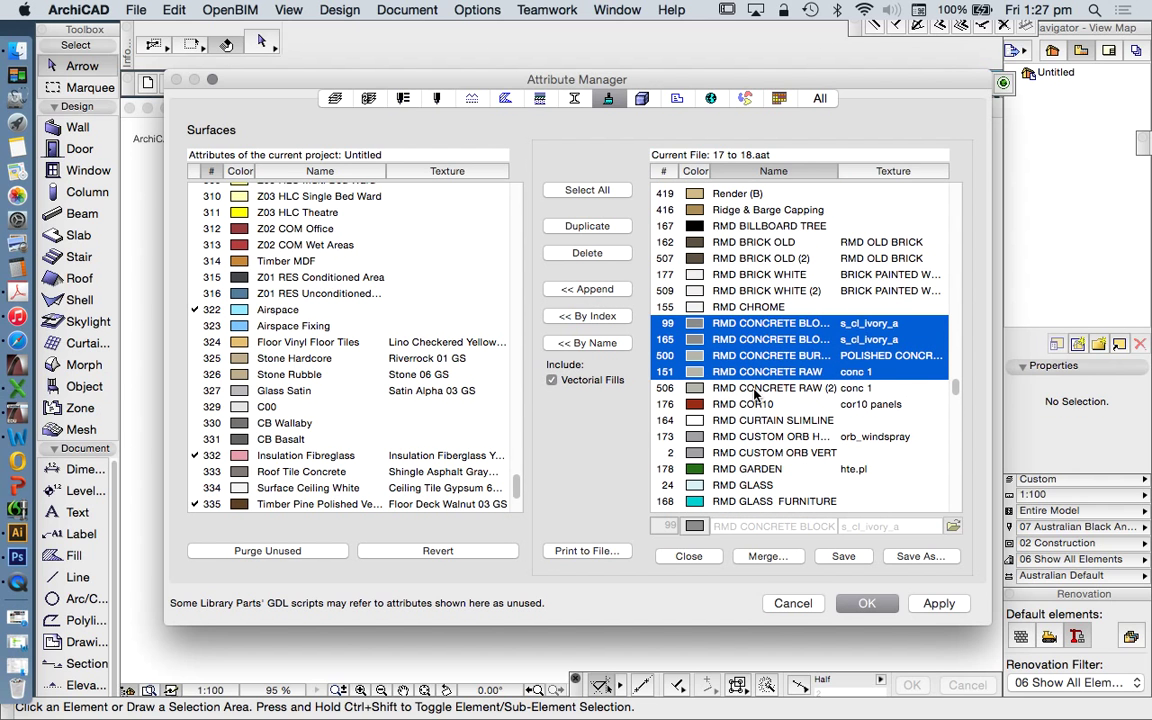
pyautogui.scroll(-3)
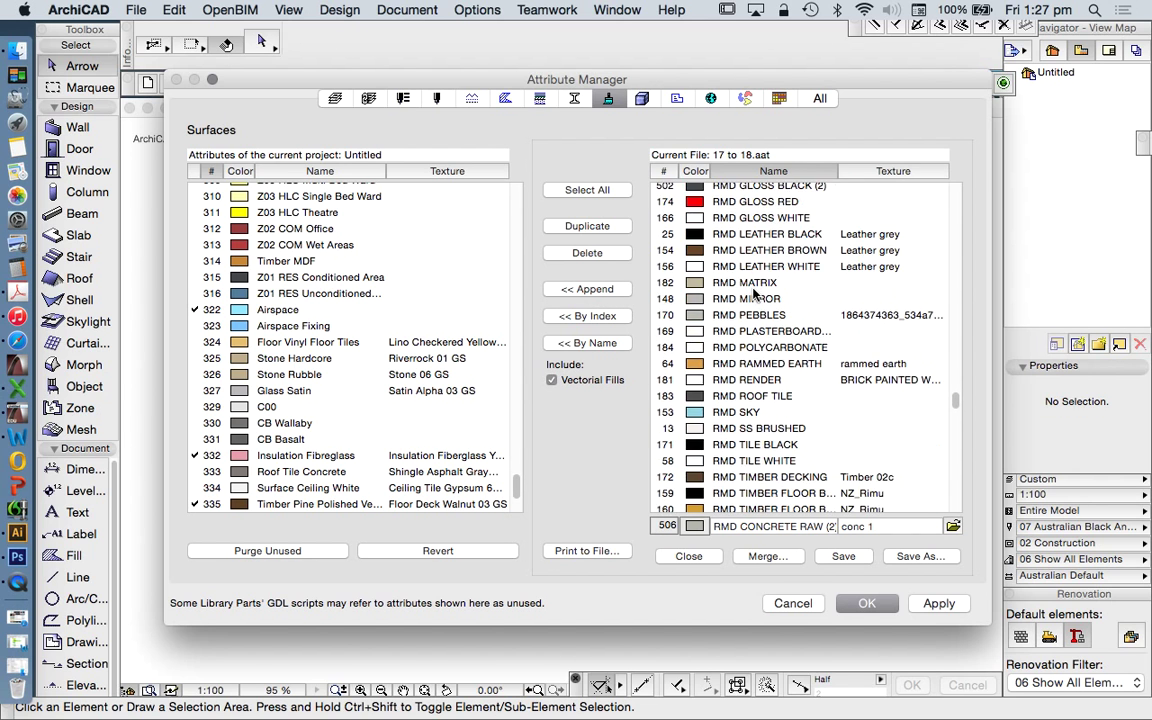
pyautogui.scroll(-3)
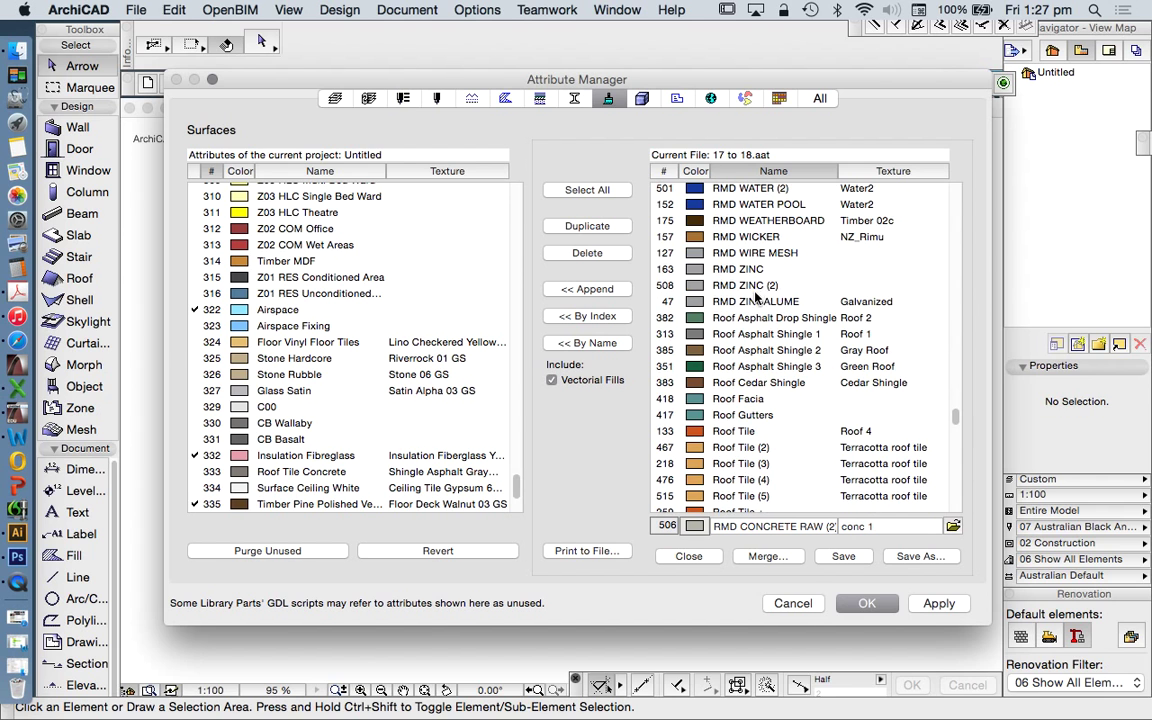
pyautogui.scroll(3)
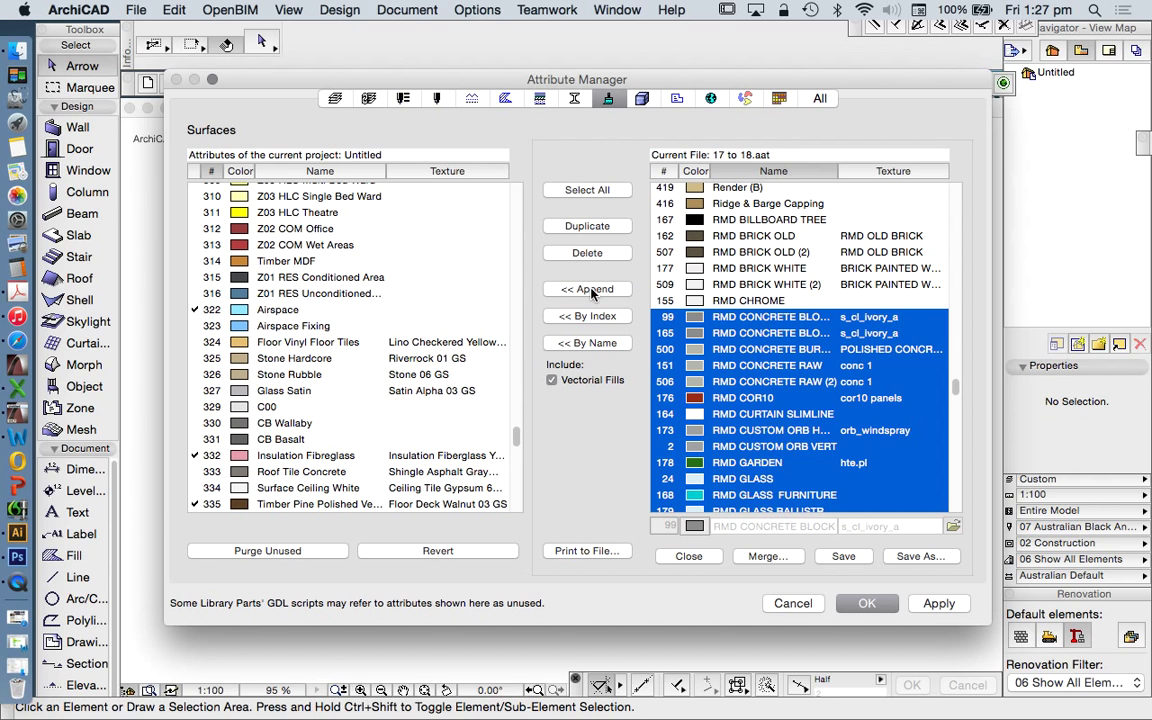
pyautogui.moveTo(349, 177)
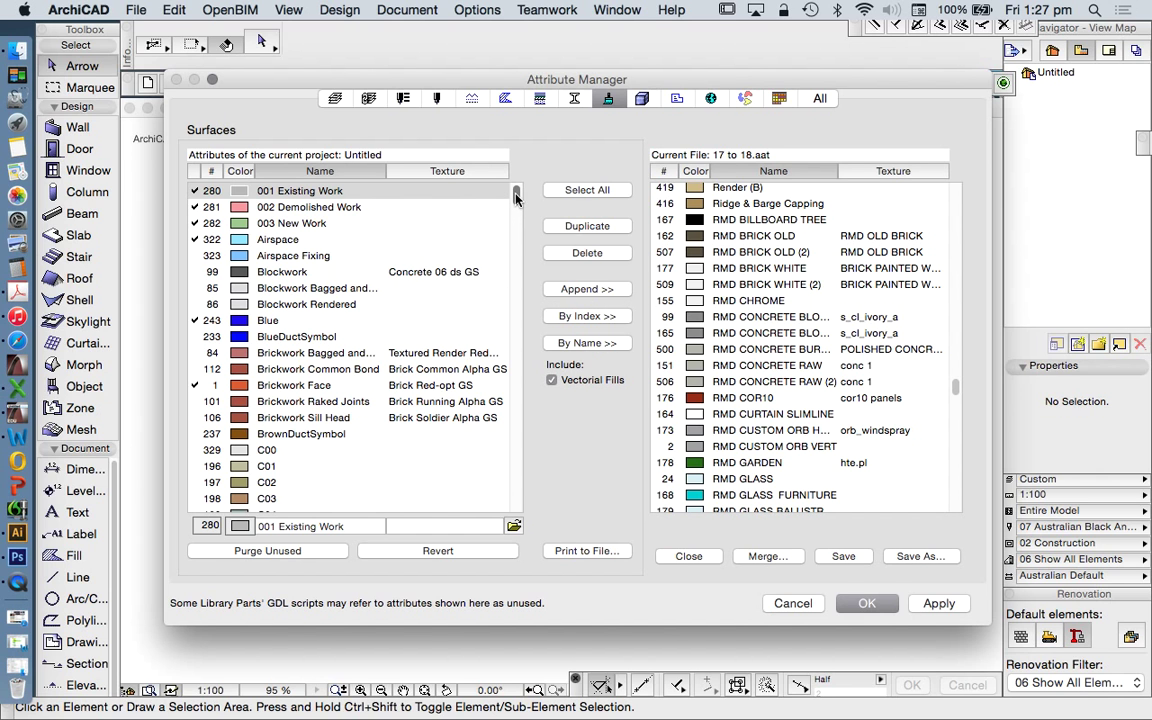
# - Check the appended RMD entries in the project surface list and apply them
pyautogui.scroll(-3)
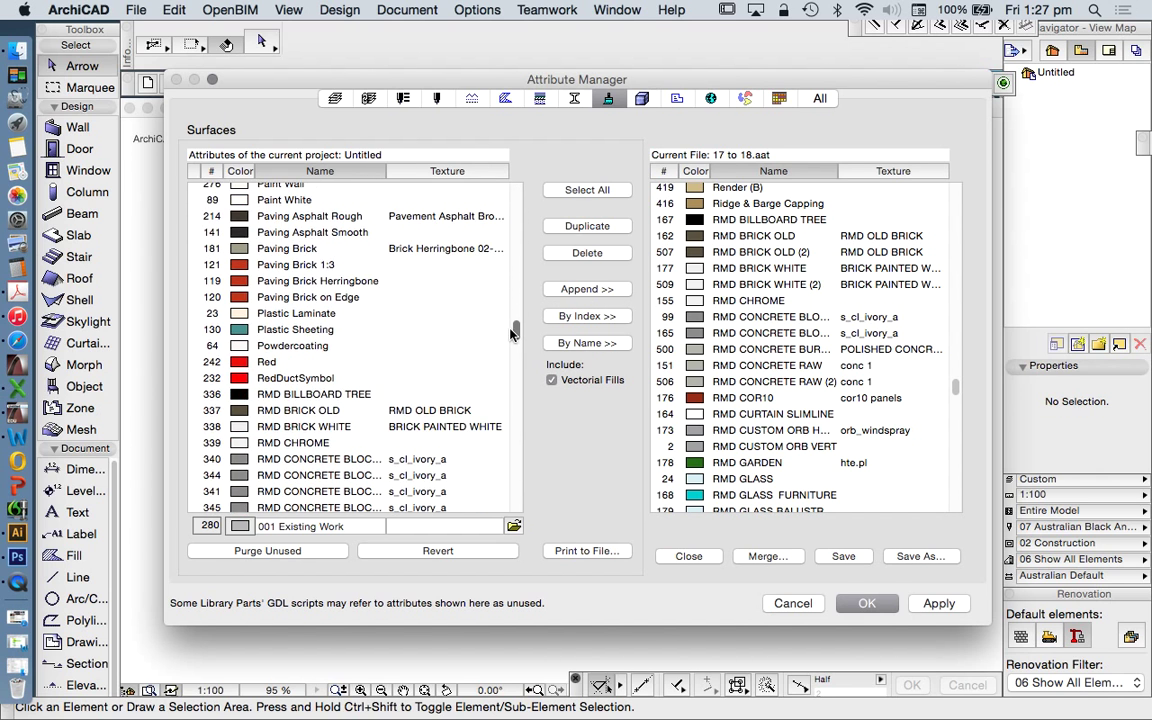
pyautogui.scroll(-3)
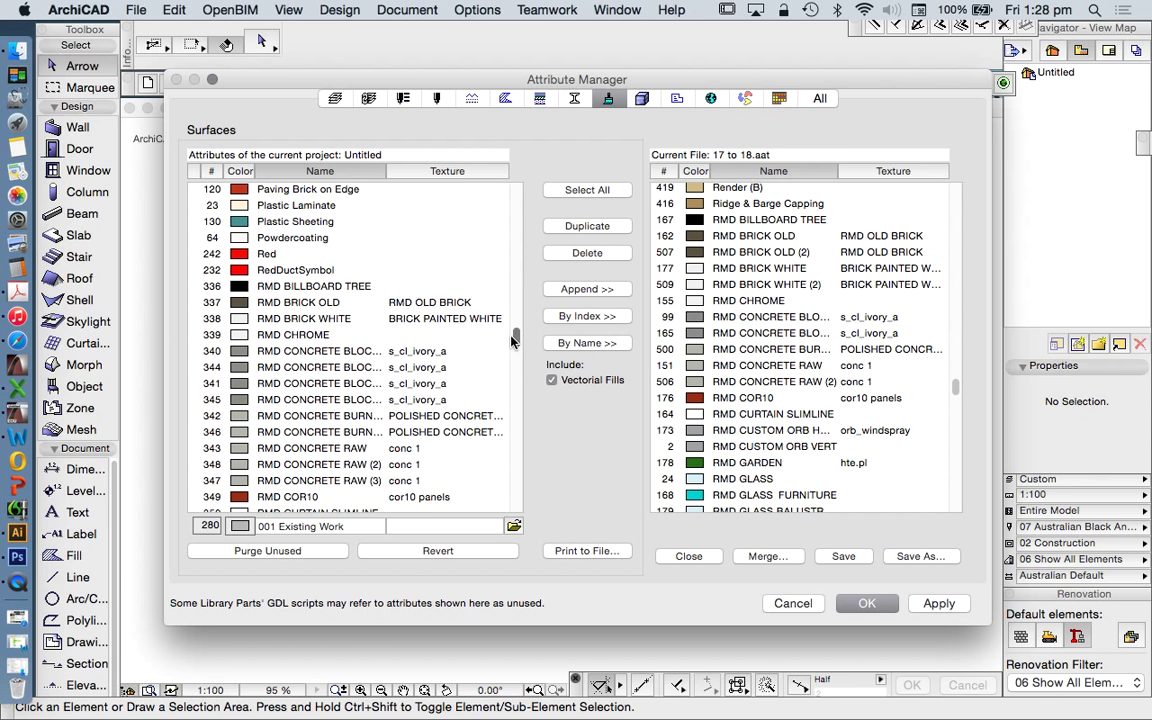
pyautogui.scroll(-3)
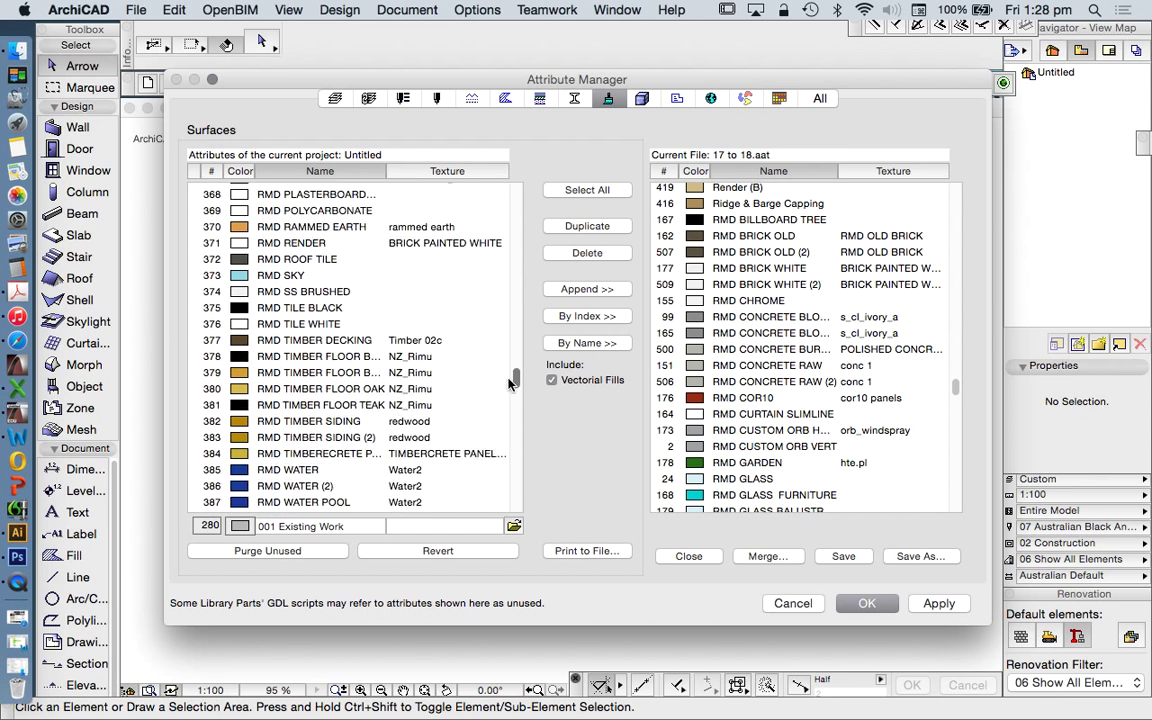
pyautogui.scroll(-3)
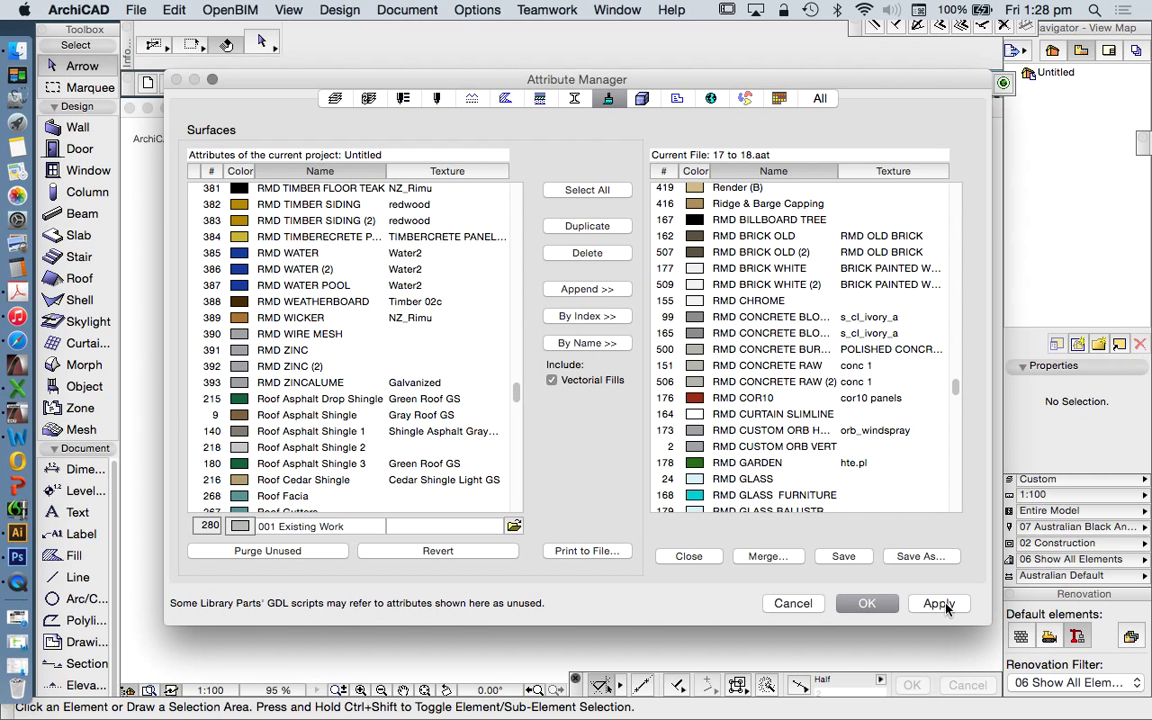
pyautogui.click(937, 603)
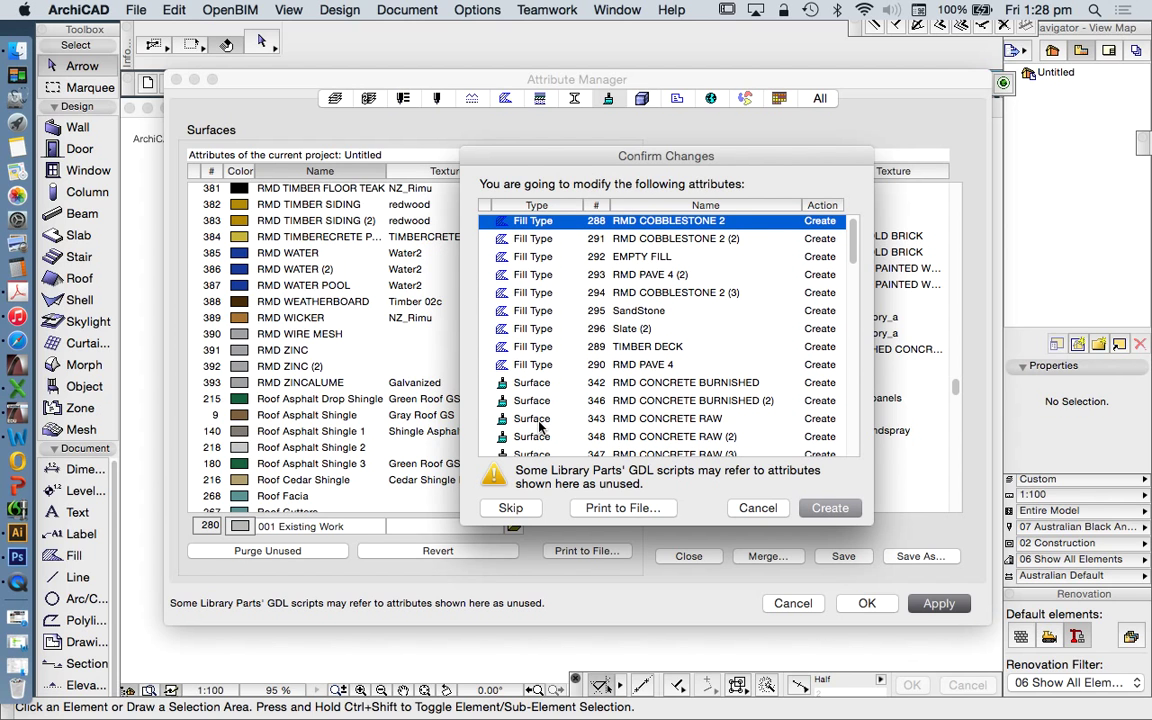
pyautogui.moveTo(533, 293)
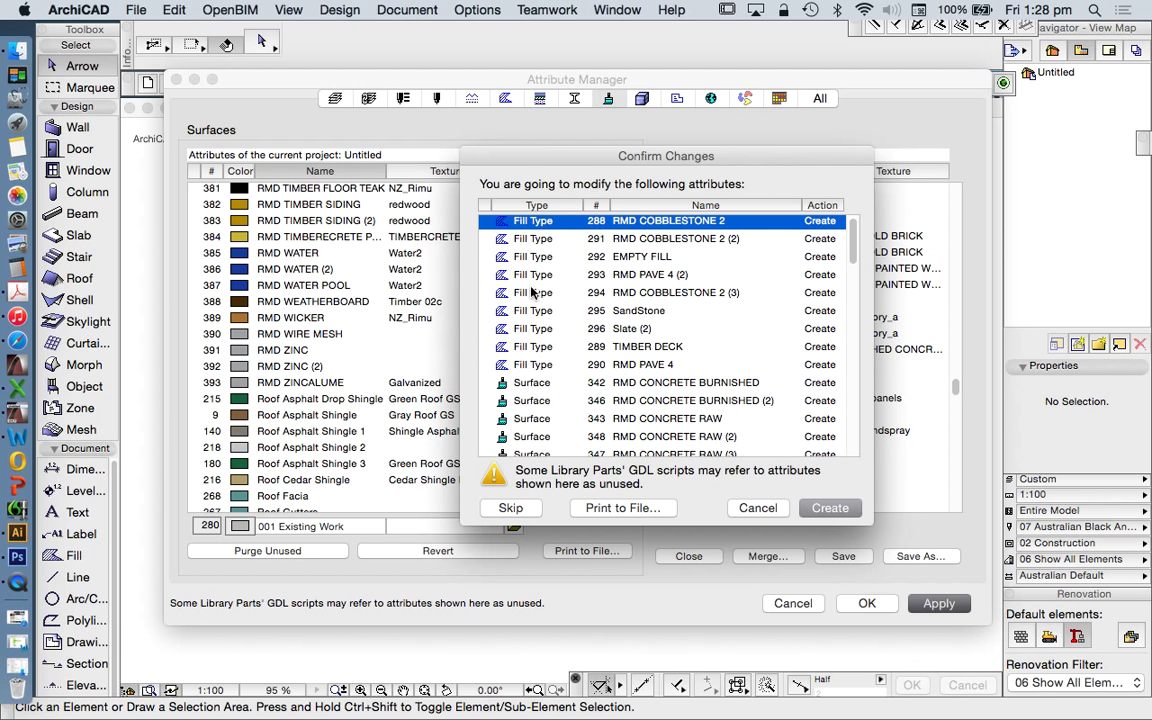
# - Create the listed RMD fill types and surfaces, then close Attribute Manager
pyautogui.scroll(-3)
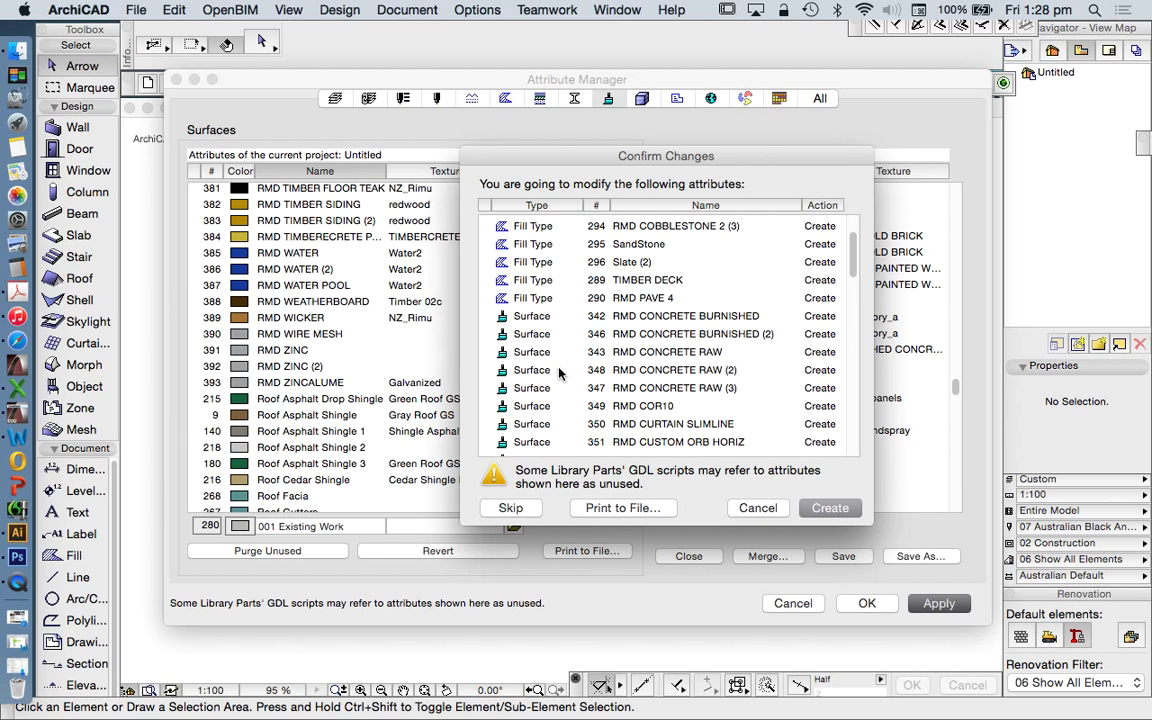
pyautogui.scroll(-3)
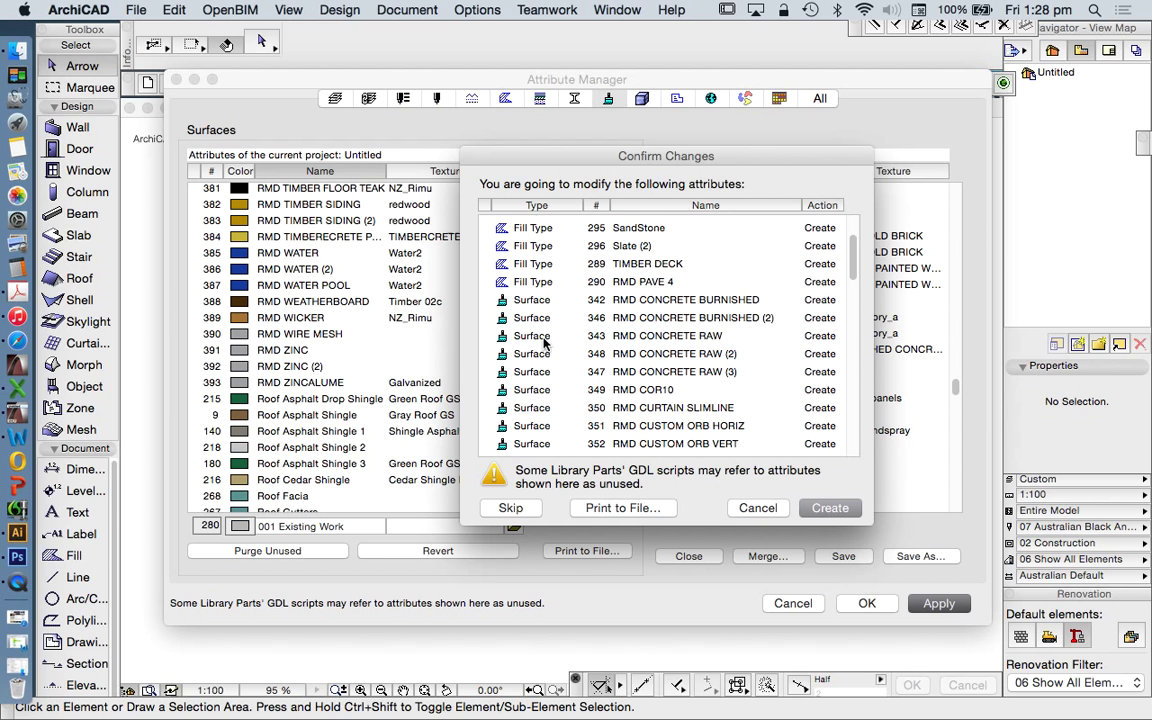
pyautogui.moveTo(519, 231)
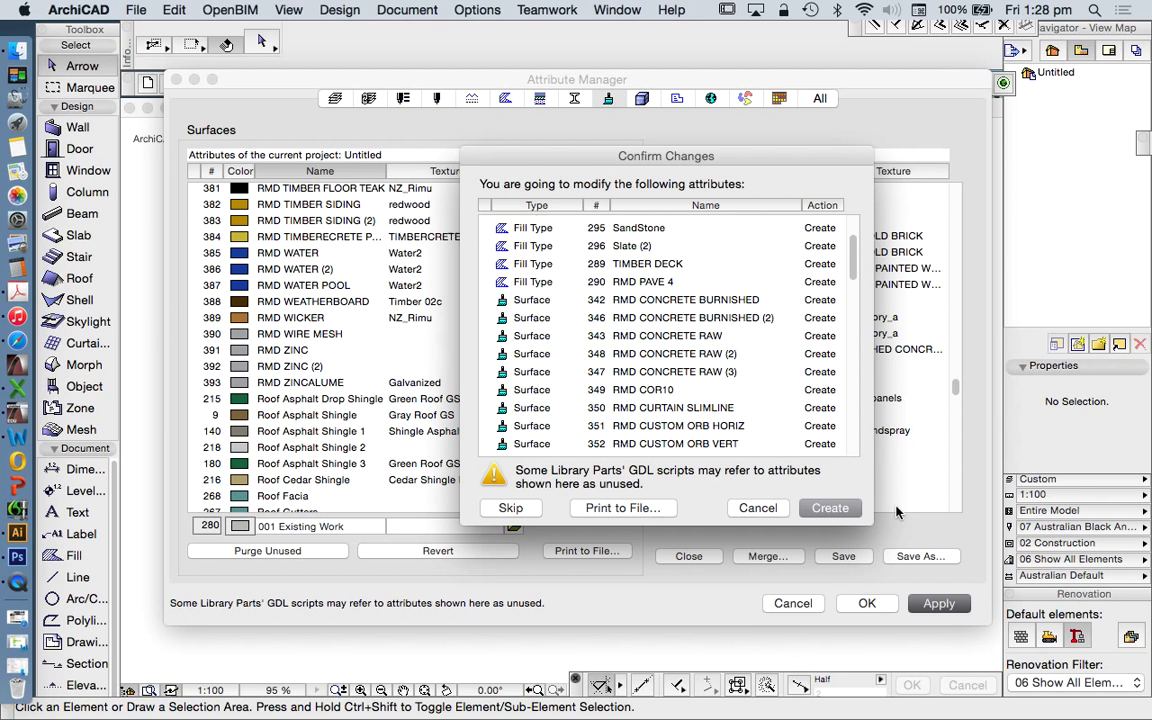
pyautogui.scroll(-3)
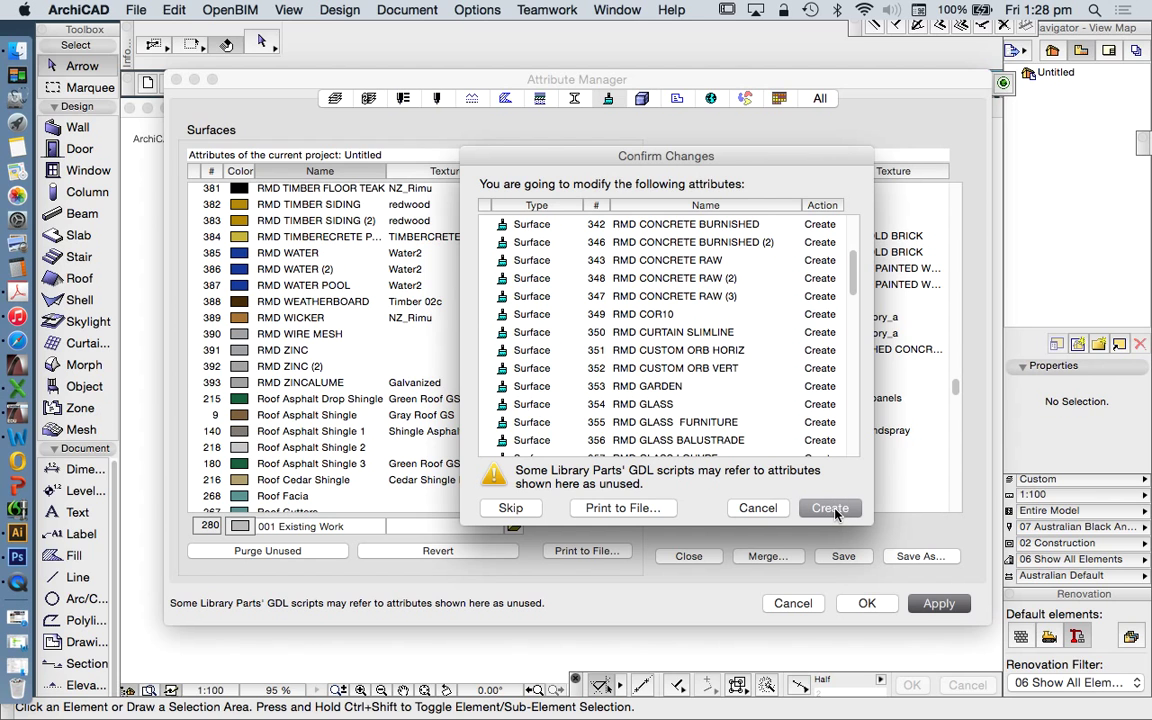
pyautogui.click(830, 508)
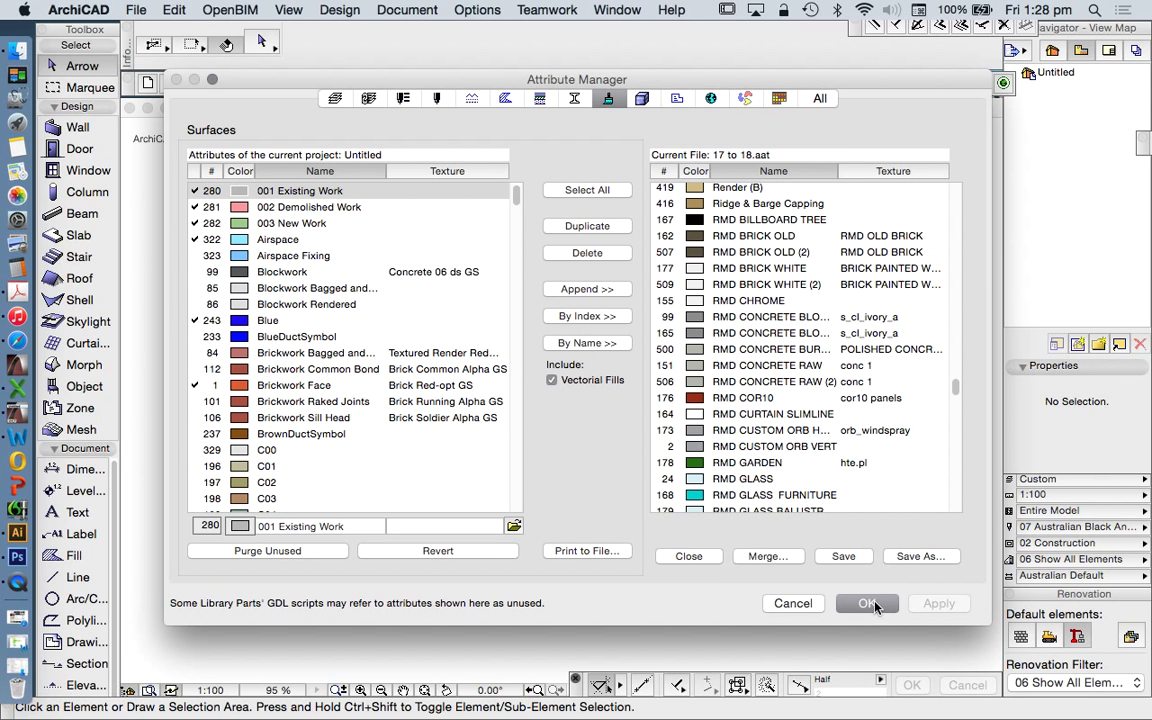
pyautogui.click(866, 603)
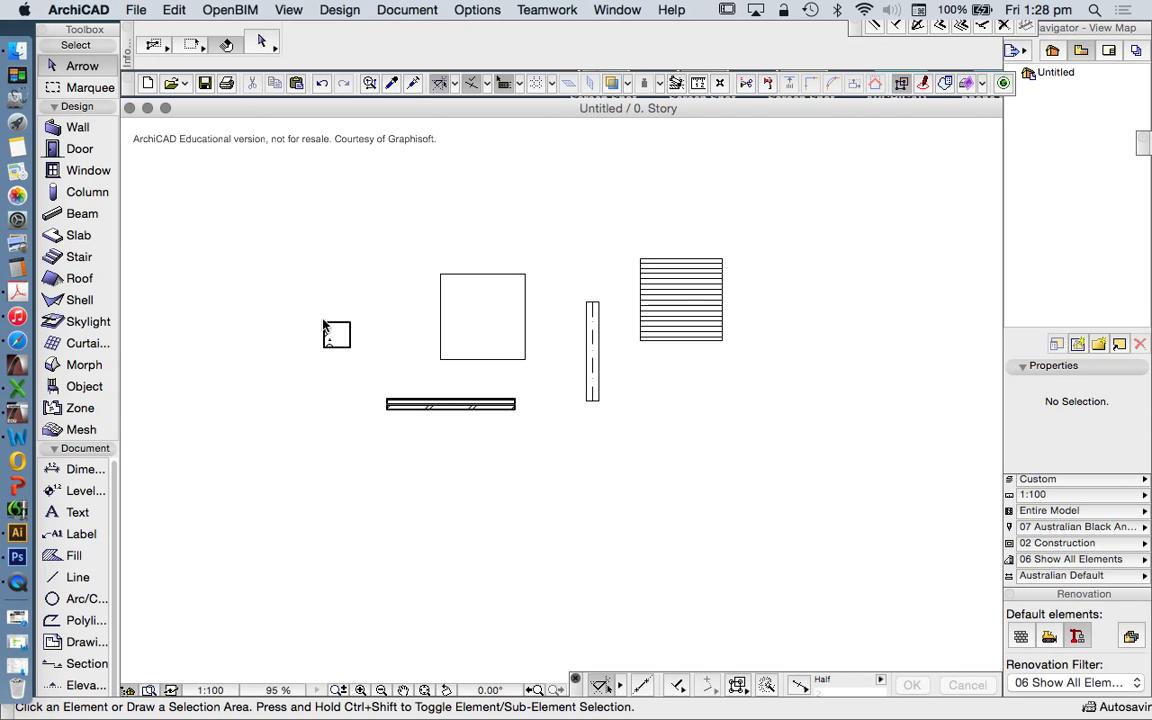
pyautogui.moveTo(314, 167)
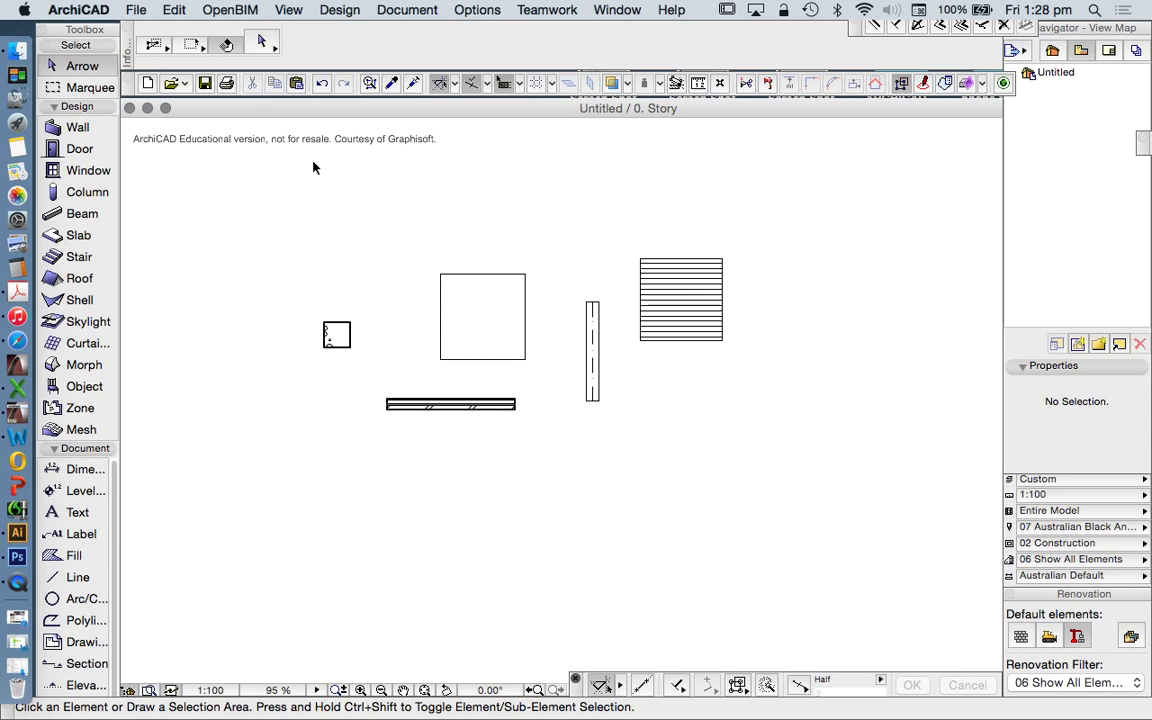
pyautogui.moveTo(305, 200)
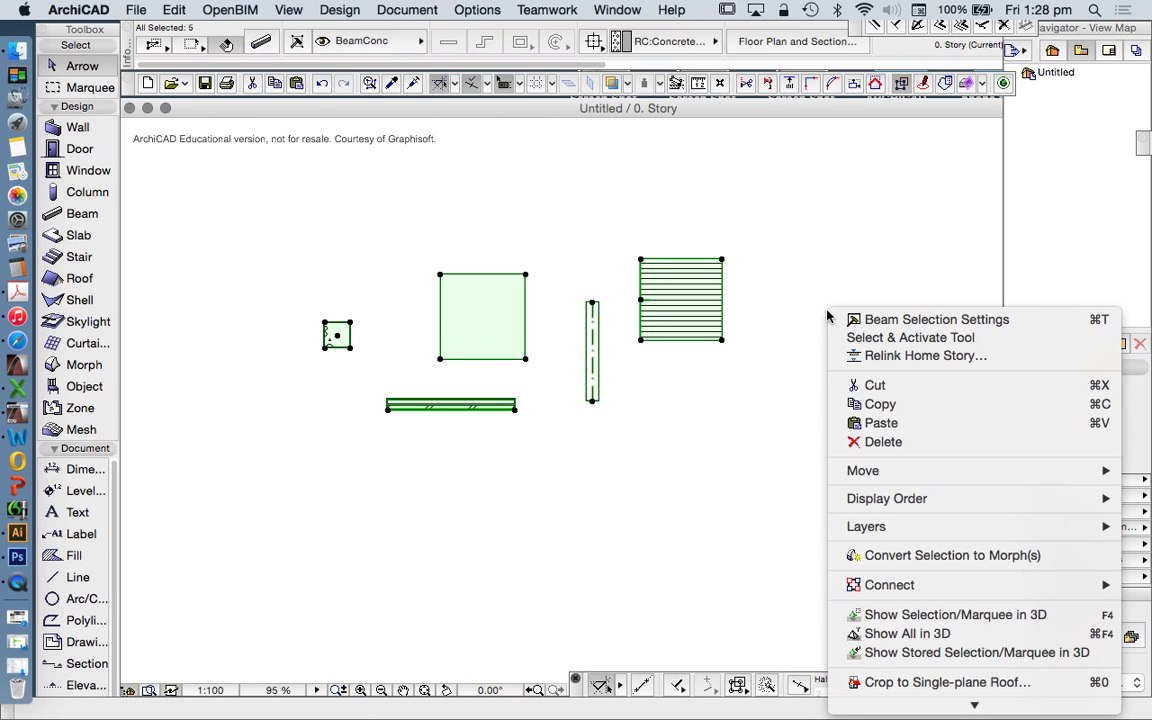
# - Show the selected elements in 3D, select the brick wall and orbit the view
pyautogui.click(954, 614)
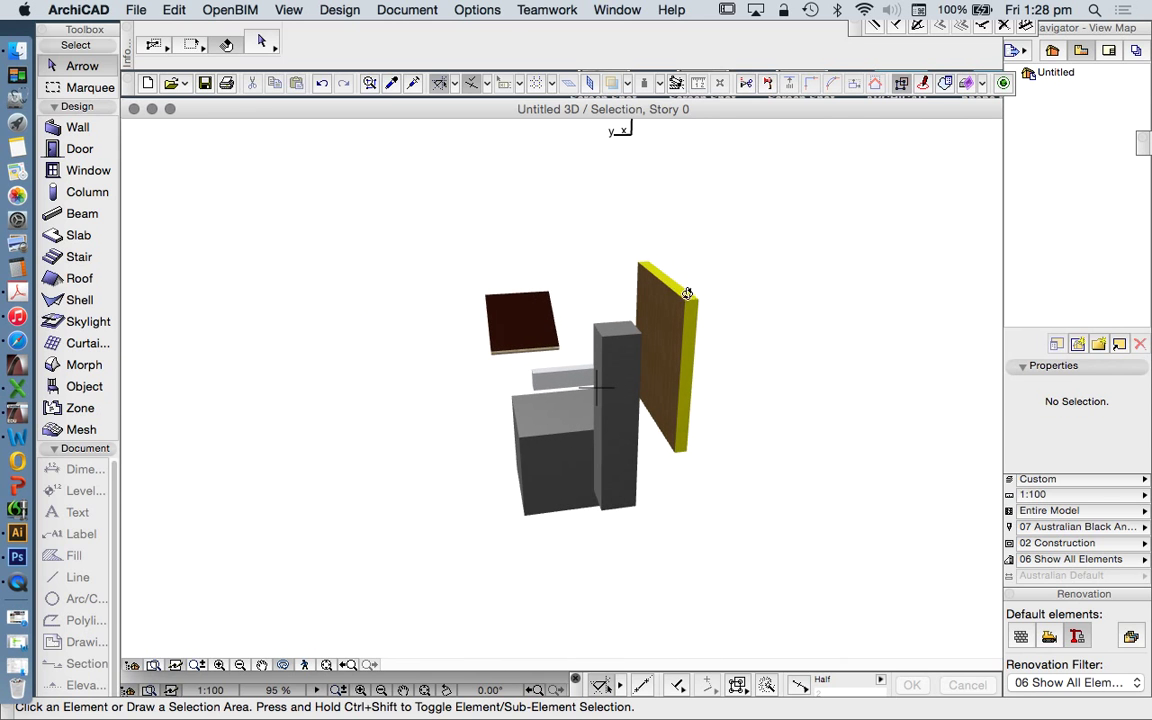
pyautogui.click(665, 360)
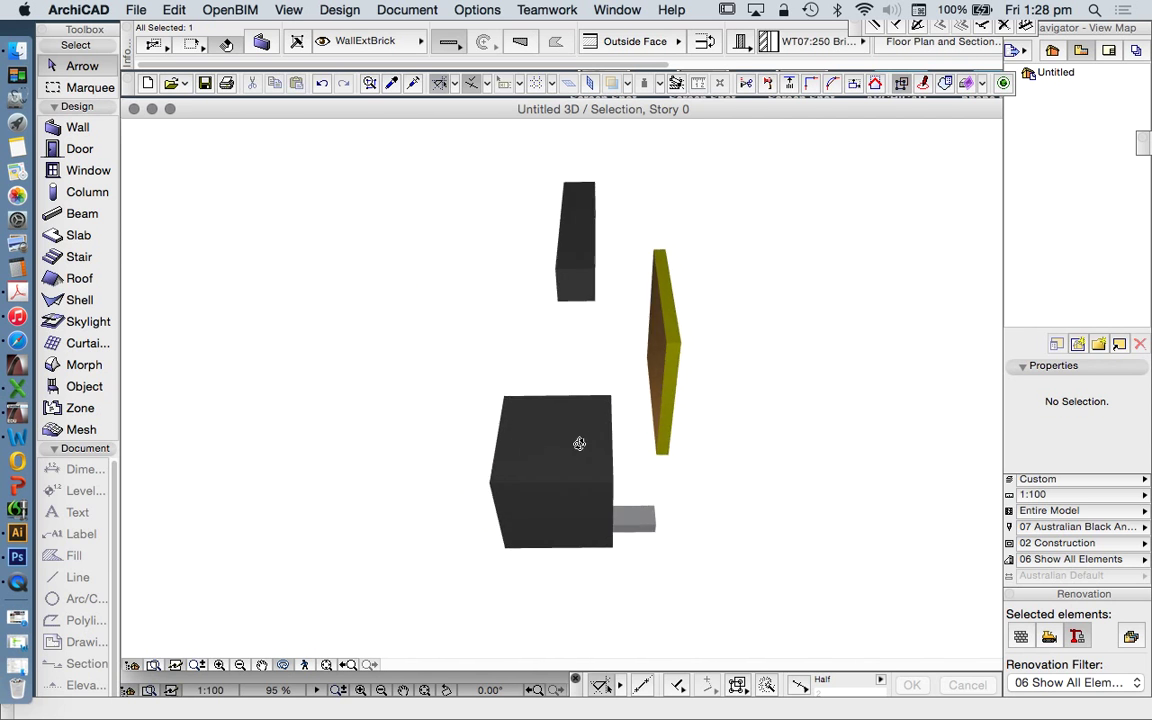
pyautogui.moveTo(580, 444); pyautogui.dragTo(416, 607)
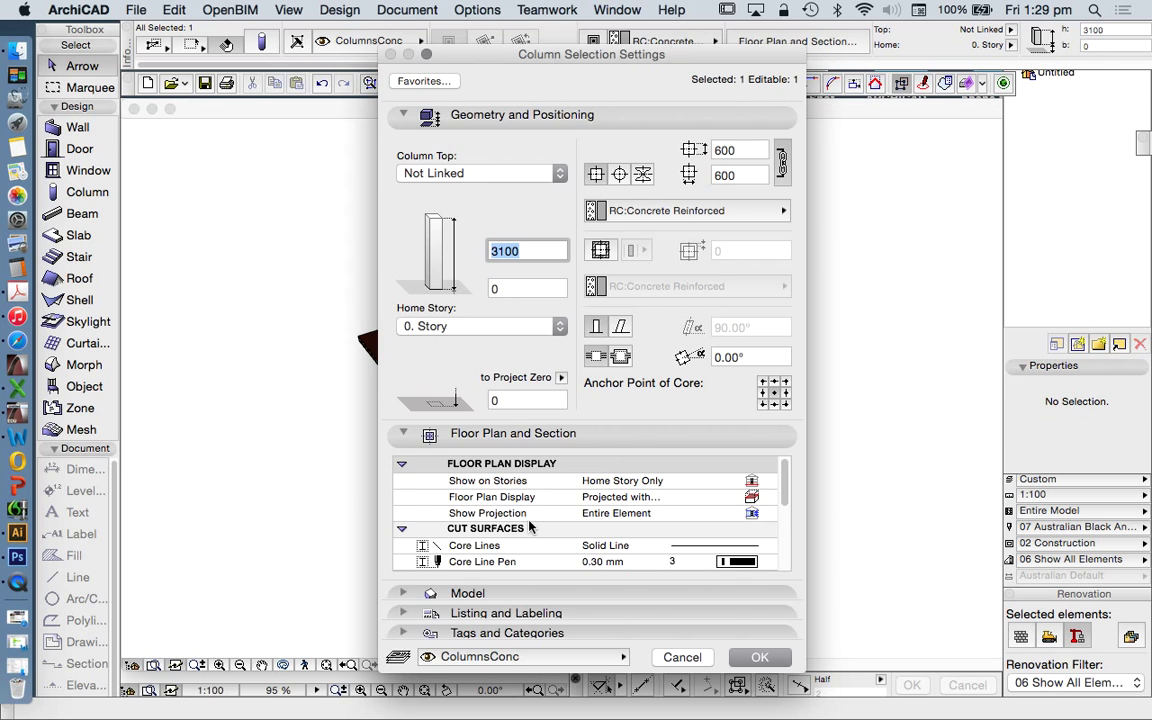
pyautogui.click(403, 433)
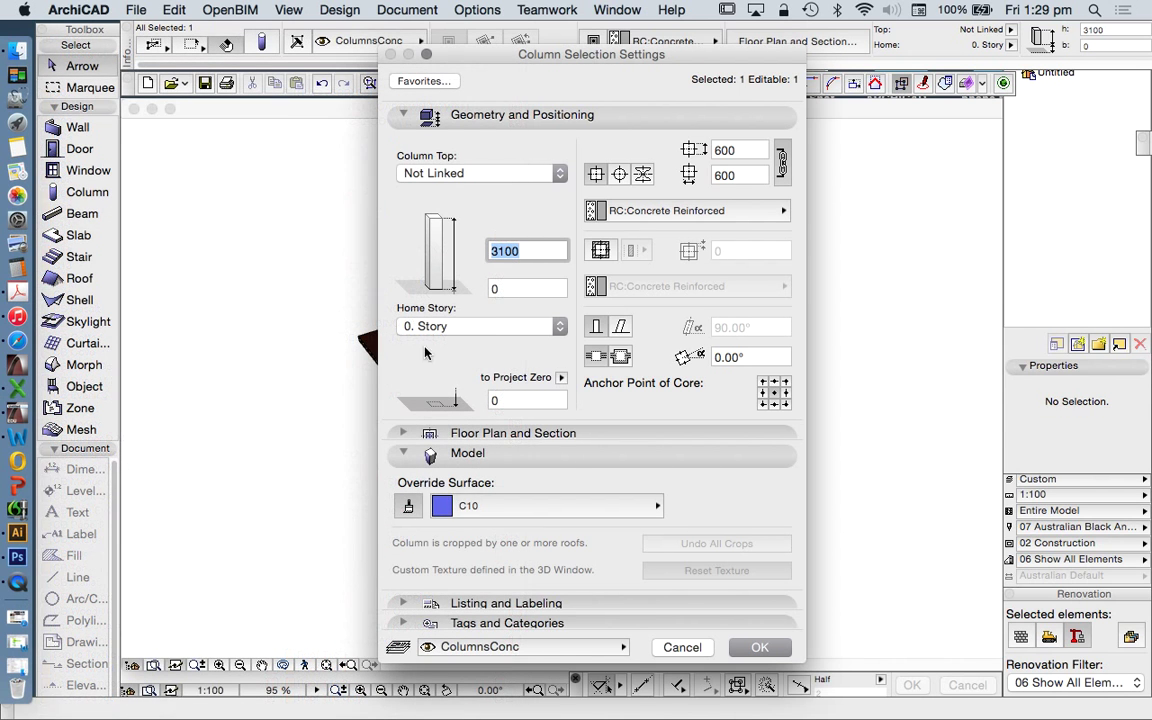
pyautogui.moveTo(578, 574)
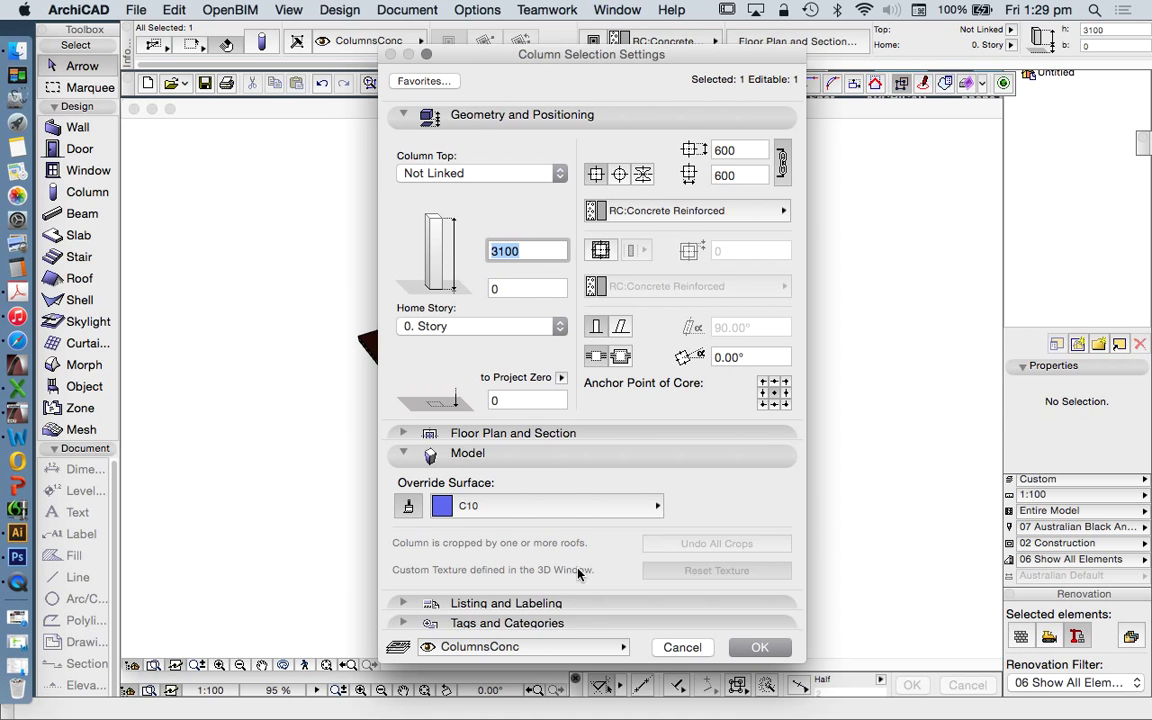
pyautogui.click(759, 647)
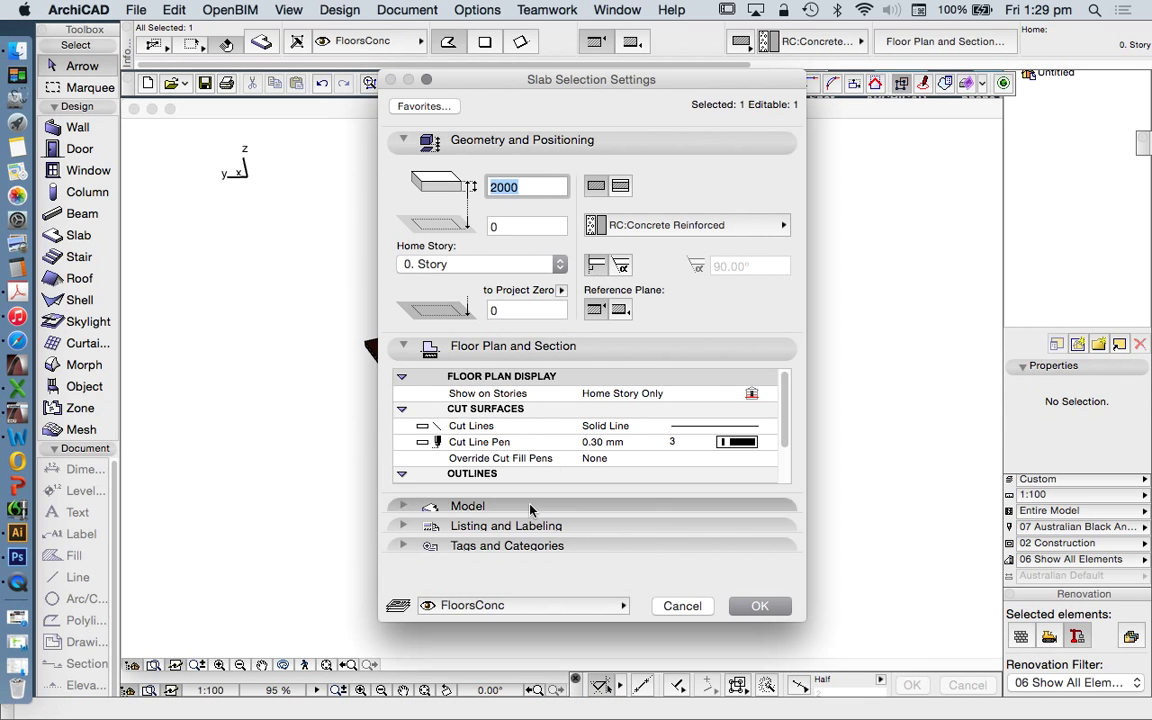
# - Unlink the slab's surfaces and set them to Foliage (A), Blue and C13
pyautogui.click(401, 505)
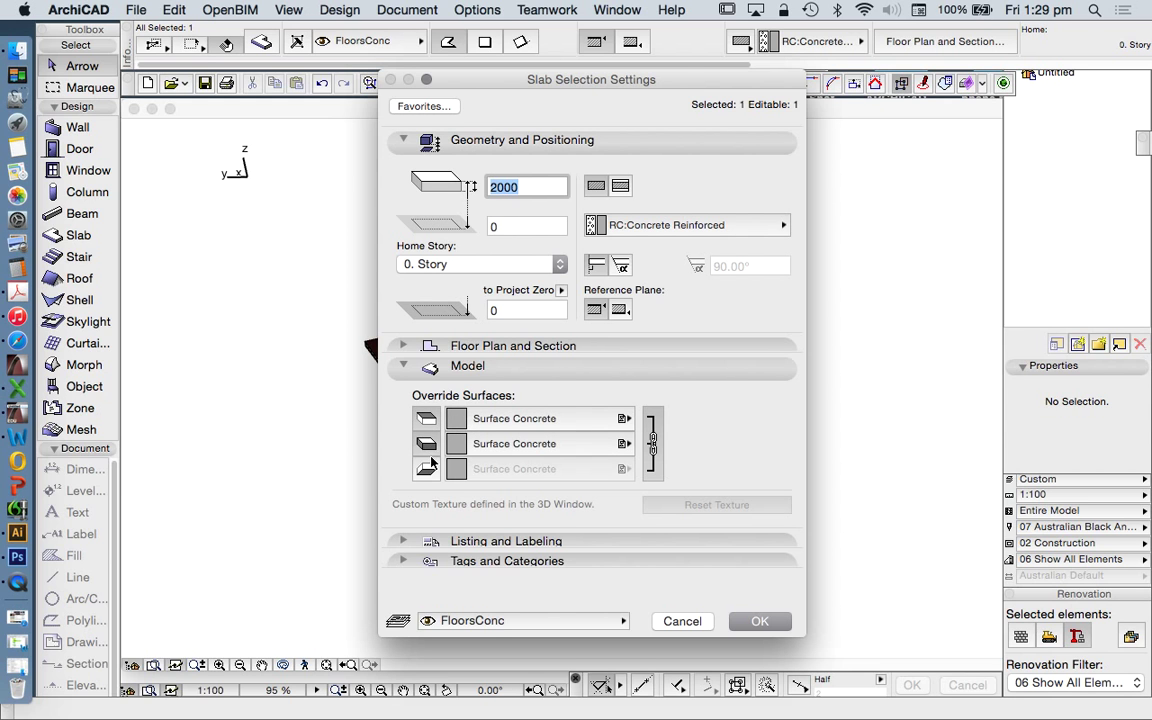
pyautogui.click(625, 418)
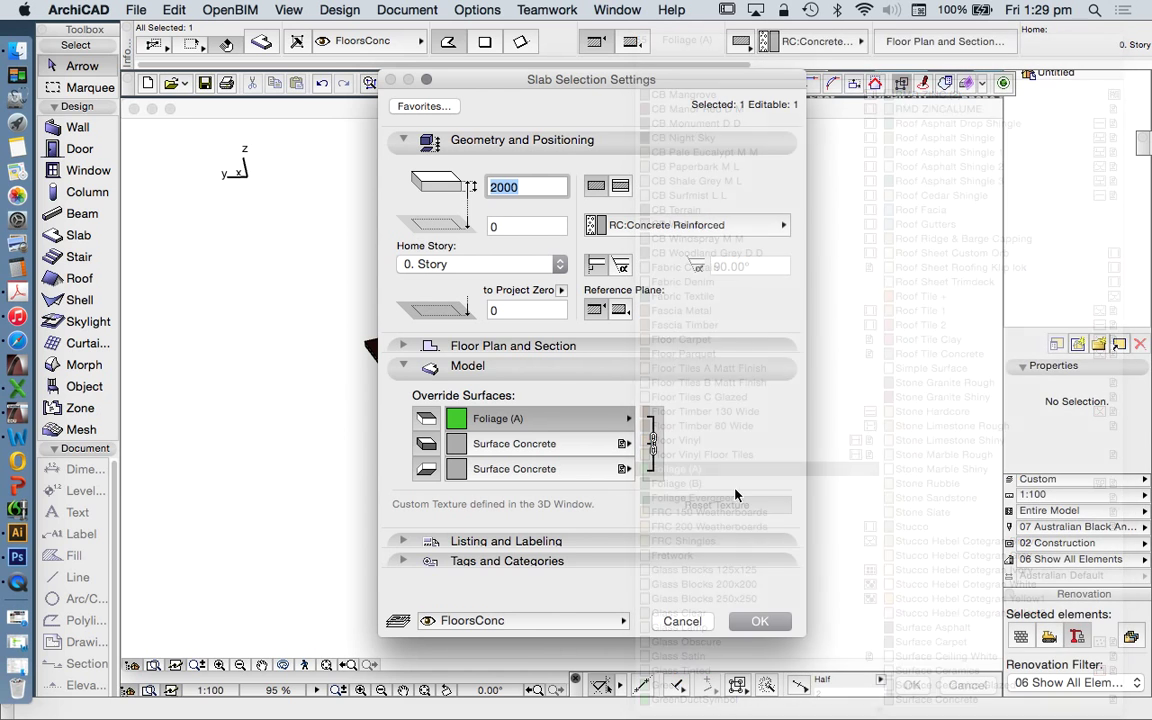
pyautogui.click(625, 443)
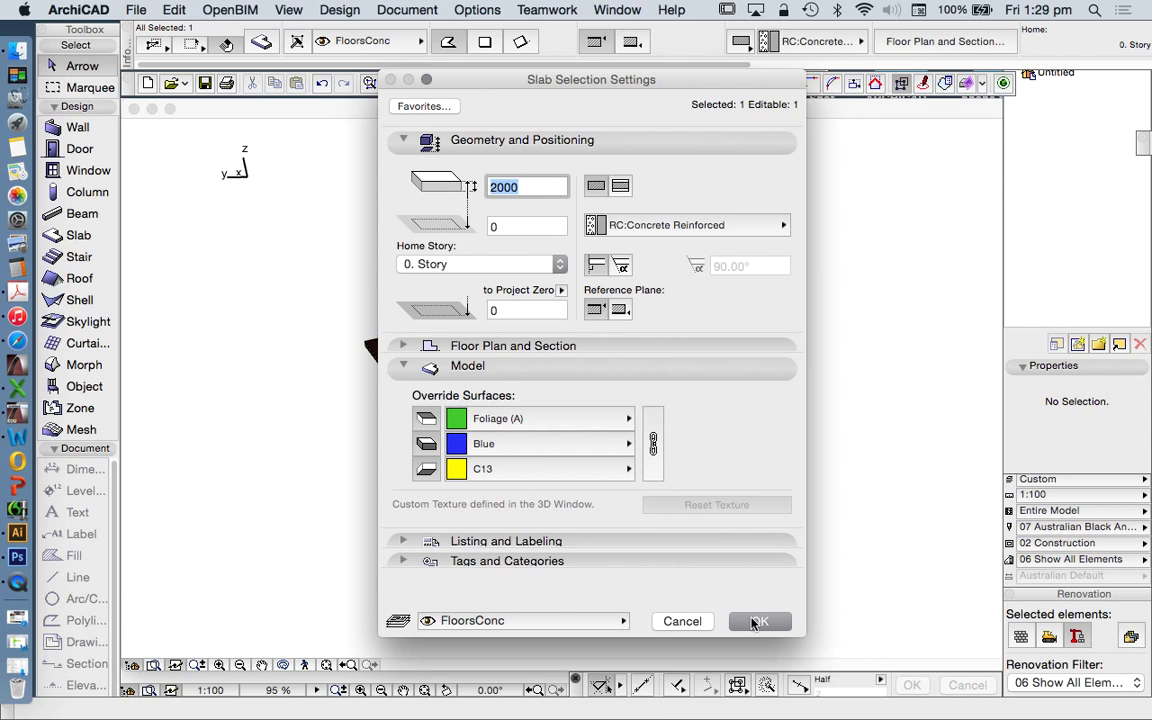
pyautogui.click(758, 621)
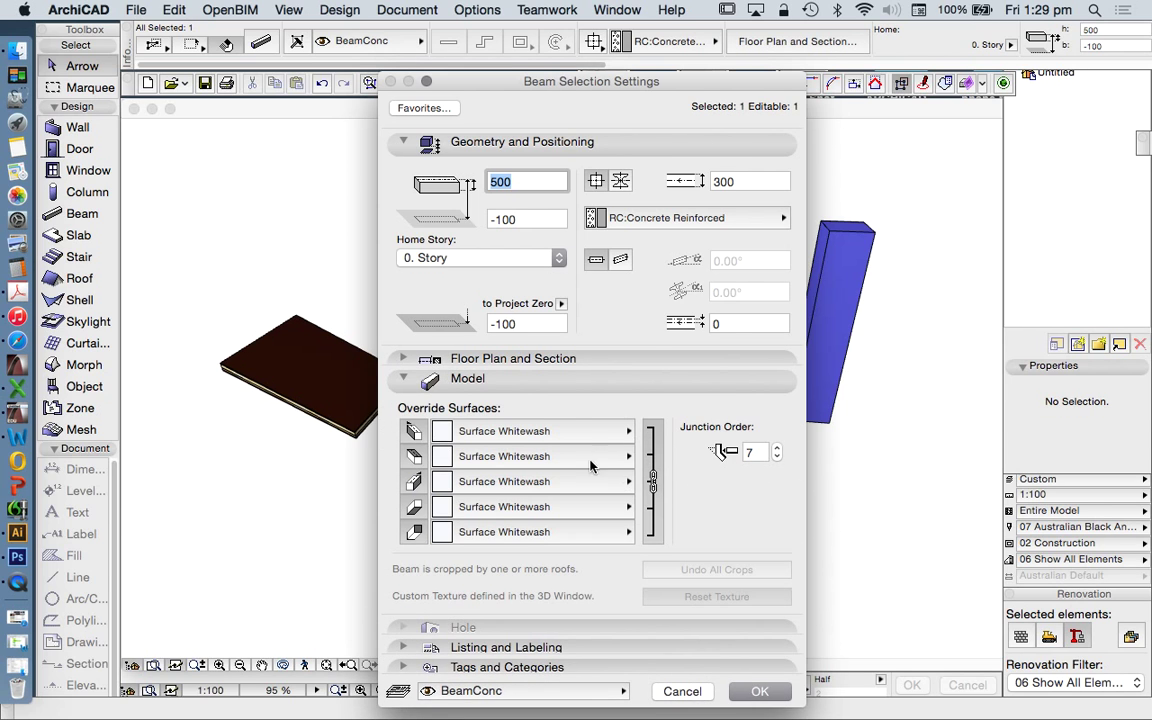
pyautogui.moveTo(849, 298)
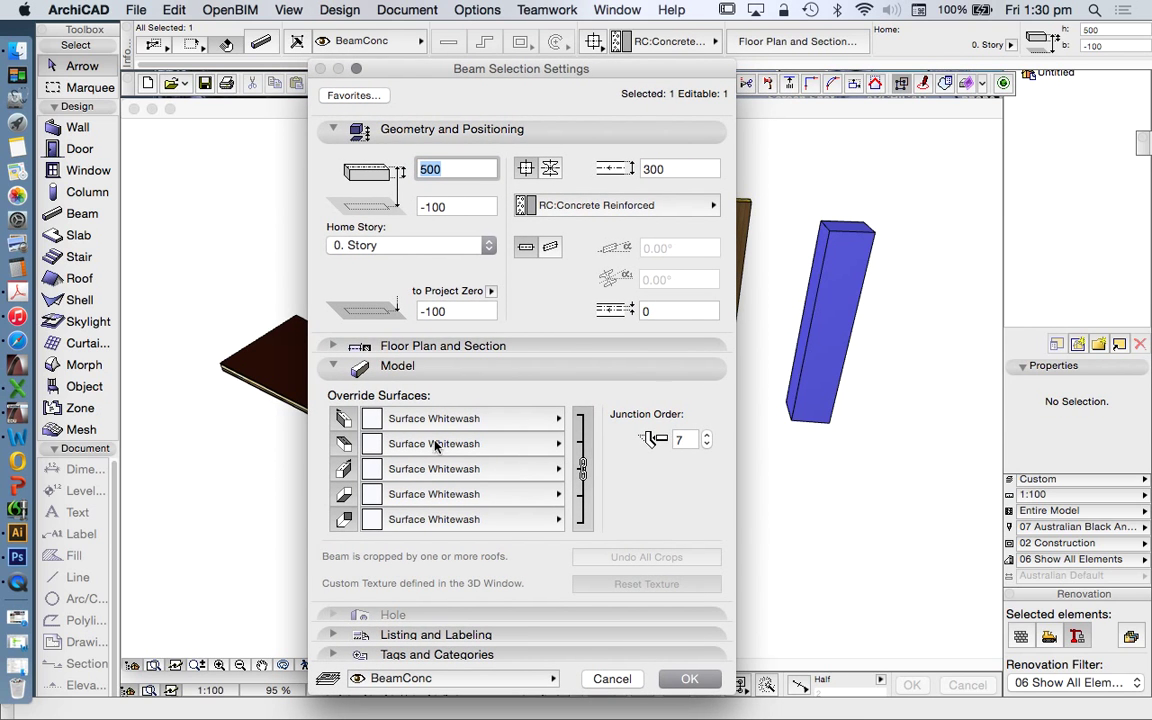
pyautogui.moveTo(451, 479)
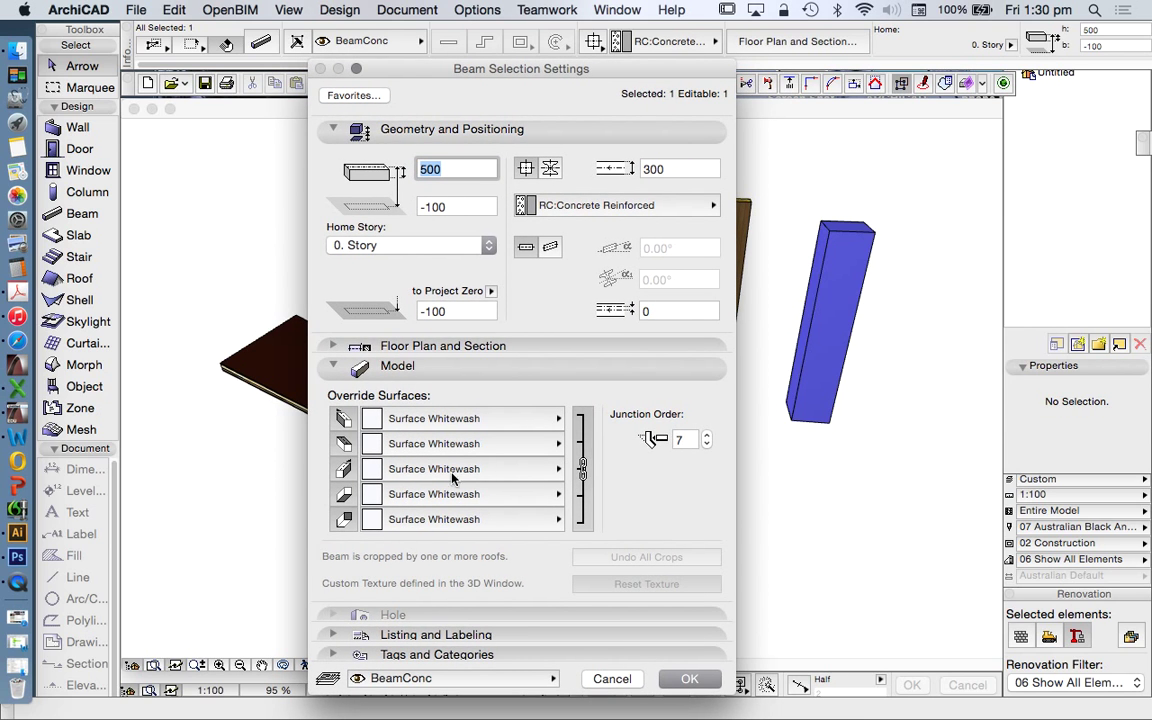
pyautogui.moveTo(487, 443)
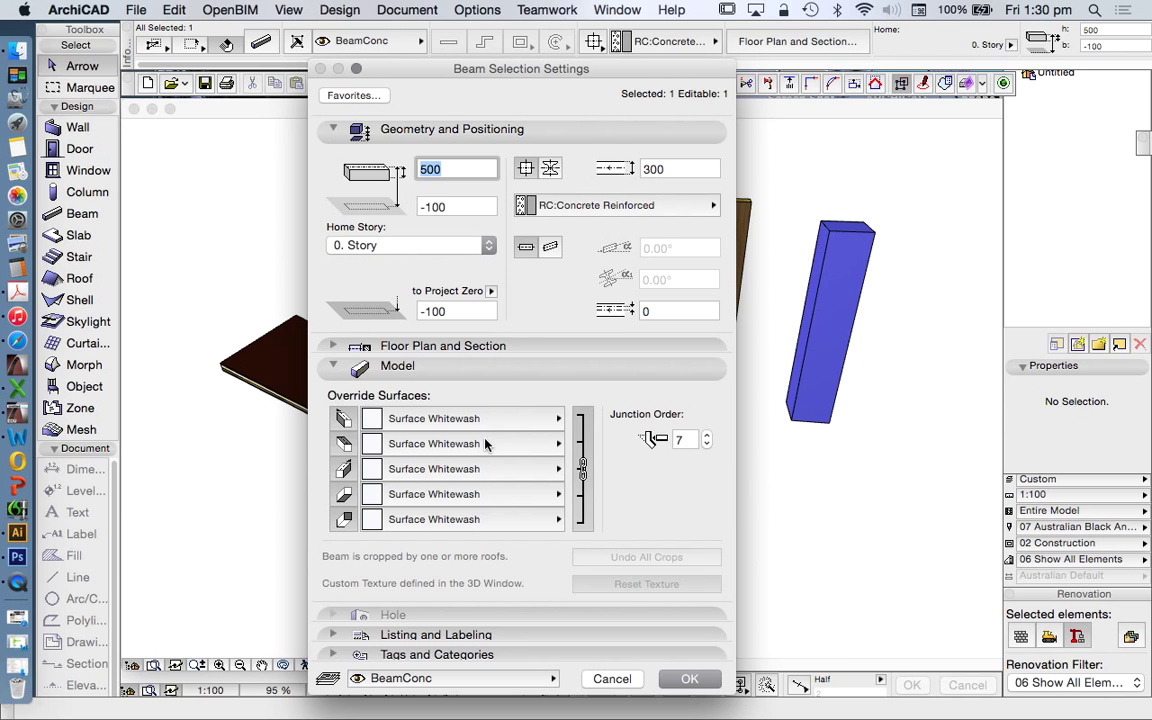
pyautogui.moveTo(533, 405)
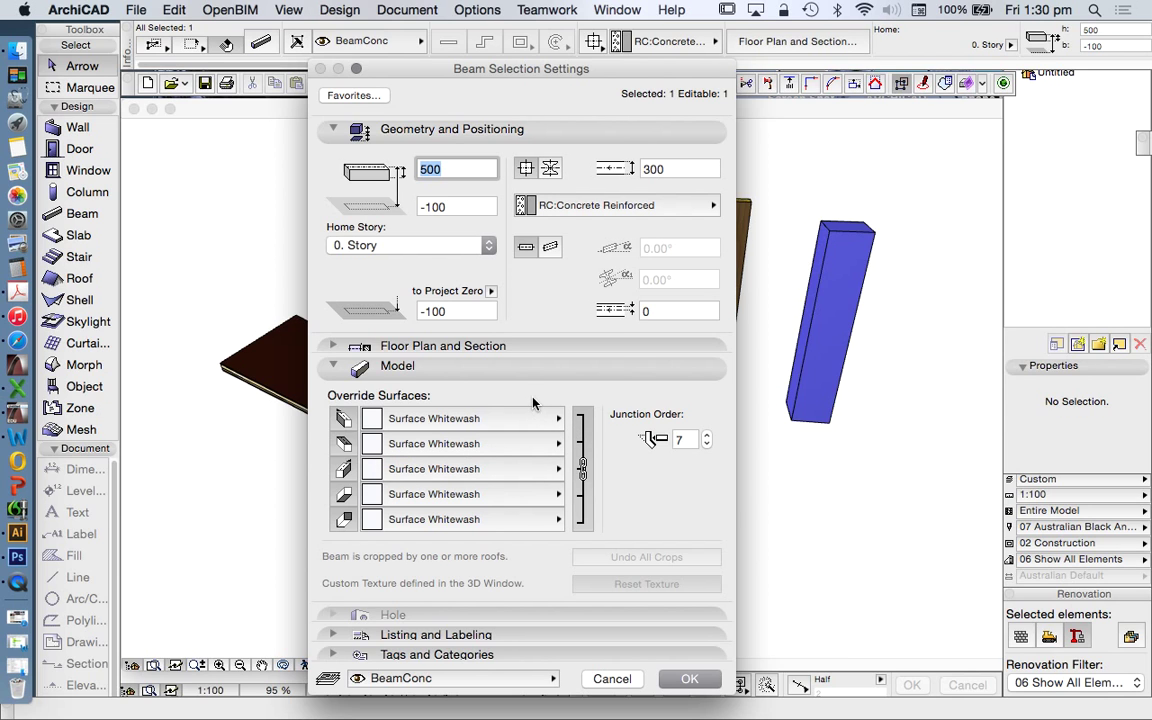
pyautogui.moveTo(350, 422)
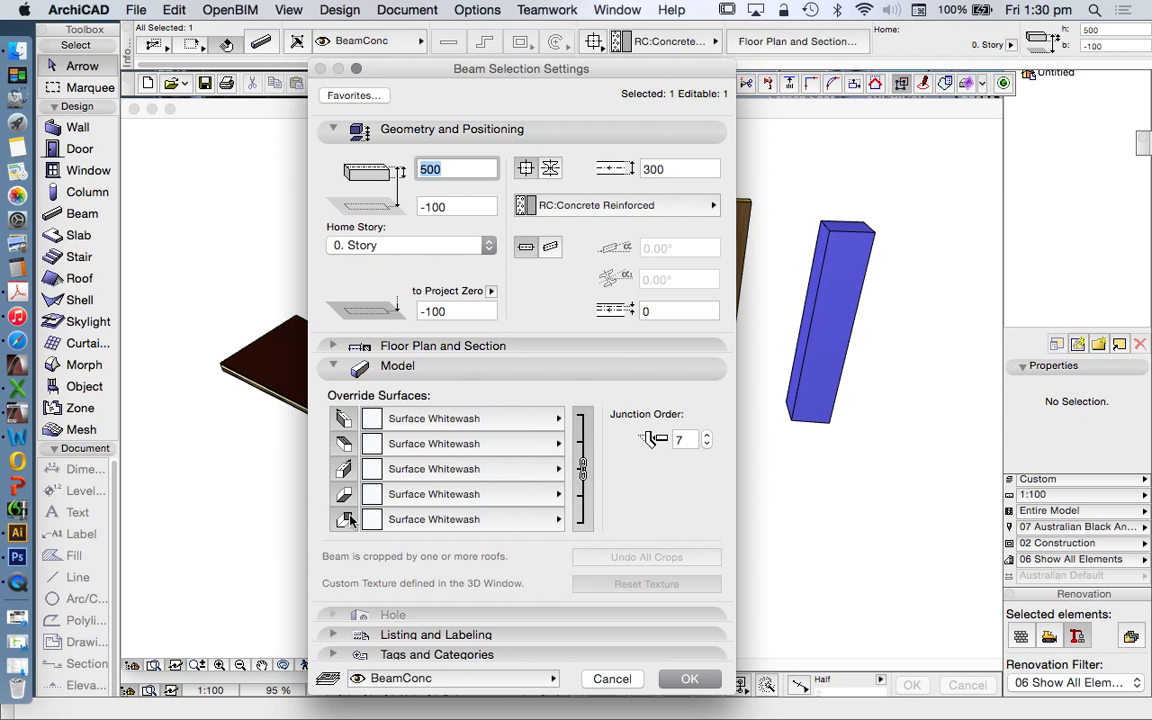
pyautogui.moveTo(349, 500)
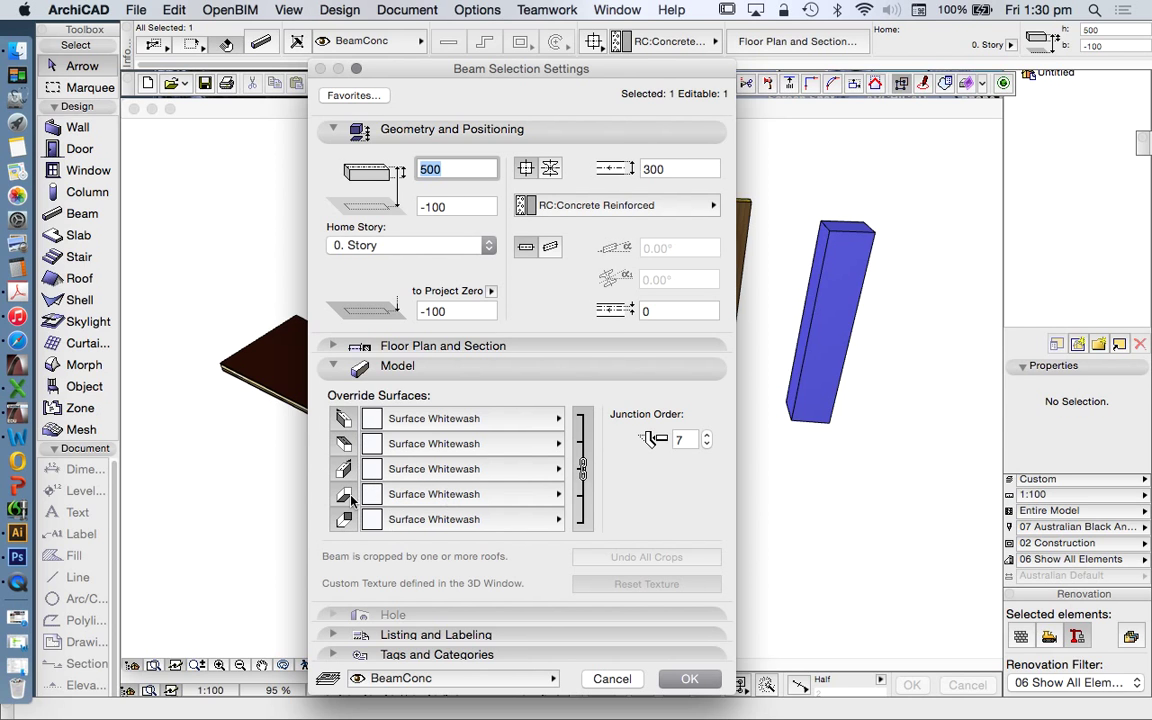
pyautogui.moveTo(537, 452)
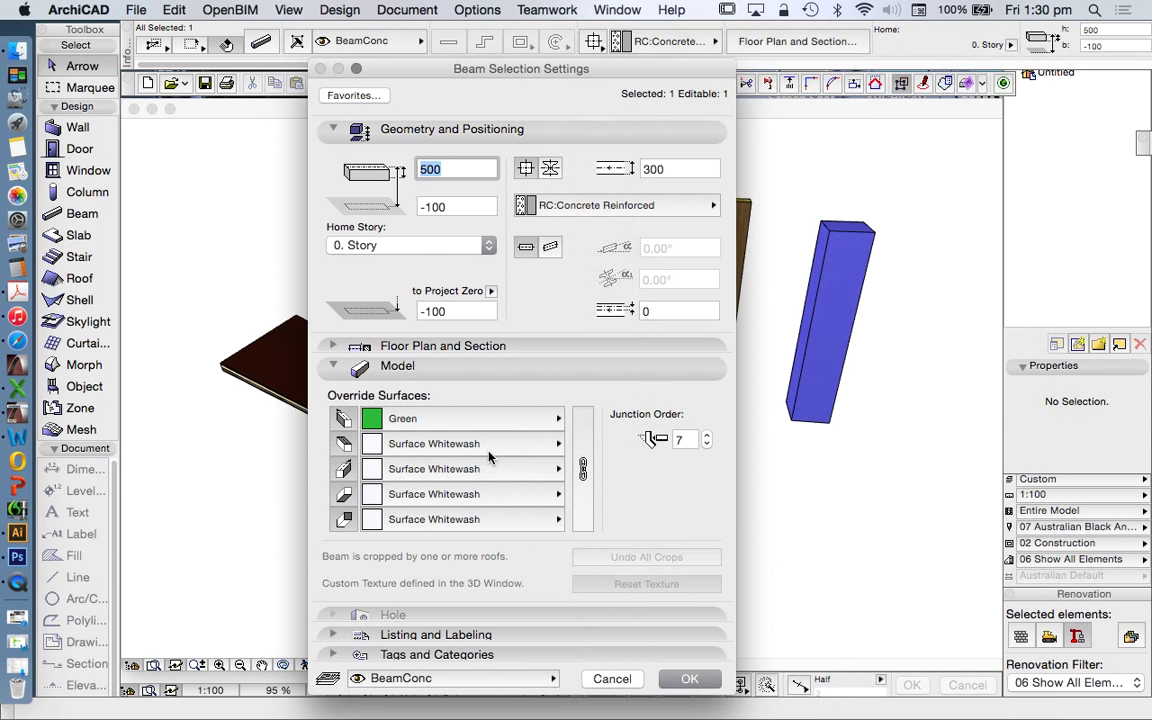
# - Set one beam face's override surface to Green
pyautogui.click(558, 443)
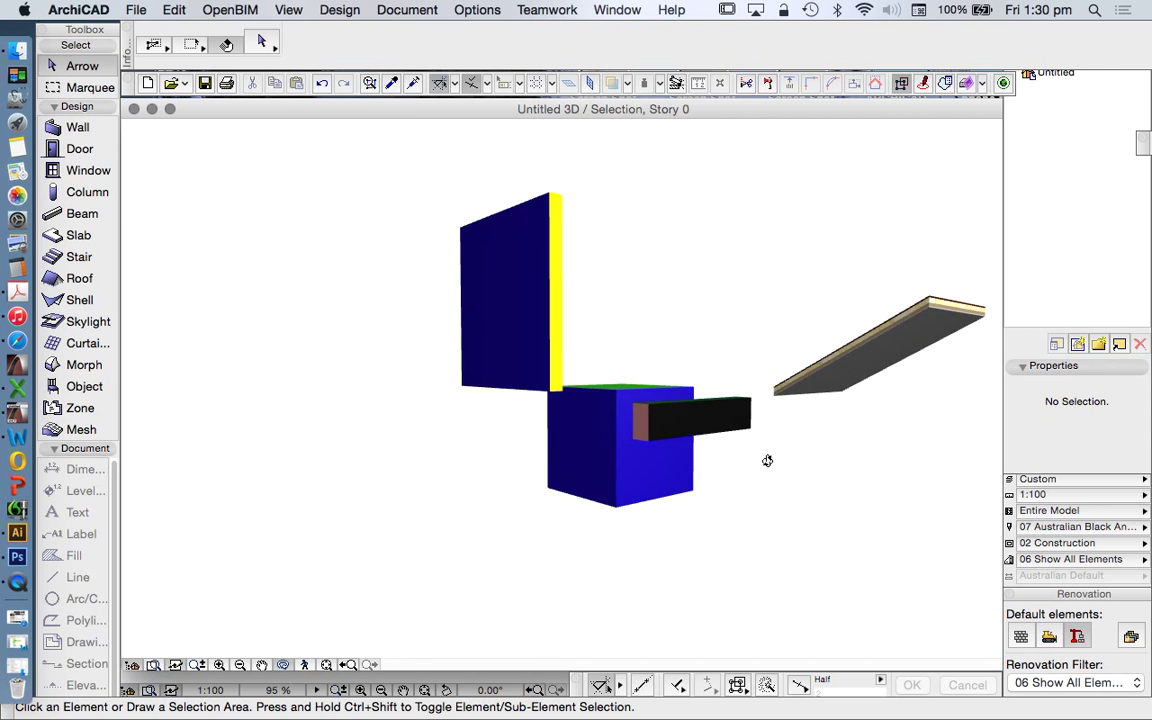
# - Orbit around the beam and reopen its settings listing Roof Tile Clay, Fabric Textile, C15, C12, 002 Demolished Work
pyautogui.moveTo(768, 460); pyautogui.dragTo(340, 447)
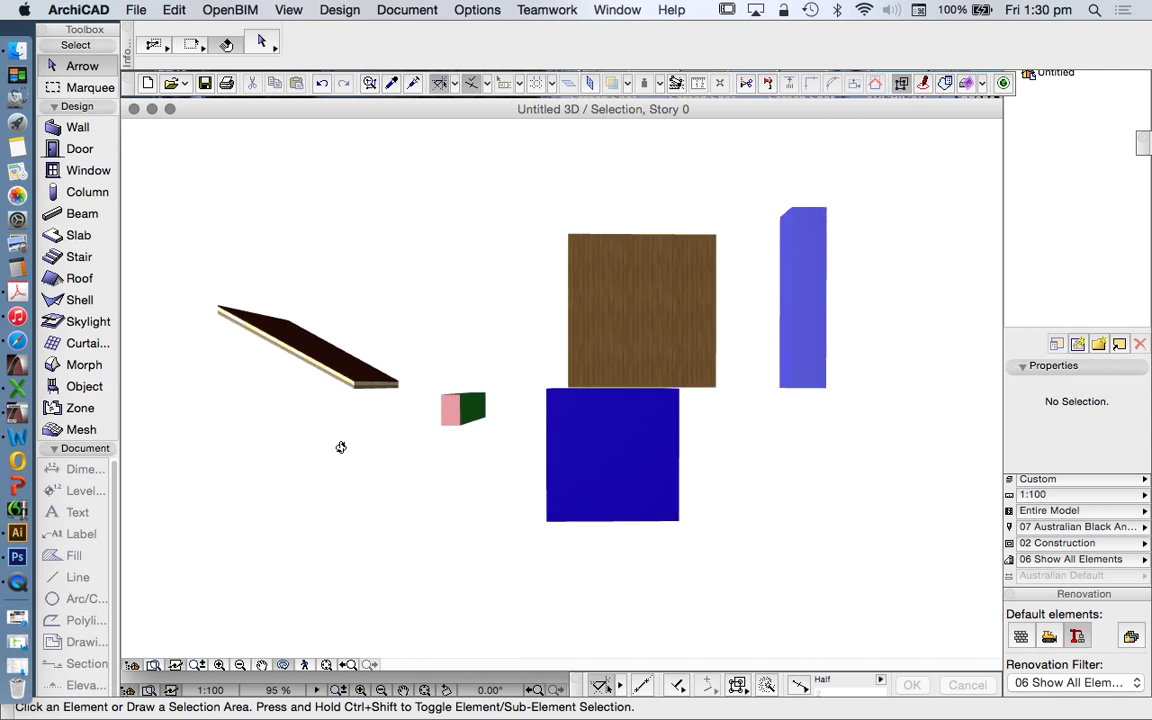
pyautogui.moveTo(340, 447); pyautogui.dragTo(499, 322)
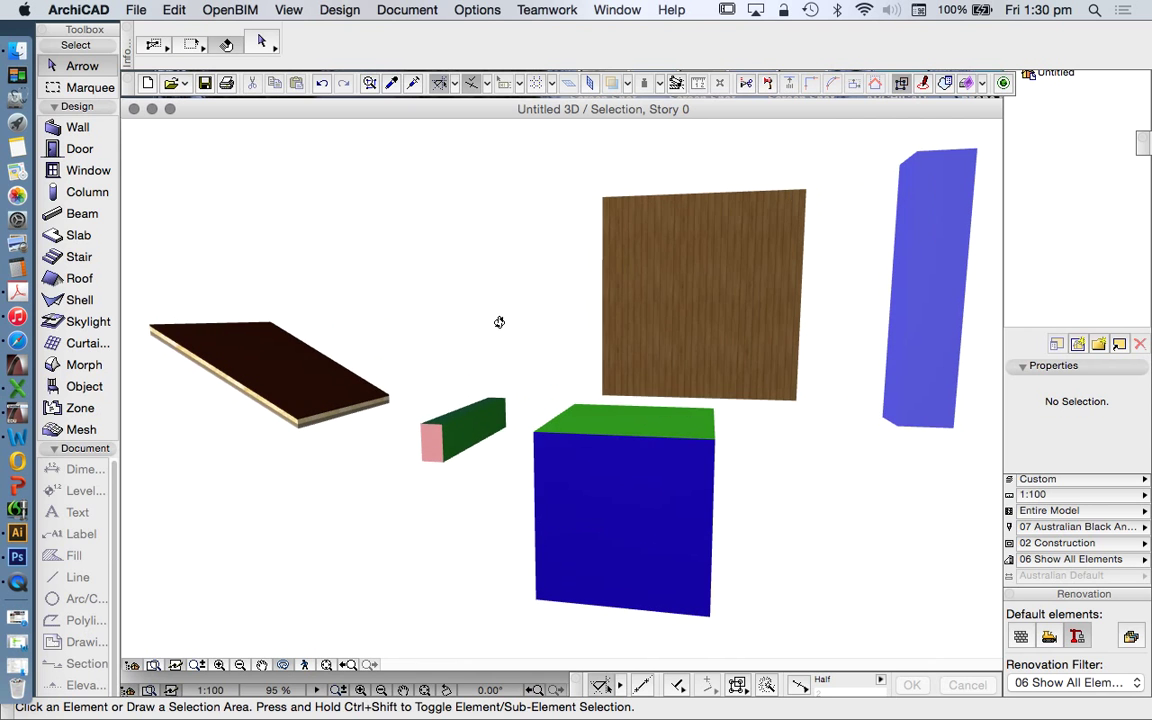
pyautogui.click(462, 430)
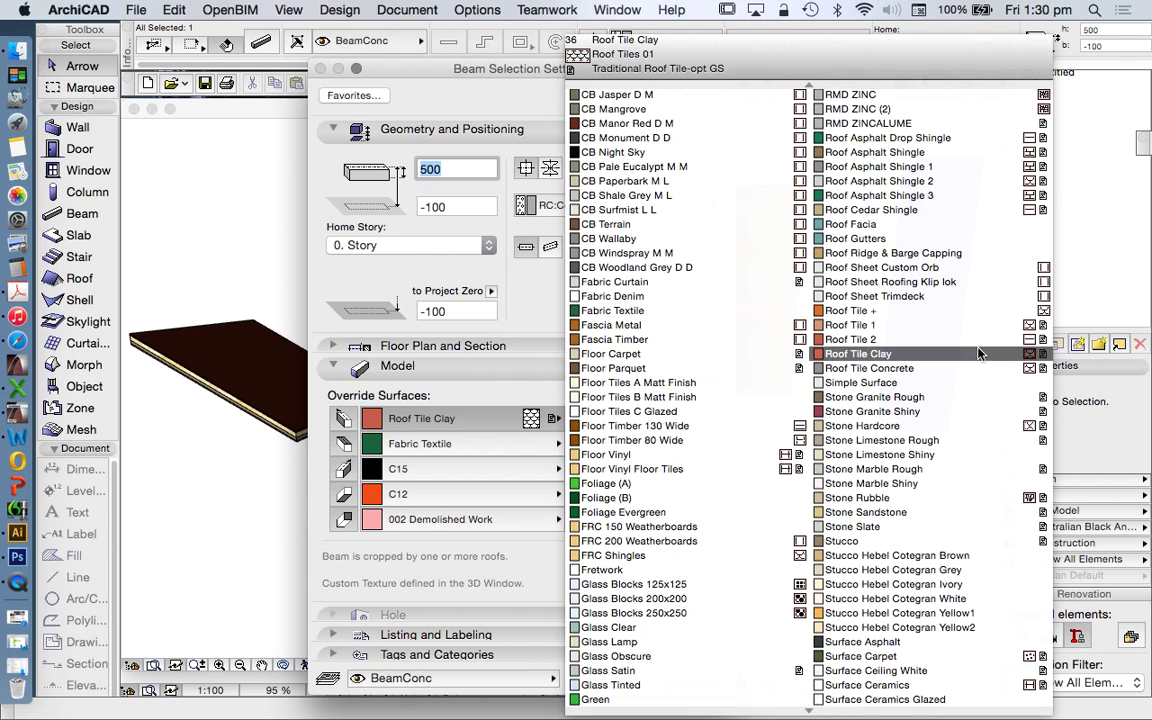
# - Confirm the beam's face surfaces and orbit to inspect its pink, black, green and red faces
pyautogui.click(620, 240)
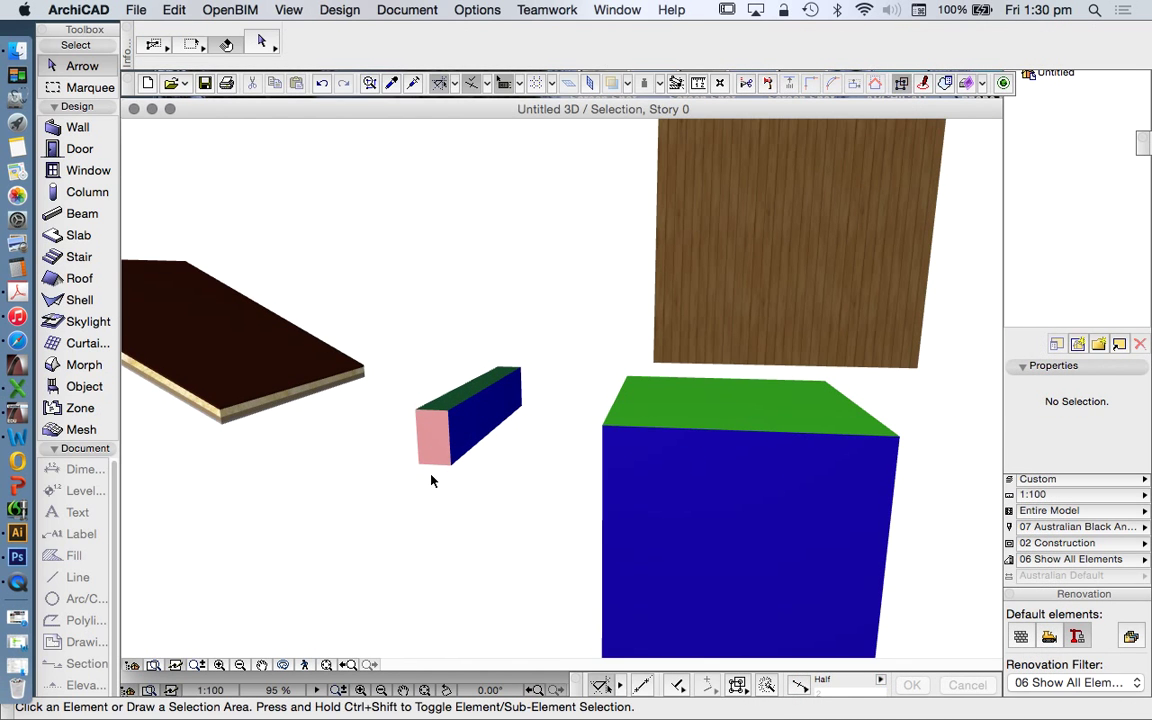
pyautogui.moveTo(450, 480); pyautogui.dragTo(450, 568)
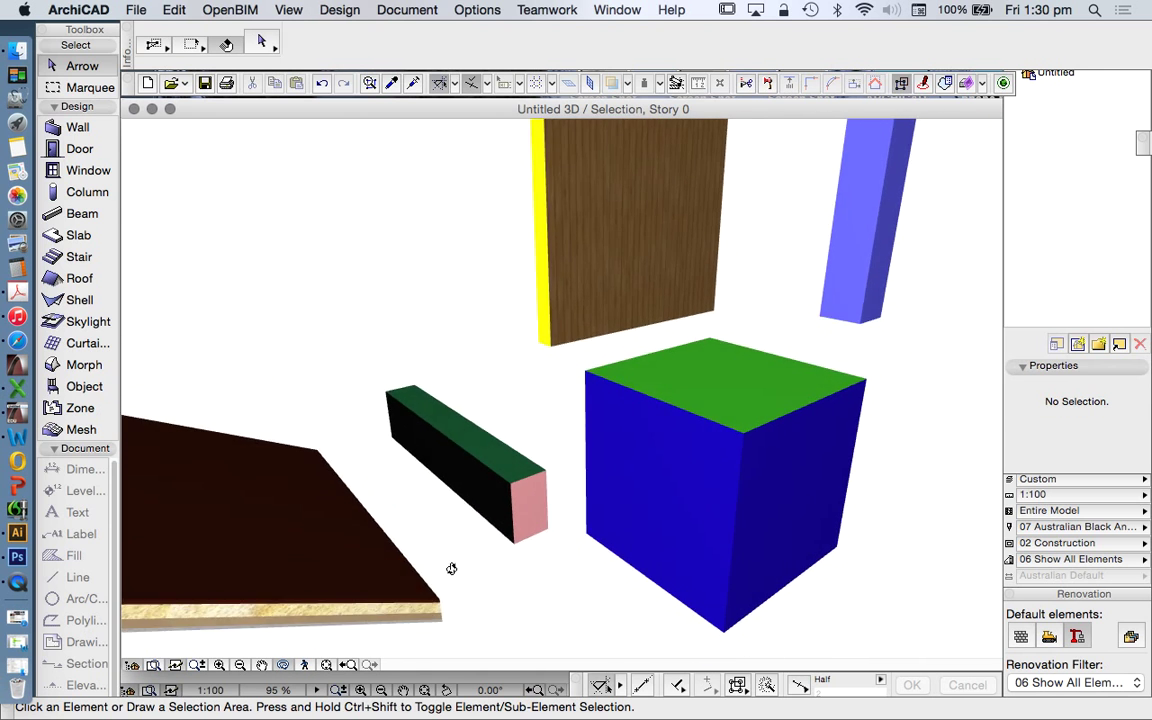
pyautogui.moveTo(451, 569); pyautogui.dragTo(812, 437)
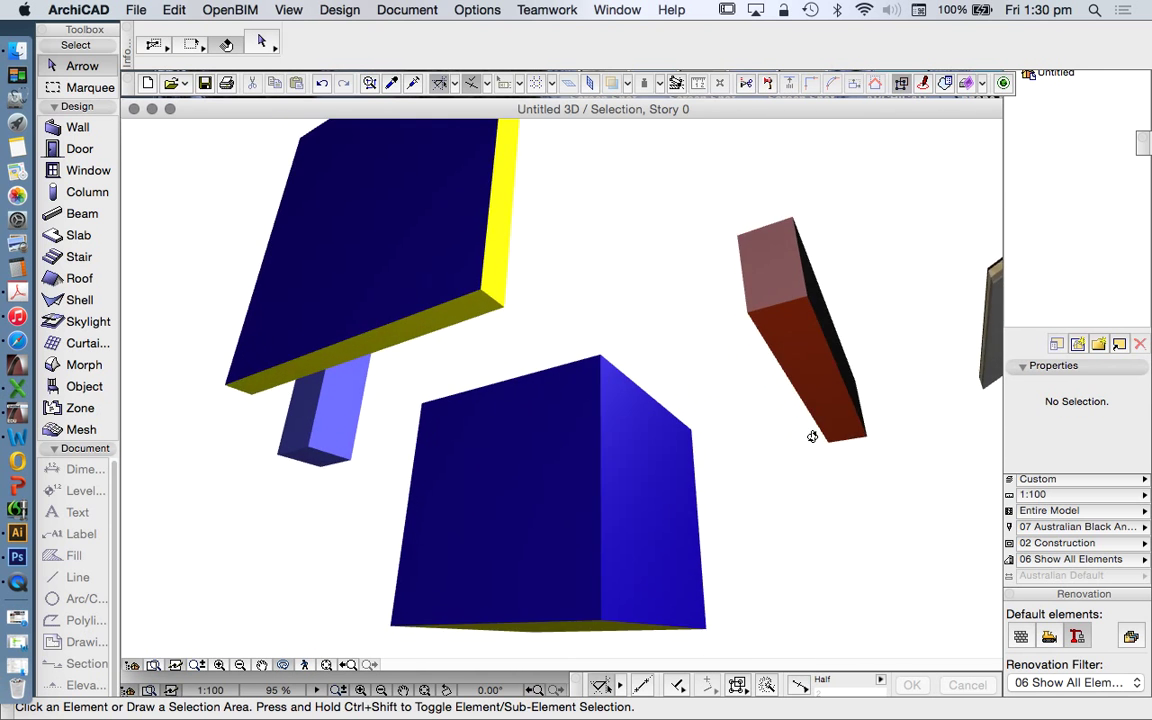
pyautogui.moveTo(812, 437); pyautogui.dragTo(395, 505)
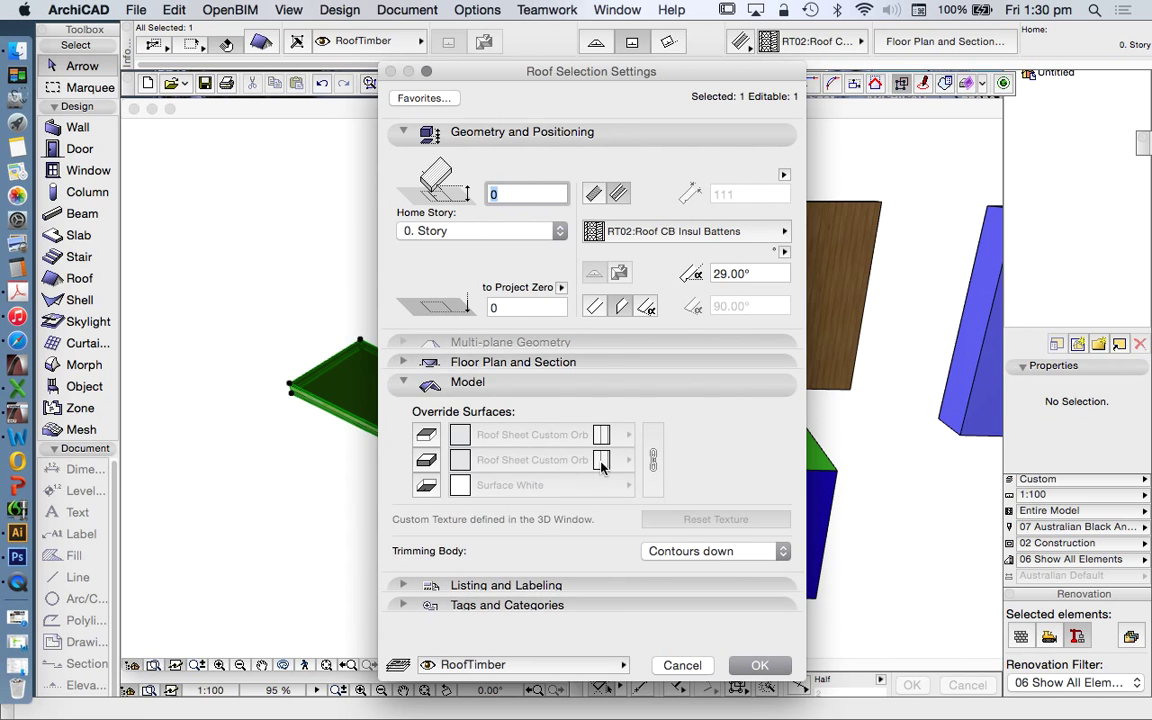
pyautogui.moveTo(432, 448)
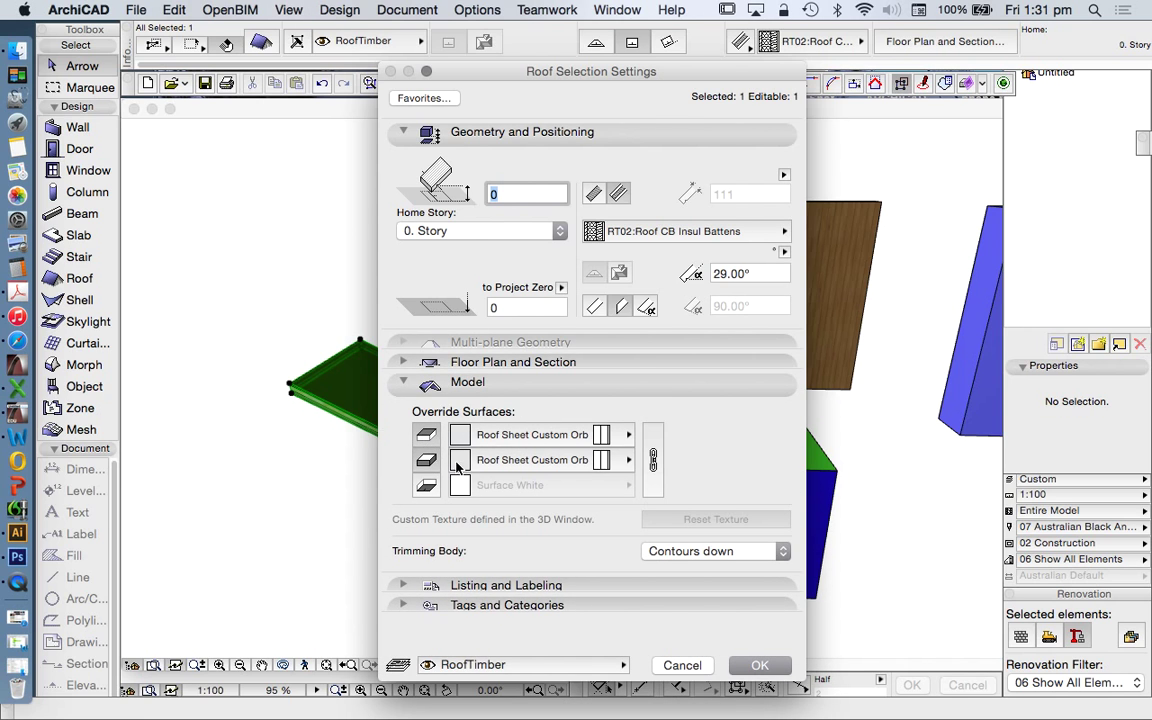
# - Enable surface overrides on the roof's faces so it shows grey Roof Sheet Custom Orb
pyautogui.click(459, 485)
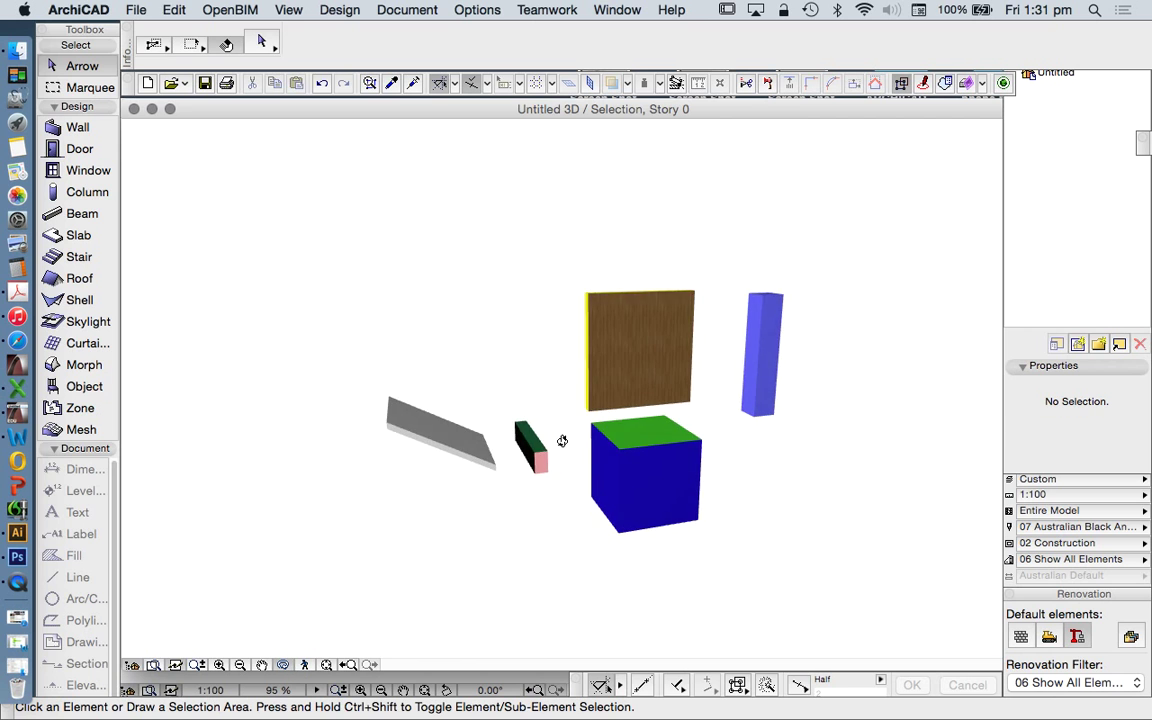
pyautogui.moveTo(562, 440); pyautogui.dragTo(295, 440)
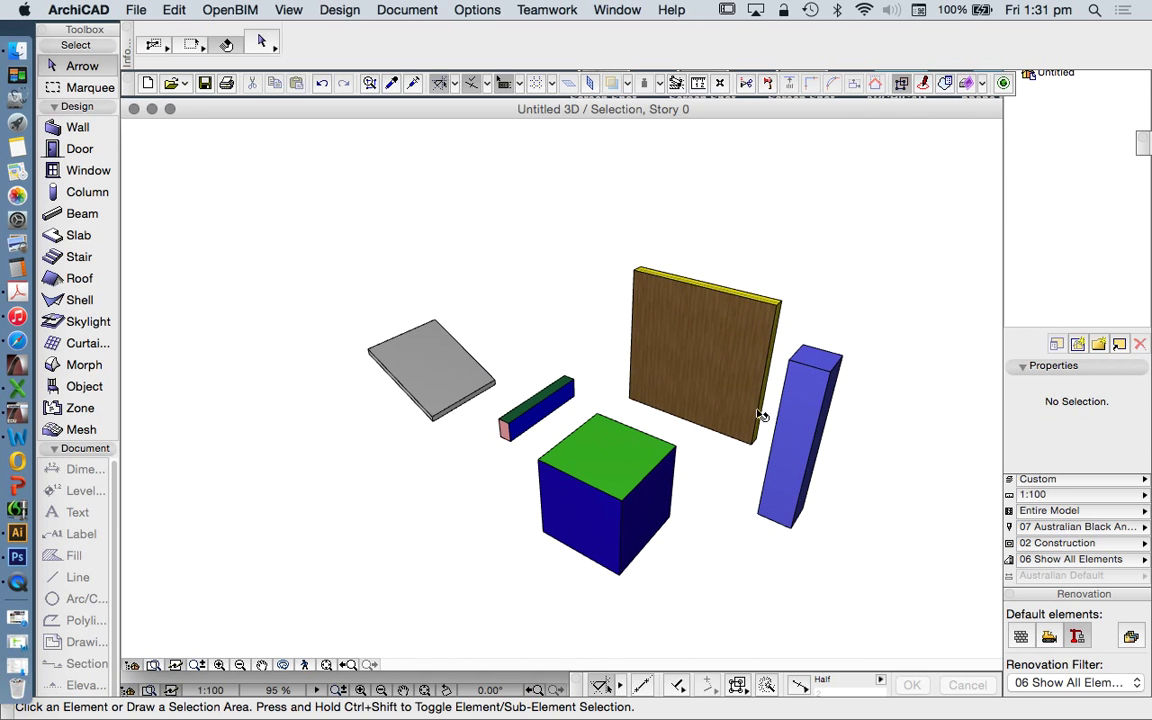
pyautogui.click(432, 370)
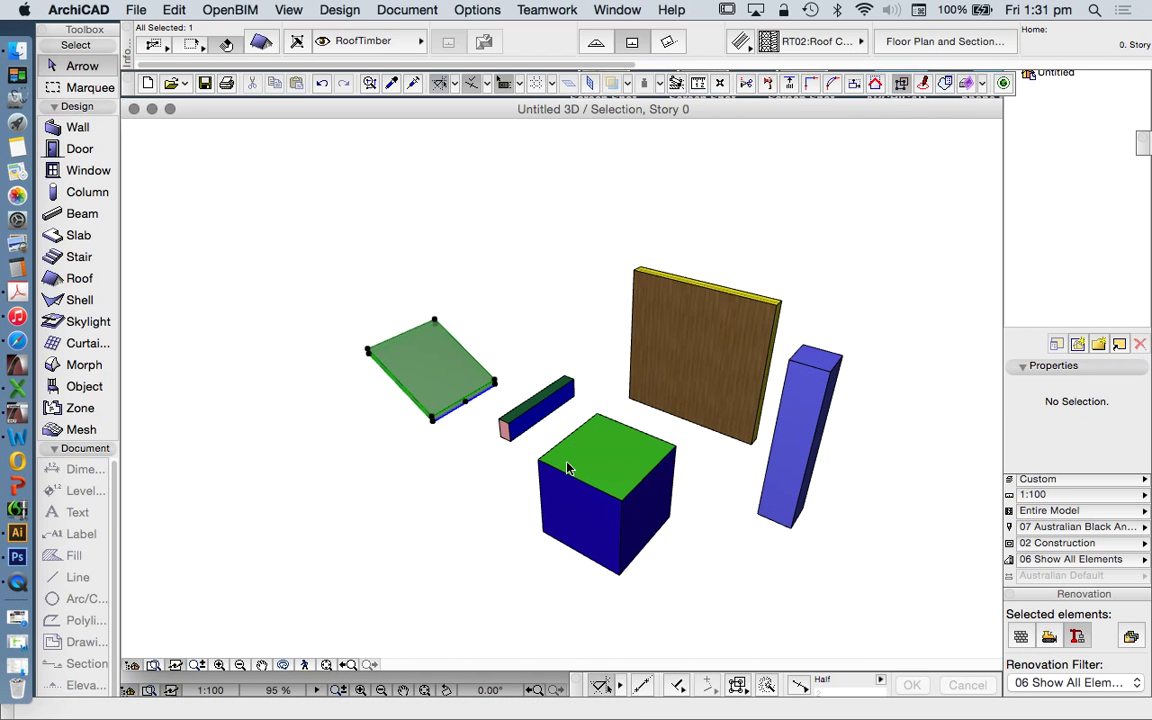
pyautogui.moveTo(107, 347)
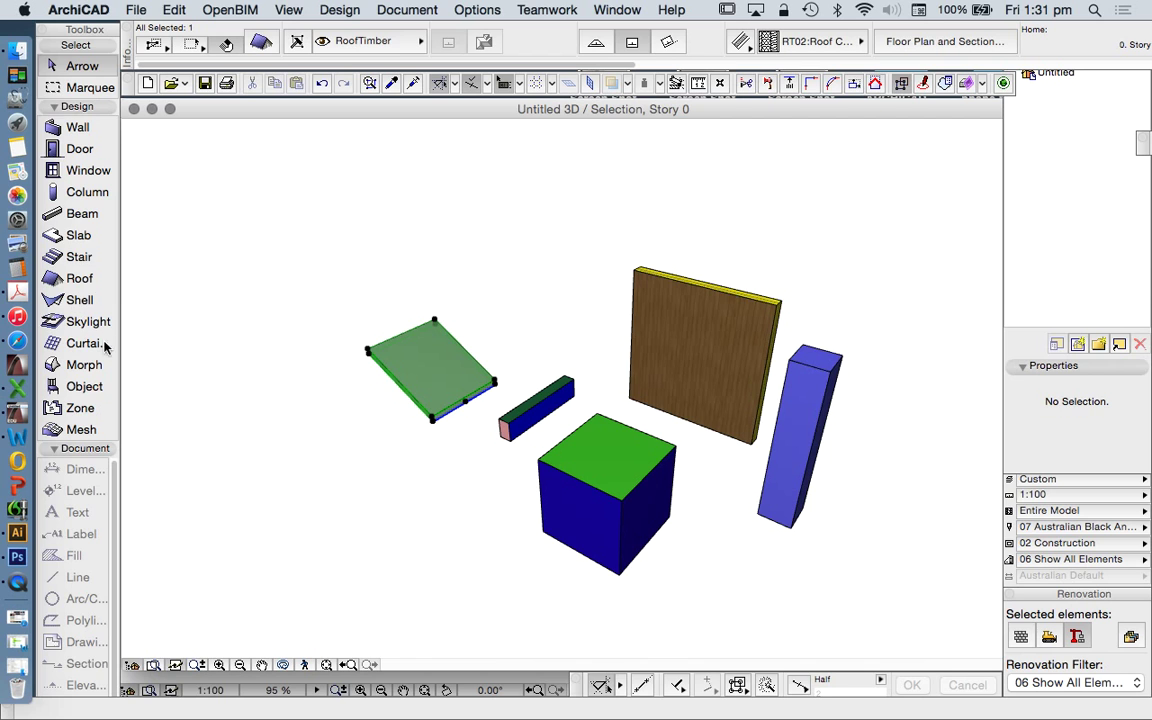
pyautogui.moveTo(515, 541)
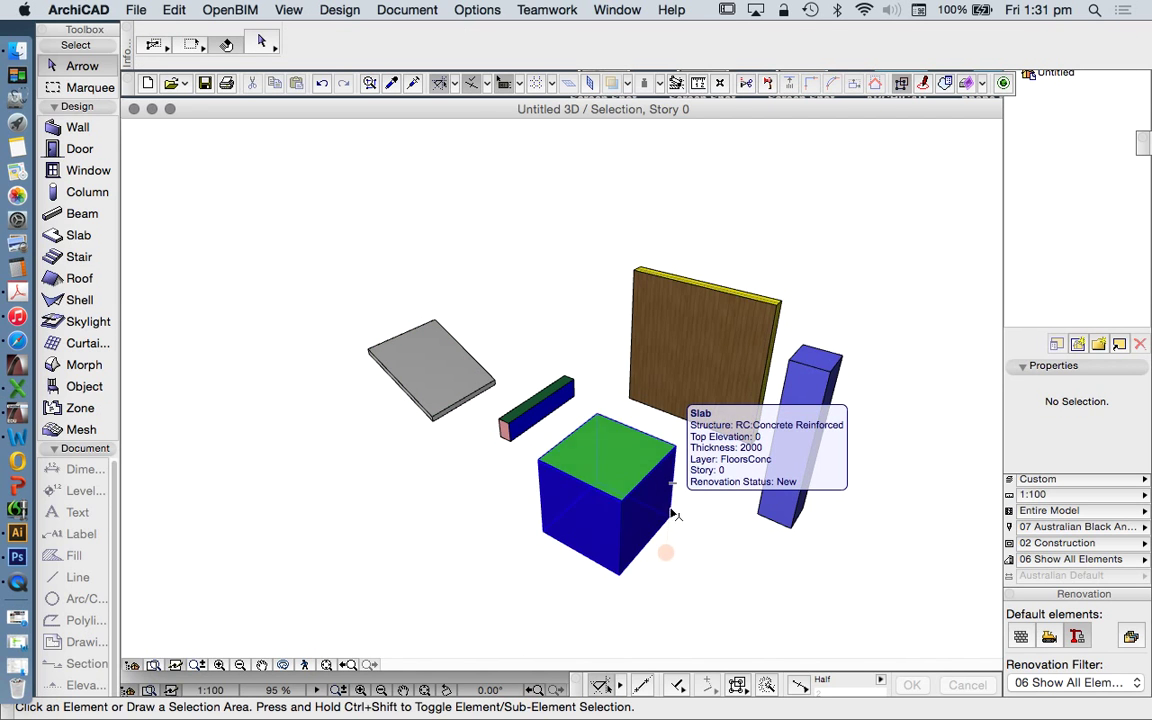
pyautogui.moveTo(615, 447)
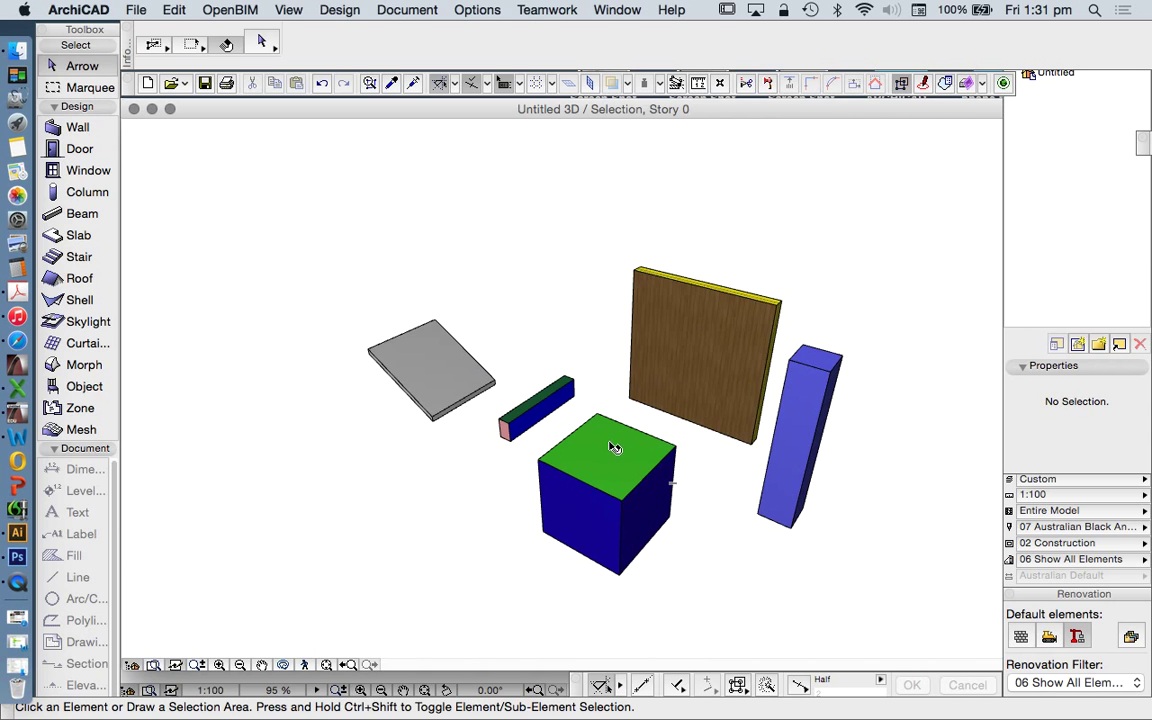
pyautogui.moveTo(611, 455)
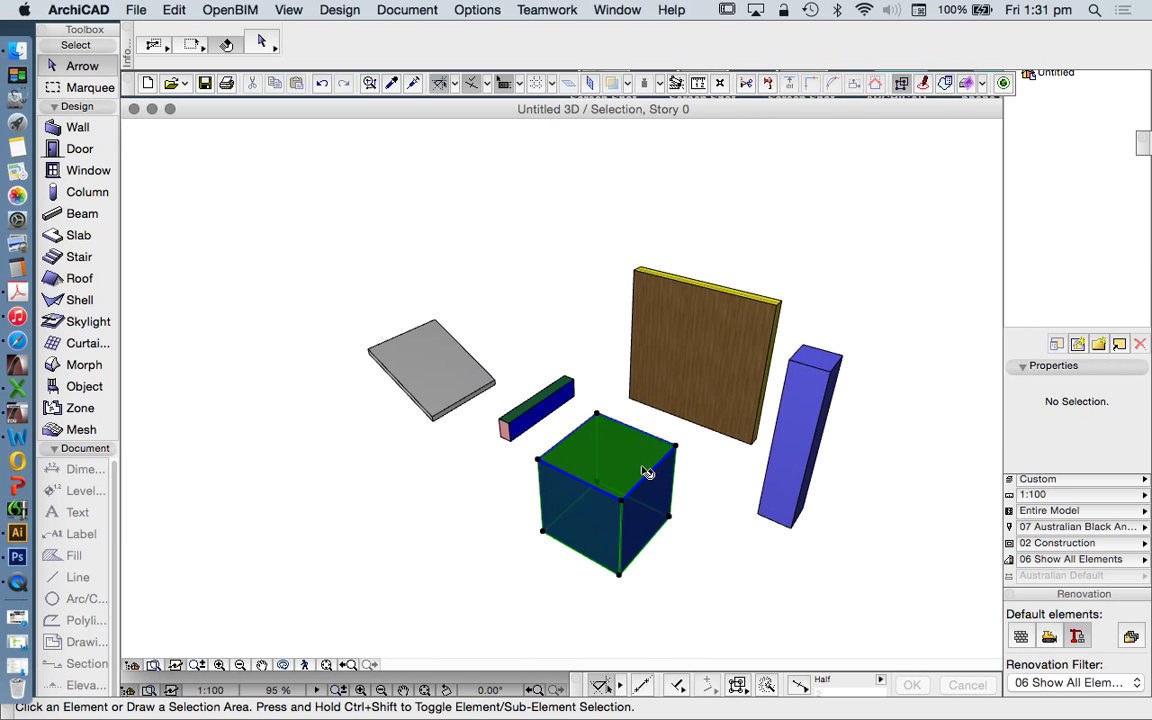
pyautogui.click(645, 472)
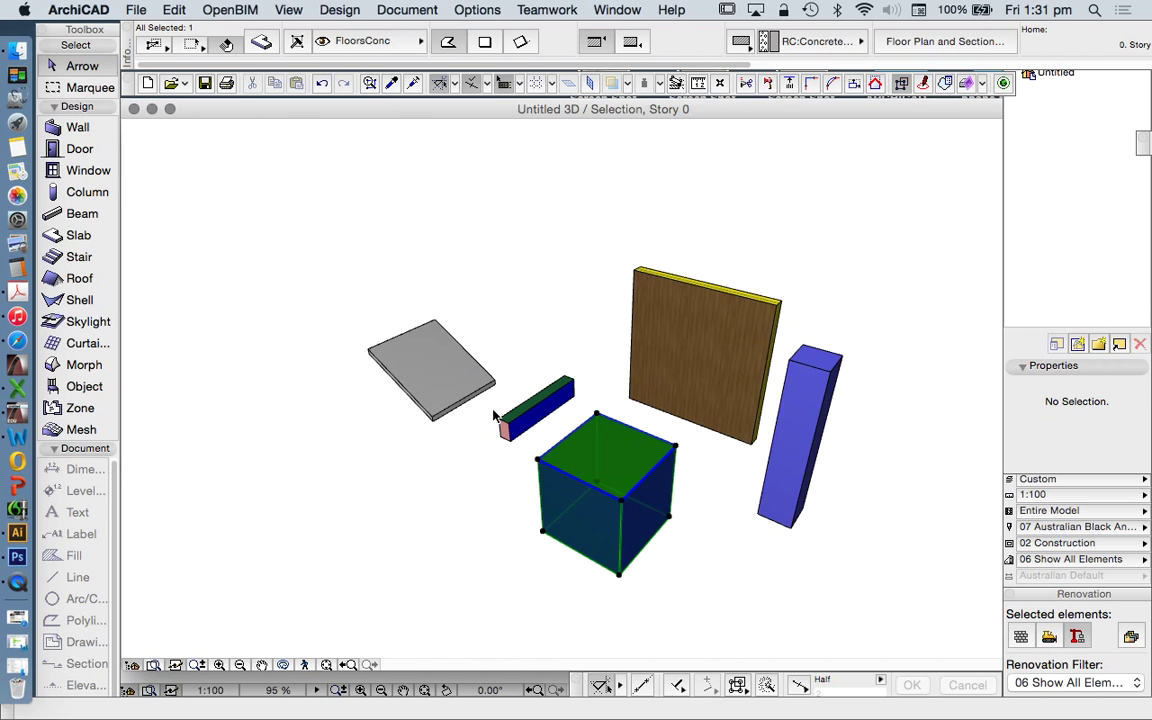
pyautogui.moveTo(583, 418)
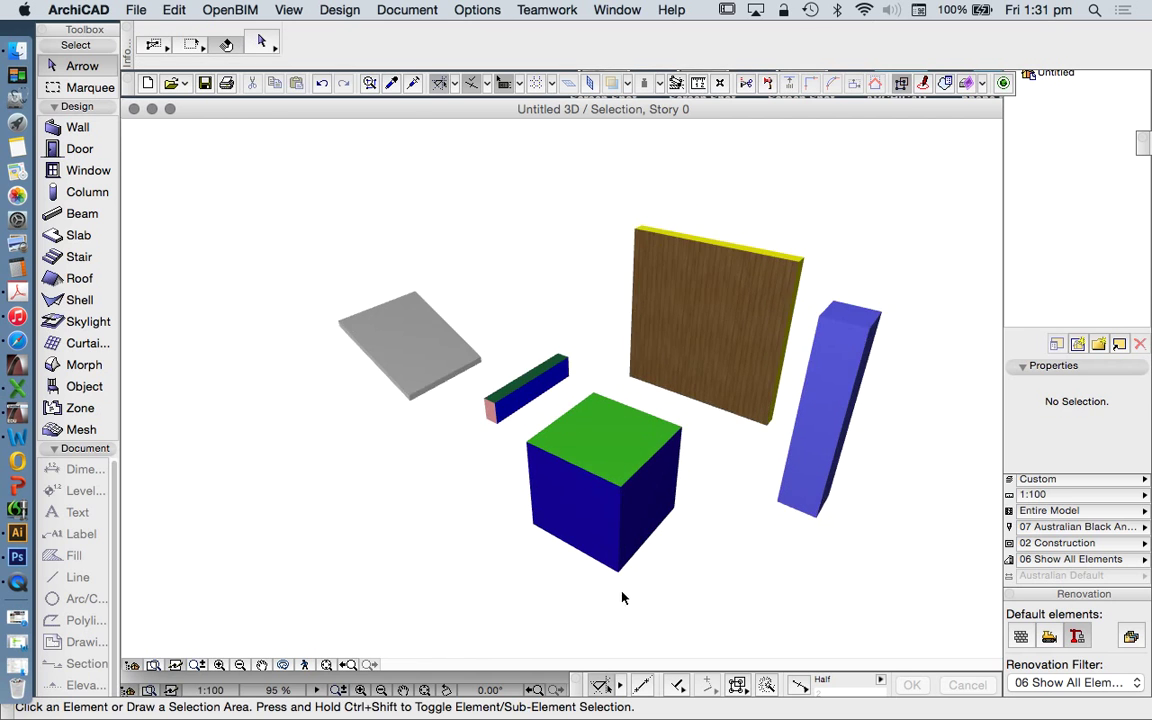
pyautogui.click(520, 370)
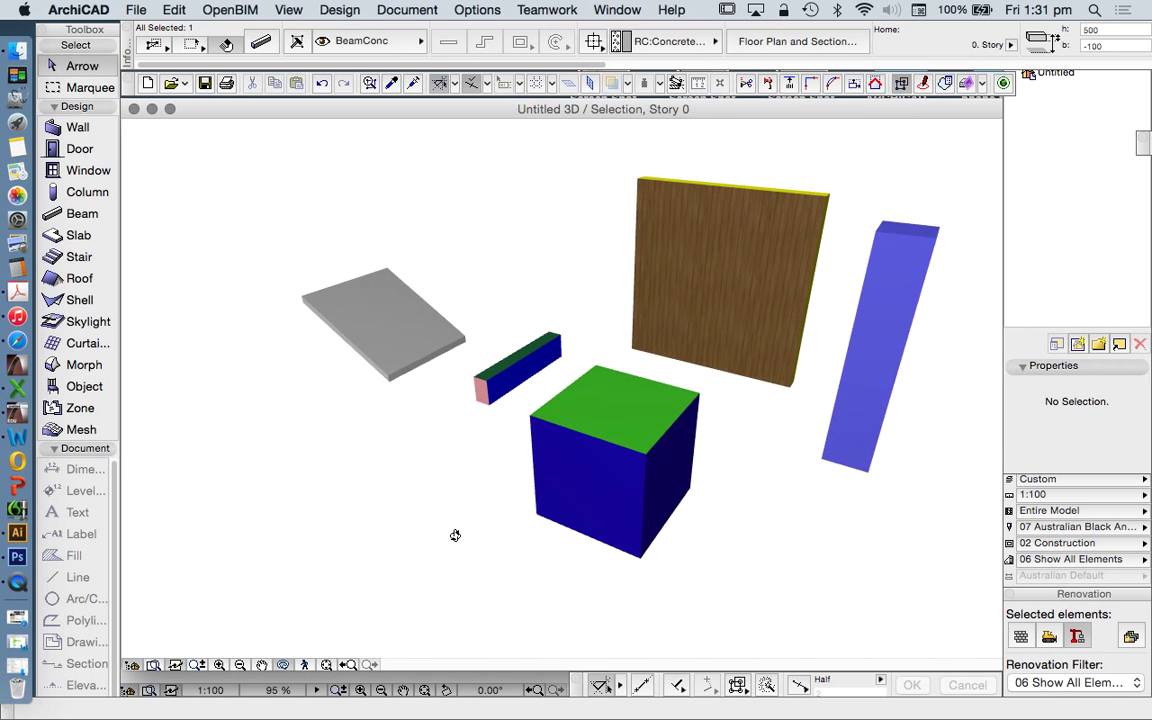
pyautogui.moveTo(455, 535); pyautogui.dragTo(589, 503)
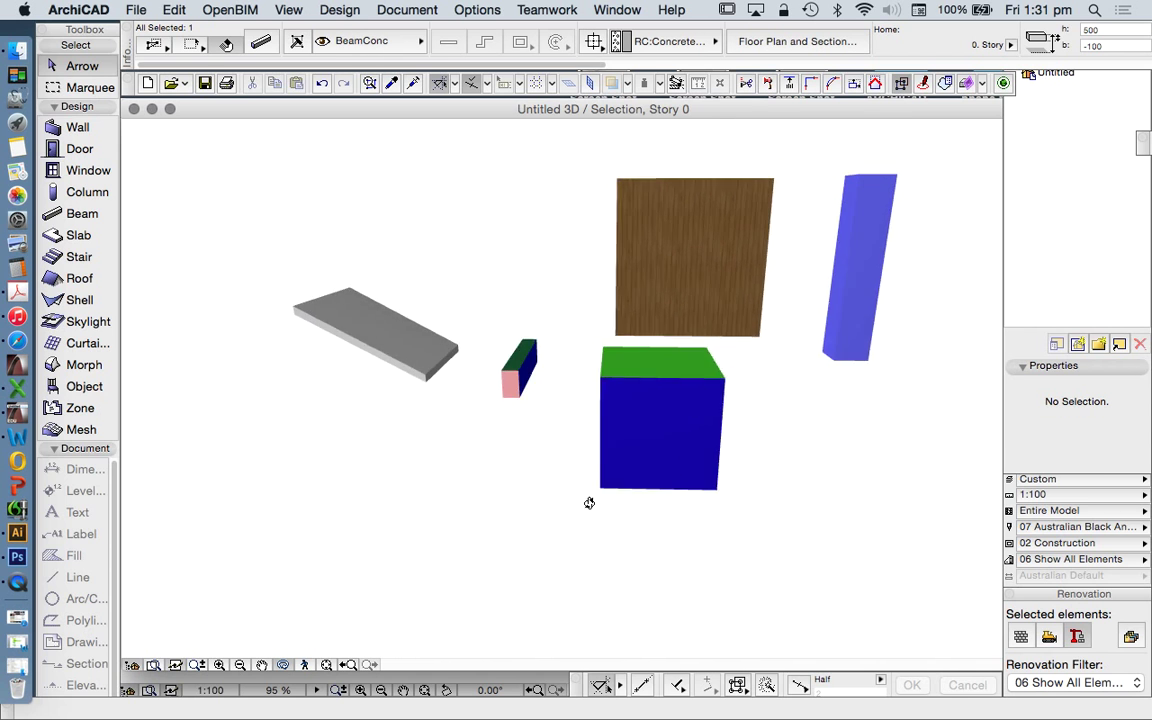
pyautogui.moveTo(589, 503); pyautogui.dragTo(622, 428)
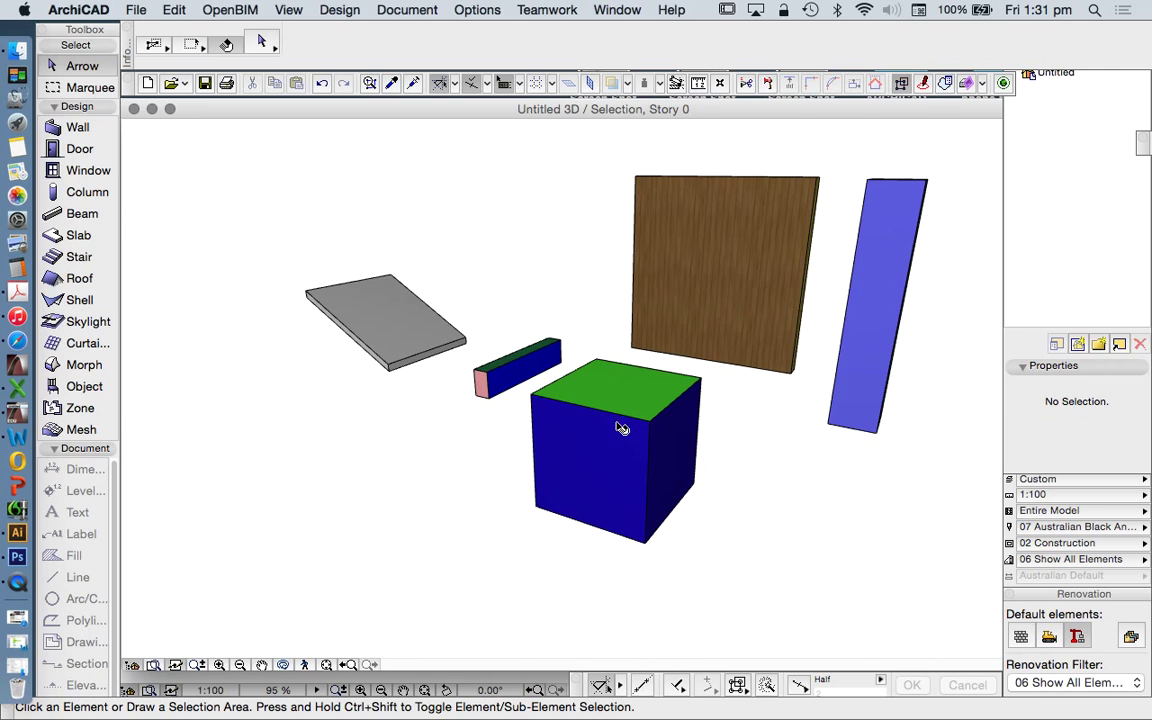
pyautogui.click(615, 460)
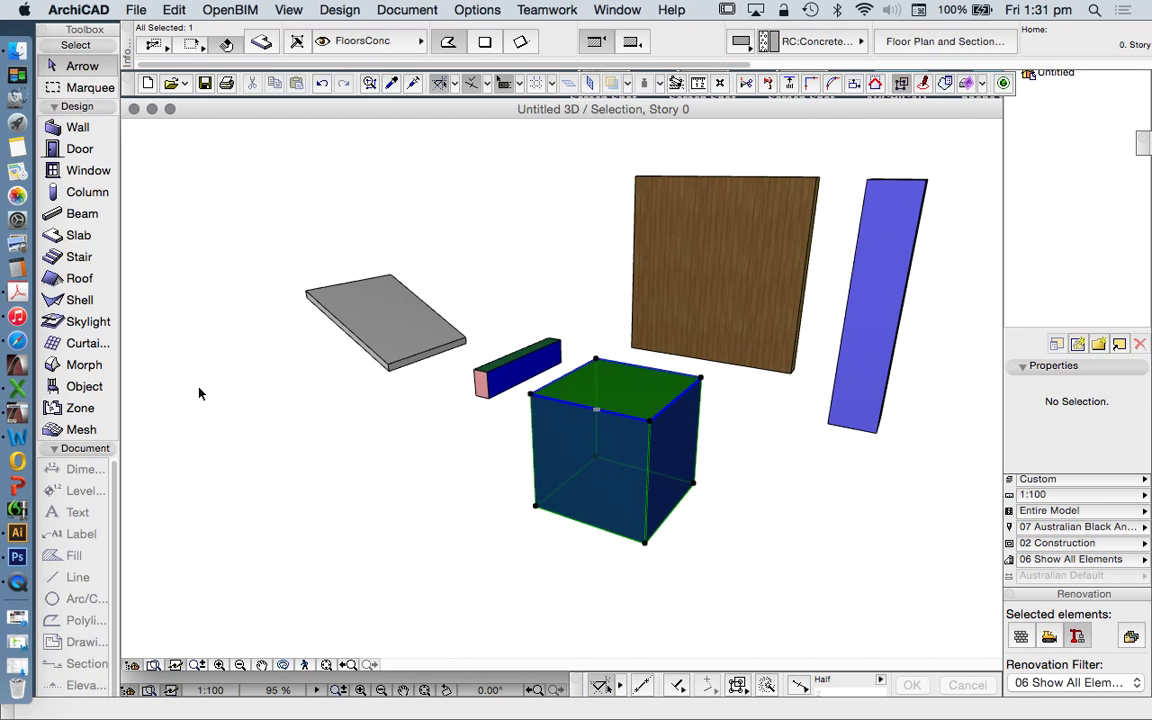
pyautogui.moveTo(84, 364)
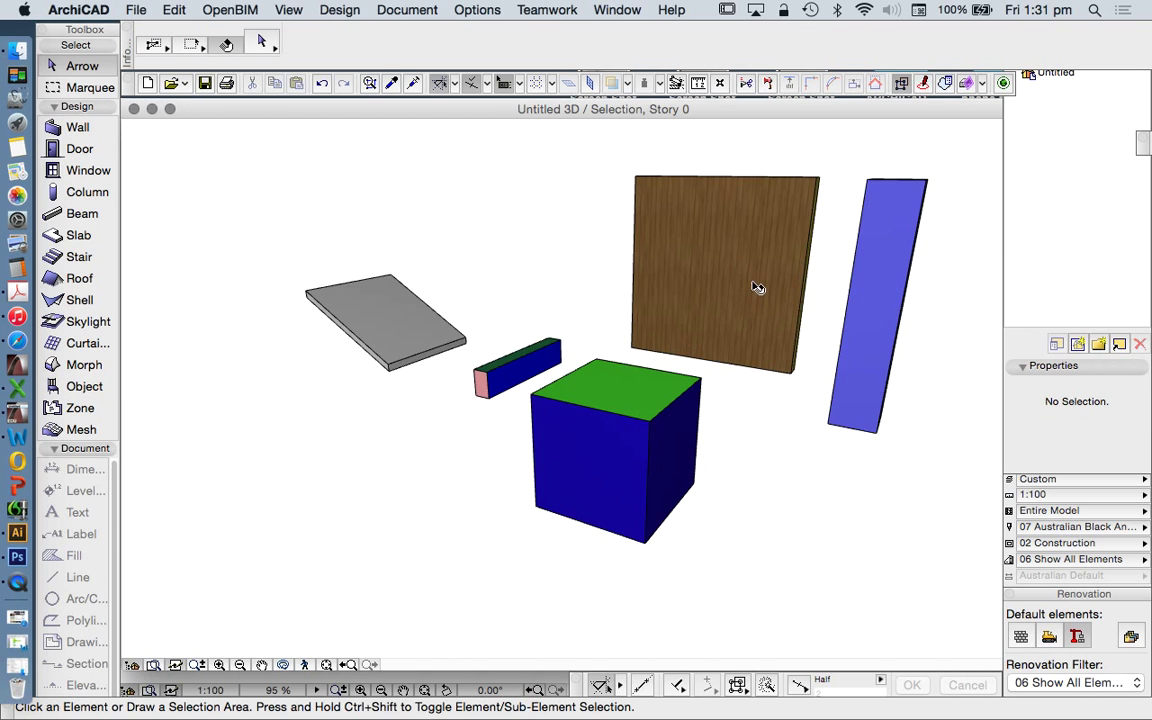
pyautogui.moveTo(493, 314)
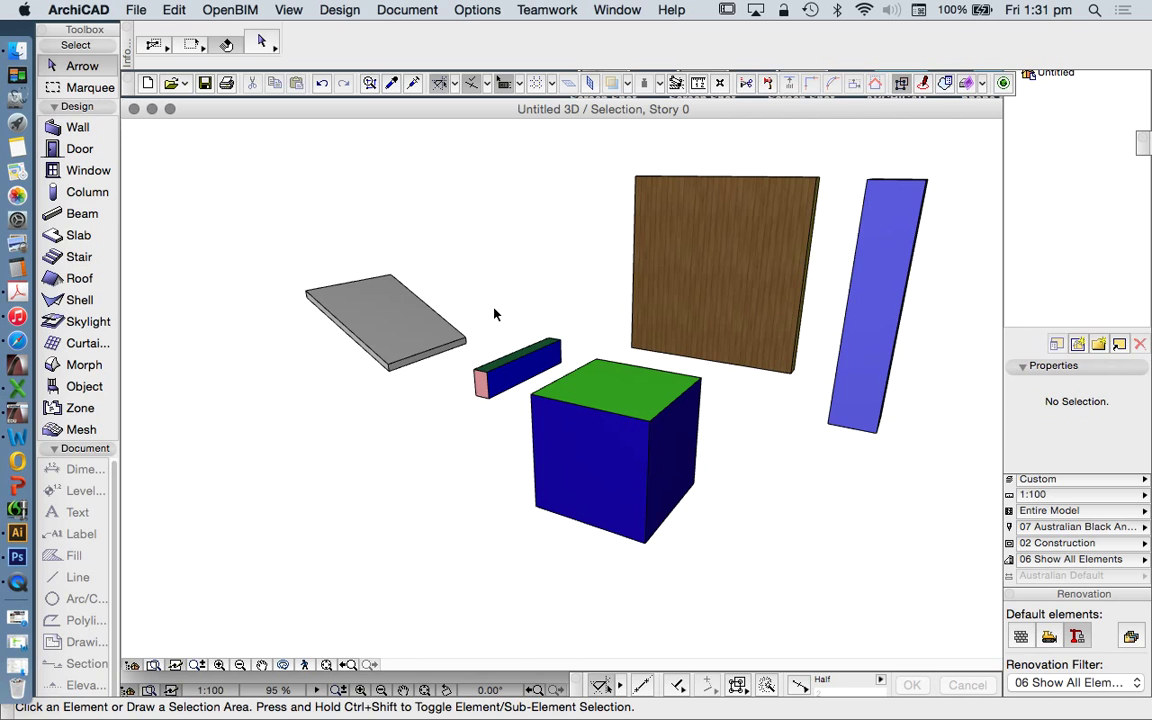
pyautogui.moveTo(615, 408)
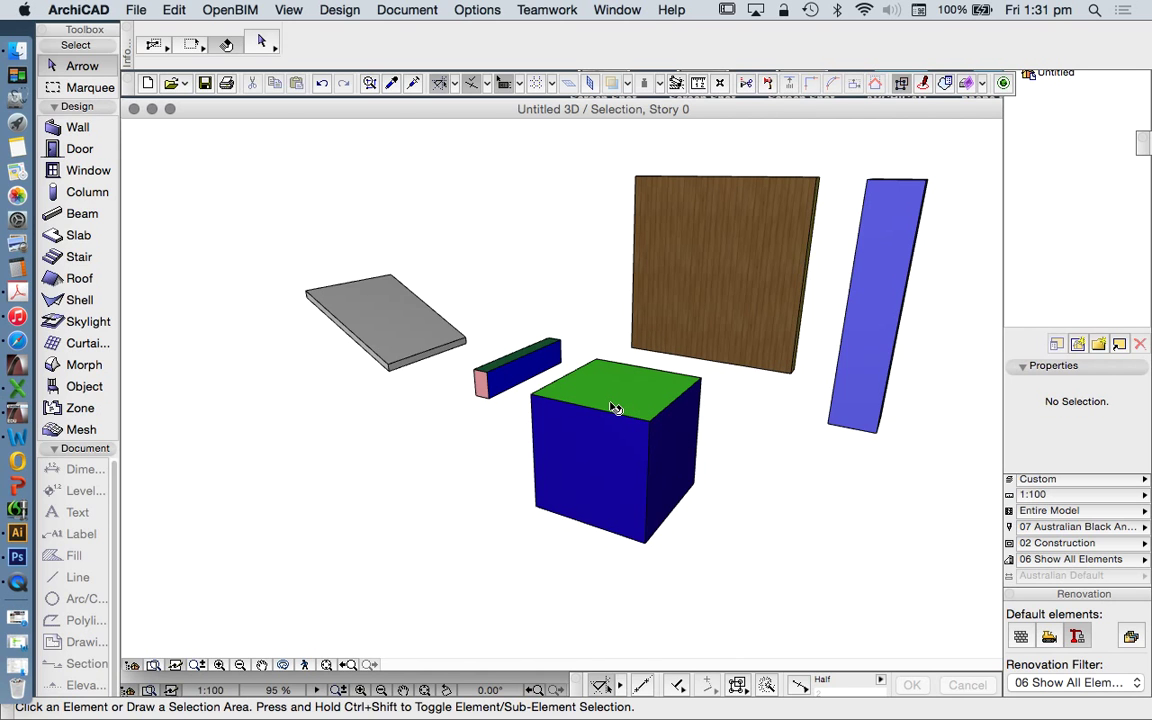
pyautogui.moveTo(618, 415)
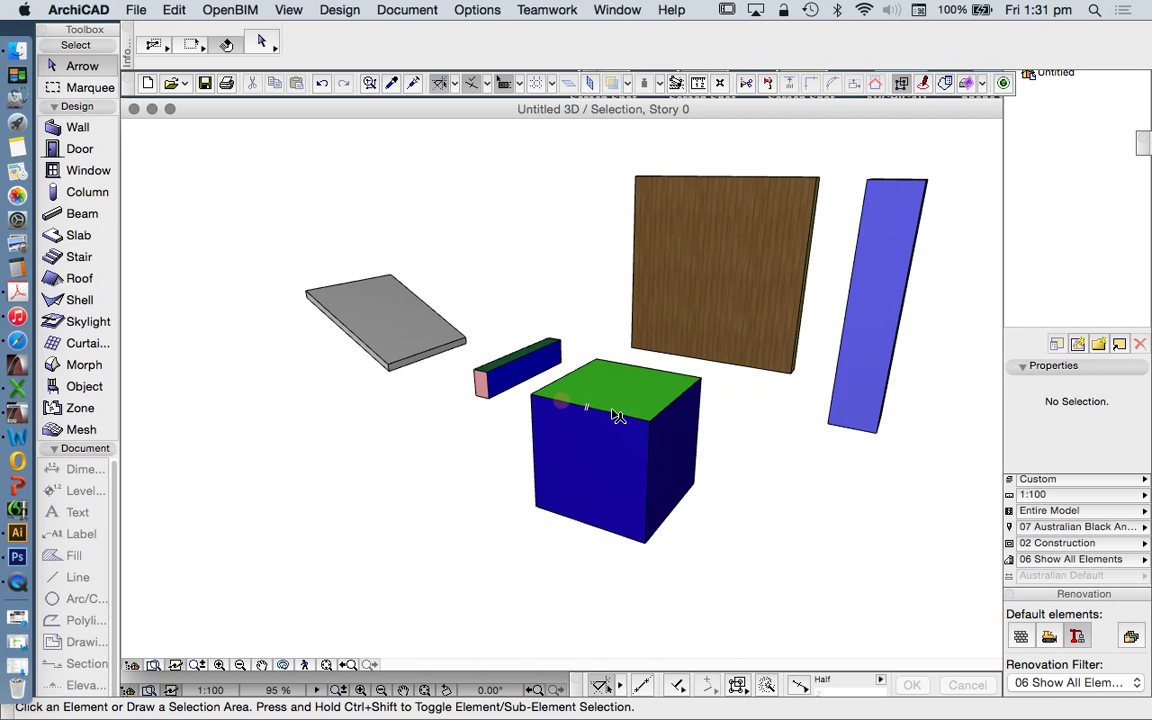
pyautogui.moveTo(630, 418)
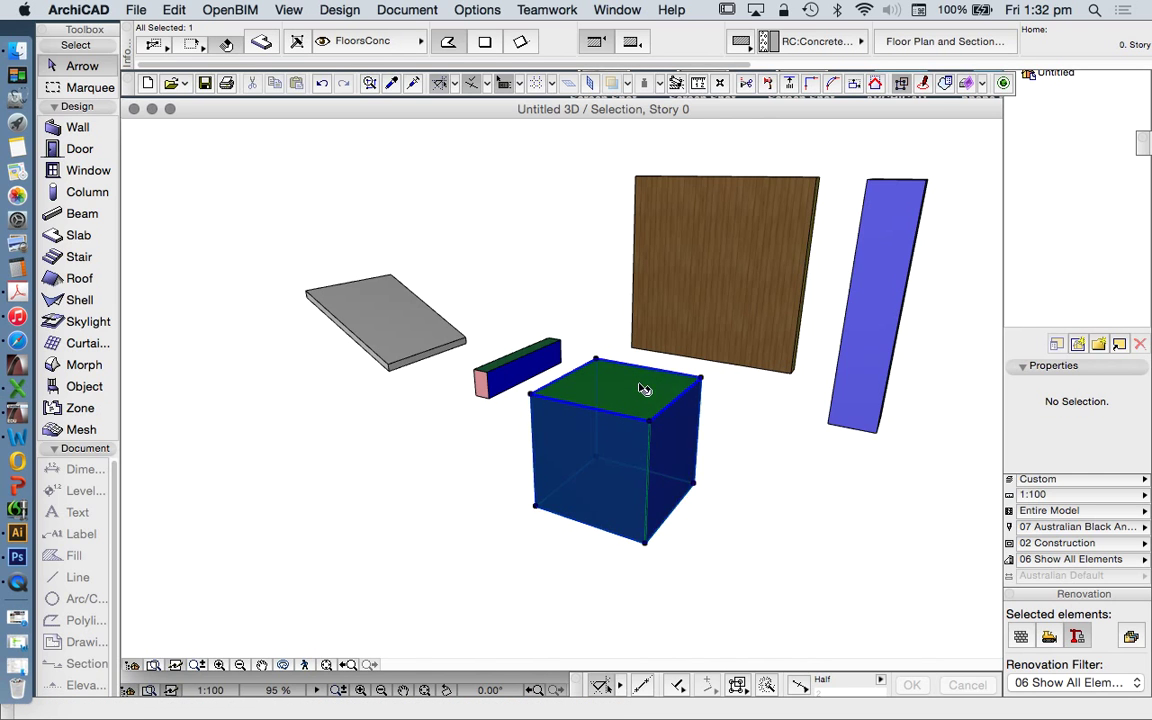
pyautogui.rightClick(645, 388)
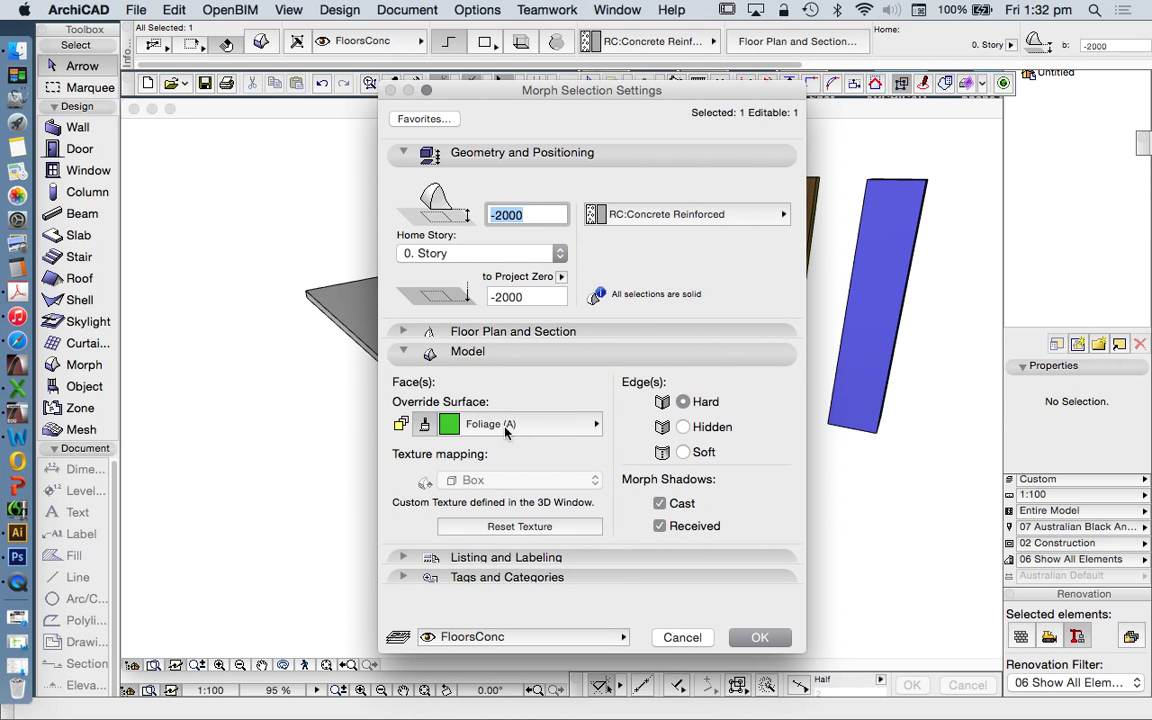
pyautogui.moveTo(520, 430)
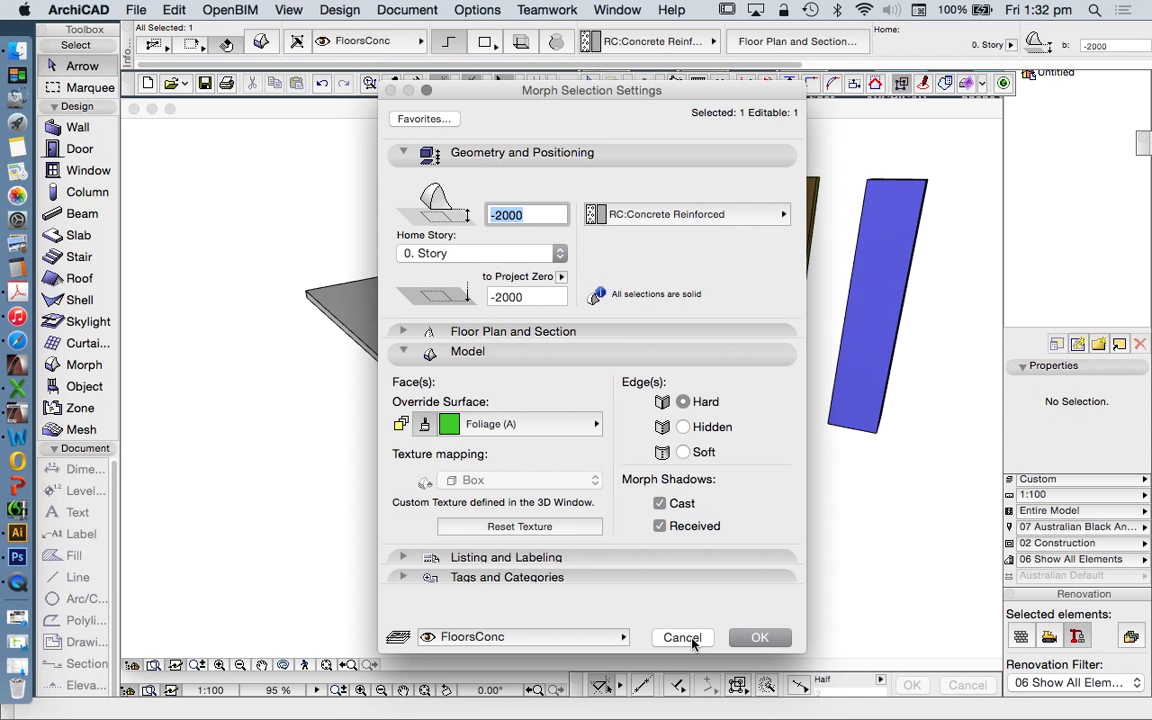
pyautogui.click(682, 637)
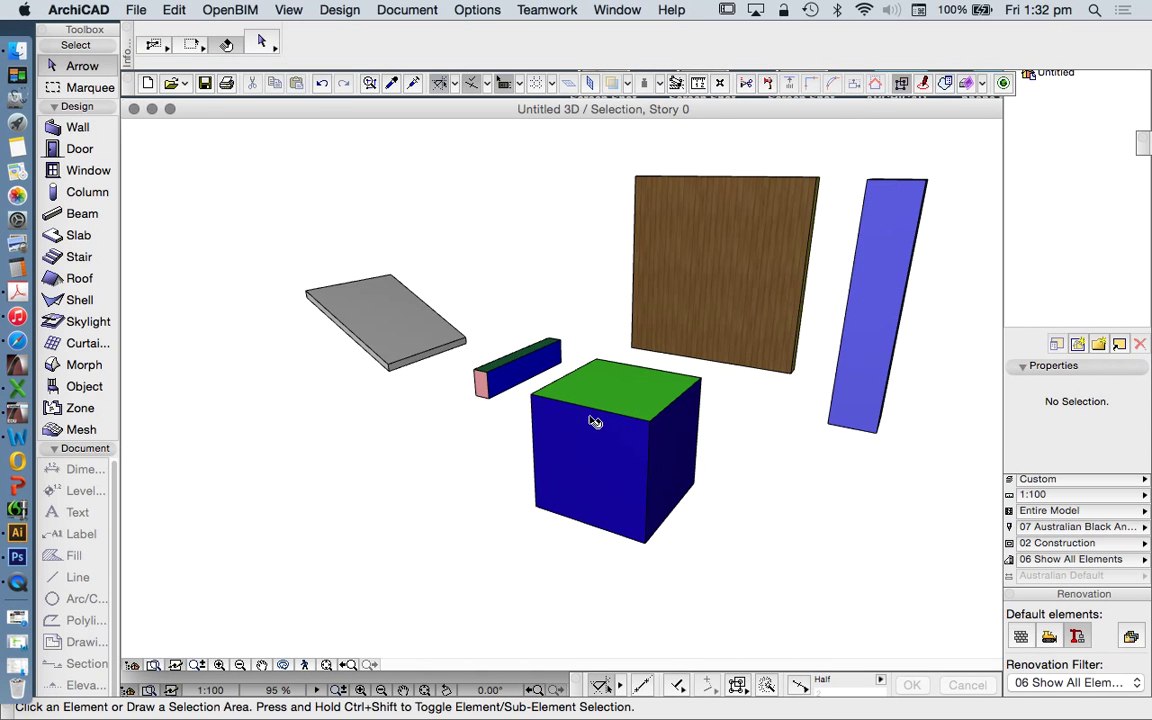
pyautogui.moveTo(665, 390)
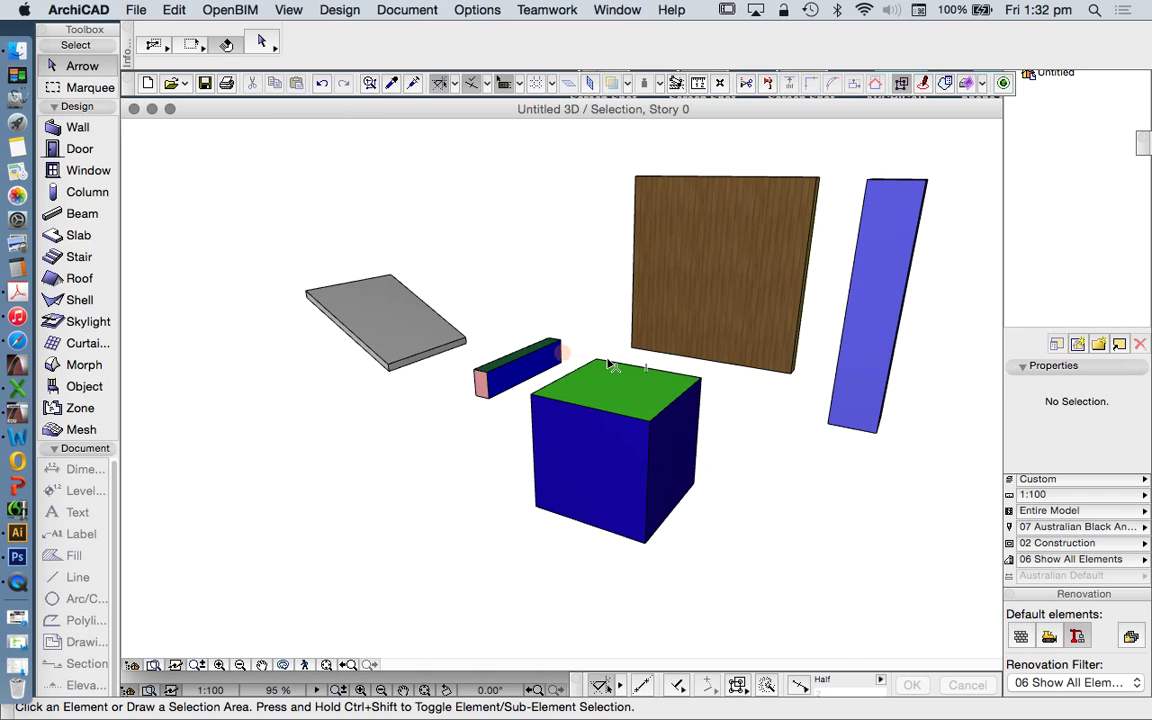
pyautogui.moveTo(693, 301)
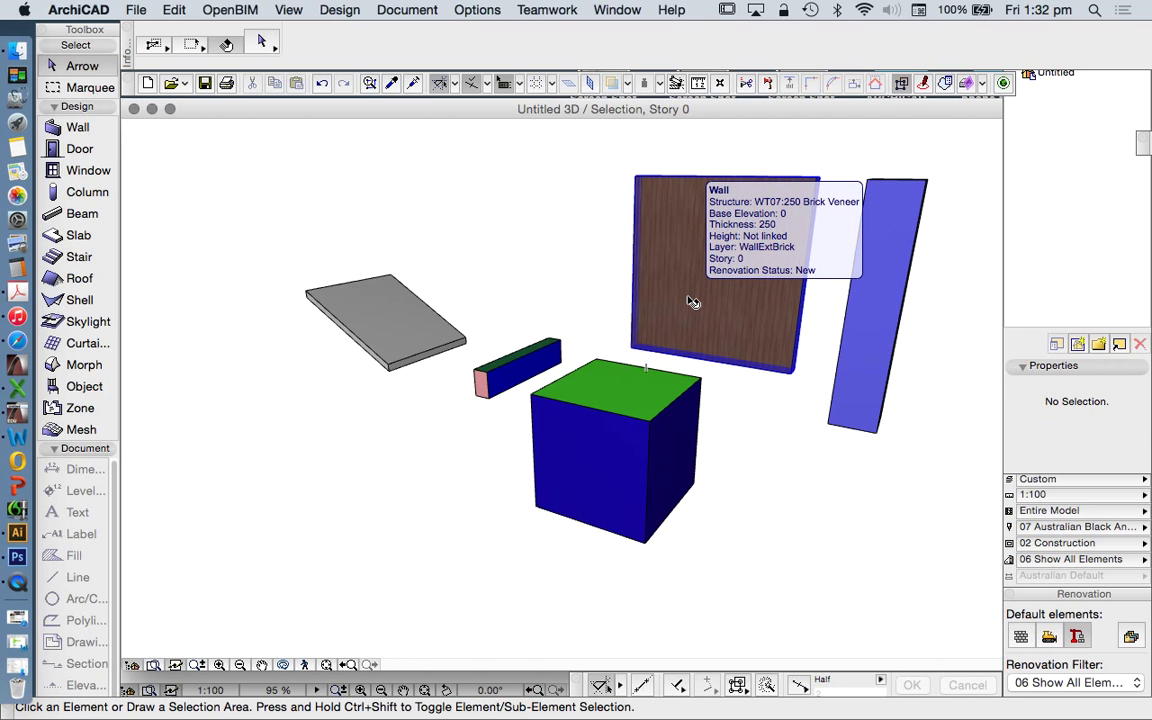
pyautogui.moveTo(635, 438)
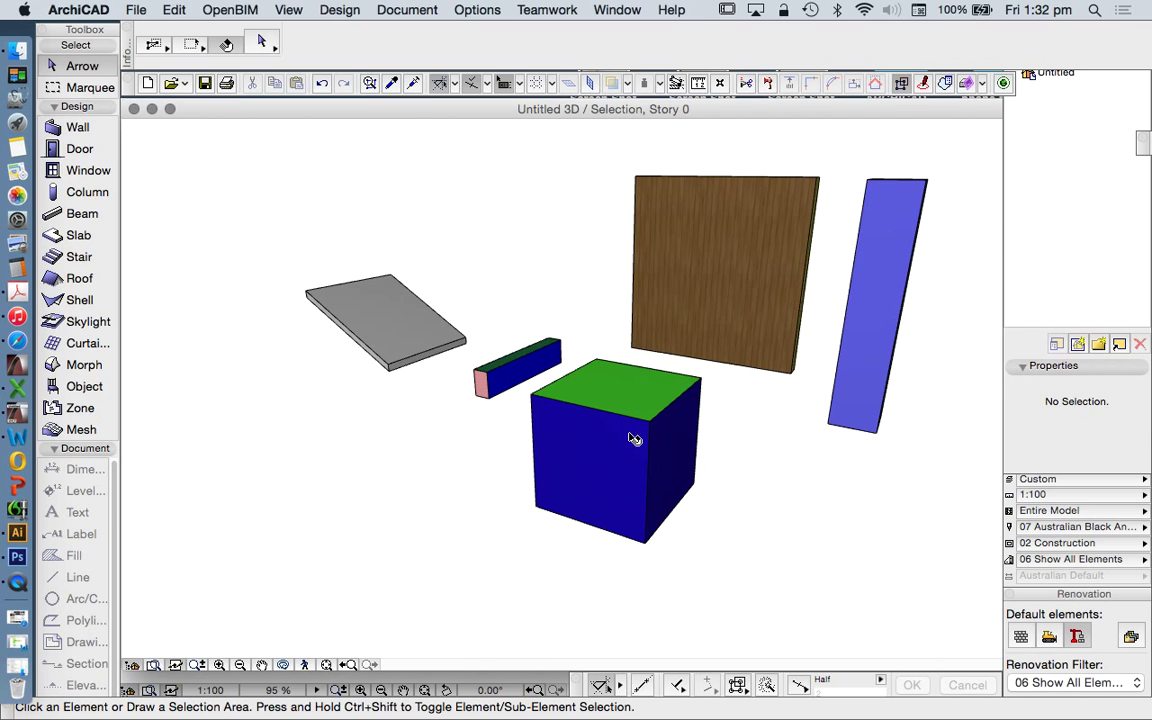
# - Select the blue cube and orbit the model to view the wood-faced brick veneer wall
pyautogui.click(615, 450)
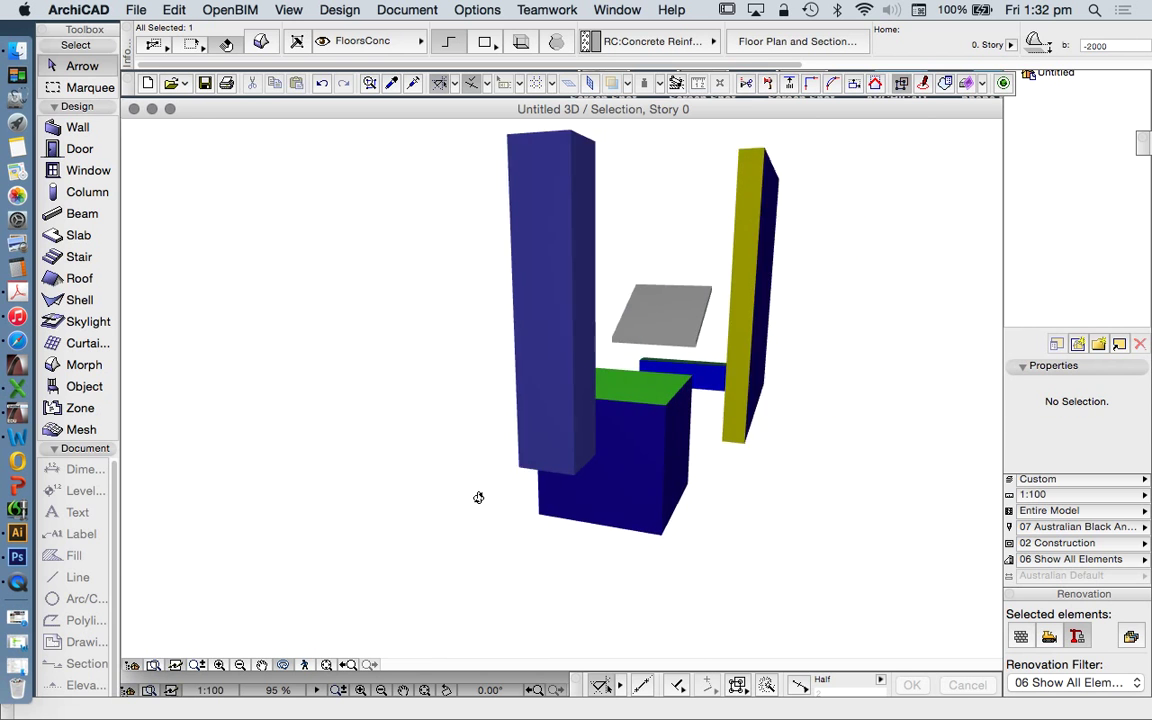
pyautogui.moveTo(478, 497); pyautogui.dragTo(773, 467)
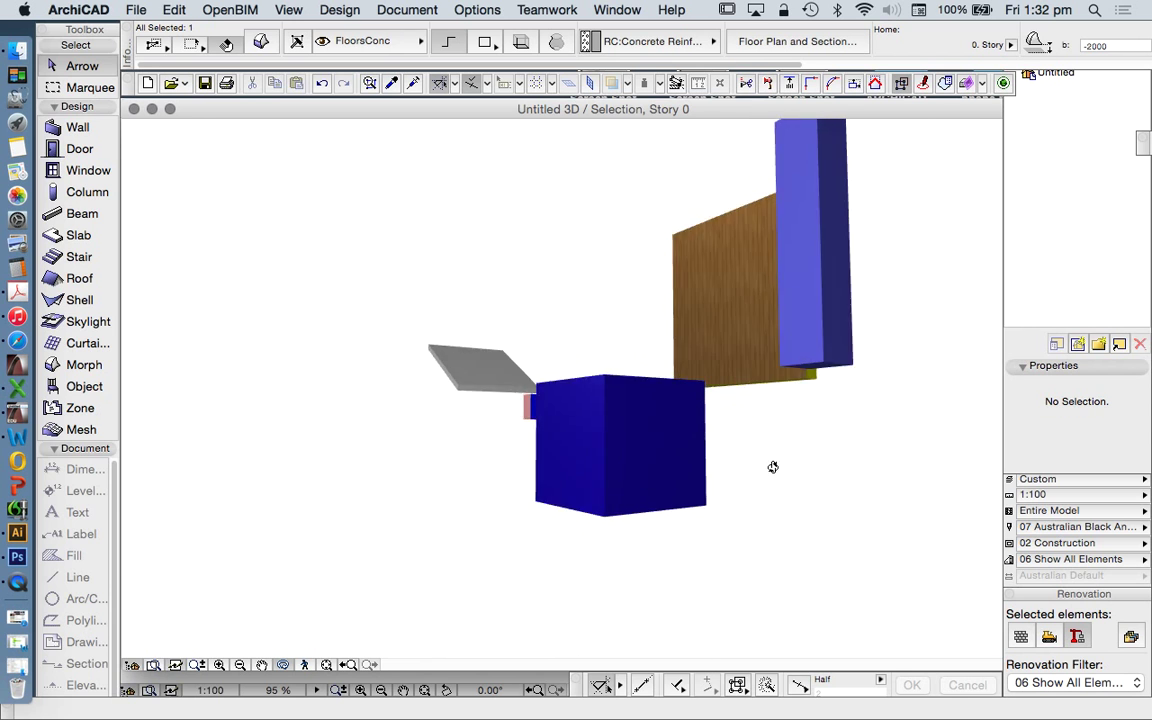
pyautogui.moveTo(773, 467); pyautogui.dragTo(900, 500)
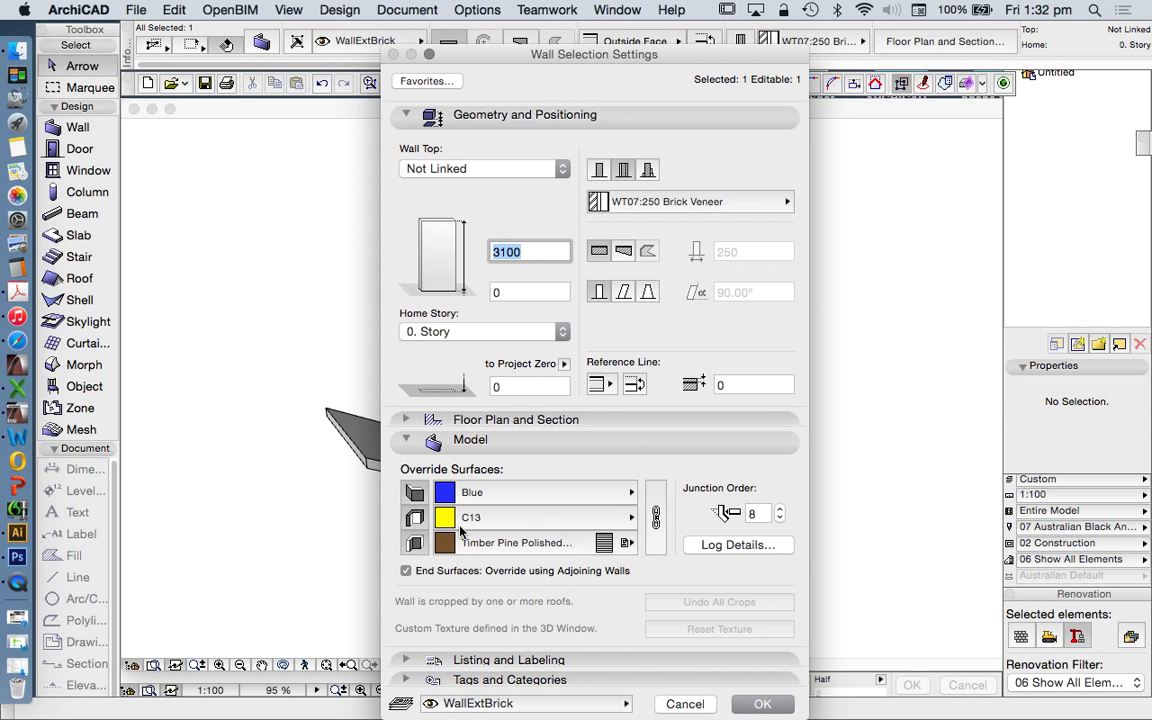
# - Close the wall settings, then select the blue cube and clear the selection
pyautogui.click(762, 703)
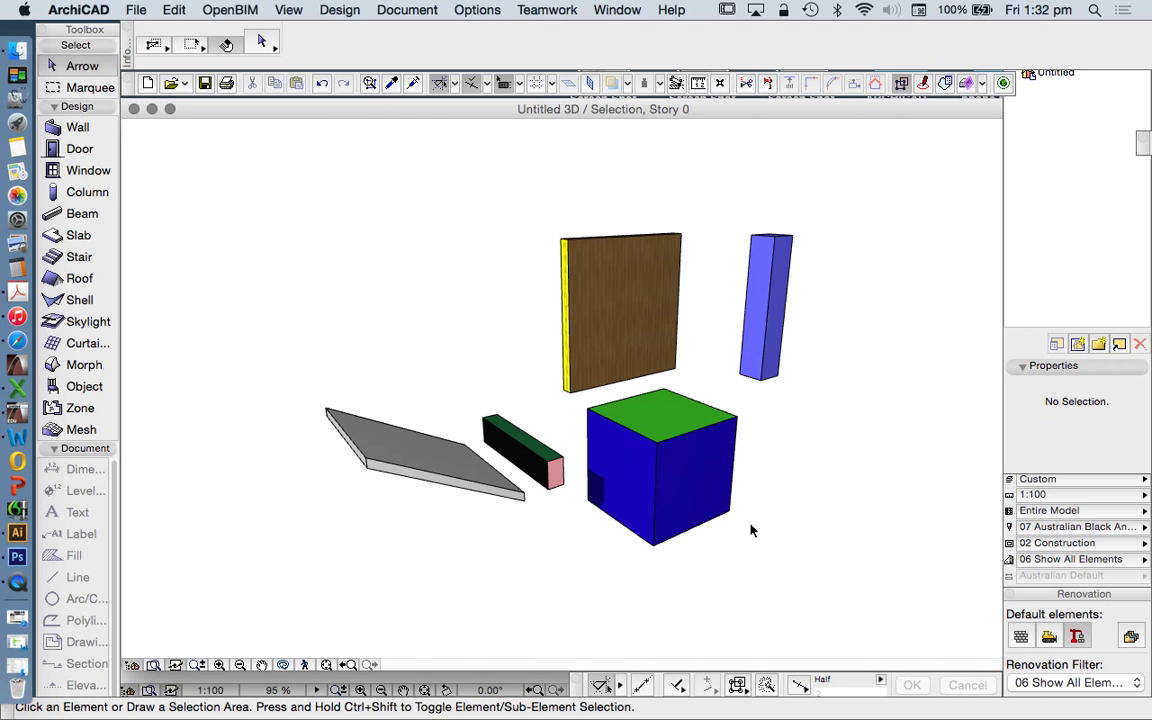
pyautogui.moveTo(567, 155)
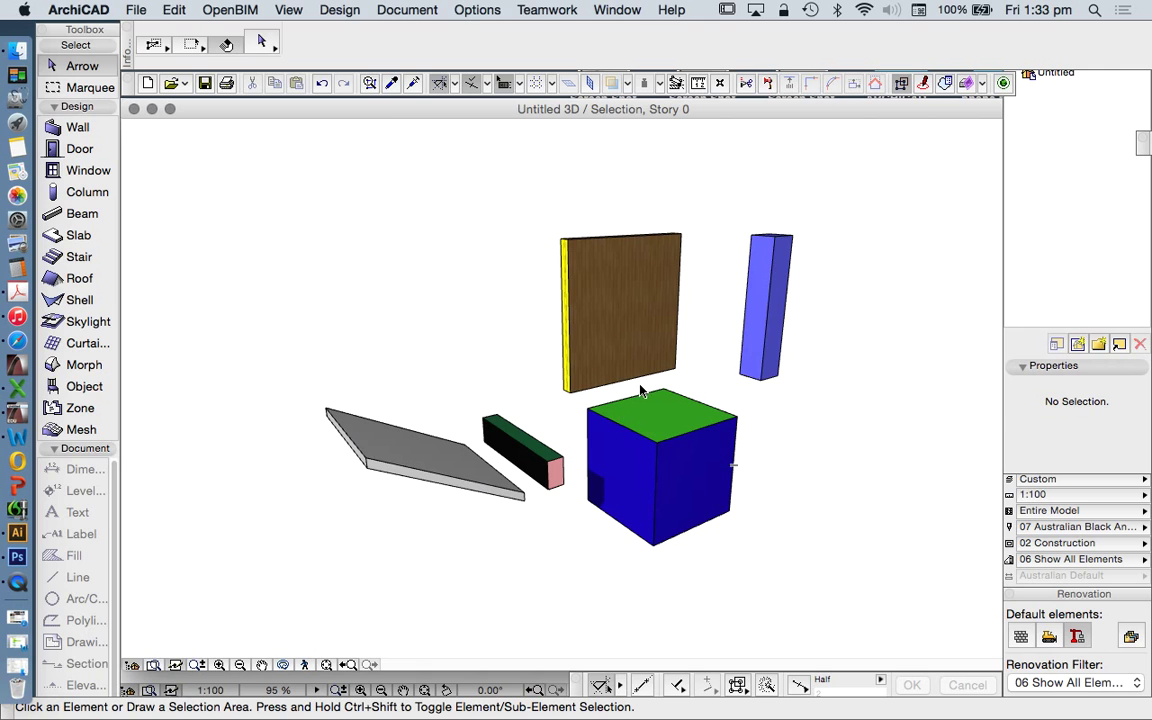
pyautogui.moveTo(612, 278)
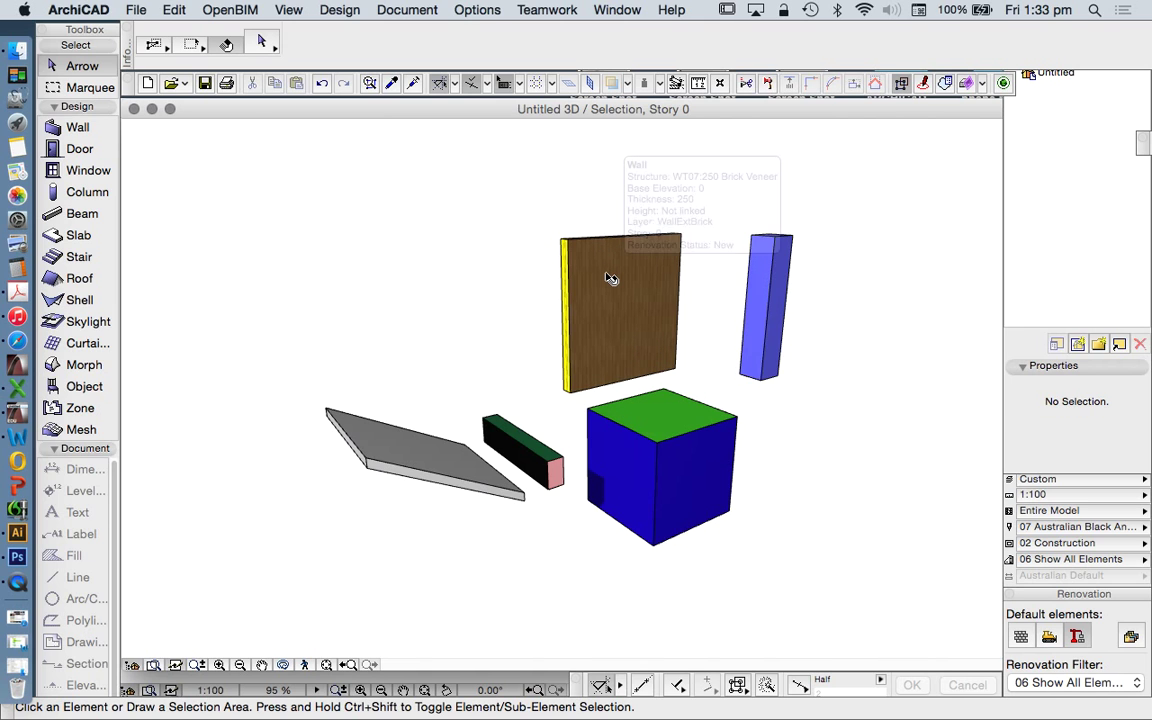
pyautogui.moveTo(783, 310)
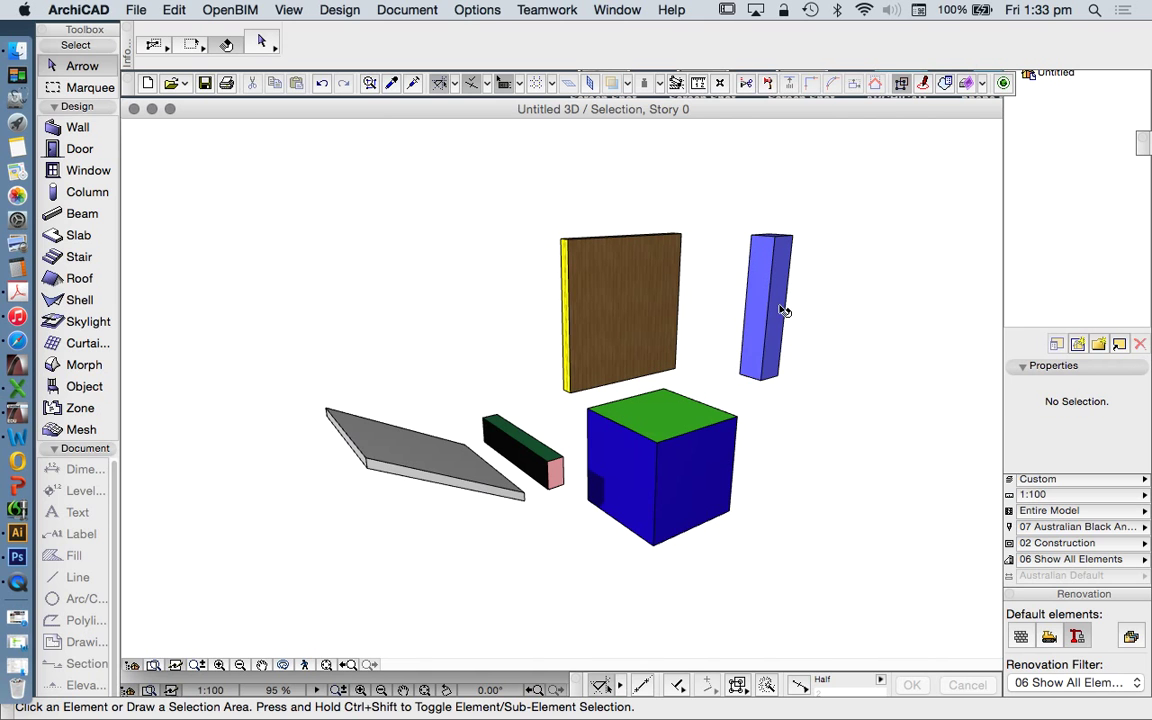
pyautogui.moveTo(900, 327)
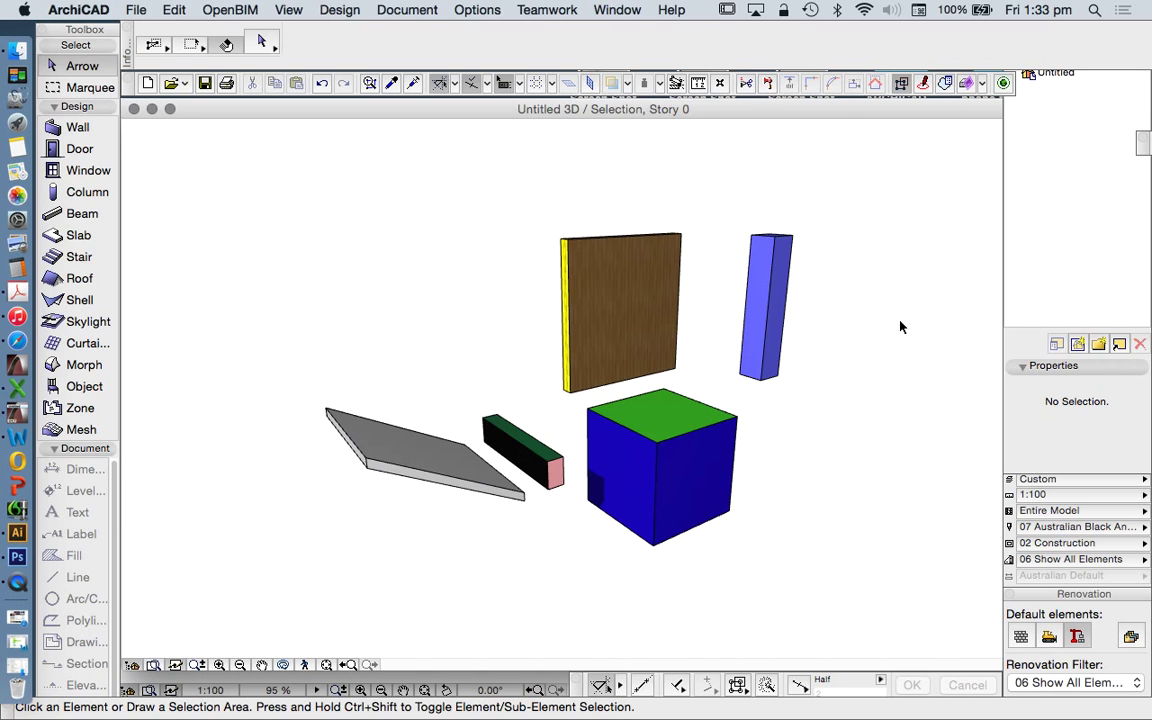
pyautogui.moveTo(775, 245)
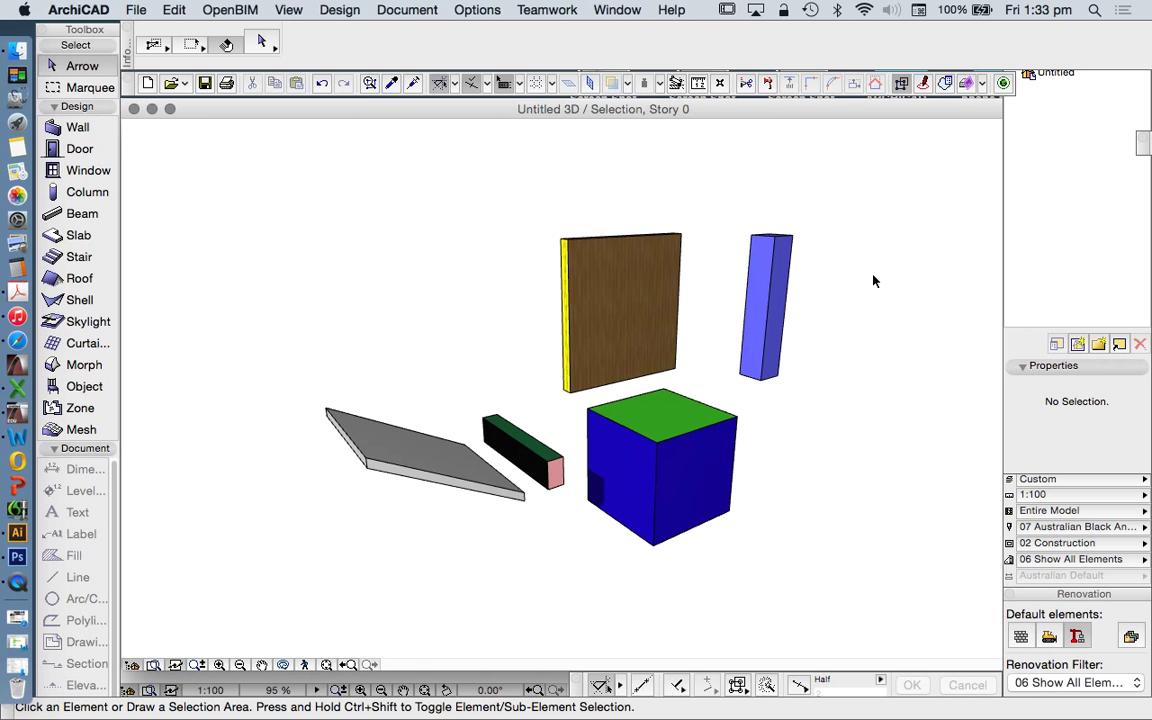
pyautogui.moveTo(807, 375)
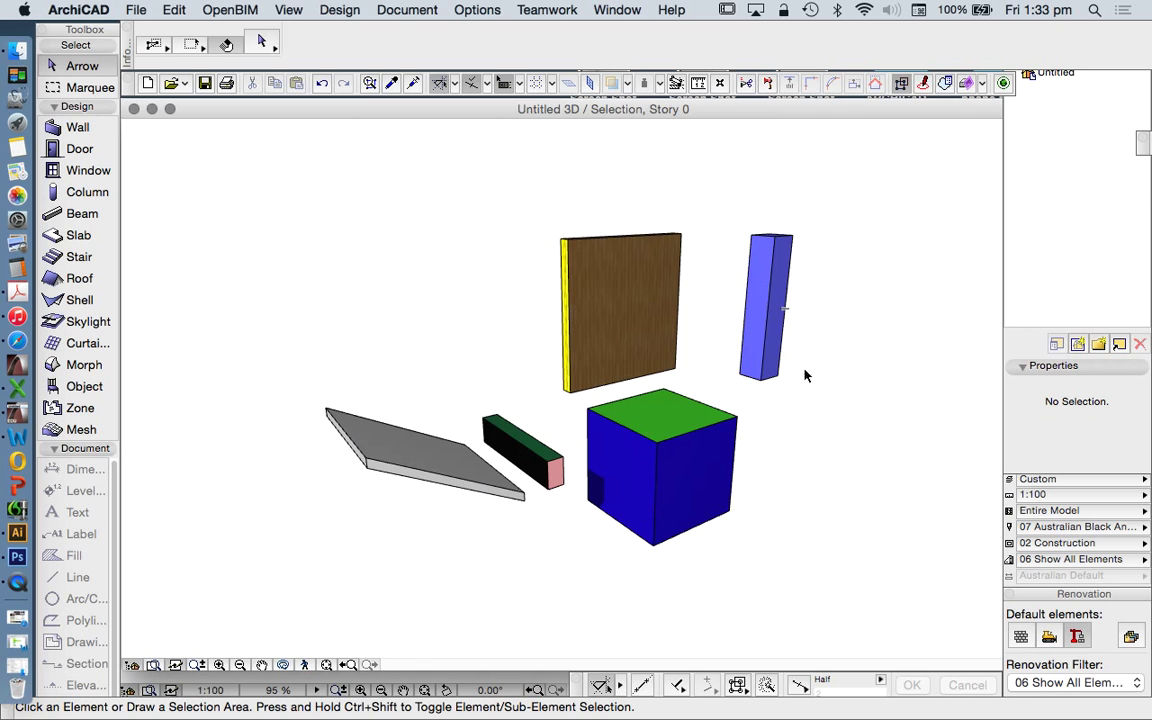
pyautogui.click(660, 480)
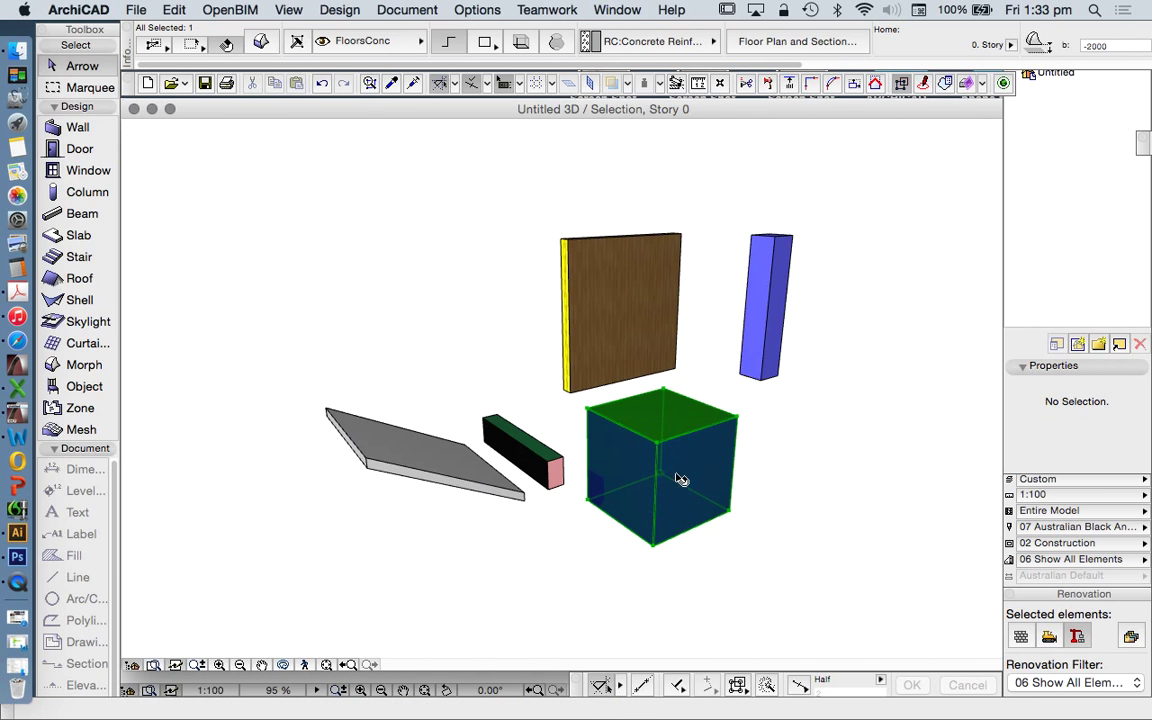
pyautogui.moveTo(808, 478)
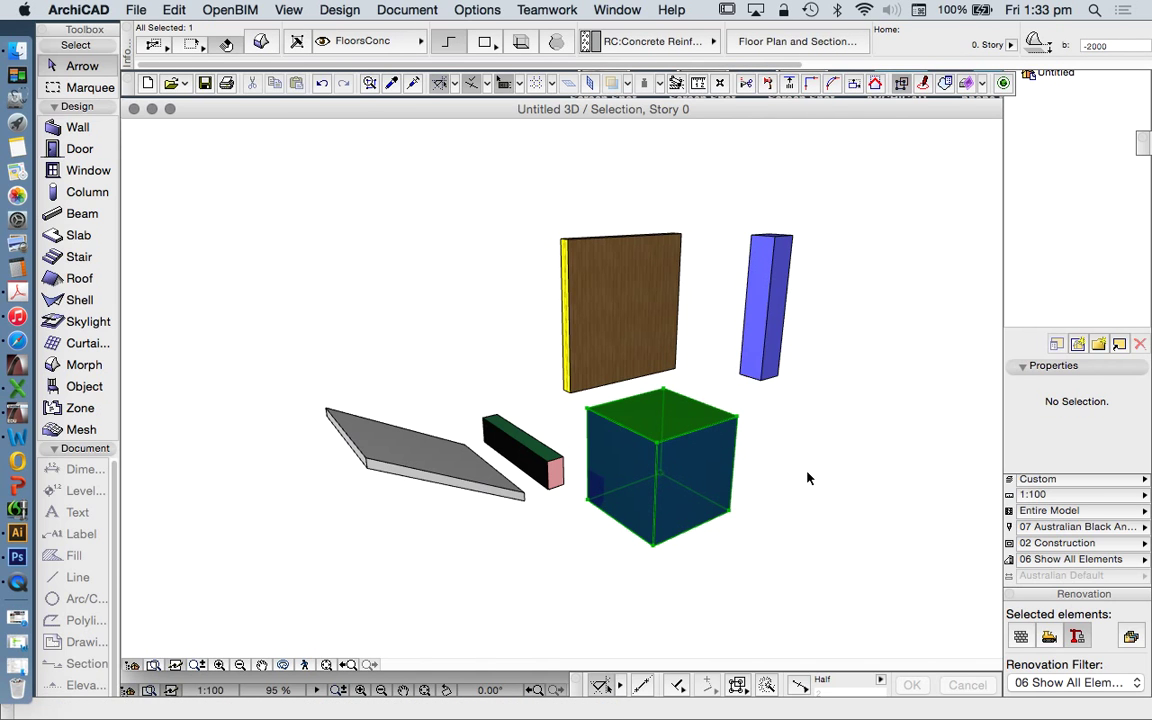
pyautogui.click(808, 478)
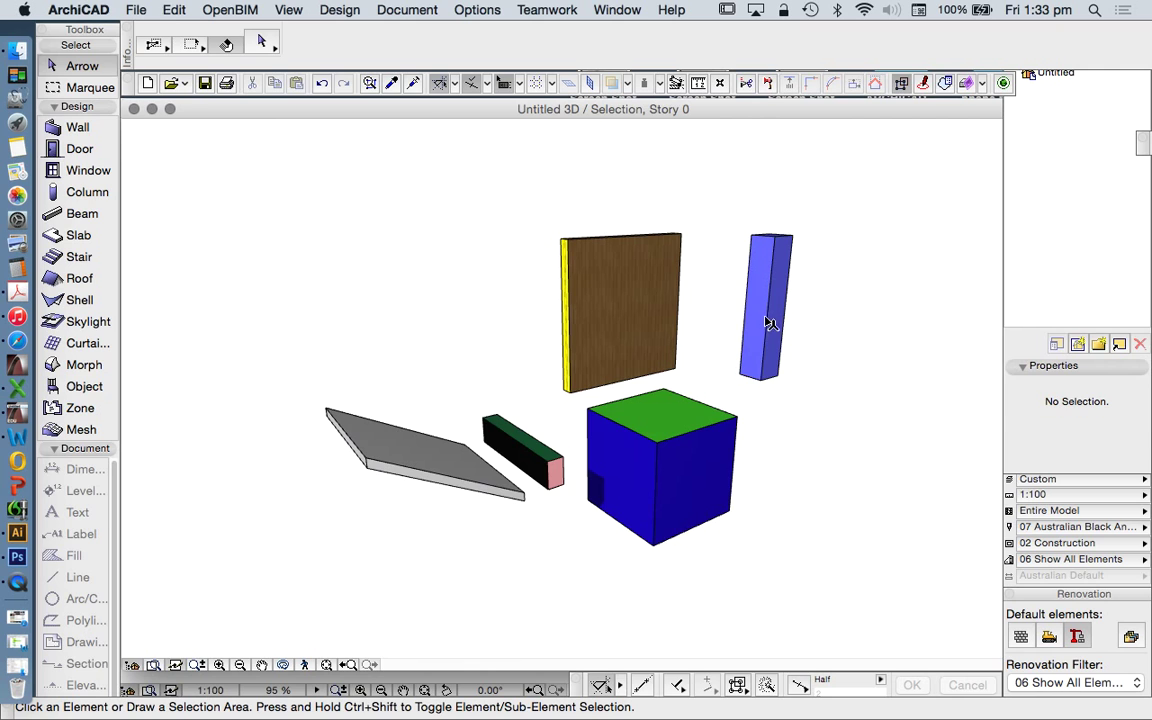
pyautogui.moveTo(108, 289)
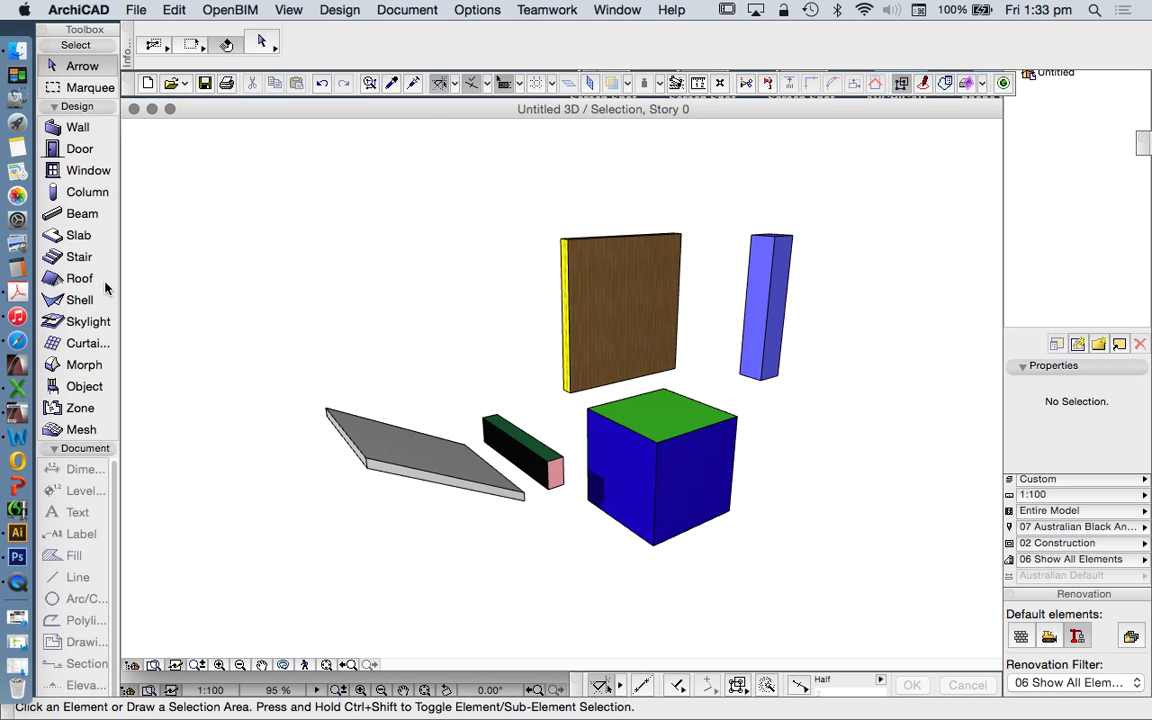
pyautogui.moveTo(100, 365)
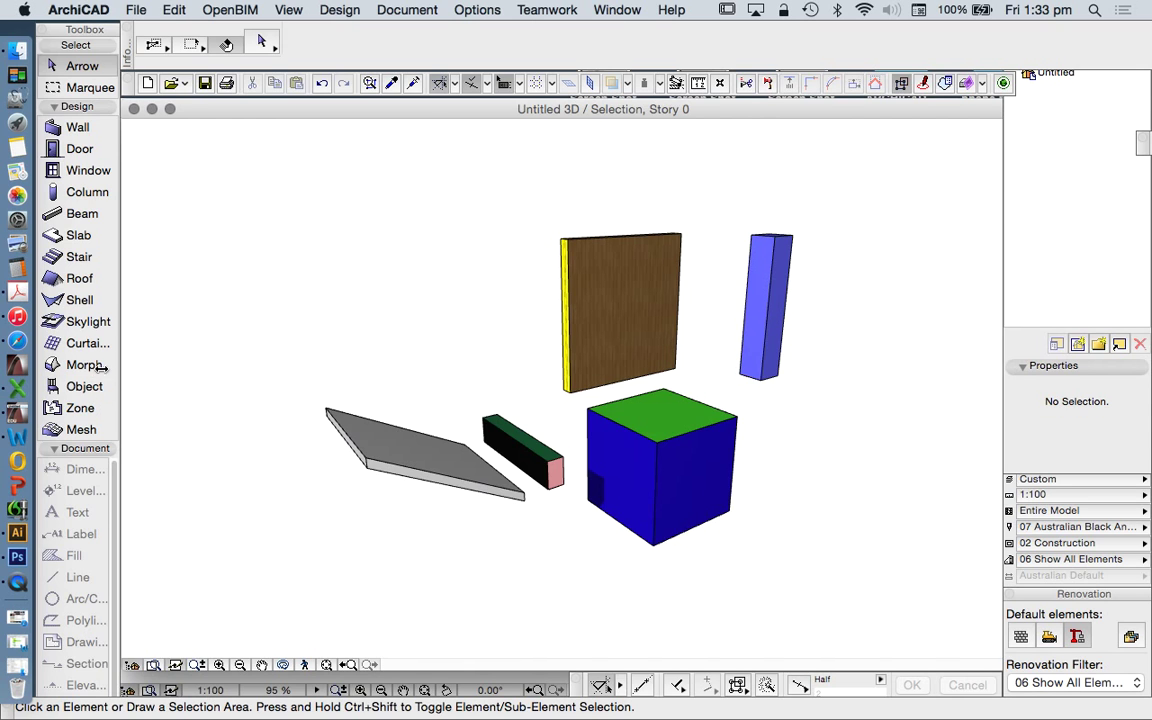
pyautogui.moveTo(661, 143)
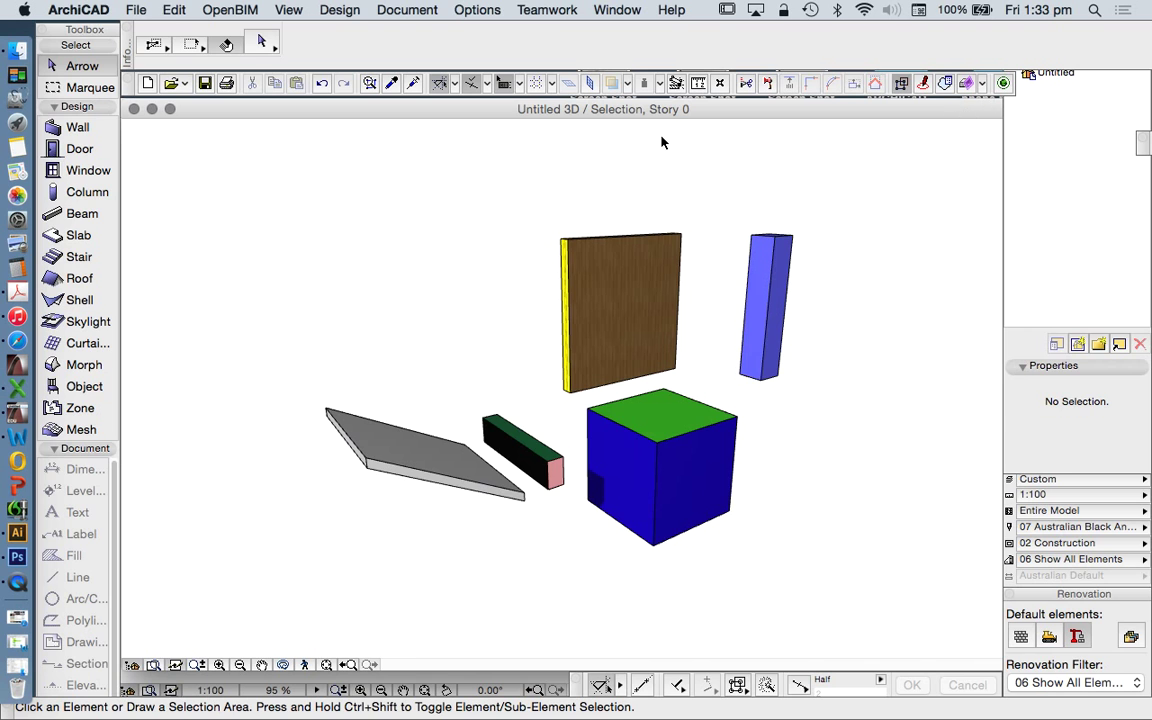
pyautogui.moveTo(403, 126)
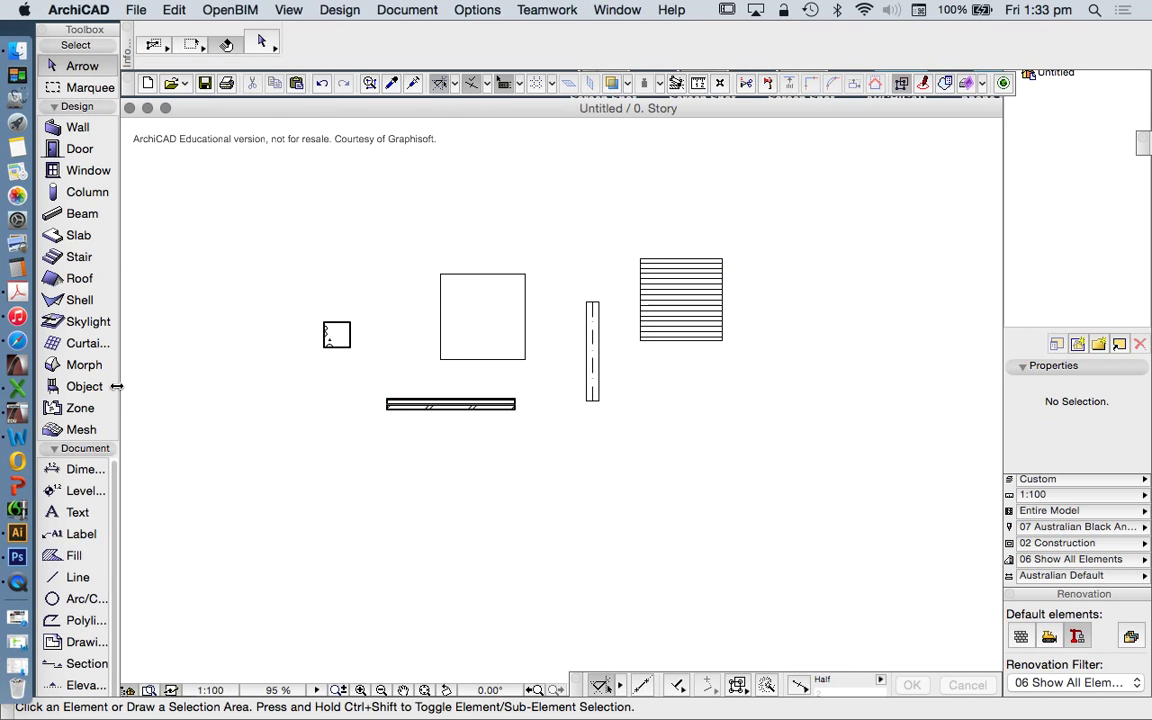
# - Place Designer Sofa 02 18 from Couches and Sofas 18 on the story 0 floor plan
pyautogui.doubleClick(84, 386)
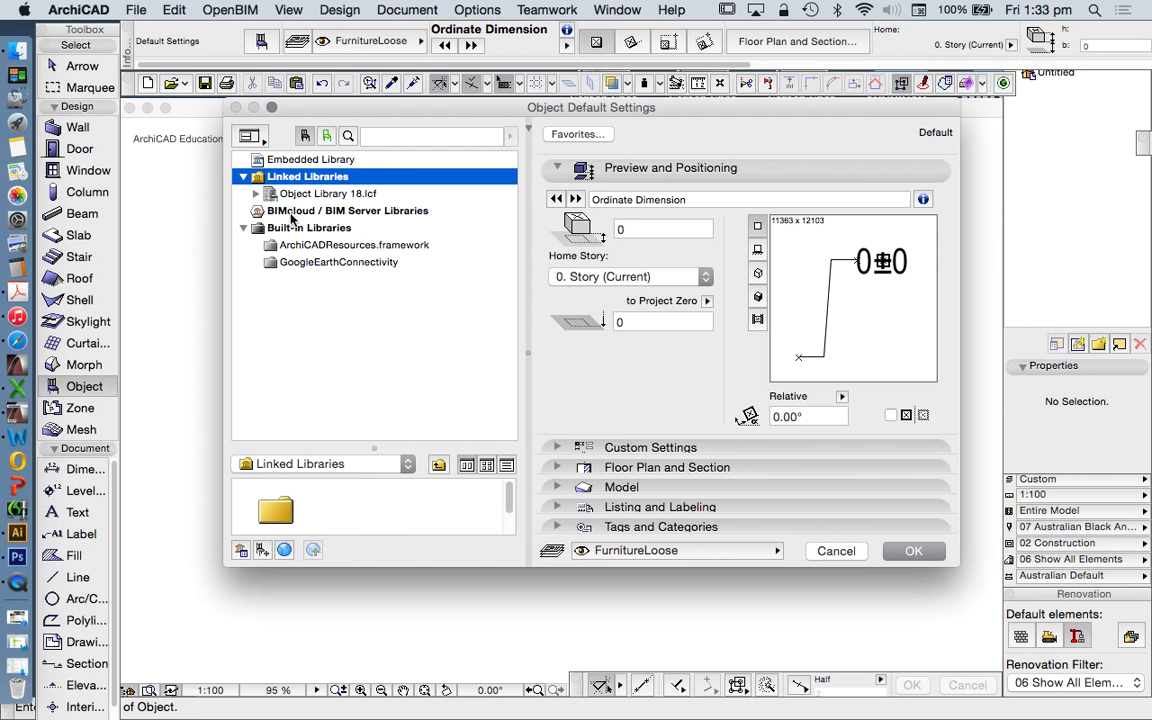
pyautogui.click(328, 193)
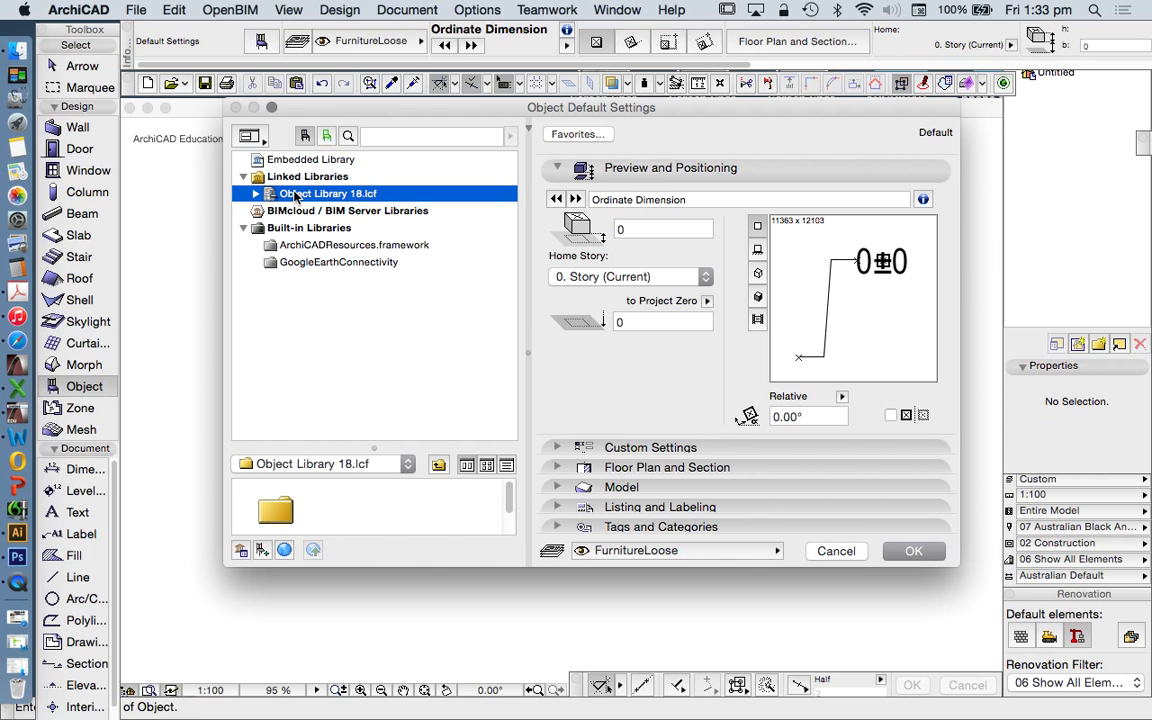
pyautogui.click(255, 193)
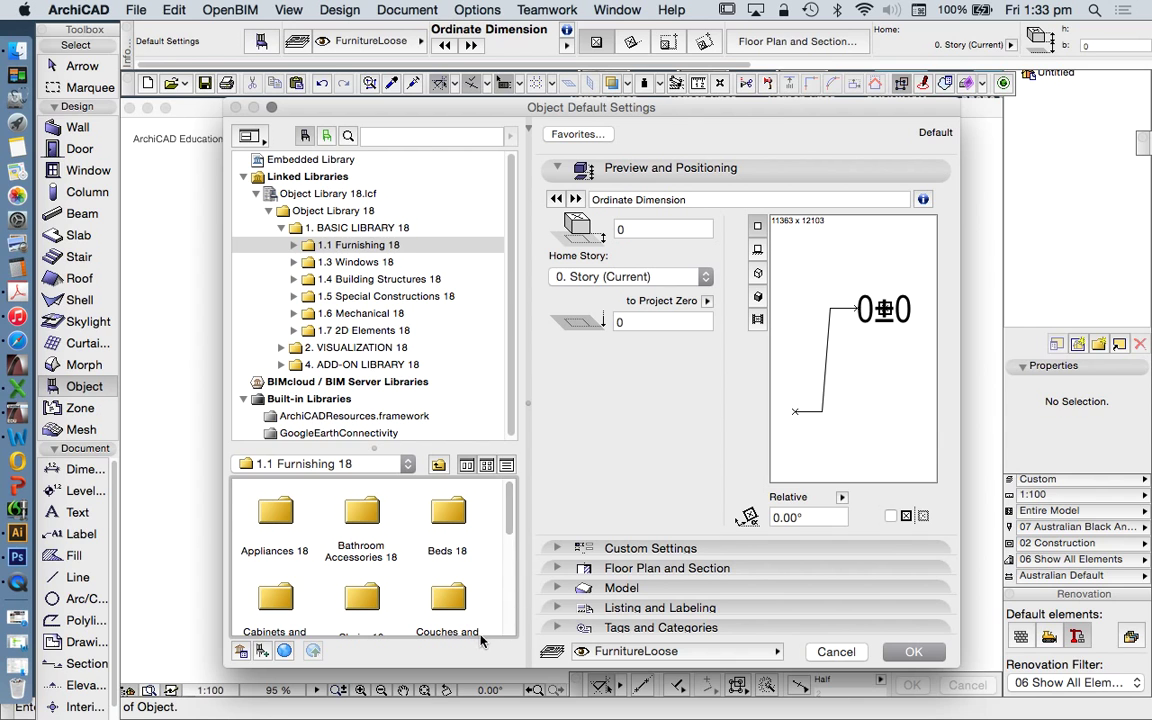
pyautogui.click(447, 598)
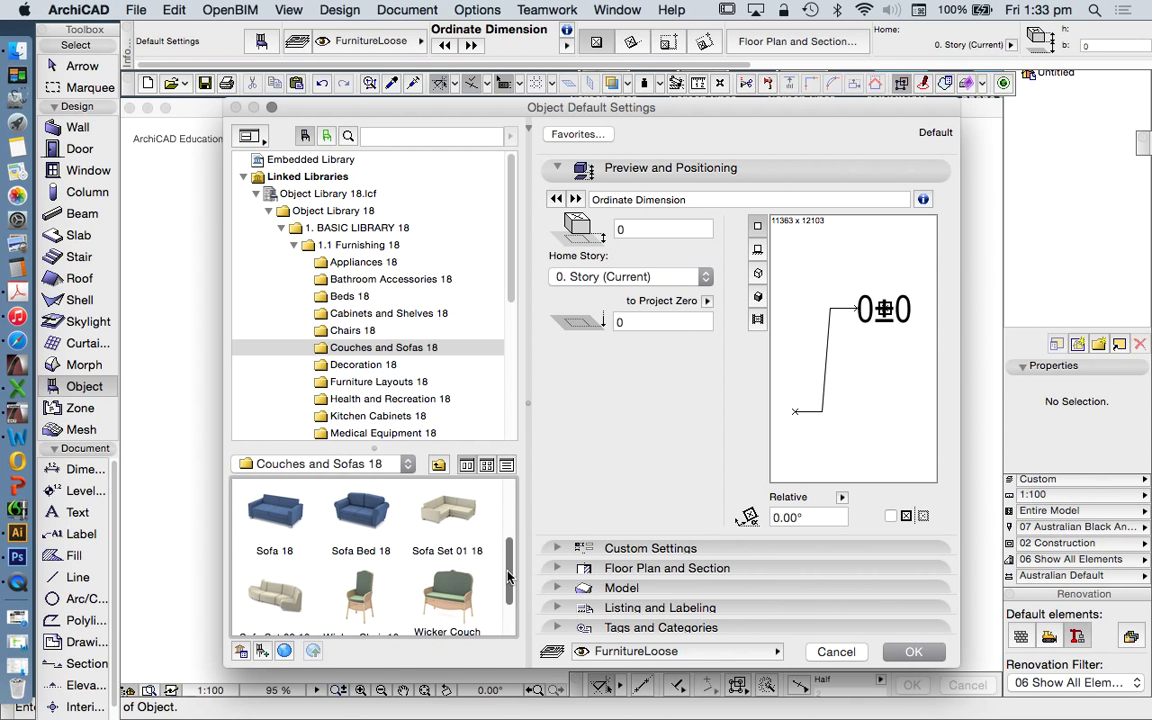
pyautogui.click(361, 512)
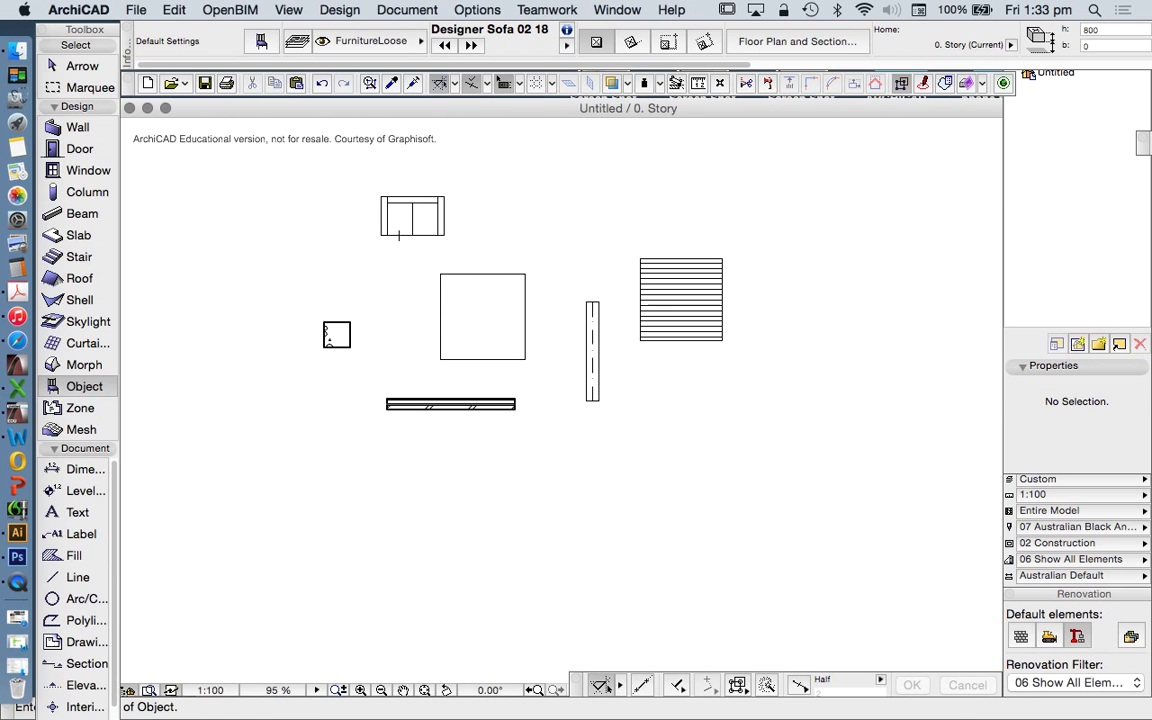
pyautogui.rightClick(411, 217)
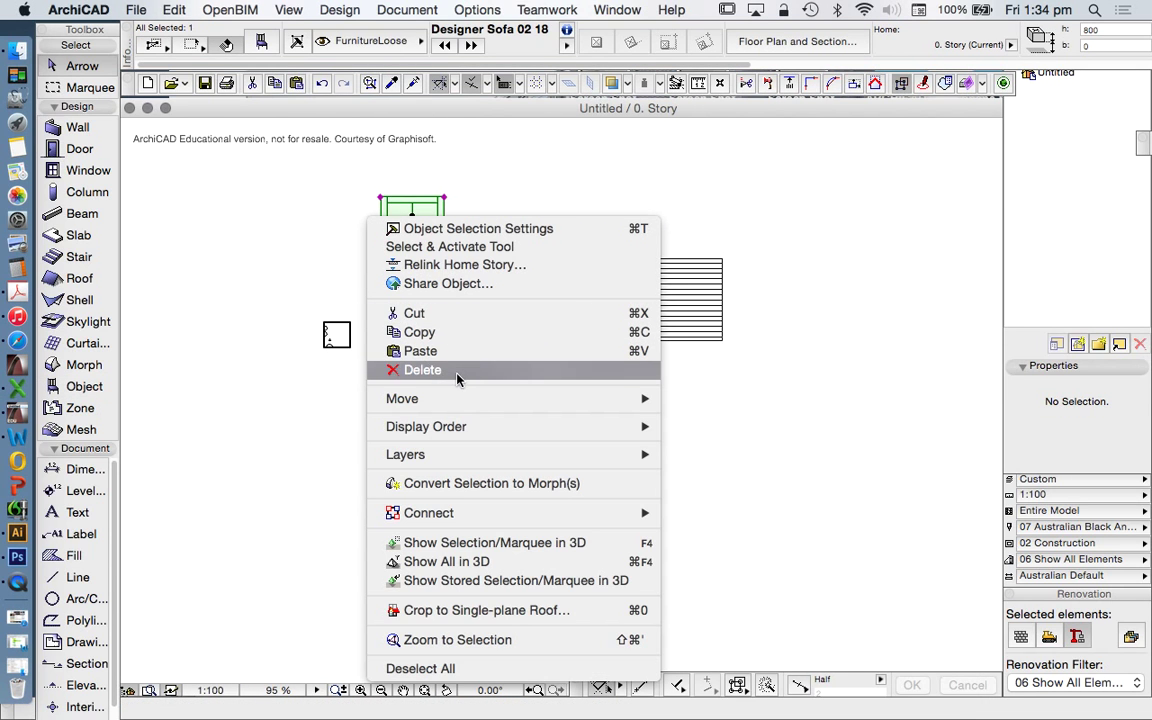
# - Show only the sofa in 3D and orbit around to see its seat
pyautogui.click(494, 542)
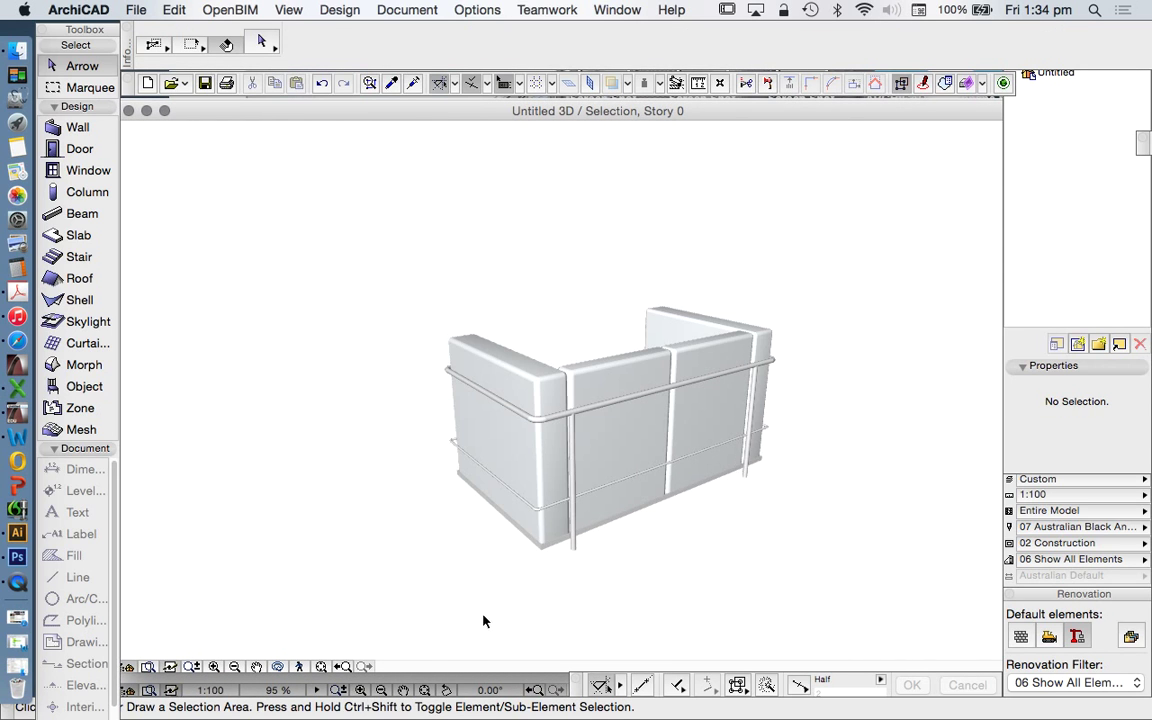
pyautogui.moveTo(485, 620); pyautogui.dragTo(665, 499)
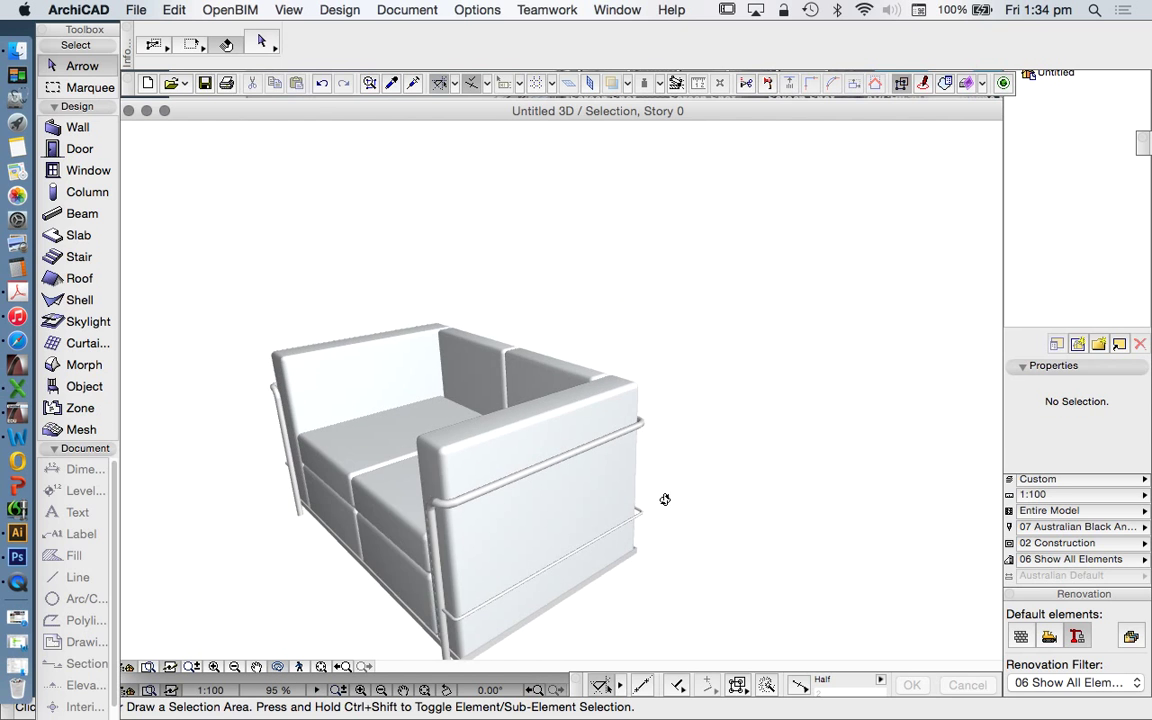
pyautogui.moveTo(665, 500); pyautogui.dragTo(655, 375)
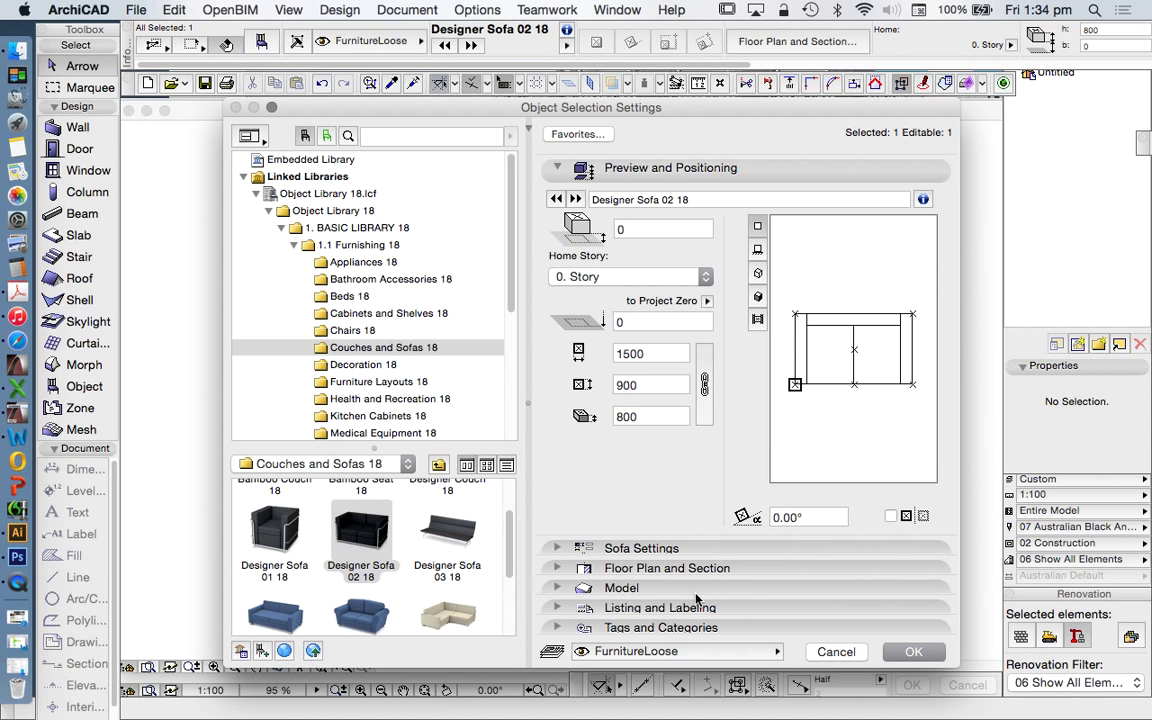
# - Turn off the sofa's own surfaces, apply Surface Leather Brown, and reselect the sofa
pyautogui.click(621, 588)
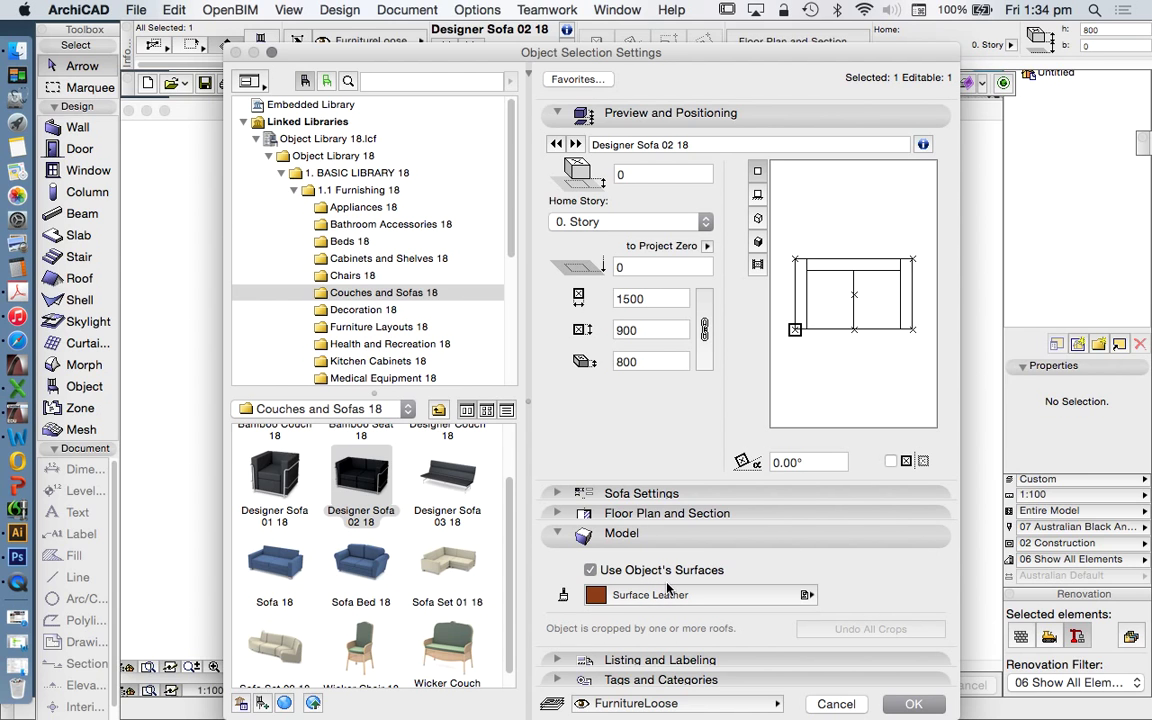
pyautogui.moveTo(663, 609)
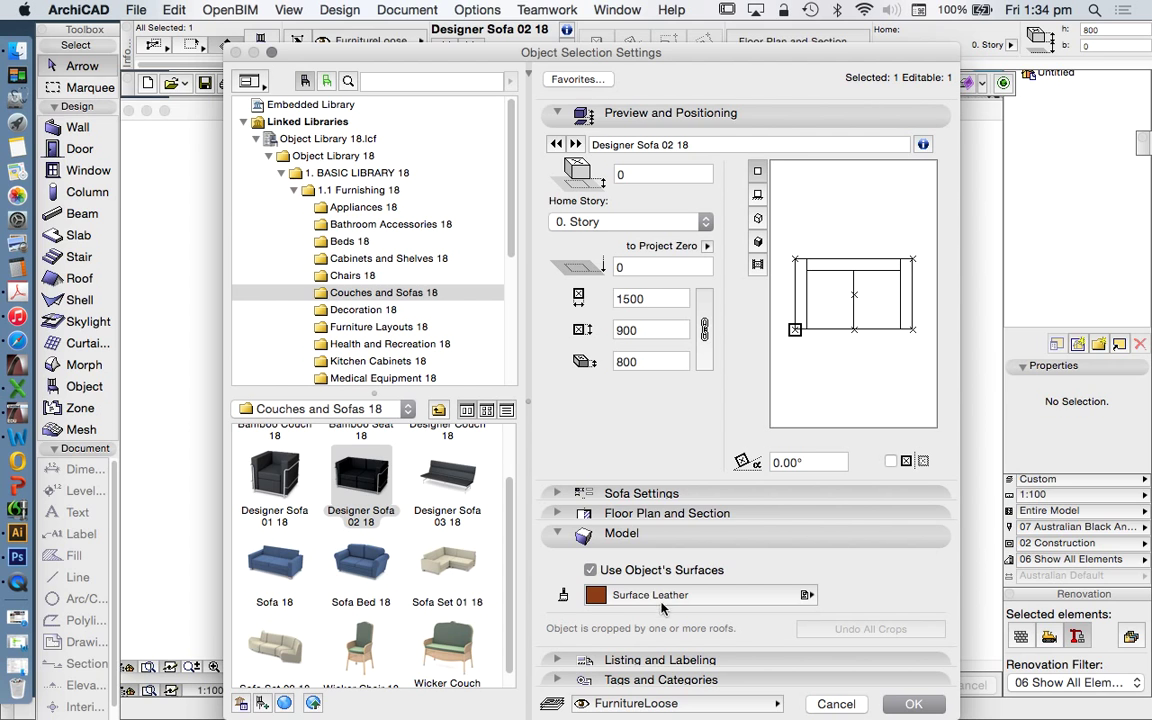
pyautogui.click(590, 570)
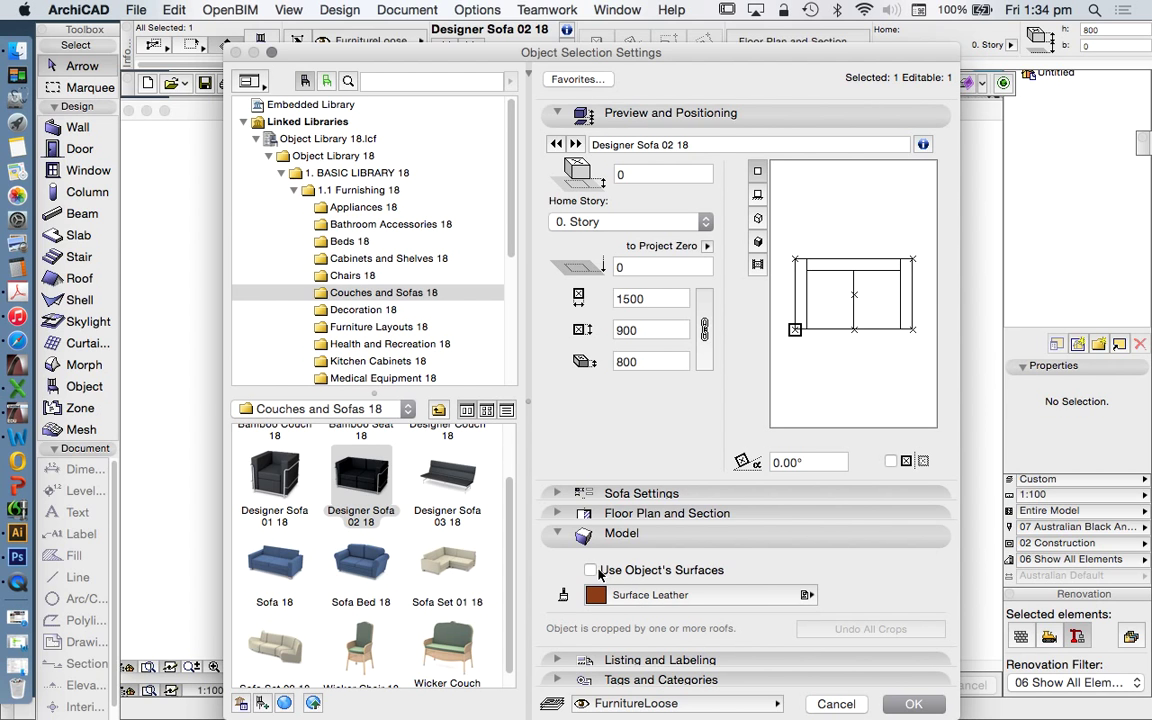
pyautogui.moveTo(717, 587)
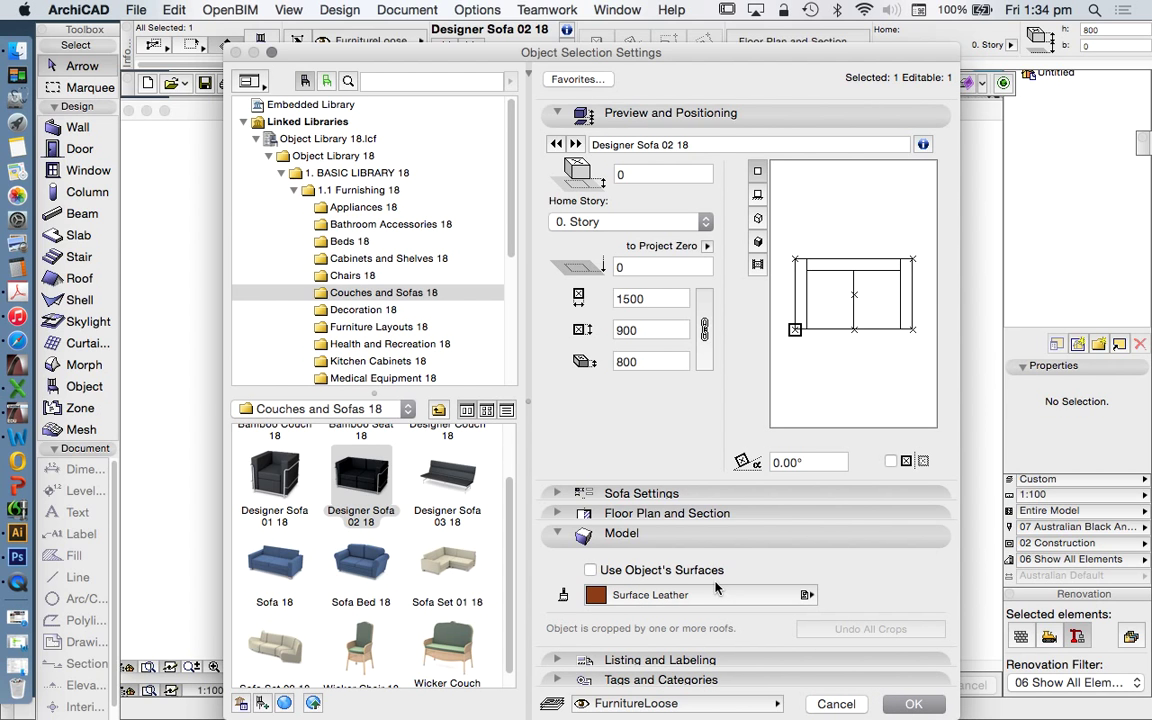
pyautogui.click(912, 704)
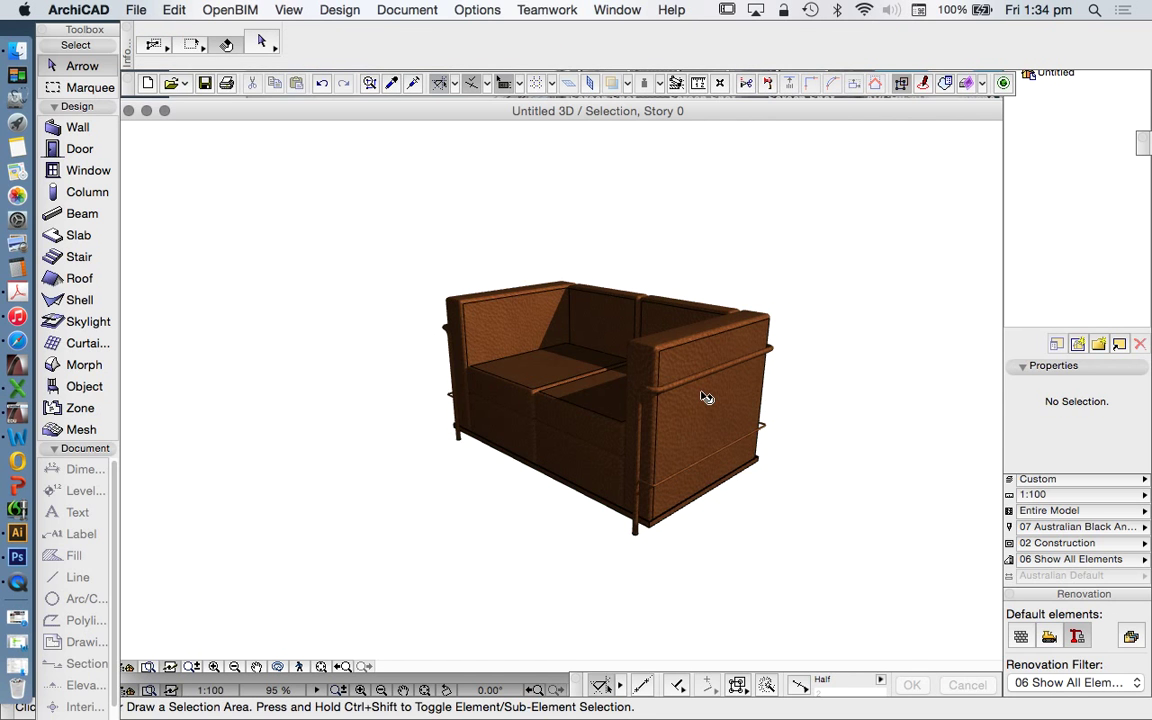
pyautogui.click(705, 397)
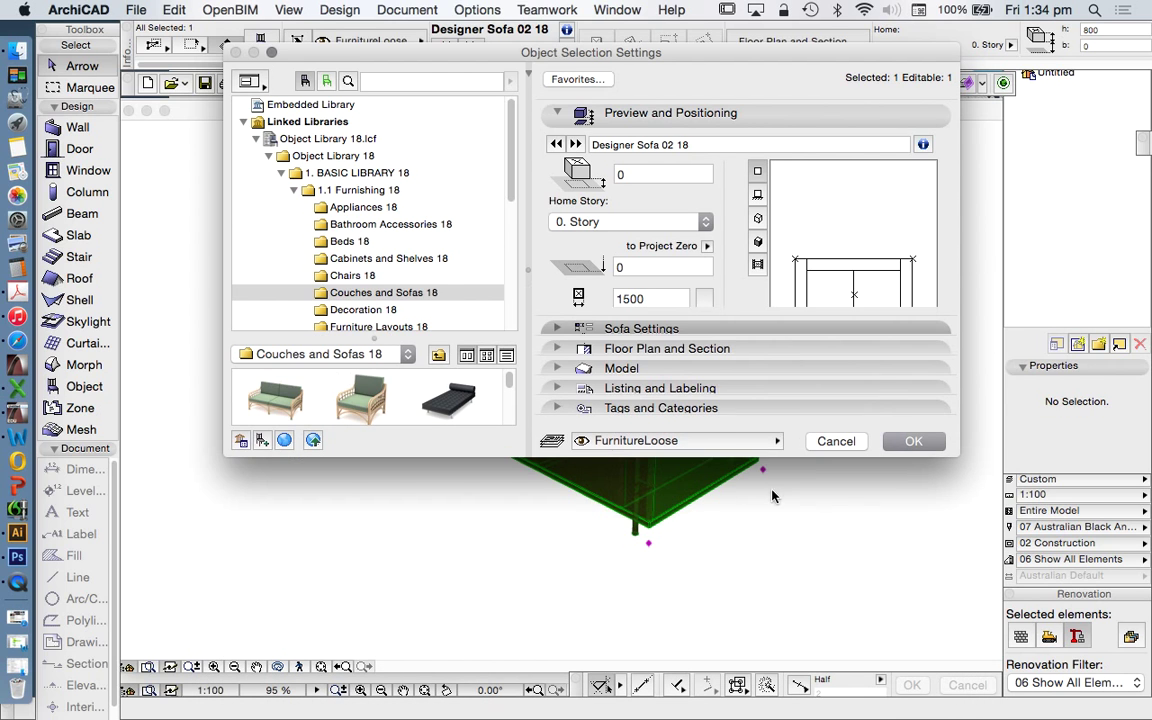
# - Set the sofa's Frame surface to Yellow and Seating to Blue in All Parameters
pyautogui.click(641, 328)
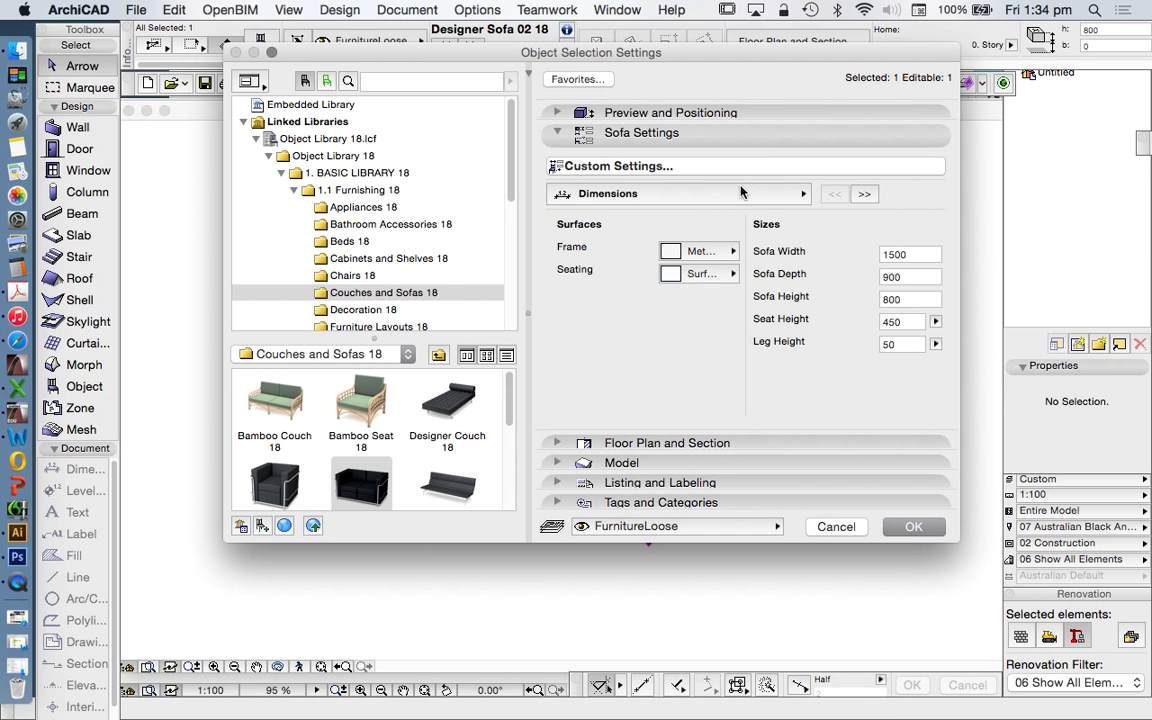
pyautogui.moveTo(668, 181)
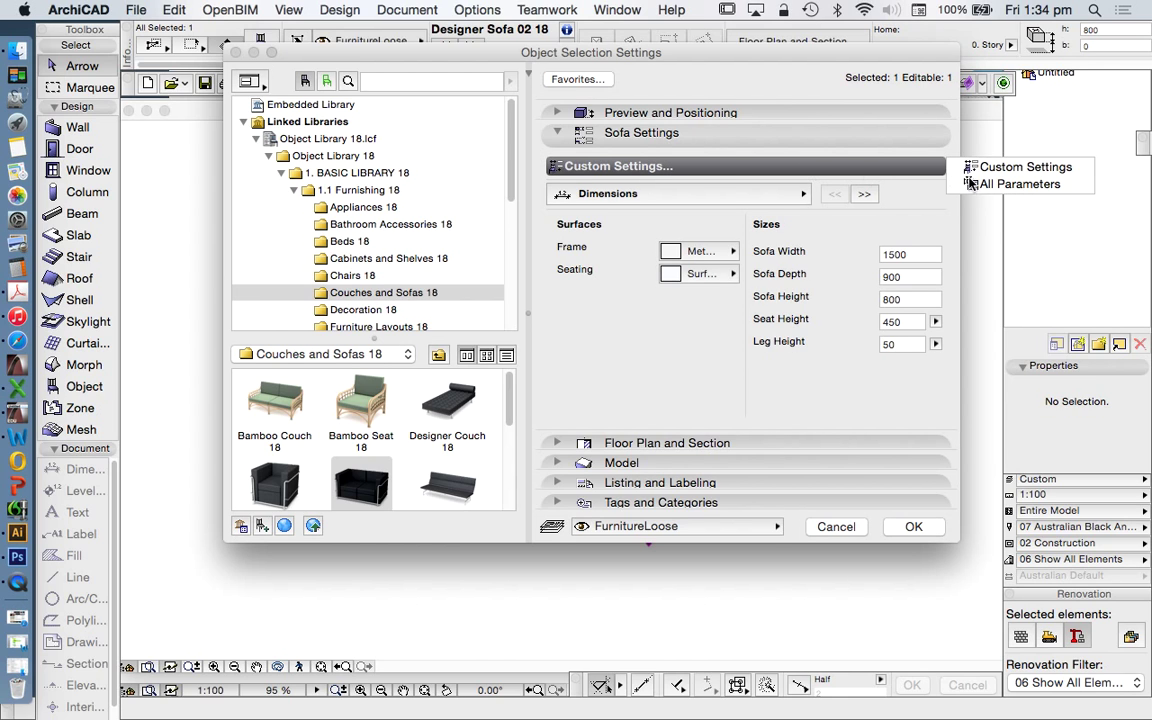
pyautogui.moveTo(760, 205)
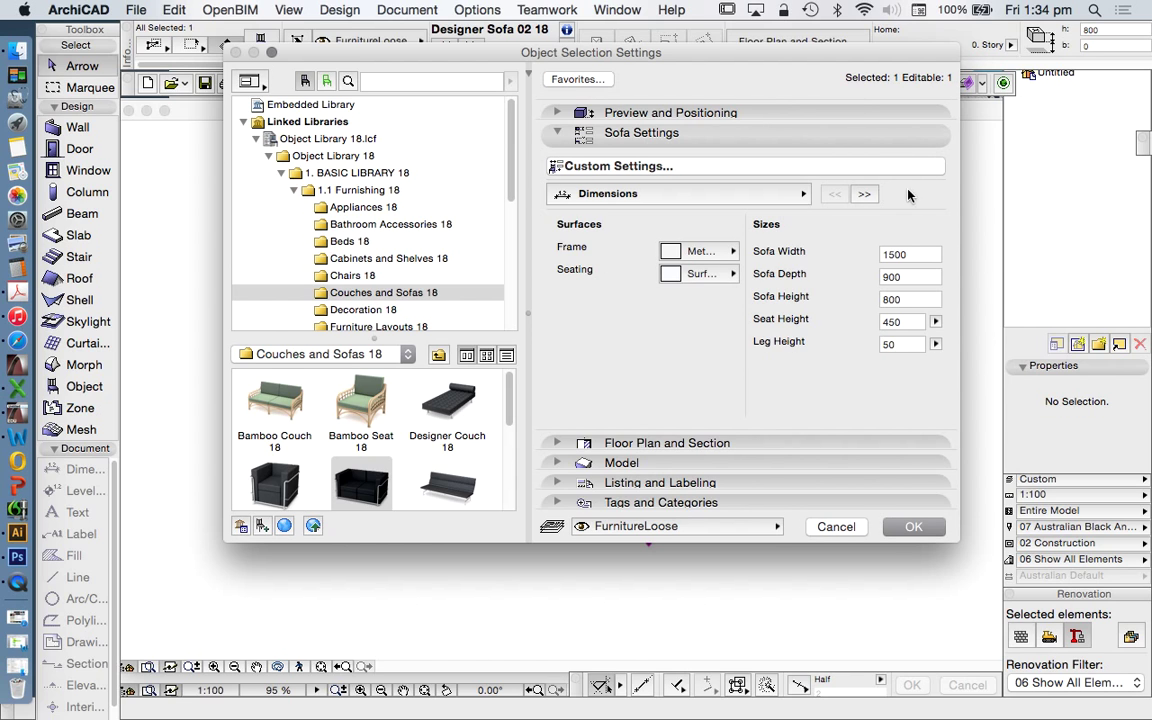
pyautogui.moveTo(773, 198)
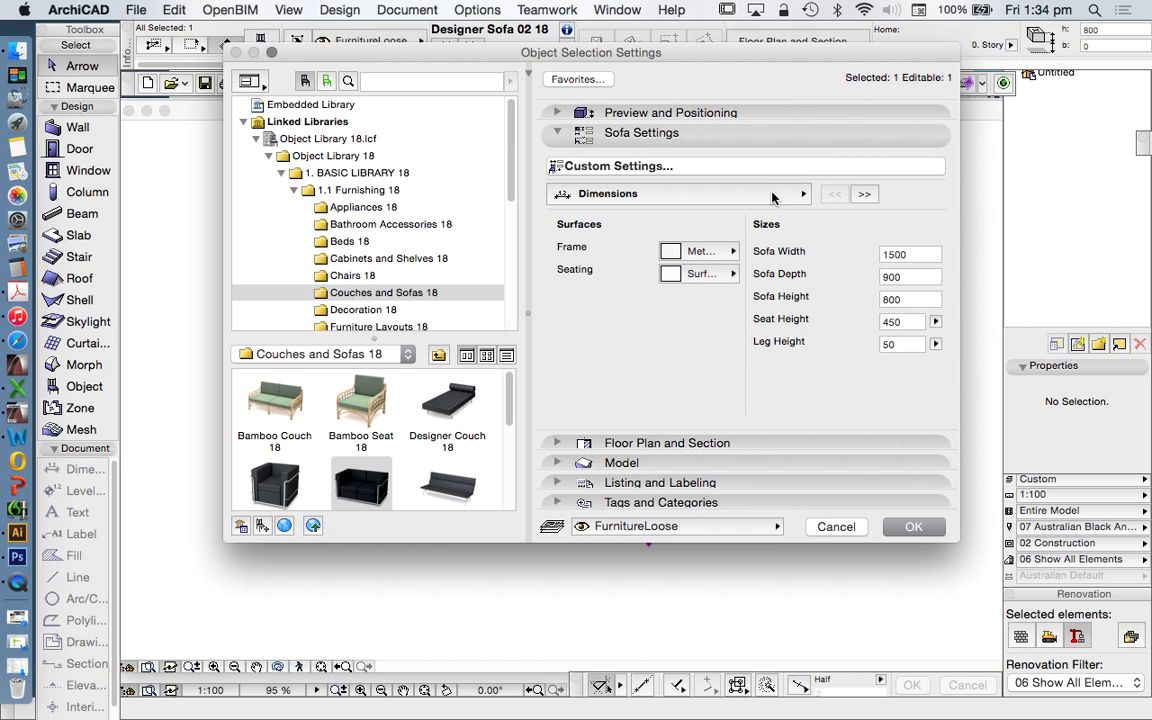
pyautogui.click(745, 166)
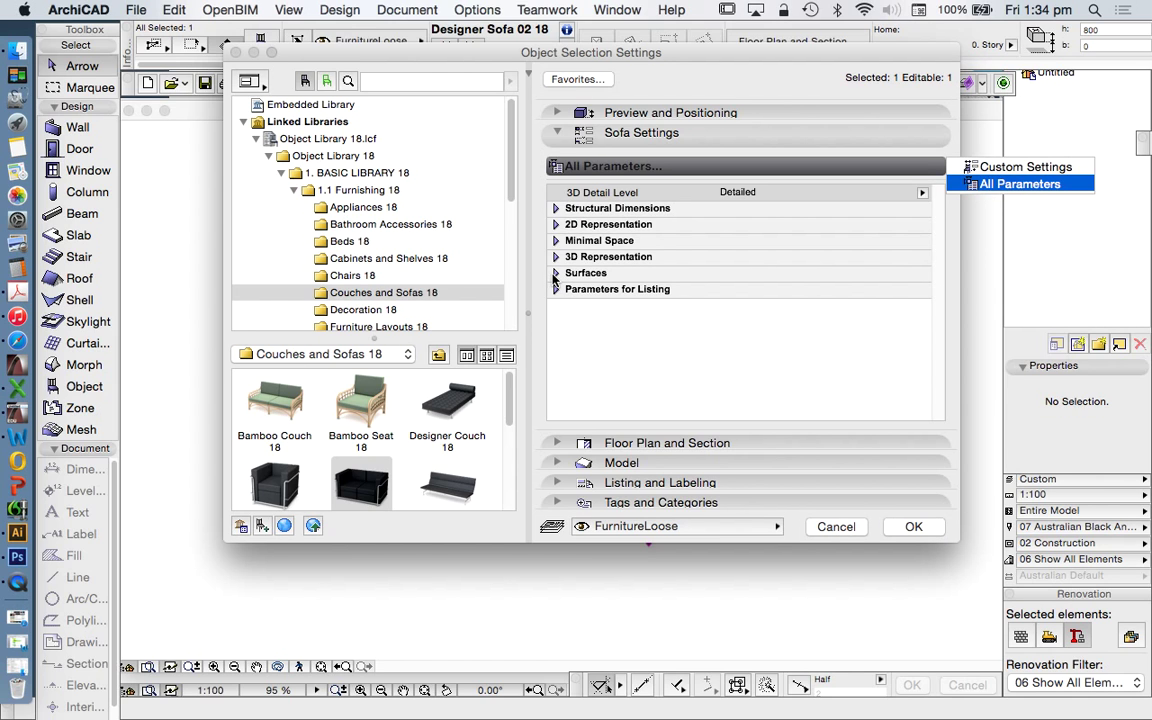
pyautogui.click(556, 273)
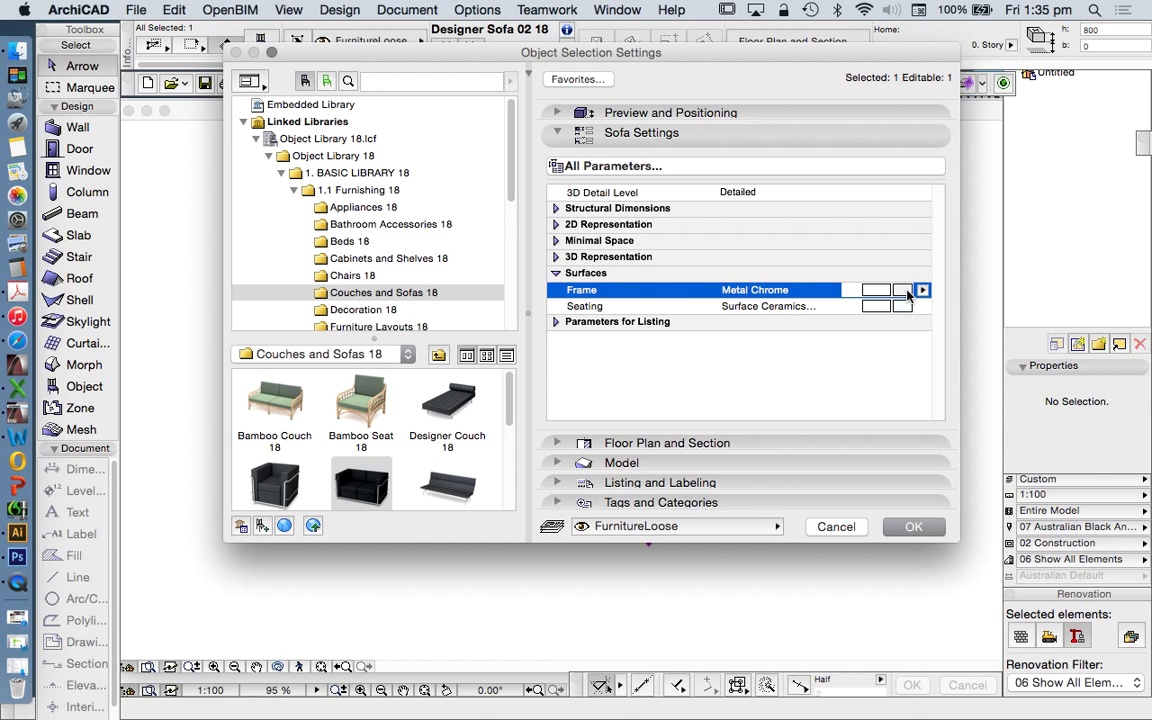
pyautogui.click(921, 289)
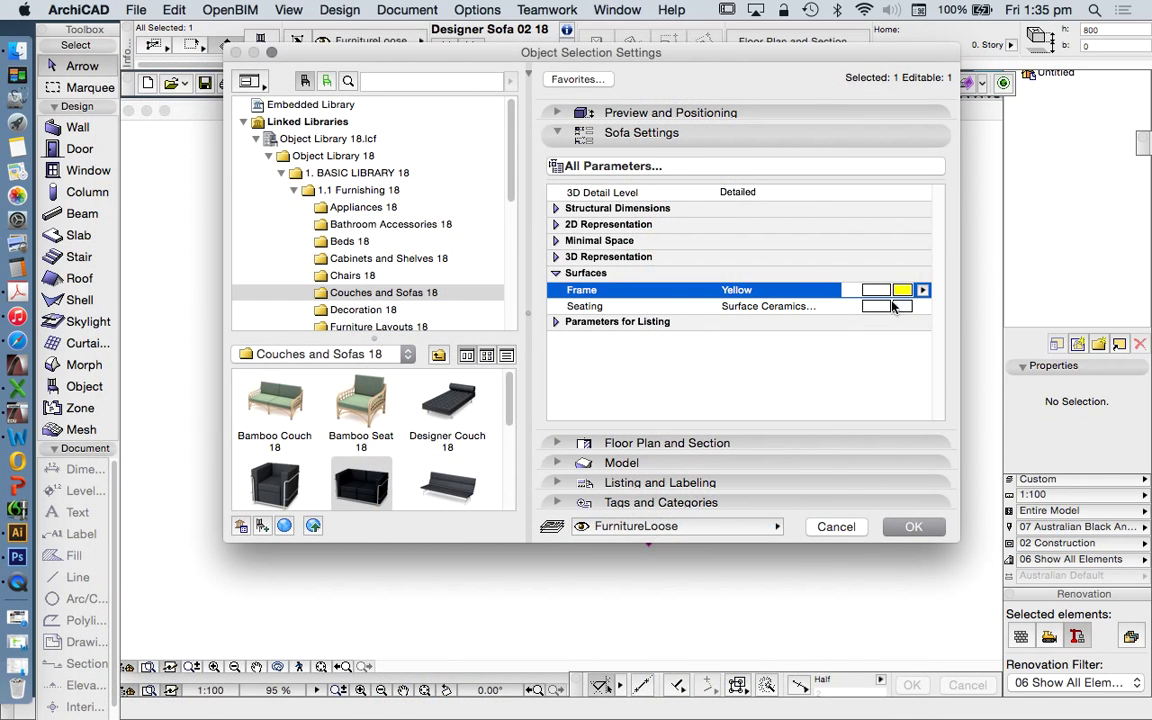
pyautogui.click(903, 290)
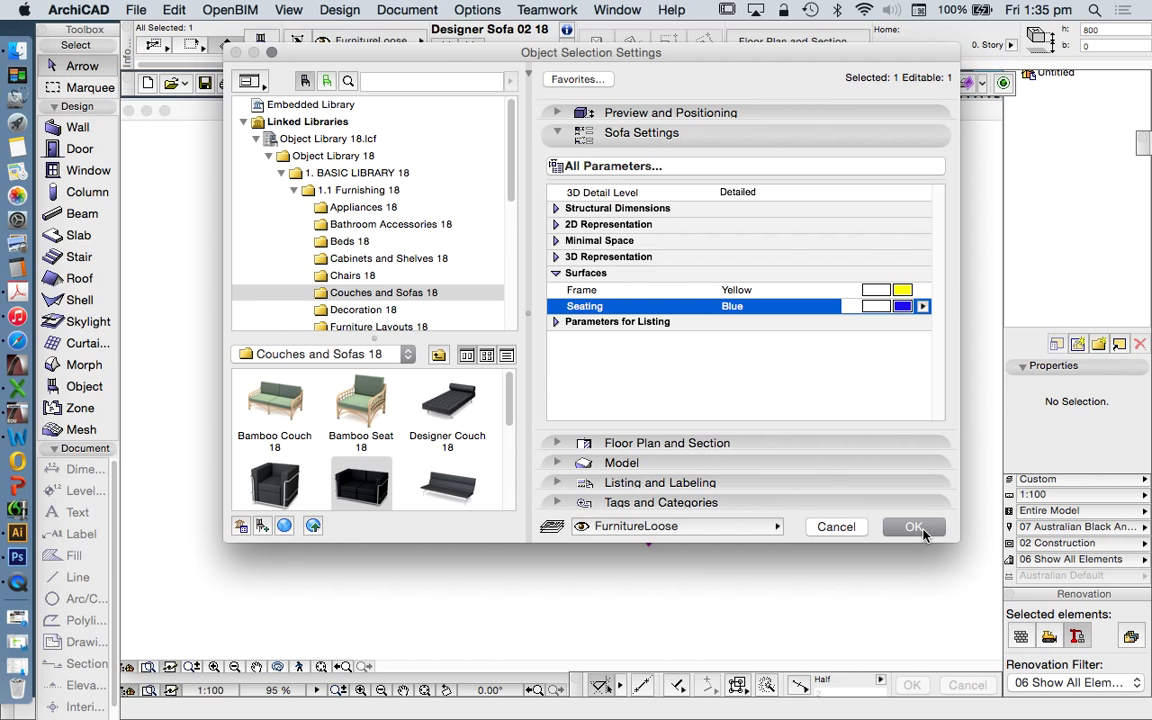
pyautogui.click(912, 527)
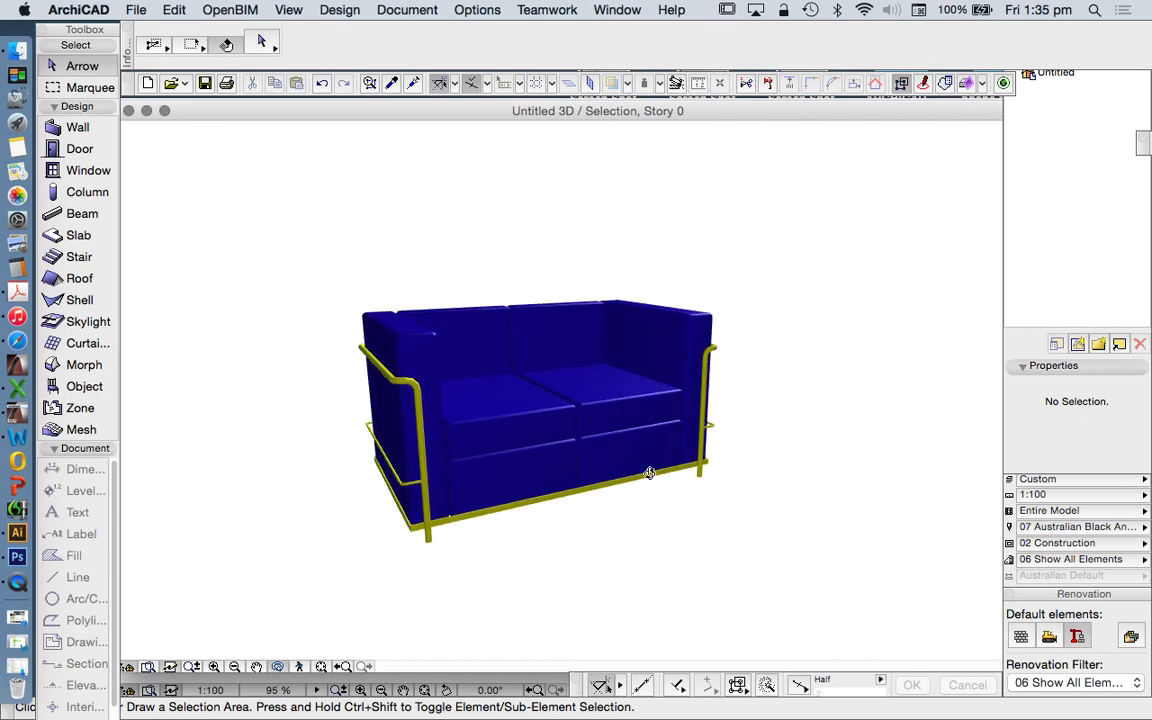
# - Zoom out and orbit to view the sofa from a raised front-left angle
pyautogui.moveTo(649, 473); pyautogui.dragTo(885, 471)
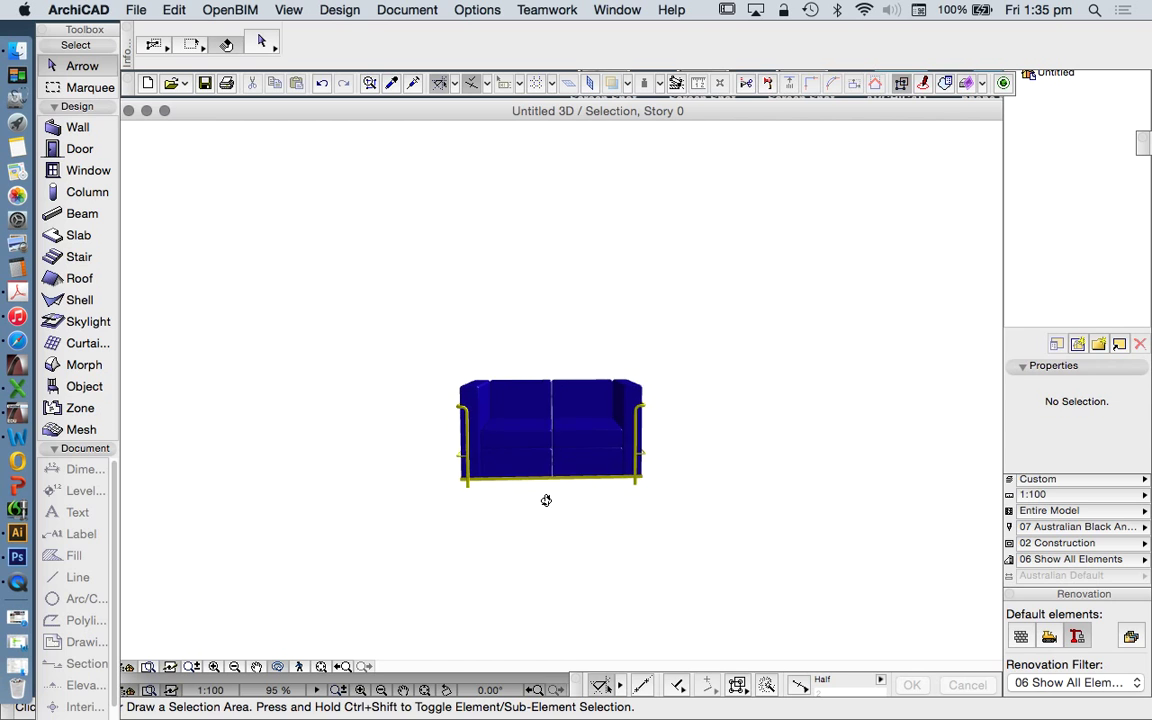
pyautogui.moveTo(546, 500); pyautogui.dragTo(453, 428)
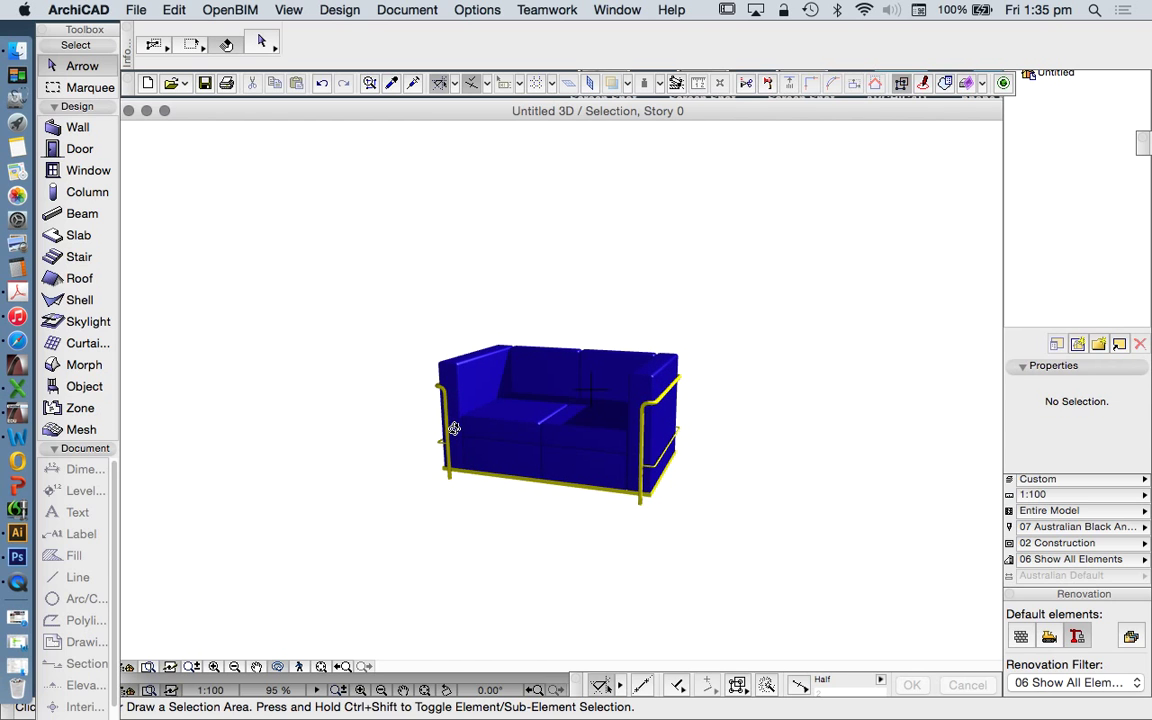
pyautogui.moveTo(553, 393)
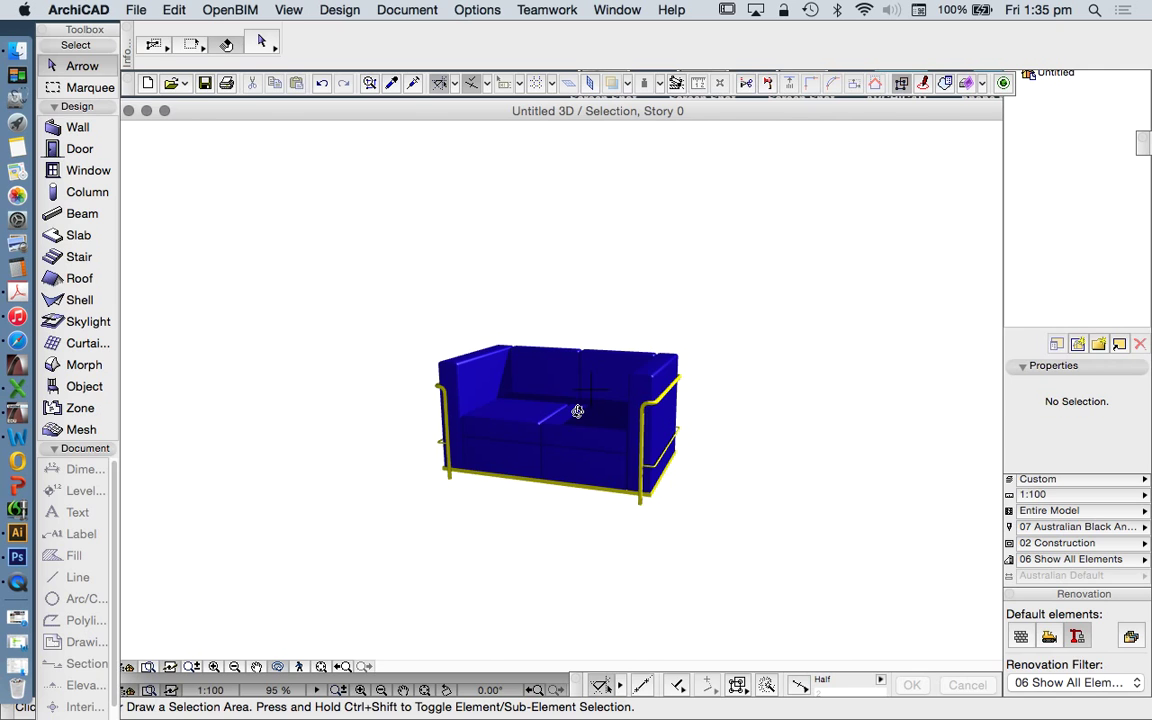
pyautogui.moveTo(636, 391)
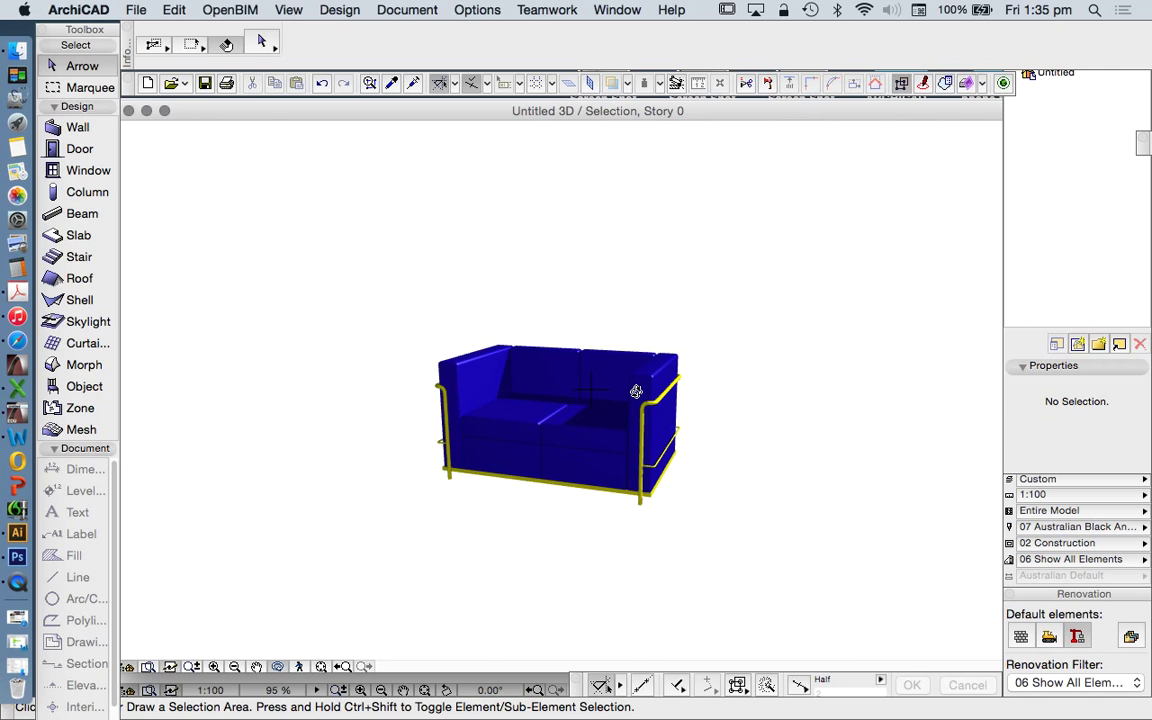
pyautogui.moveTo(746, 455)
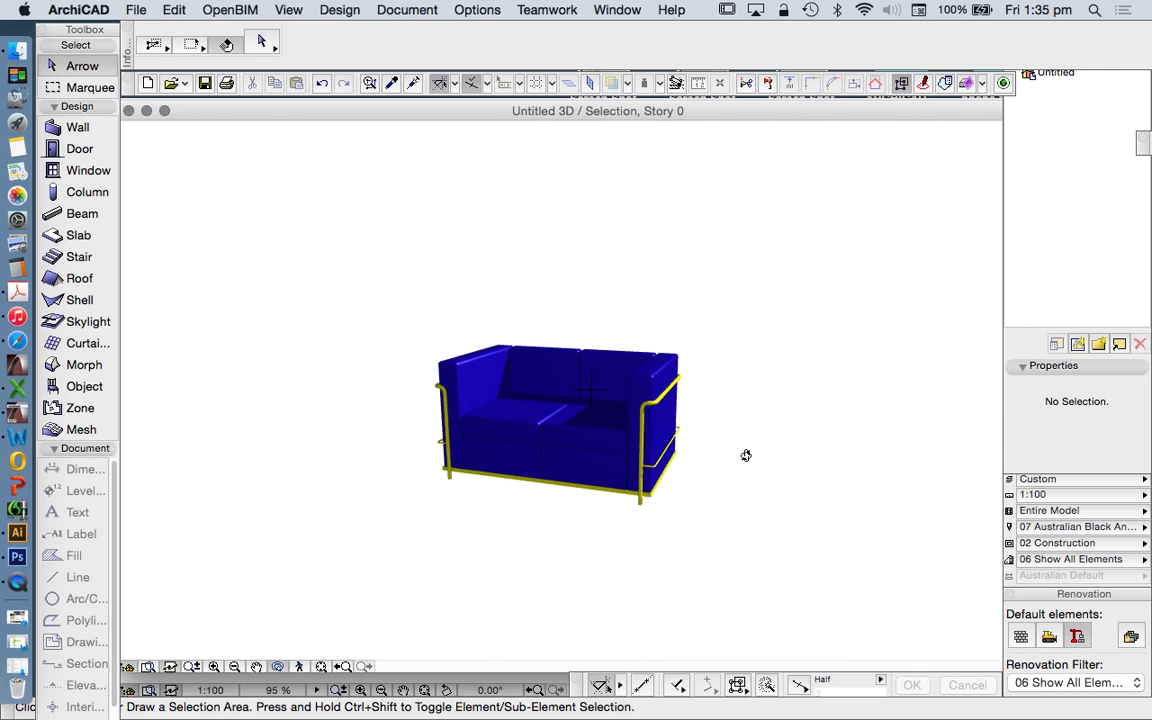
pyautogui.moveTo(761, 457)
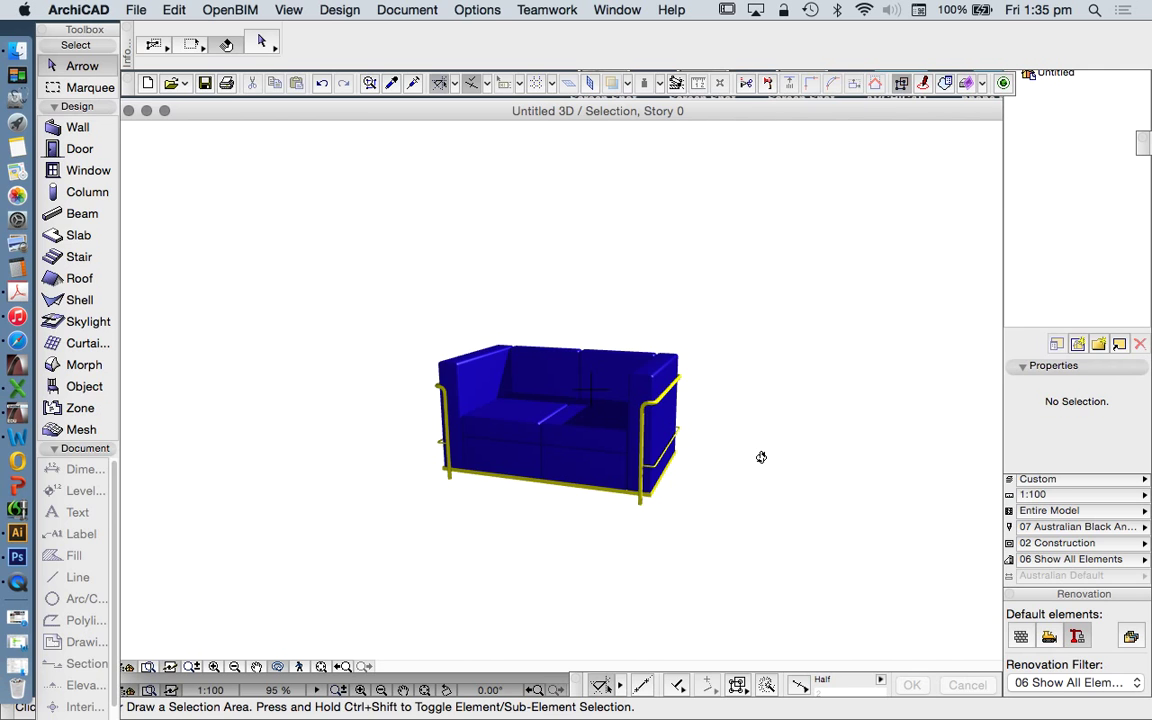
pyautogui.moveTo(631, 415)
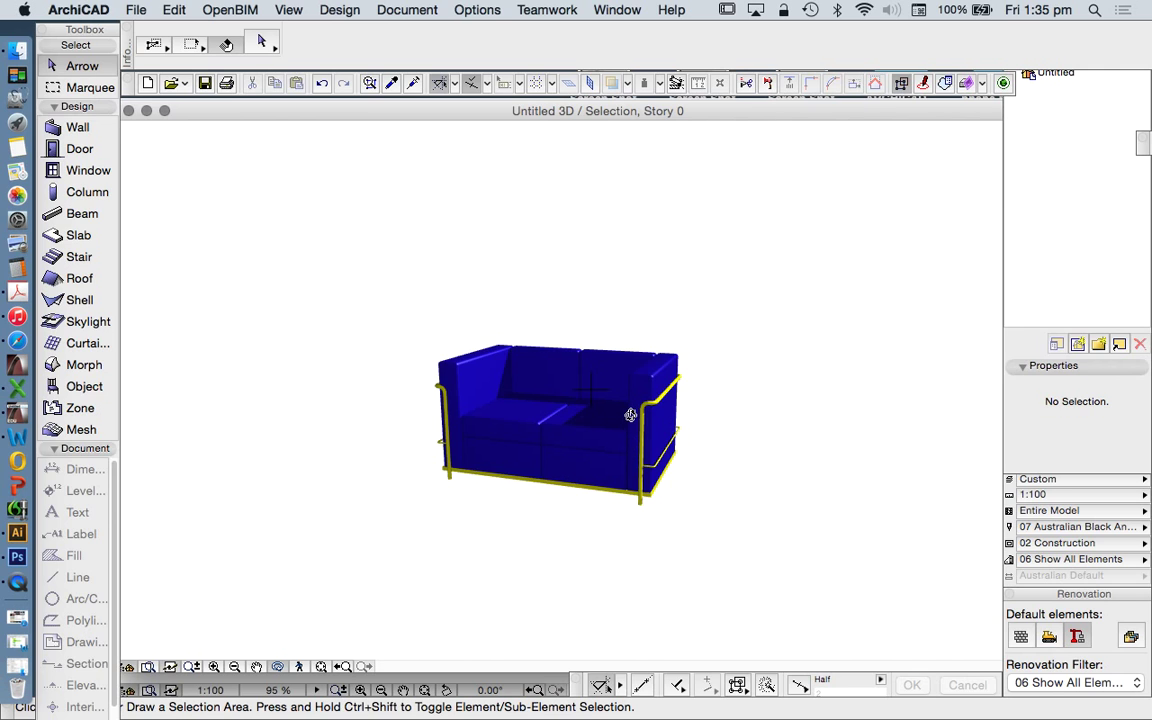
pyautogui.click(477, 10)
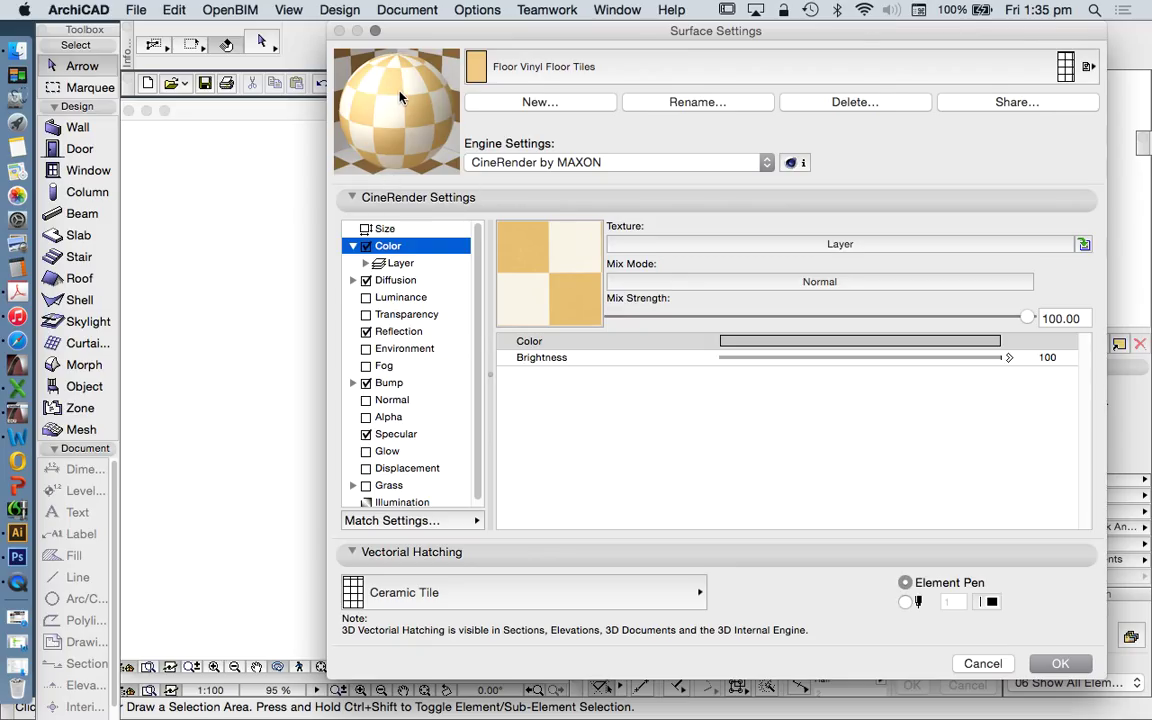
pyautogui.moveTo(405, 116)
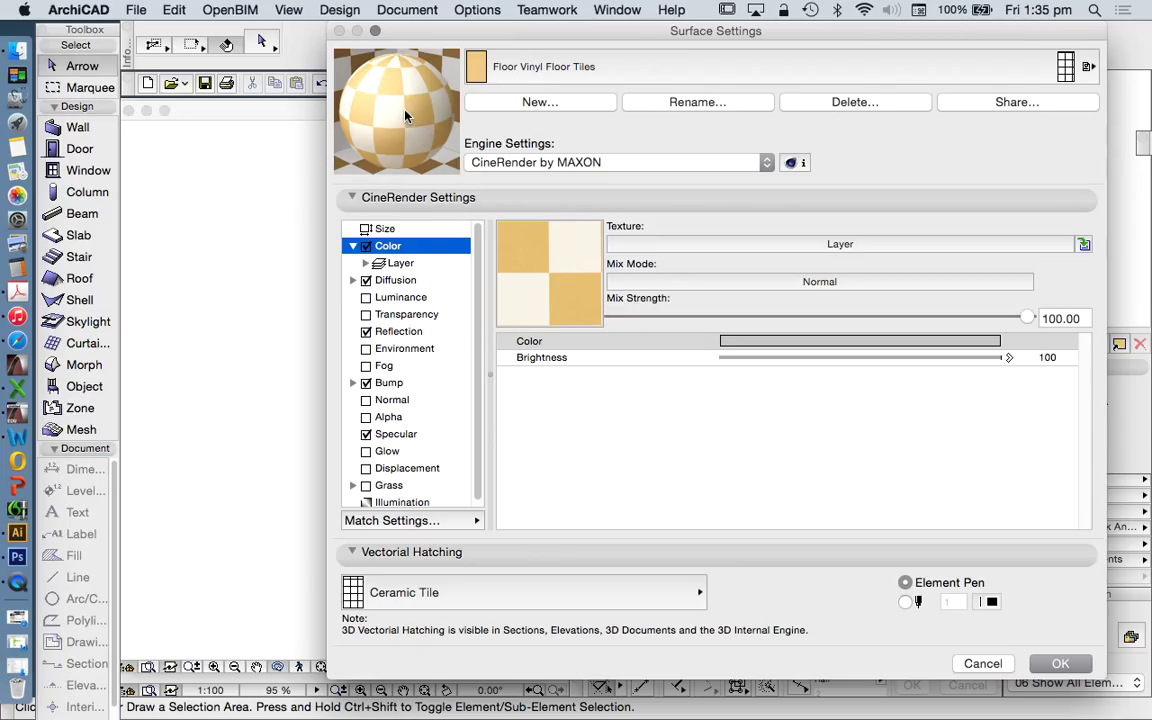
pyautogui.moveTo(530, 90)
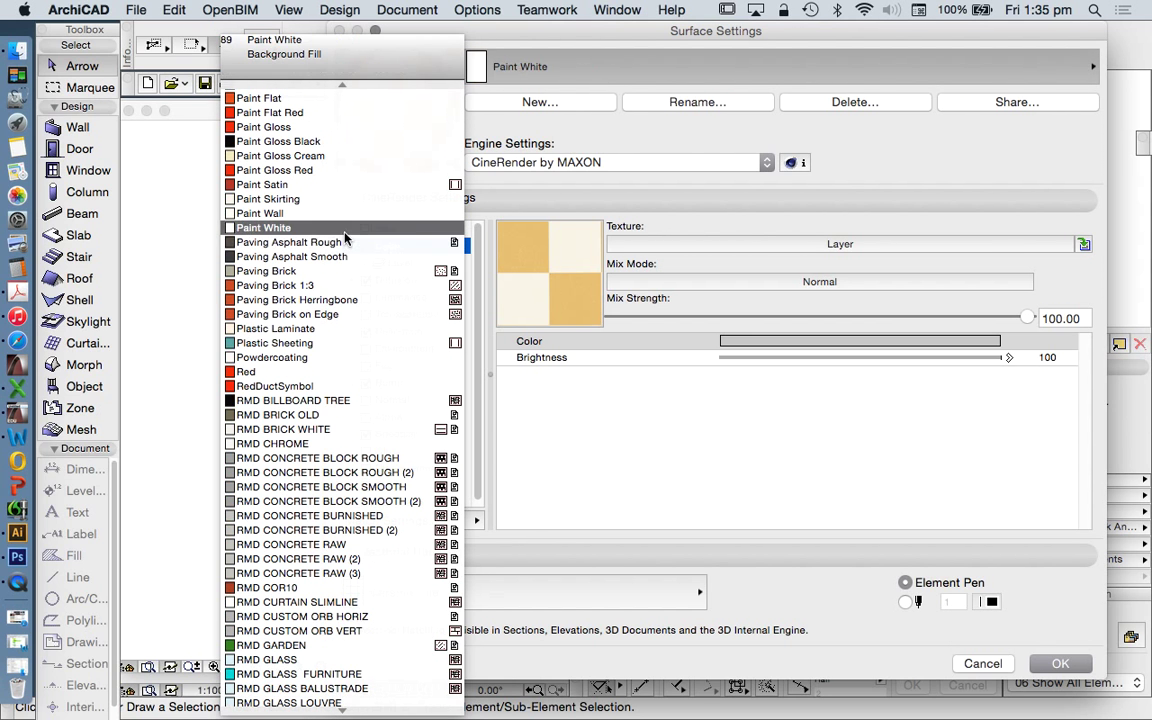
# - Select the RMD BRICK OLD surface and list its rendering engine choices
pyautogui.click(277, 413)
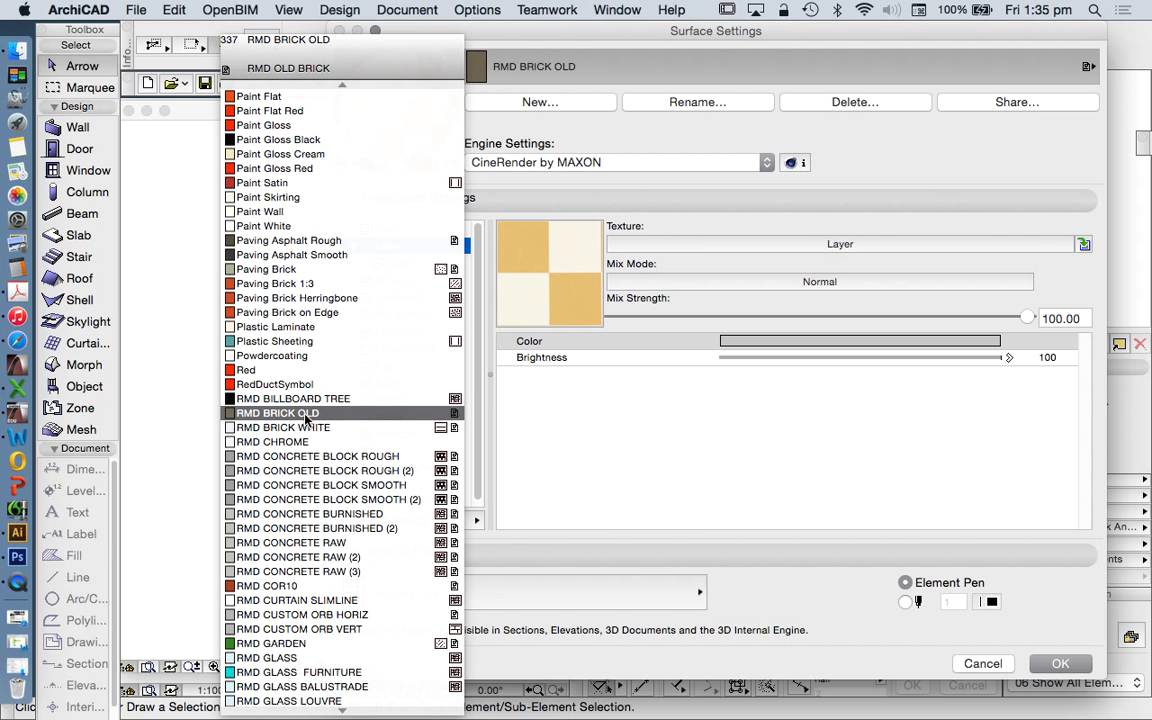
pyautogui.click(277, 413)
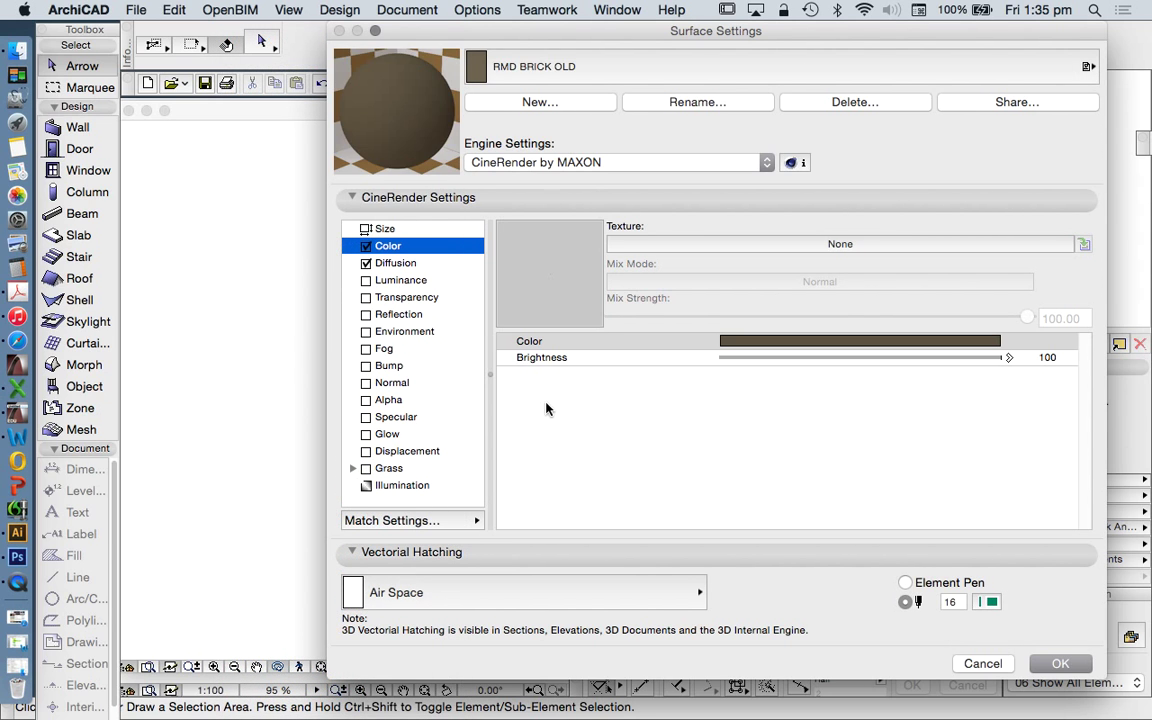
pyautogui.moveTo(729, 374)
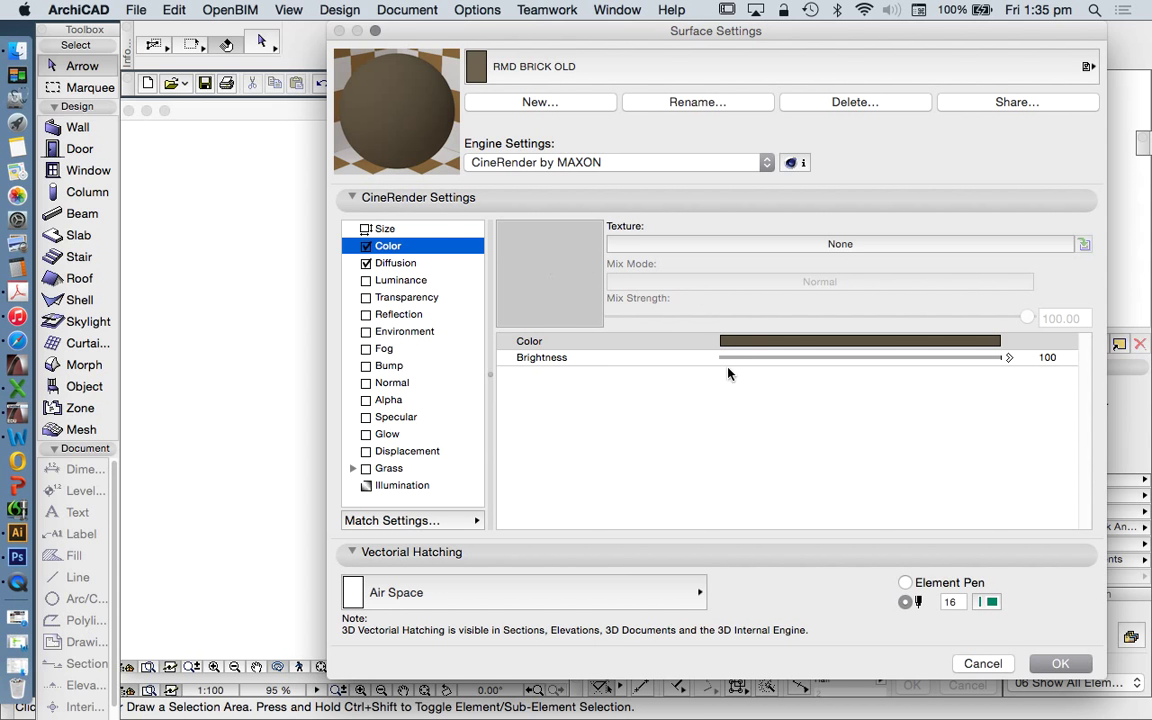
pyautogui.moveTo(420, 107)
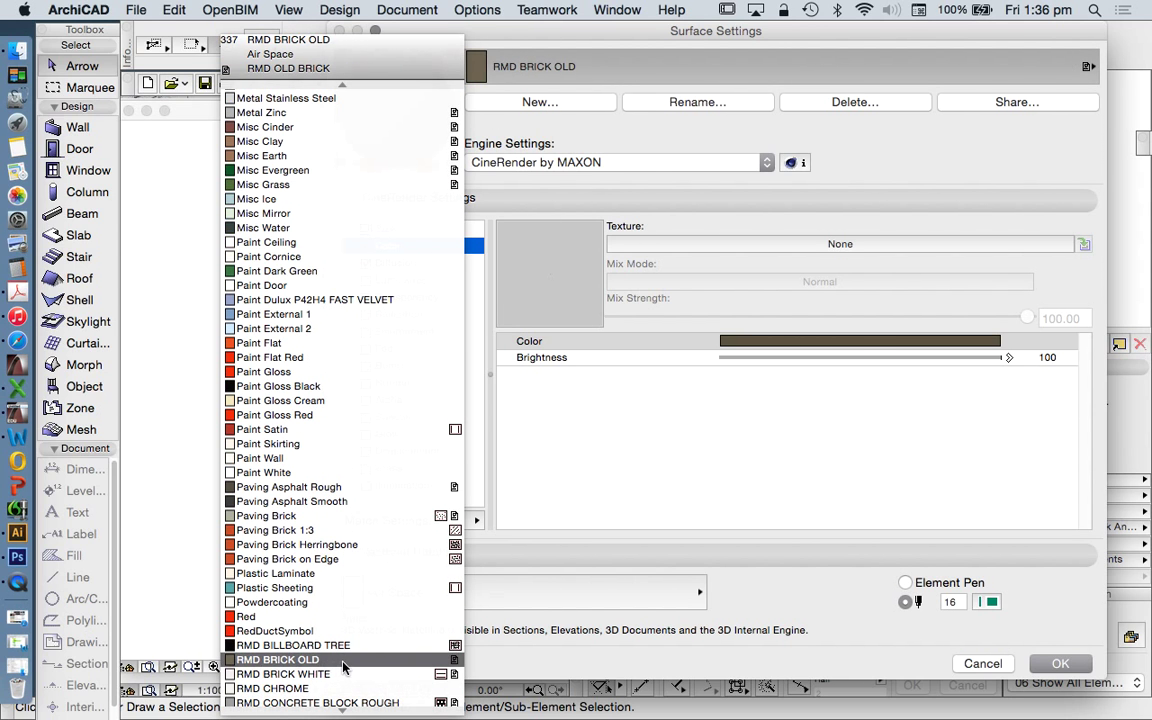
pyautogui.moveTo(671, 528)
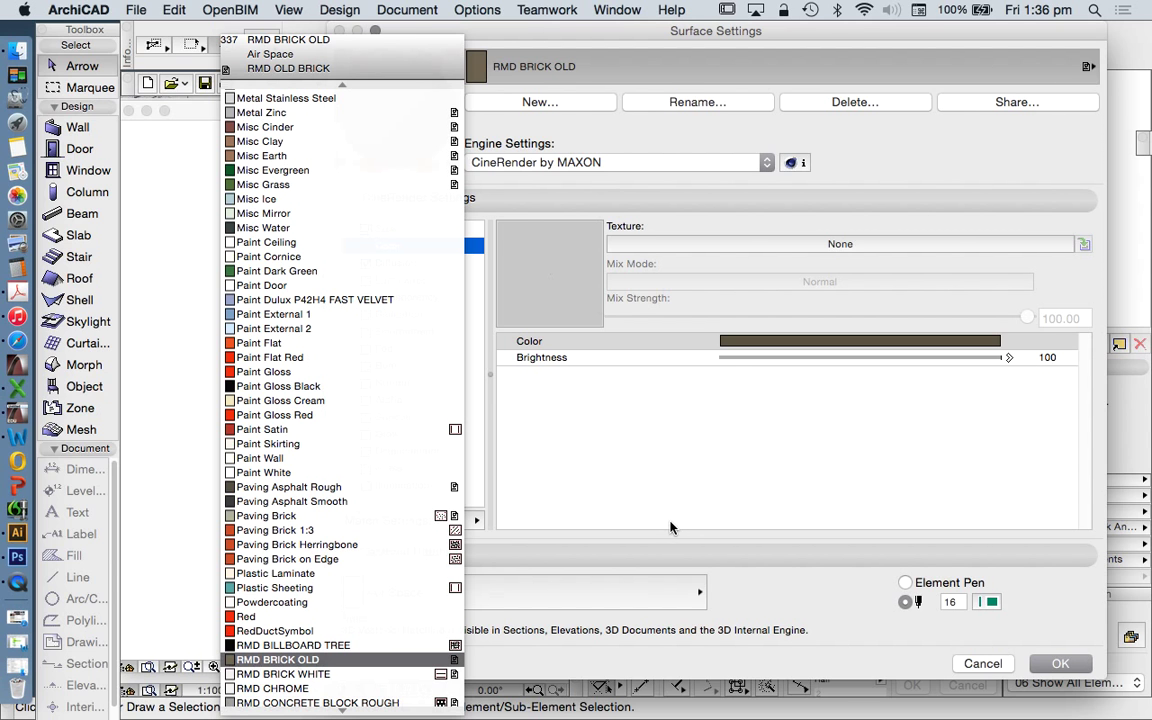
pyautogui.click(277, 659)
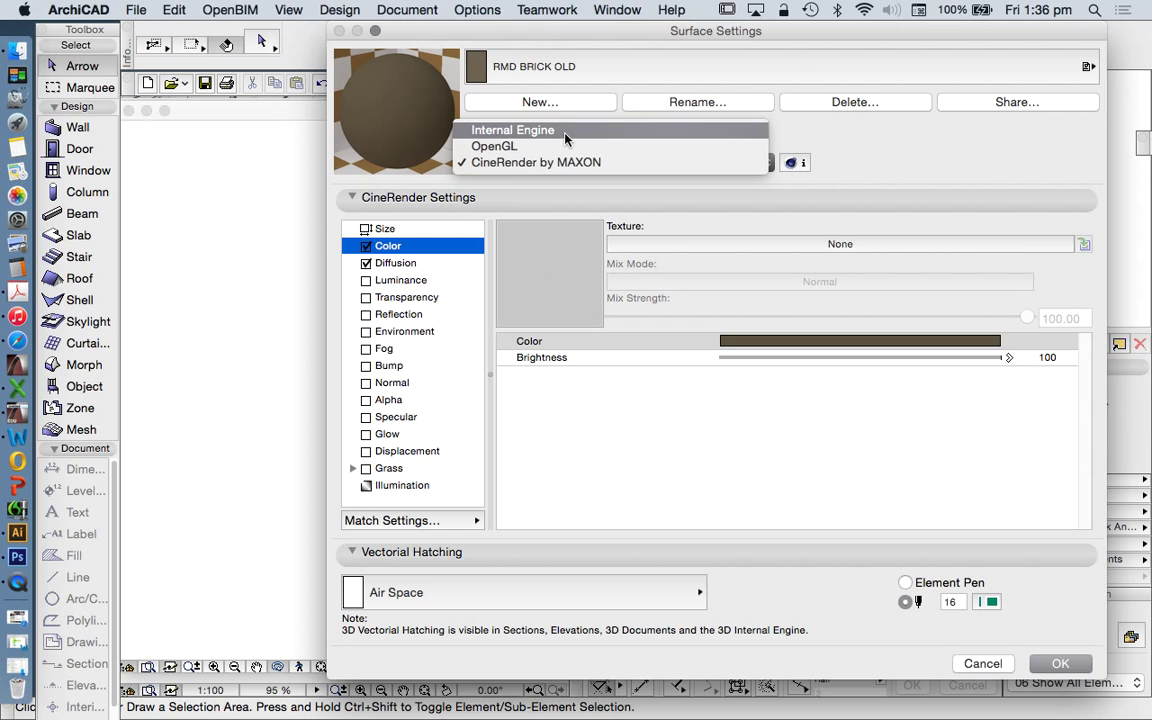
# - Switch RMD BRICK OLD's engine settings to Internal Engine
pyautogui.click(512, 130)
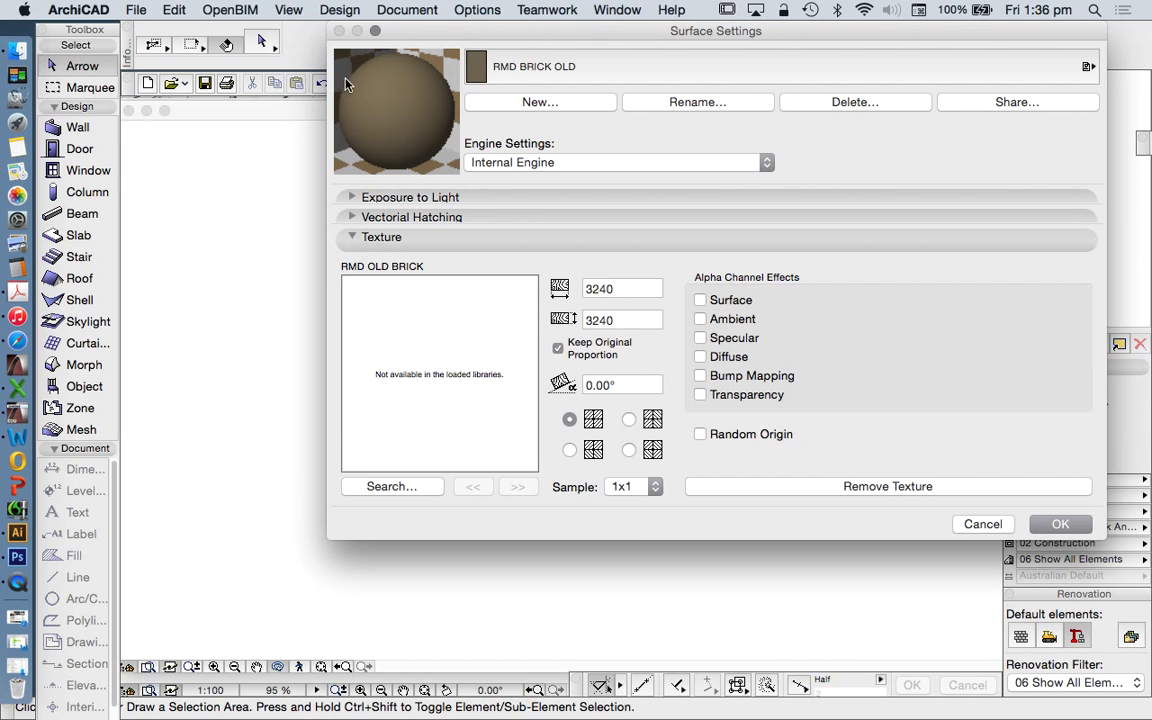
pyautogui.moveTo(475, 180)
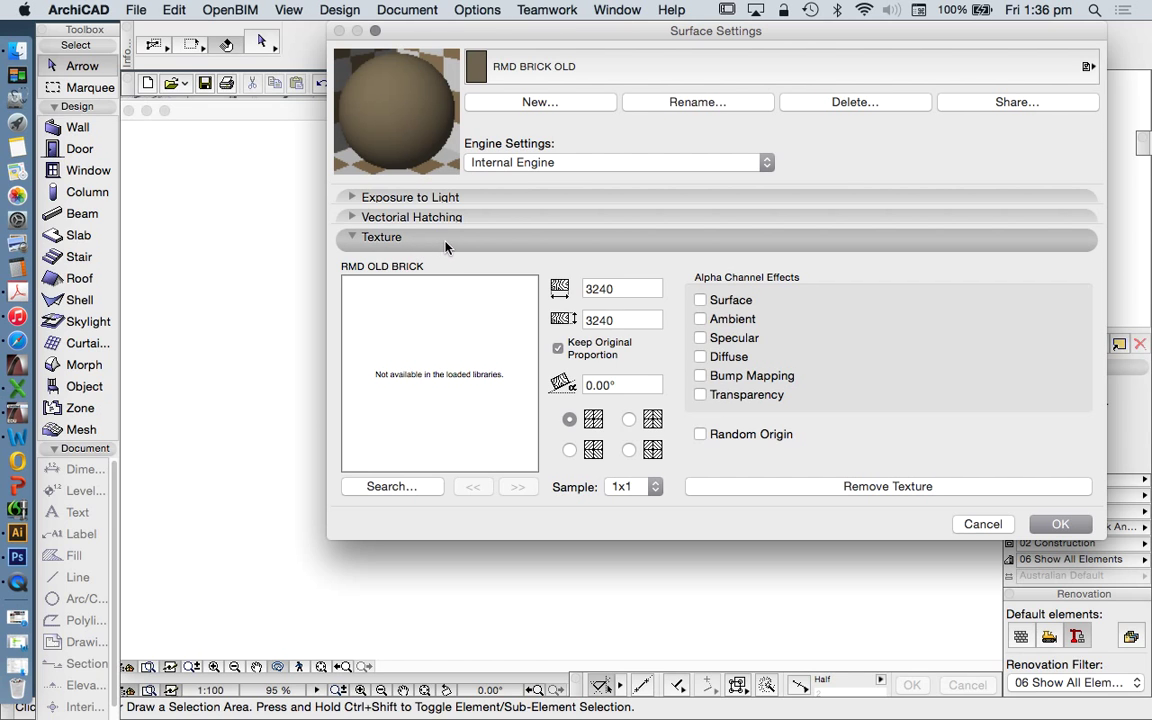
pyautogui.moveTo(391, 273)
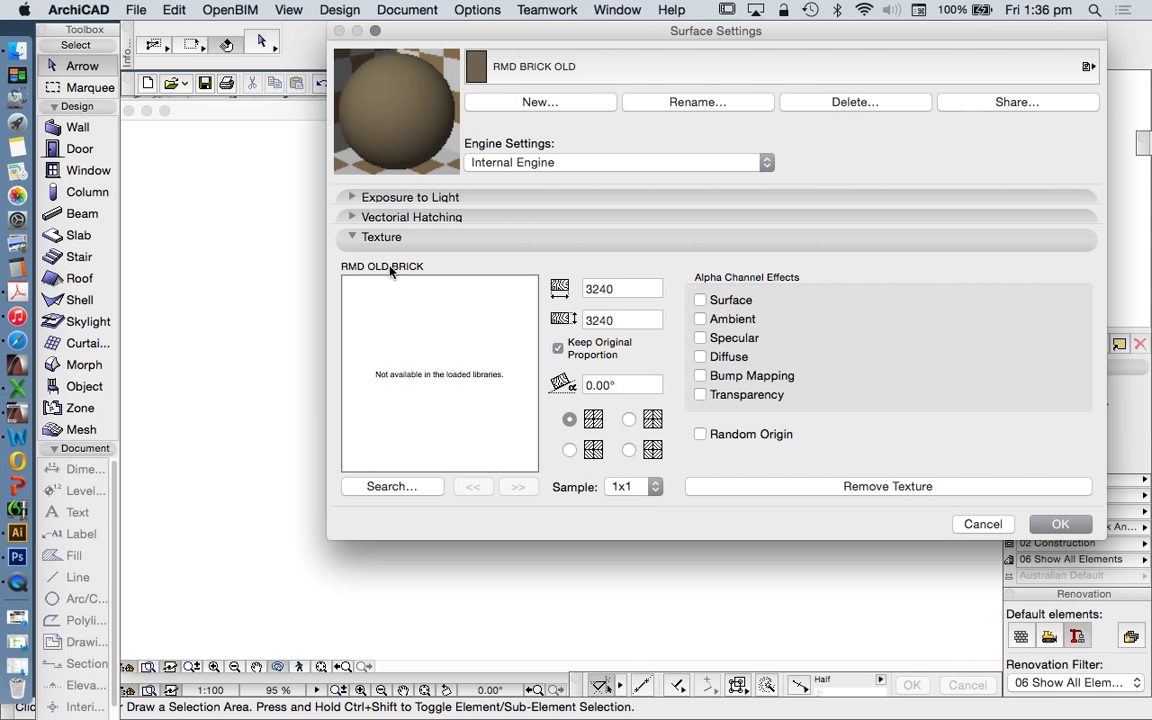
pyautogui.moveTo(390, 270)
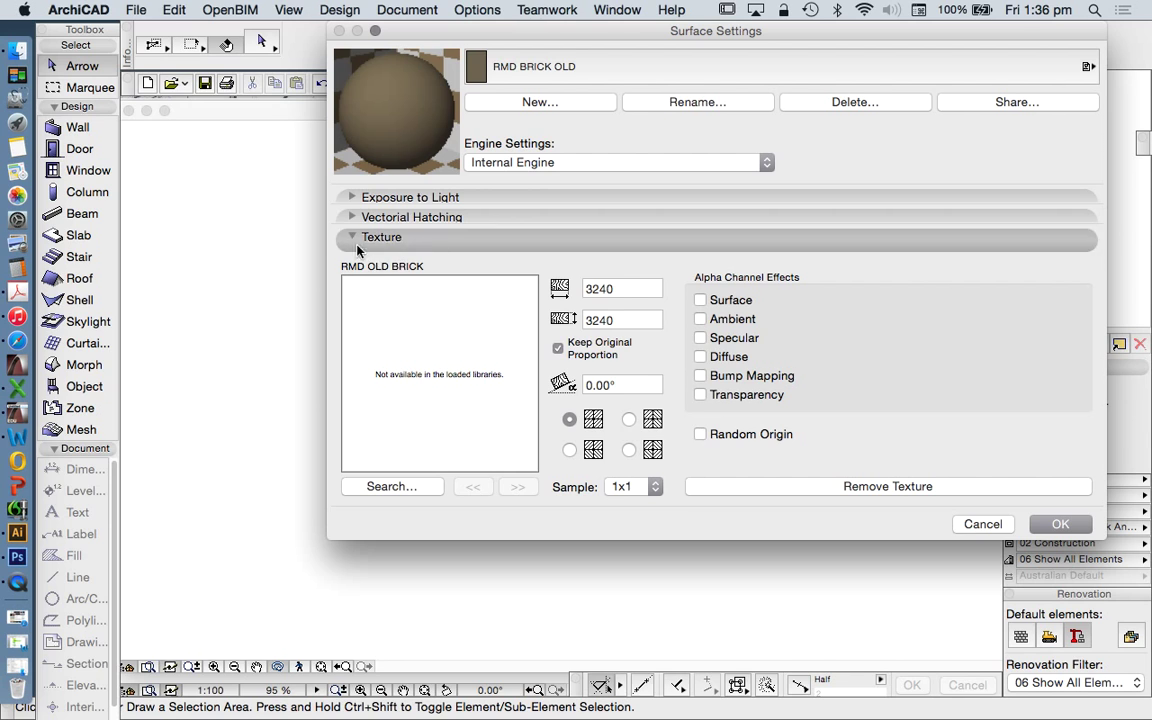
pyautogui.moveTo(427, 264)
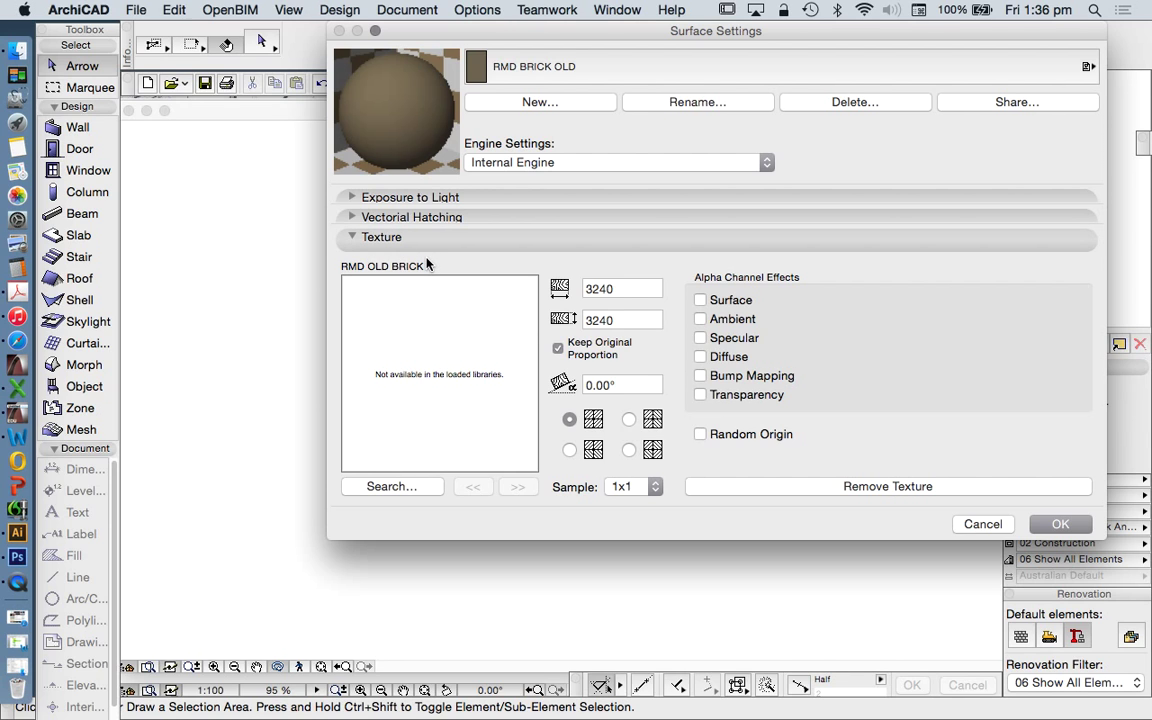
pyautogui.moveTo(488, 377)
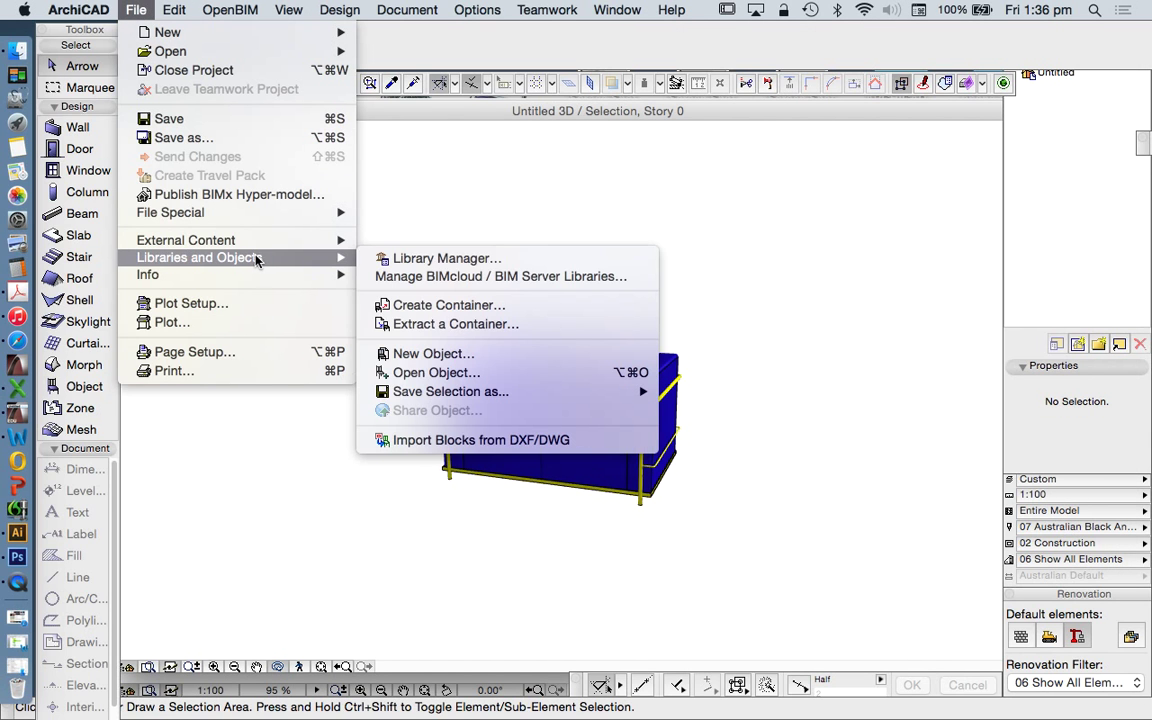
# - Link the TEXTURES folder as a library in Library Manager and apply the changes
pyautogui.click(445, 258)
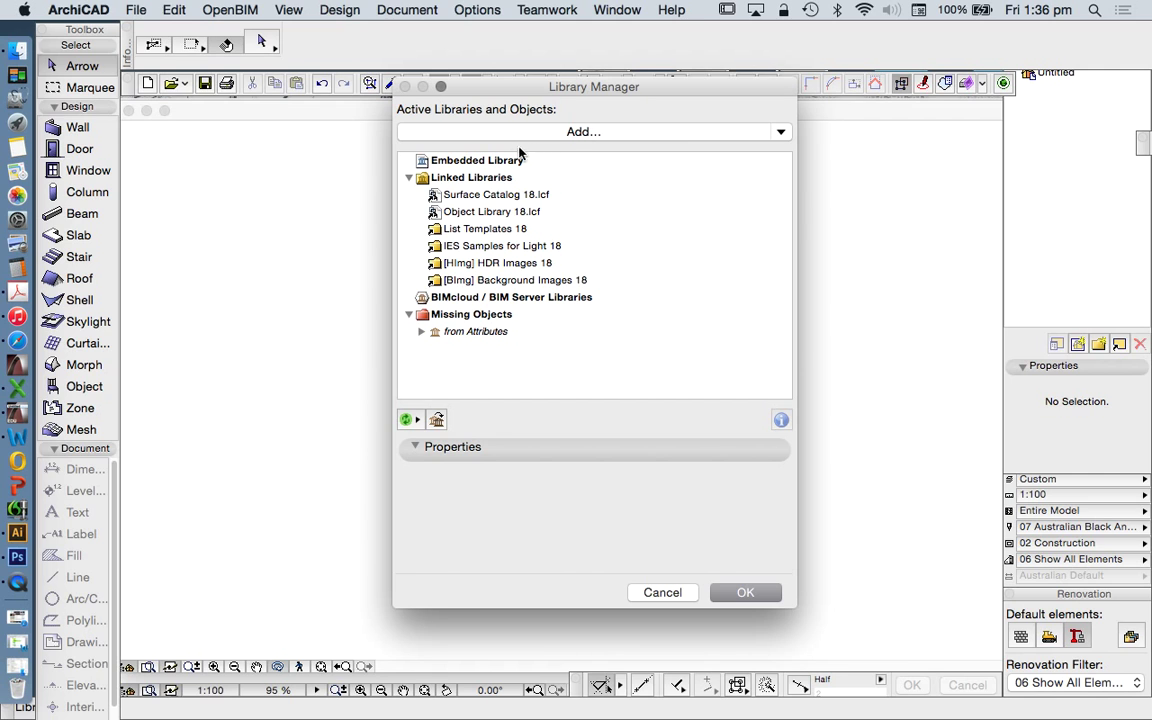
pyautogui.click(477, 160)
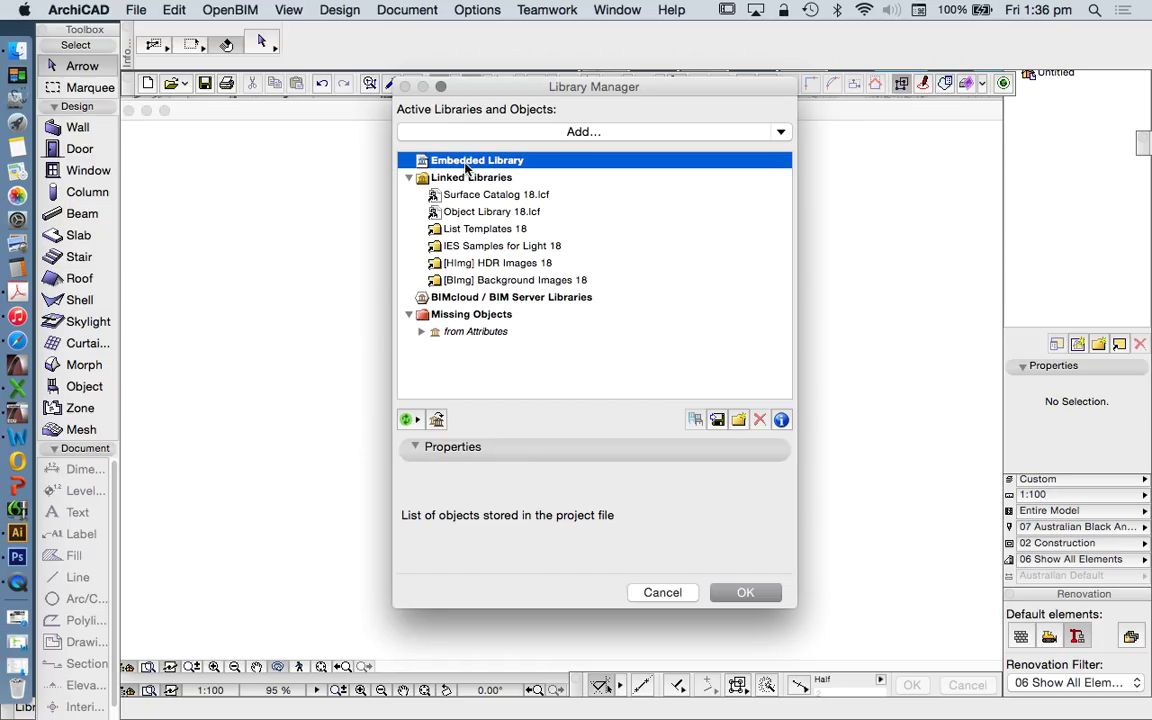
pyautogui.moveTo(531, 162)
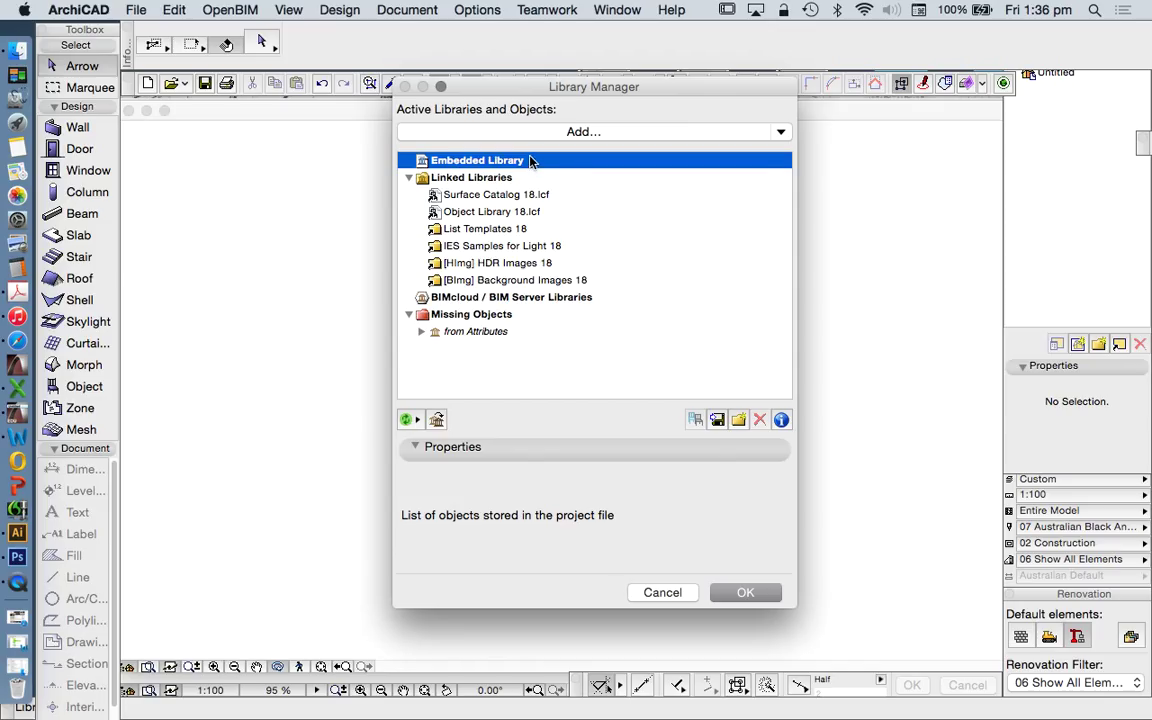
pyautogui.moveTo(703, 166)
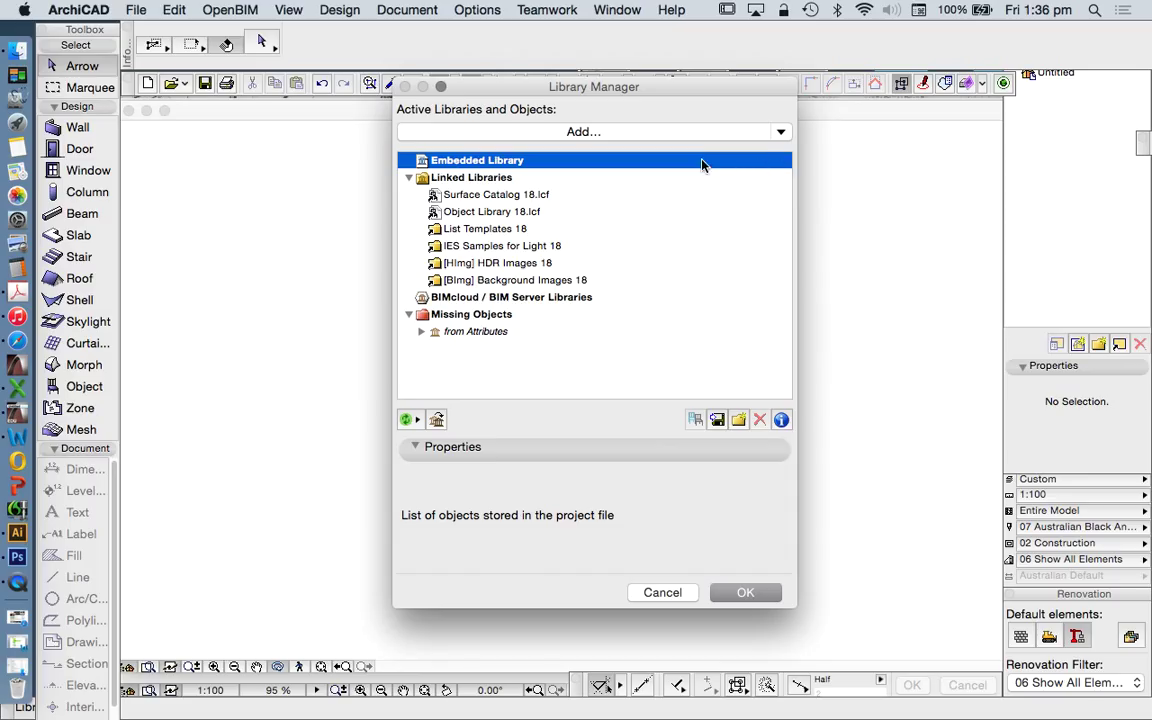
pyautogui.moveTo(755, 131)
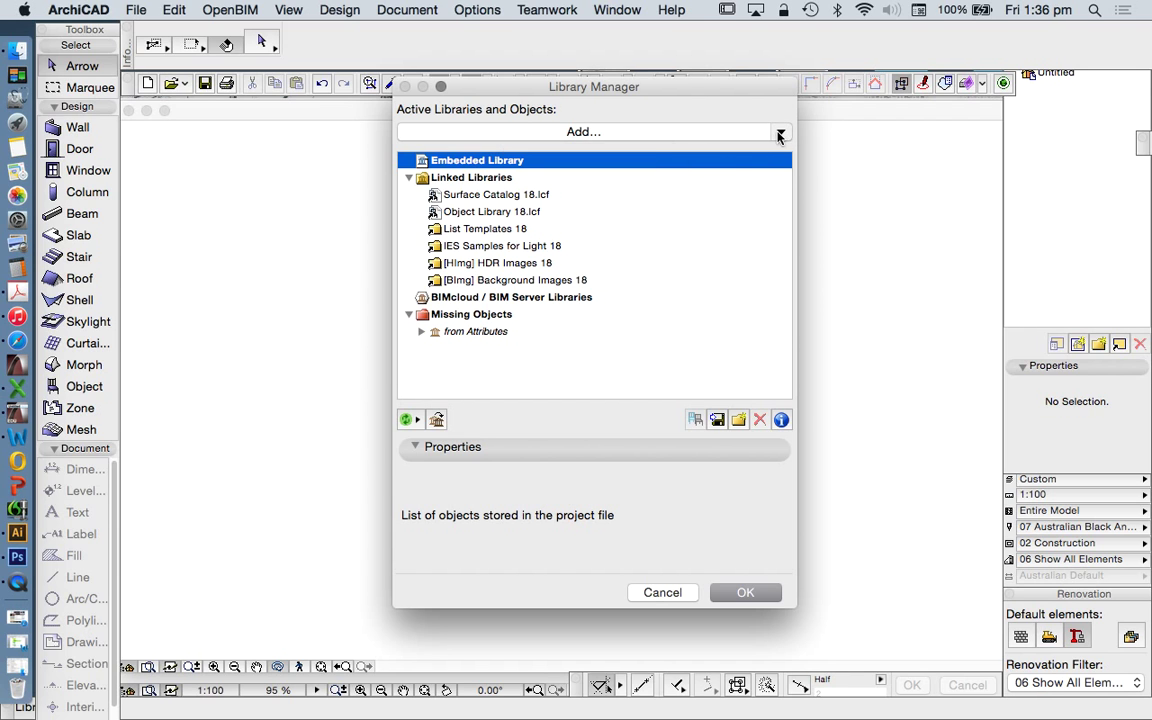
pyautogui.click(780, 131)
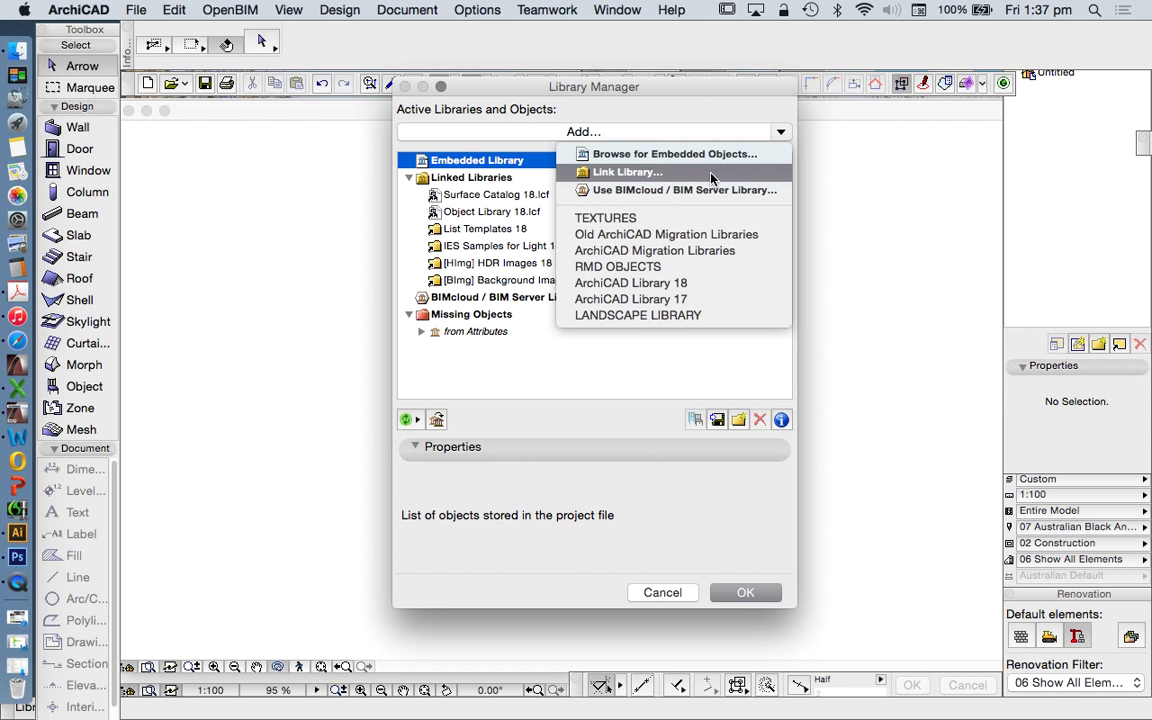
pyautogui.moveTo(640, 218)
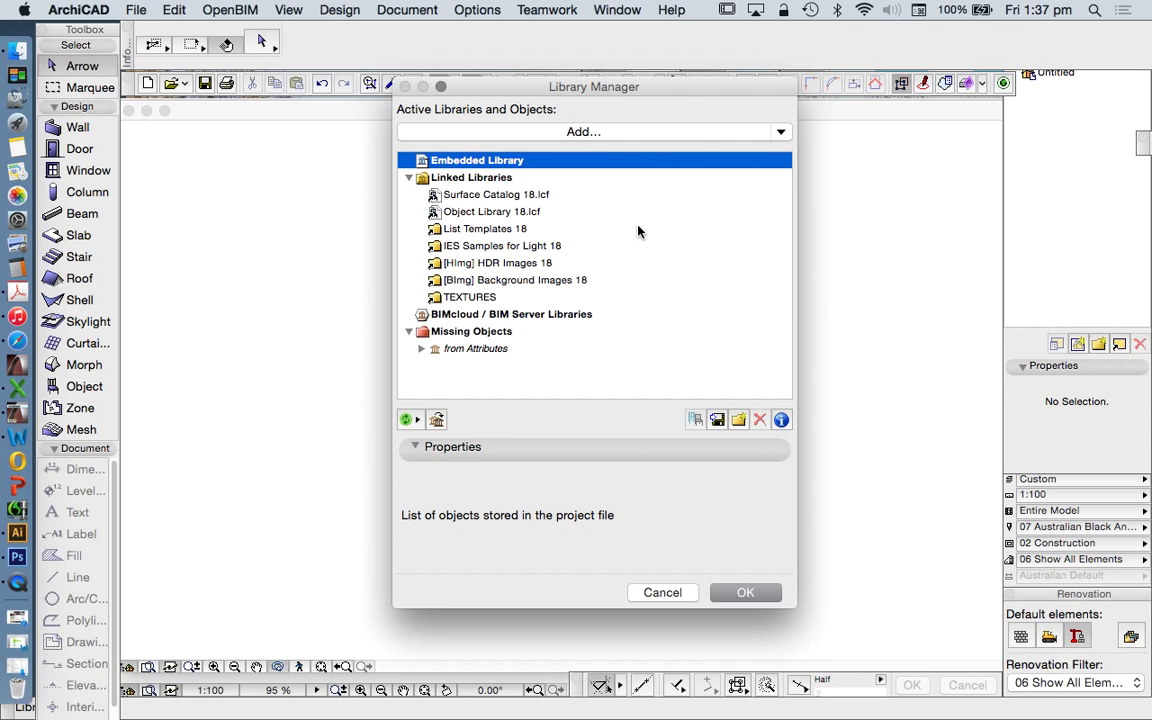
pyautogui.click(470, 297)
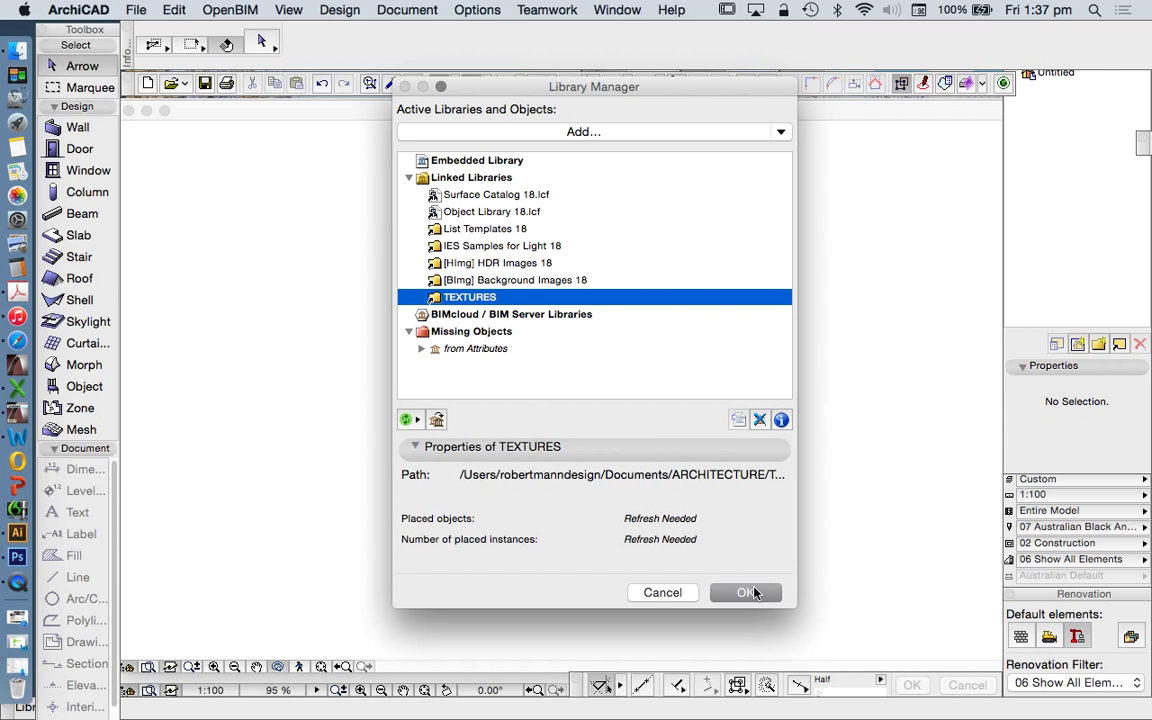
pyautogui.click(407, 419)
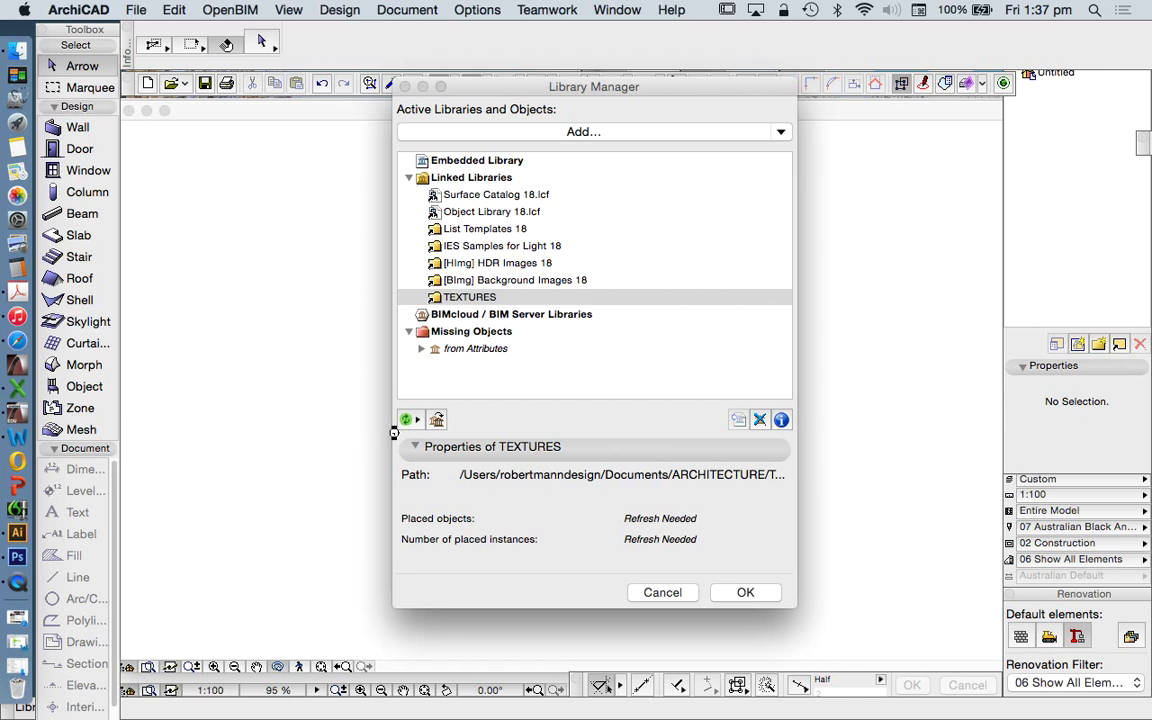
pyautogui.click(408, 419)
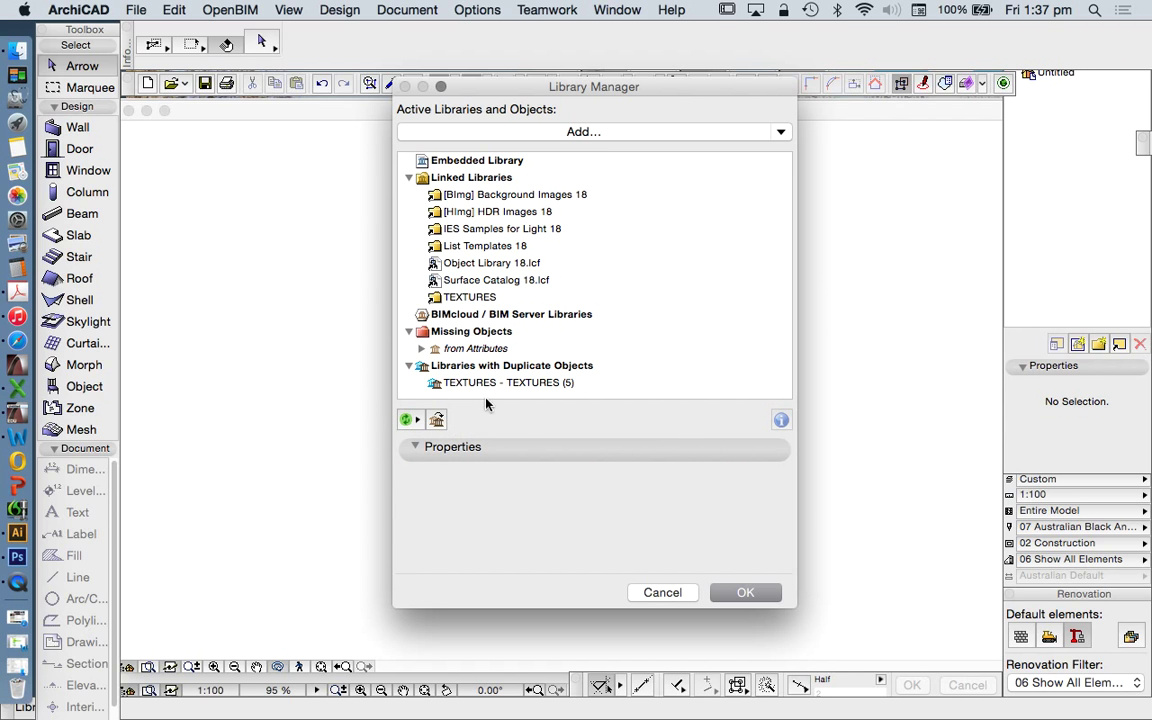
pyautogui.click(745, 592)
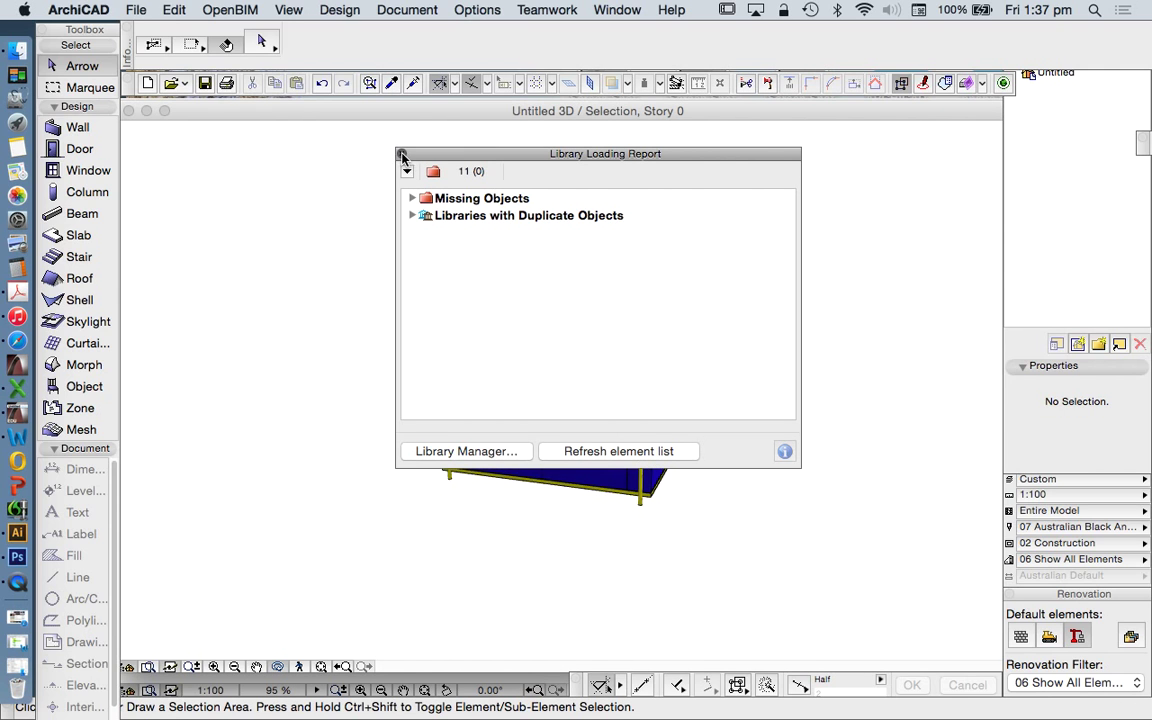
# - Dismiss the loading report and reopen Surface Settings for RMD BRICK OLD
pyautogui.click(406, 170)
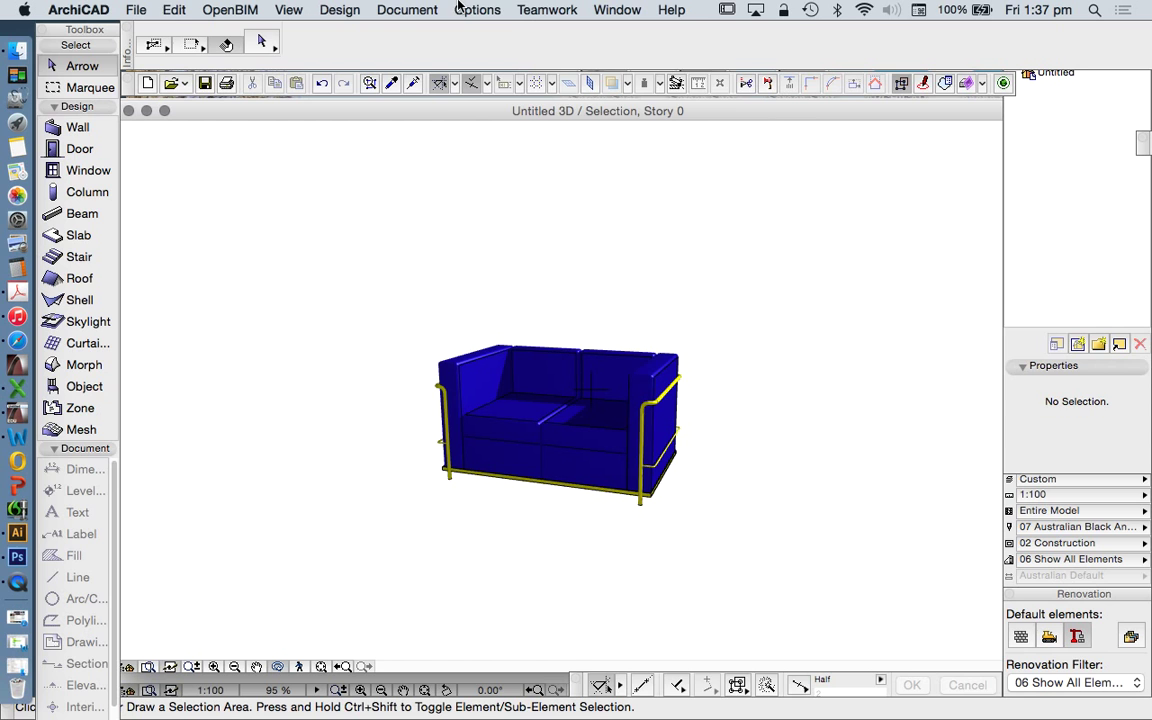
pyautogui.click(477, 9)
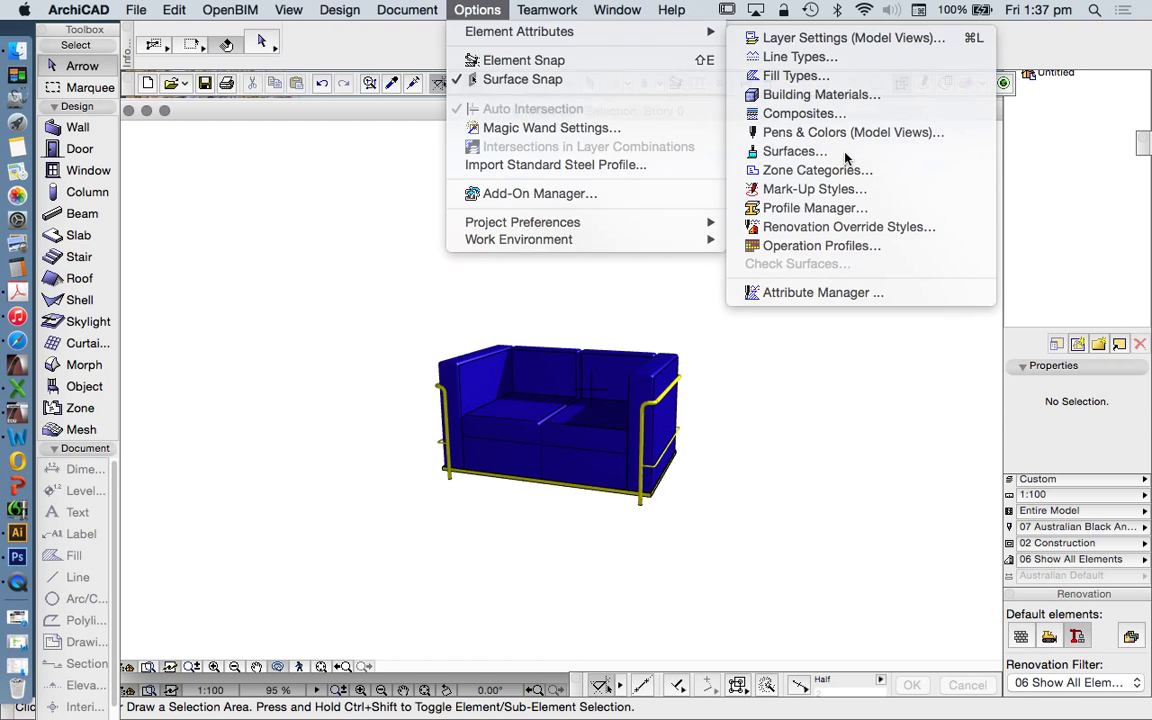
pyautogui.click(794, 151)
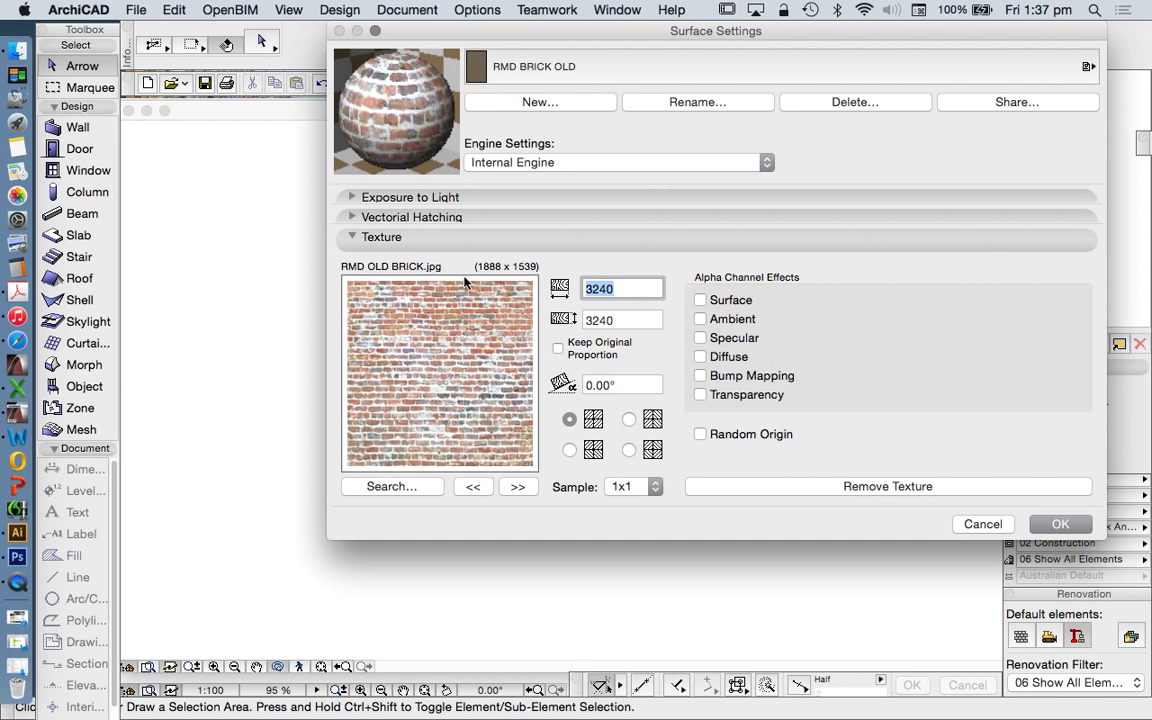
pyautogui.moveTo(443, 333)
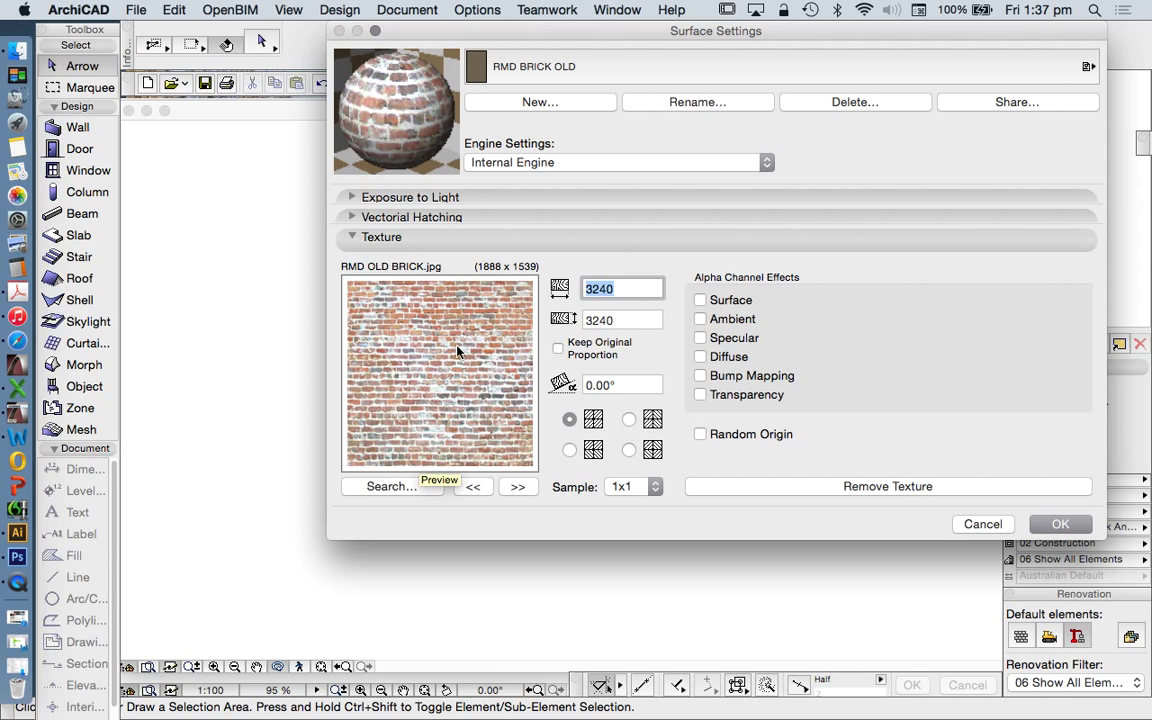
pyautogui.moveTo(510, 383)
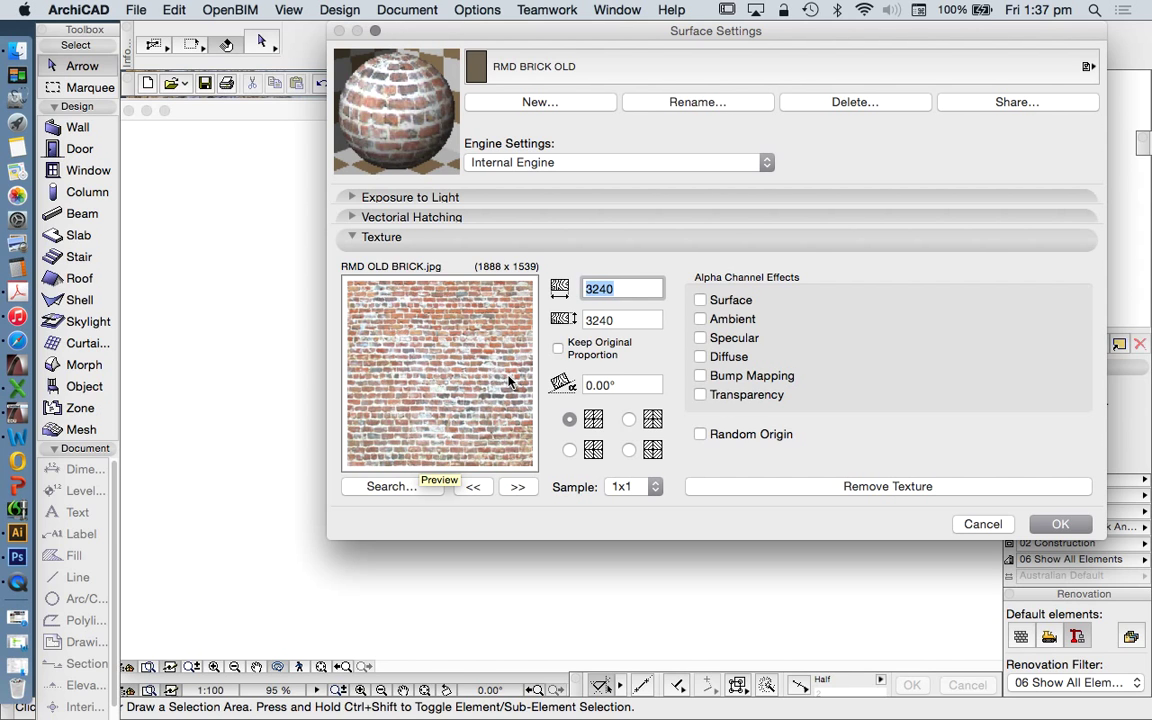
pyautogui.moveTo(443, 332)
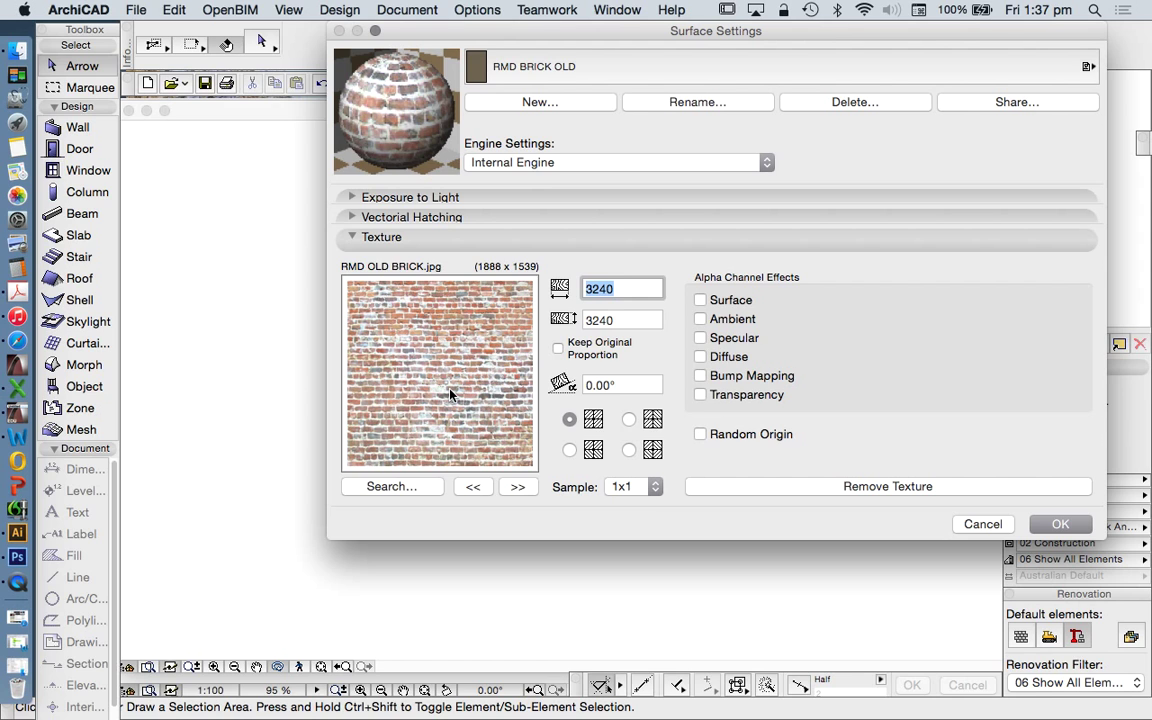
pyautogui.moveTo(473, 370)
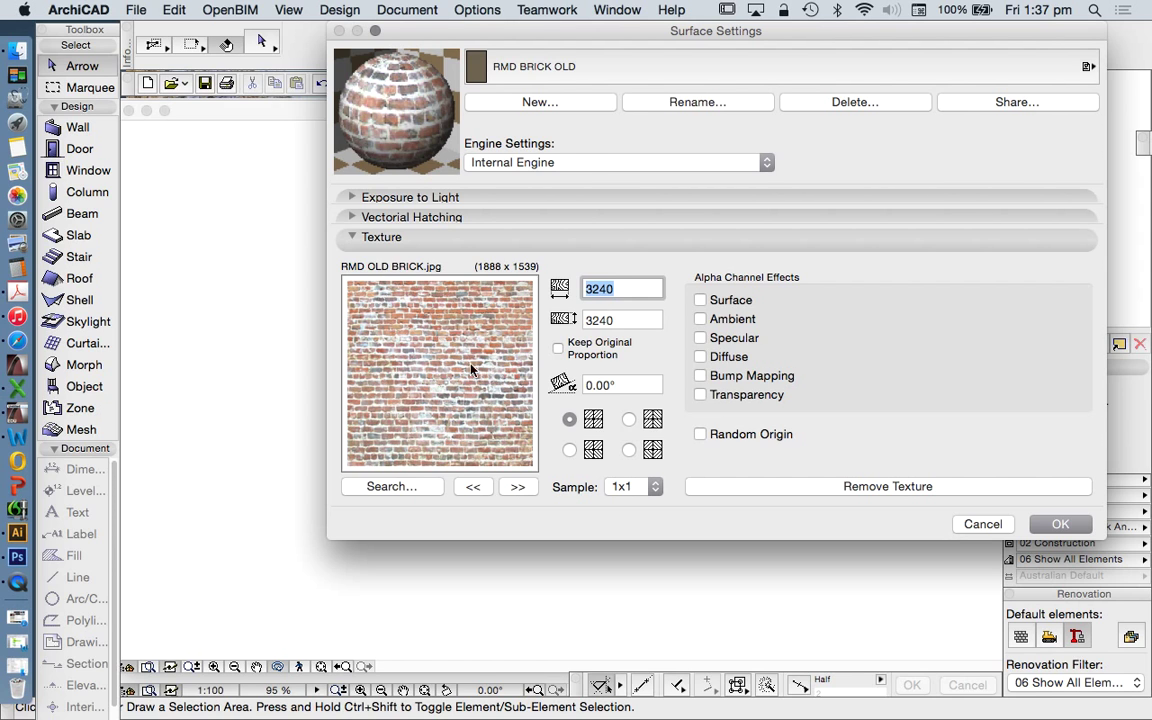
# - Switch RMD BRICK OLD to CineRender and match its settings from Internal Engine
pyautogui.click(766, 162)
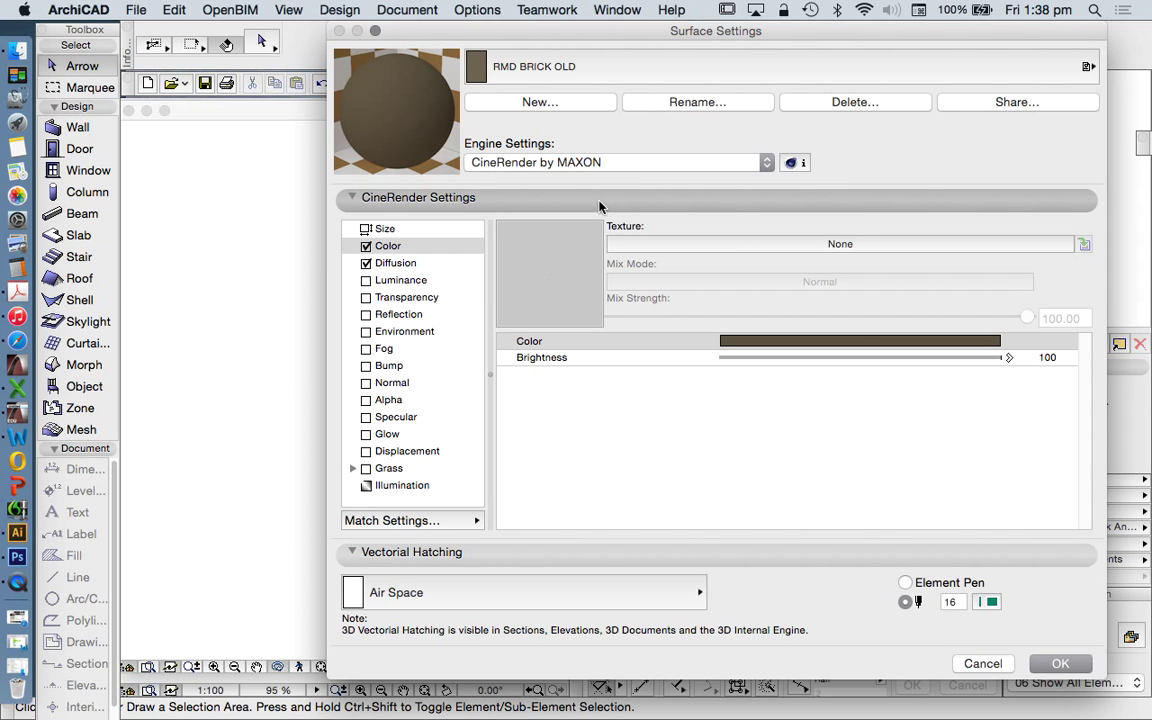
pyautogui.moveTo(463, 140)
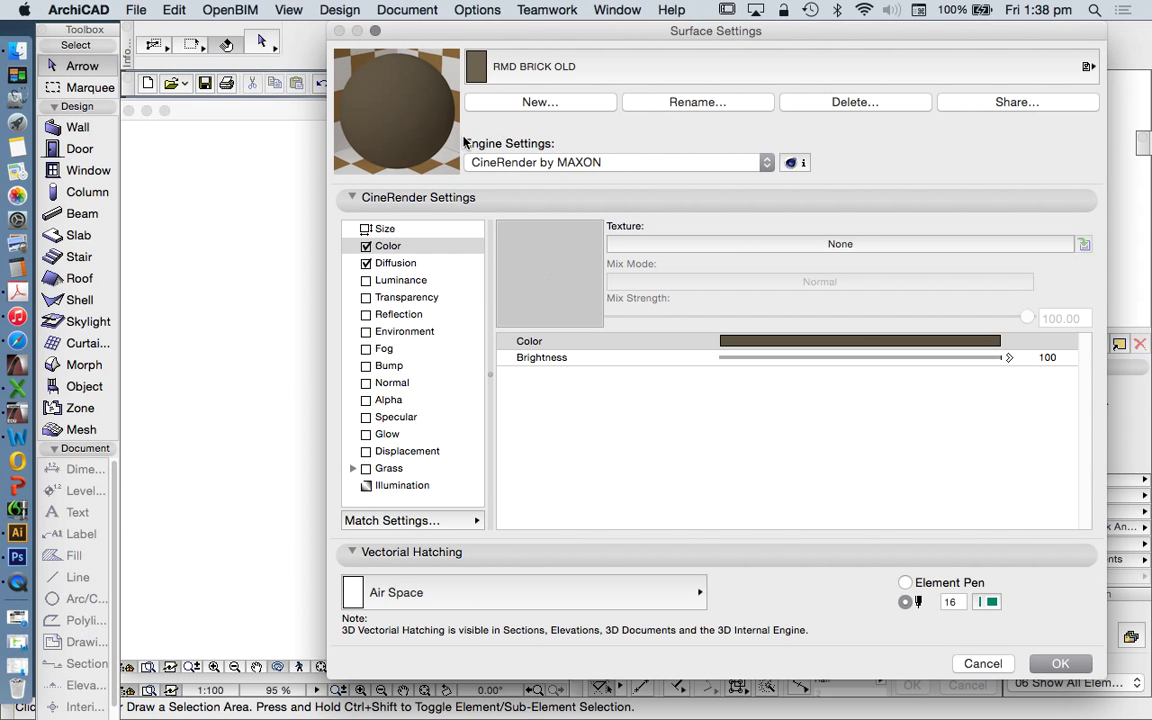
pyautogui.moveTo(503, 172)
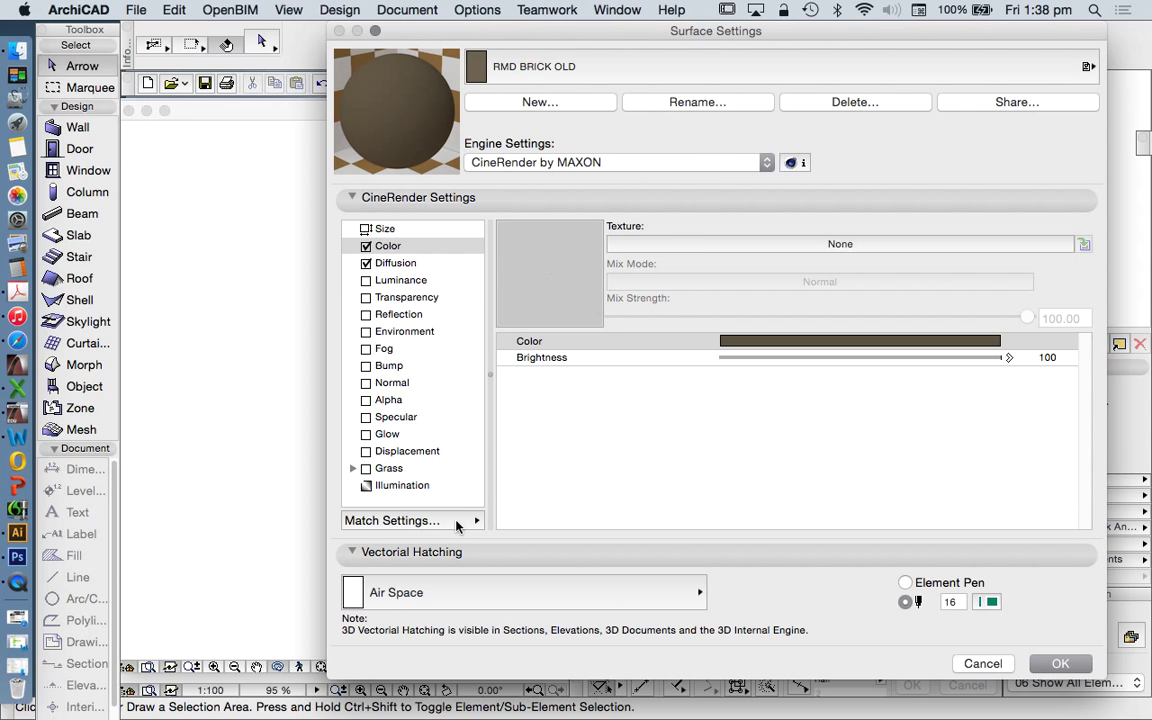
pyautogui.click(391, 520)
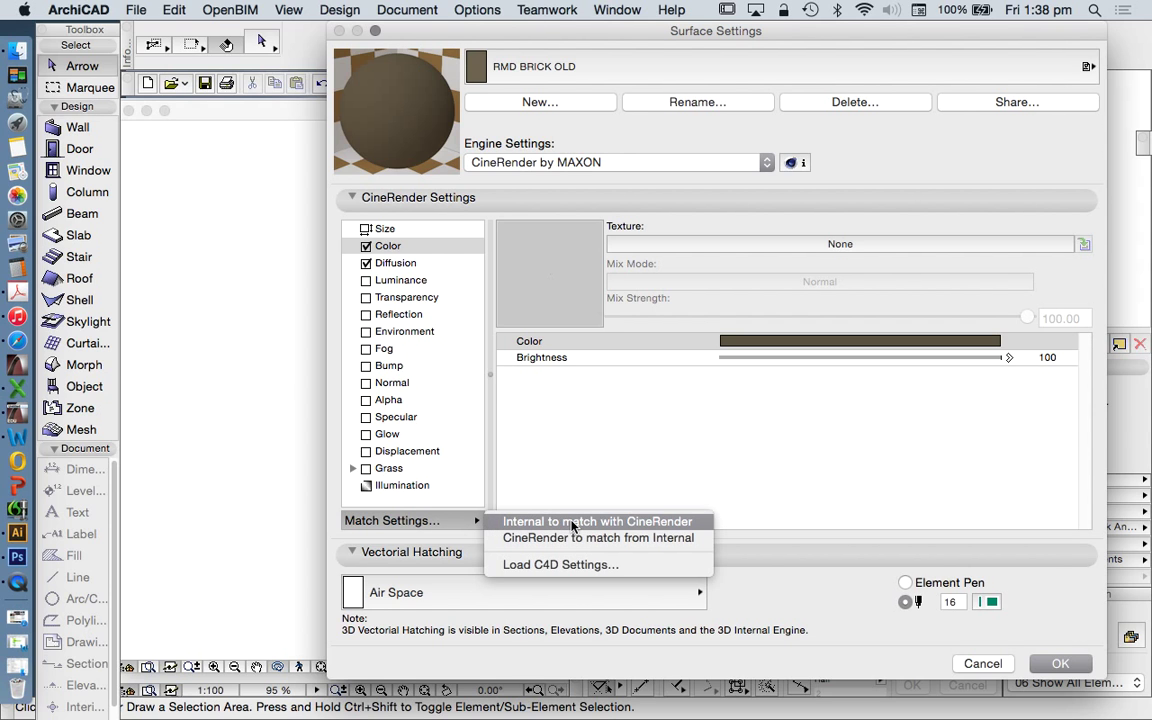
pyautogui.moveTo(578, 538)
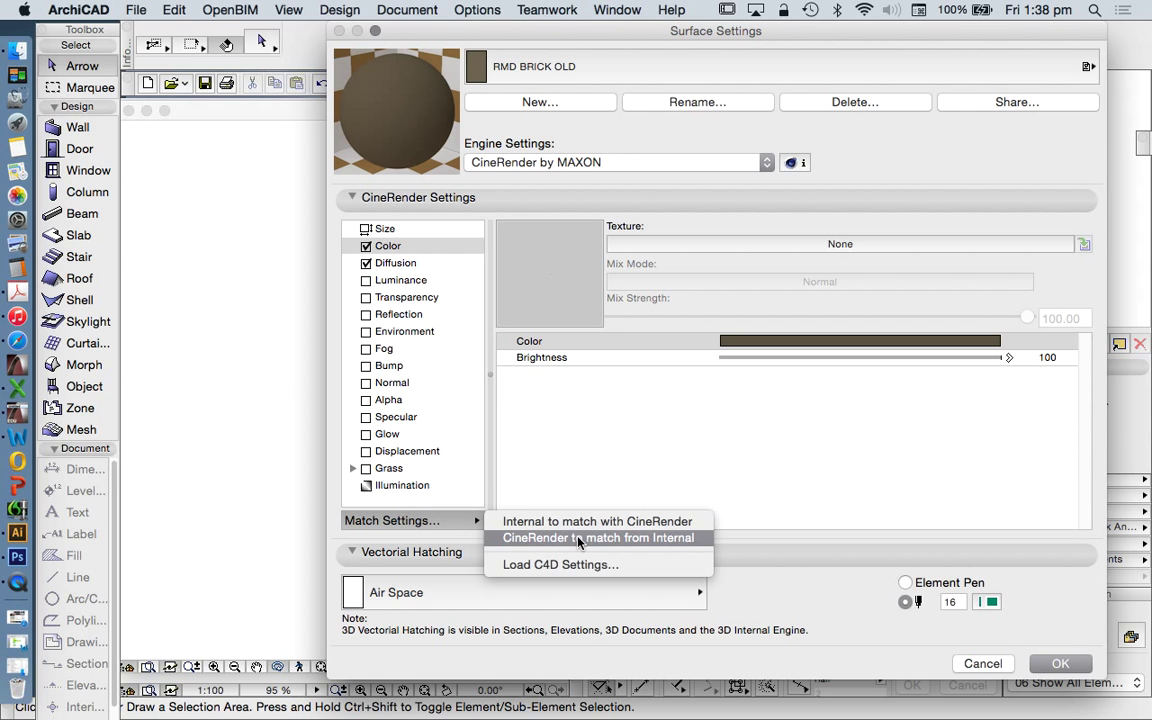
pyautogui.click(598, 538)
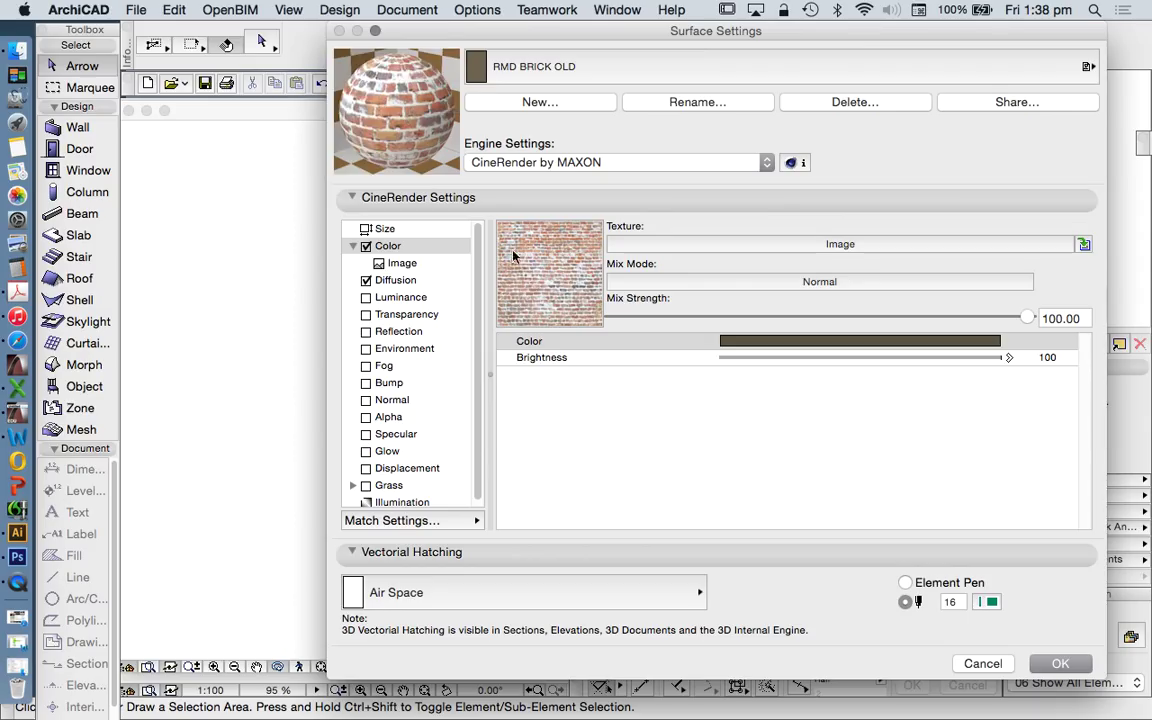
pyautogui.moveTo(425, 120)
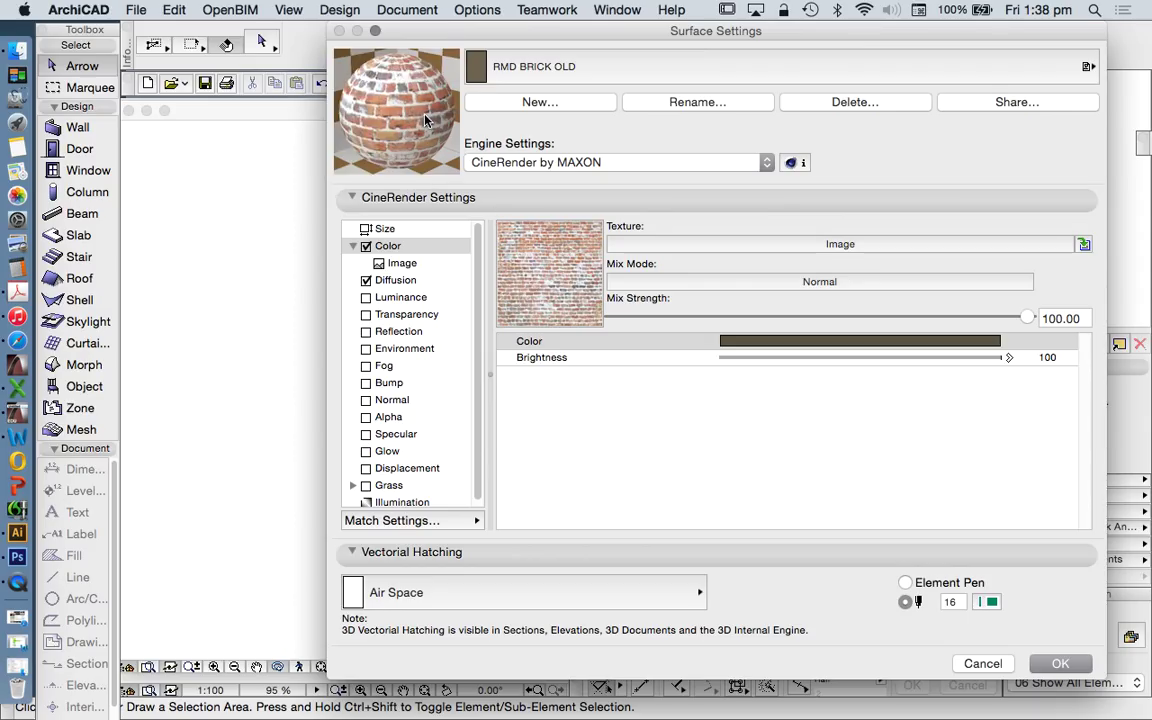
pyautogui.moveTo(454, 149)
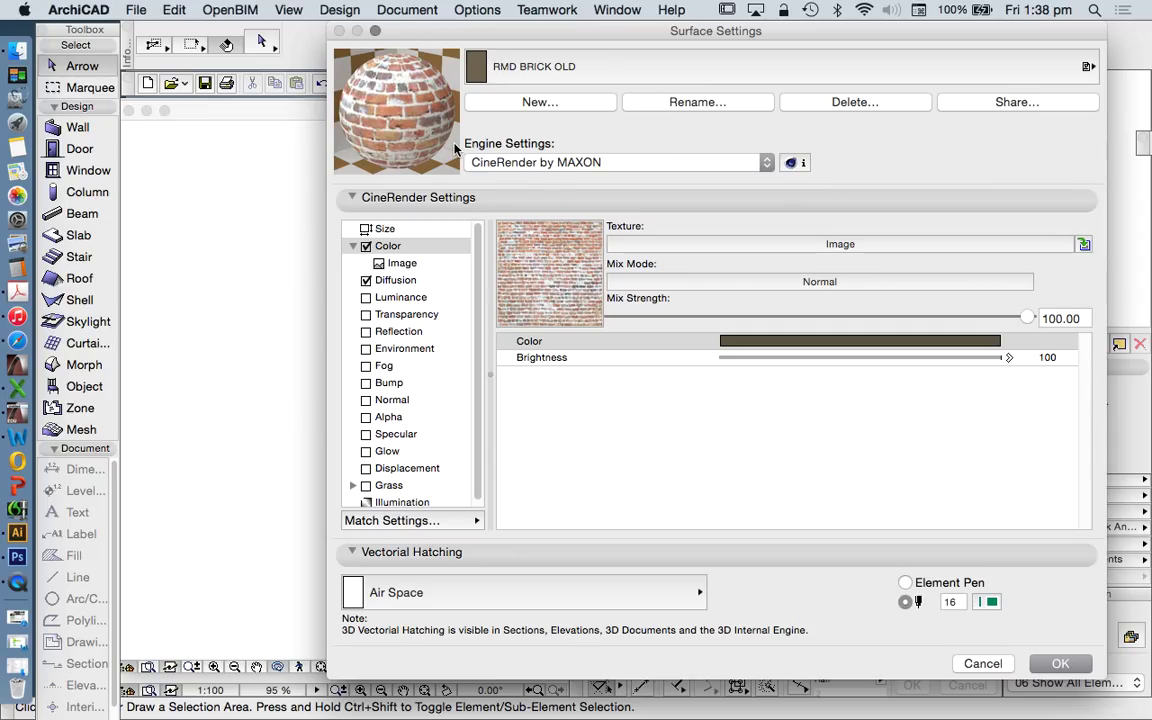
pyautogui.moveTo(575, 236)
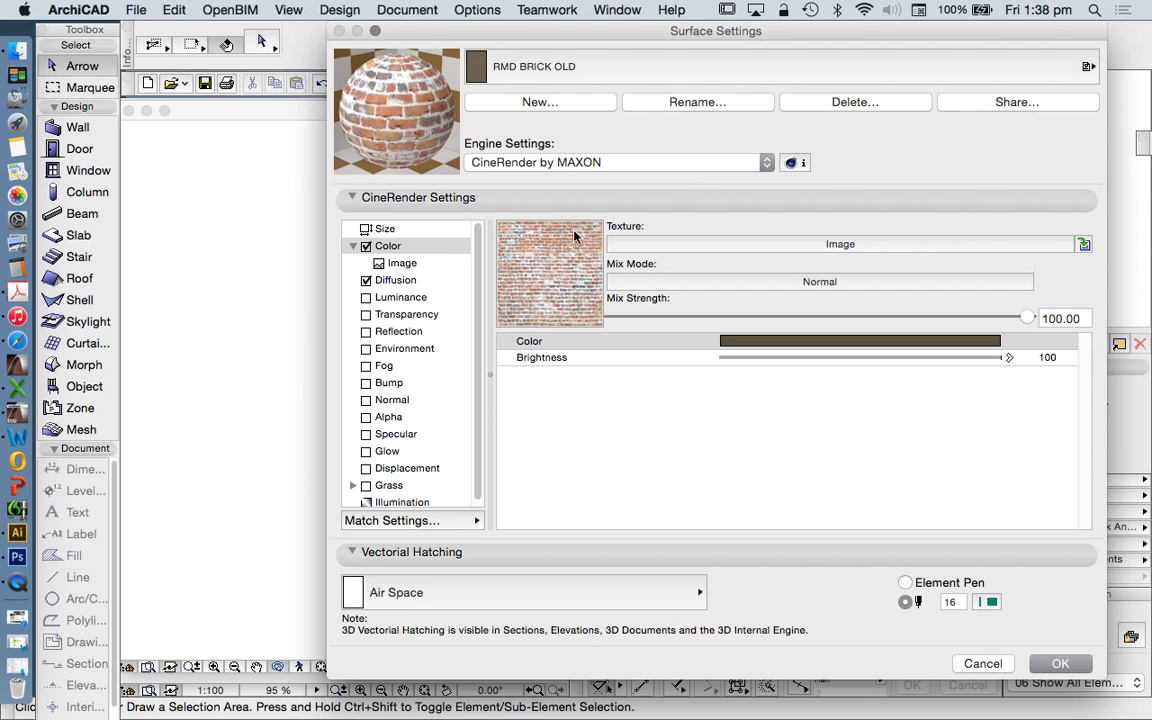
pyautogui.moveTo(696, 267)
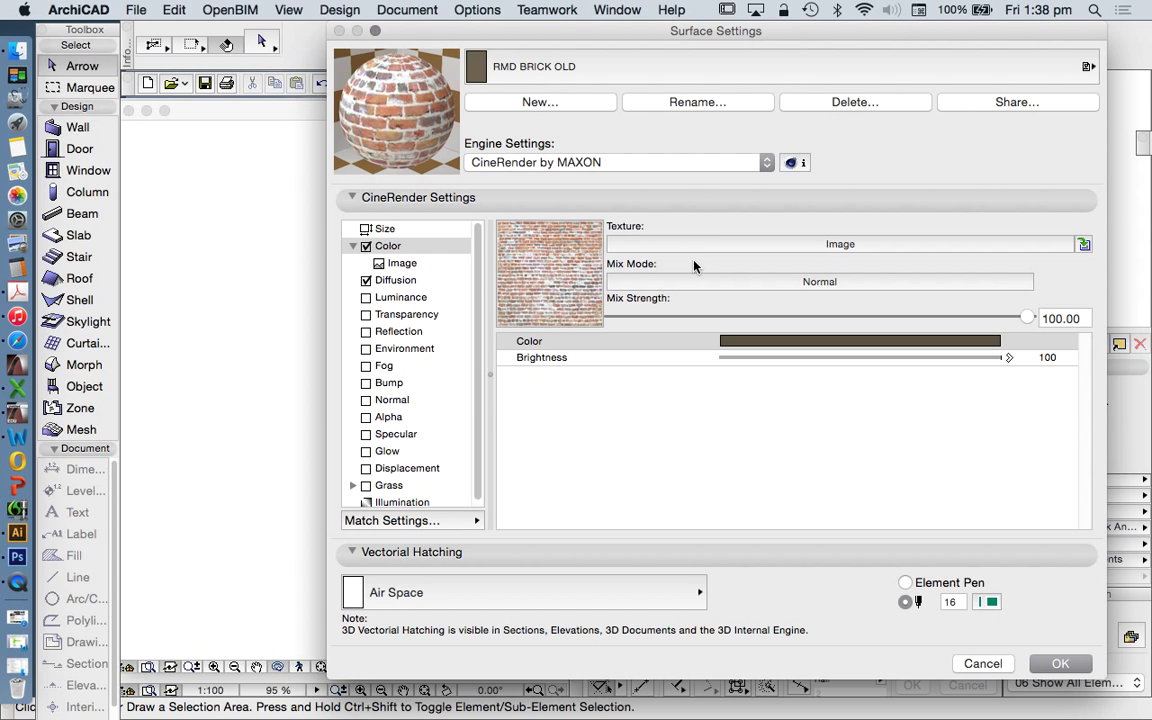
pyautogui.moveTo(424, 410)
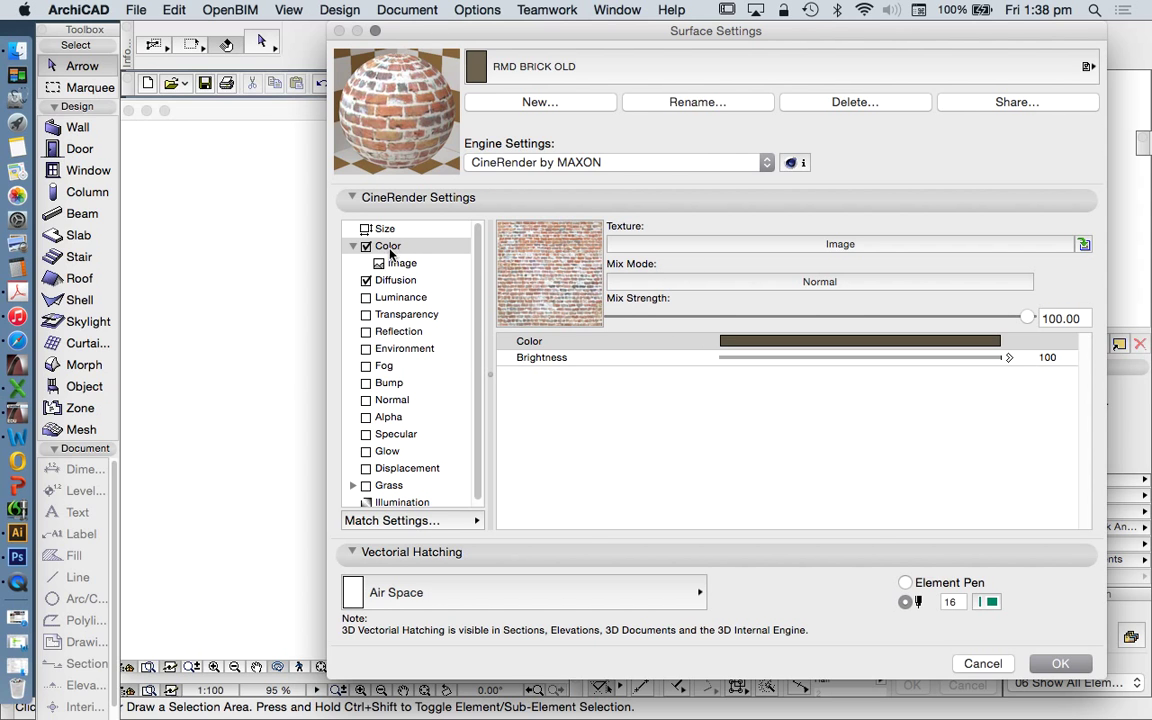
pyautogui.moveTo(443, 338)
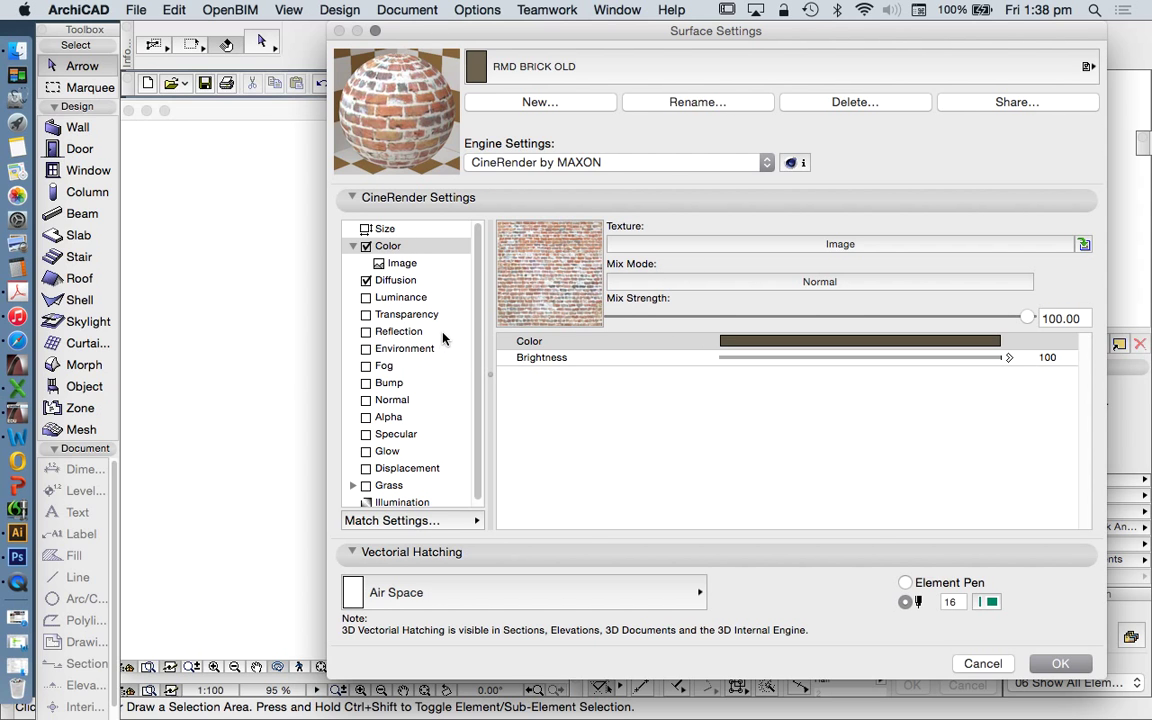
# - Re-select Image as the Color channel texture, leaving the preview black
pyautogui.click(388, 246)
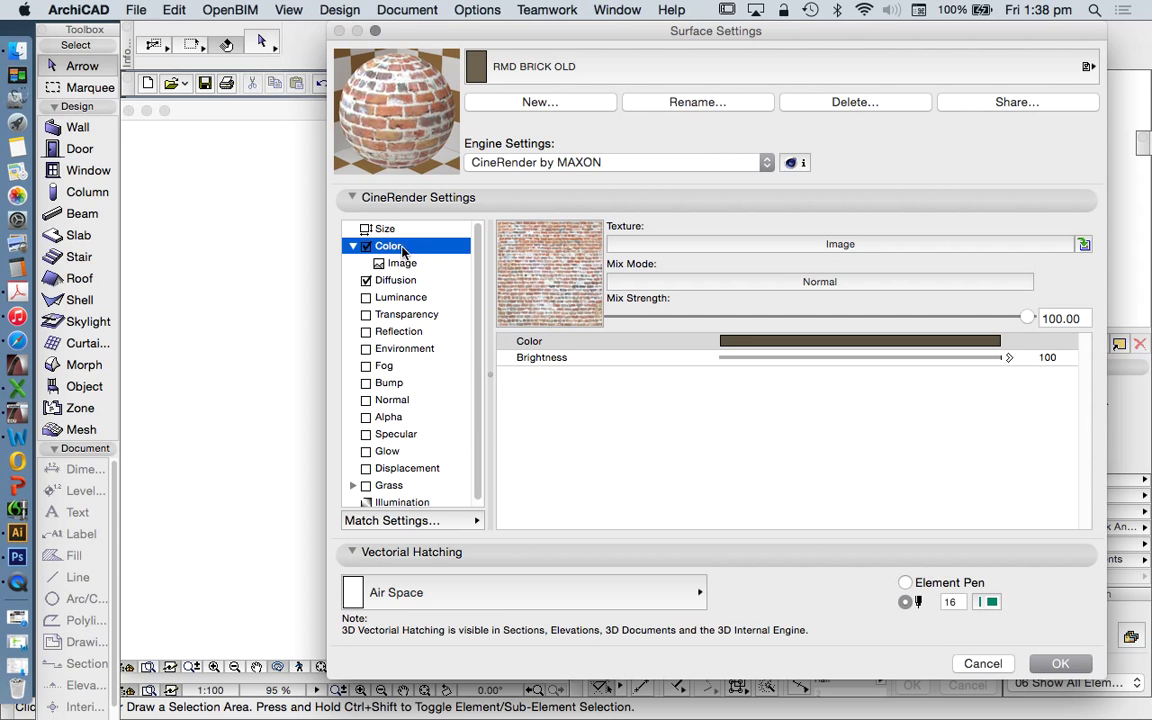
pyautogui.moveTo(890, 225)
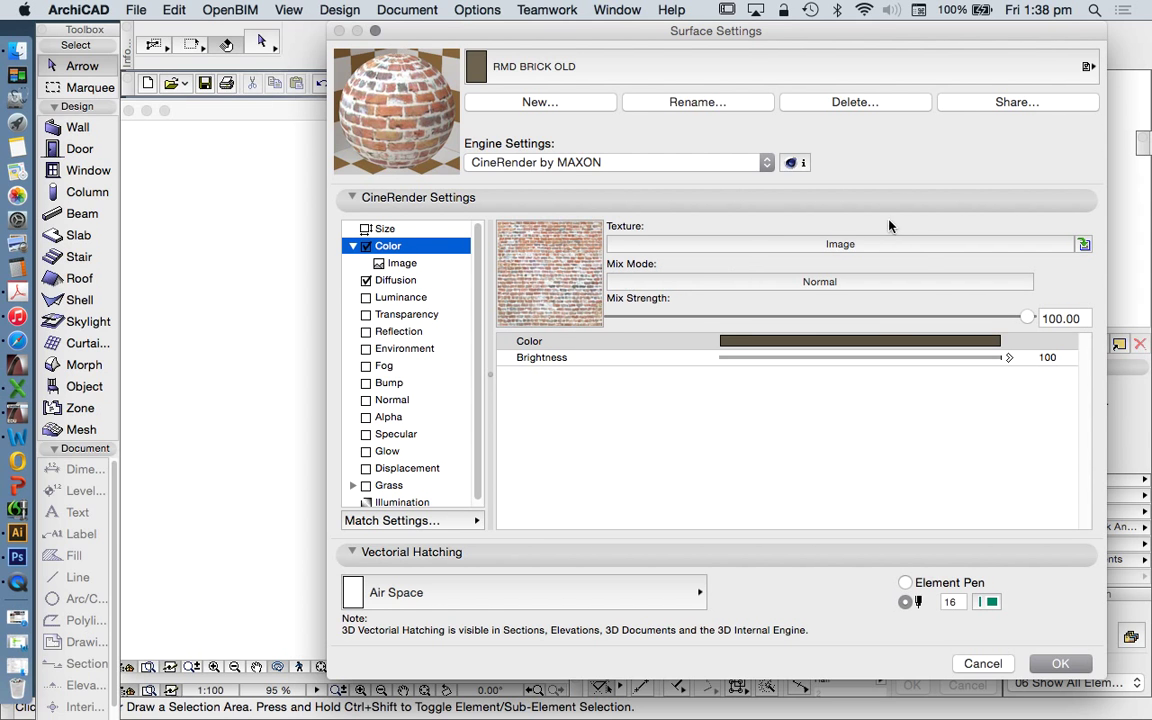
pyautogui.click(1083, 243)
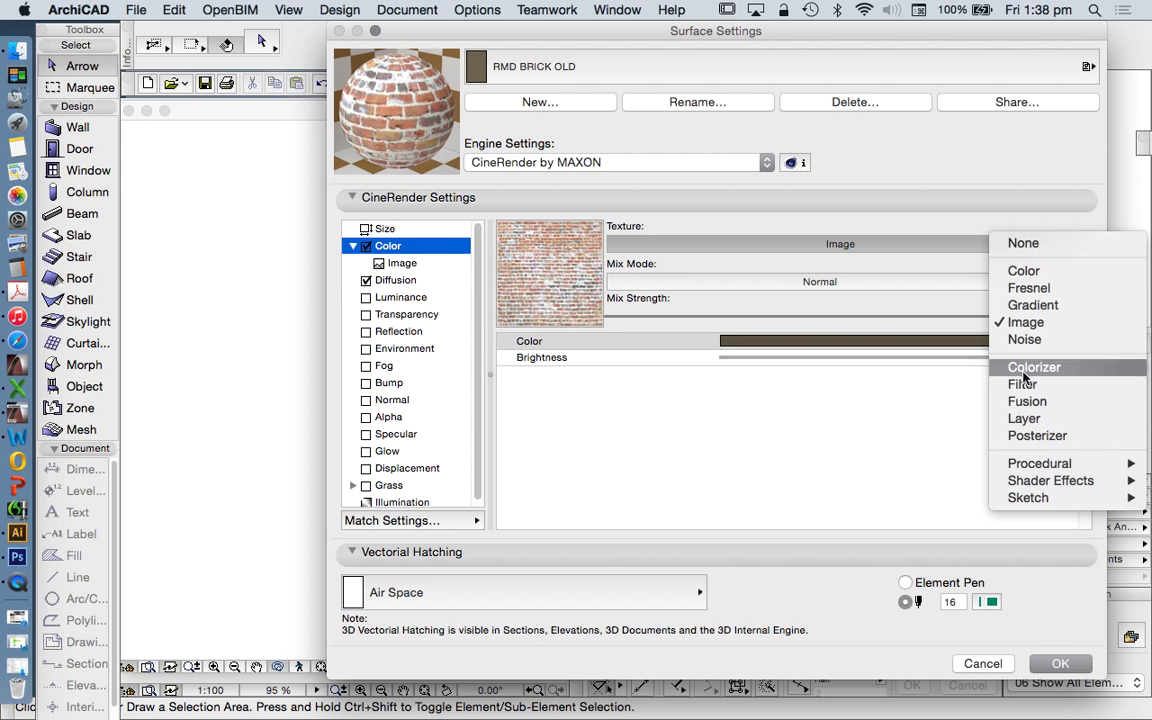
pyautogui.moveTo(1025, 322)
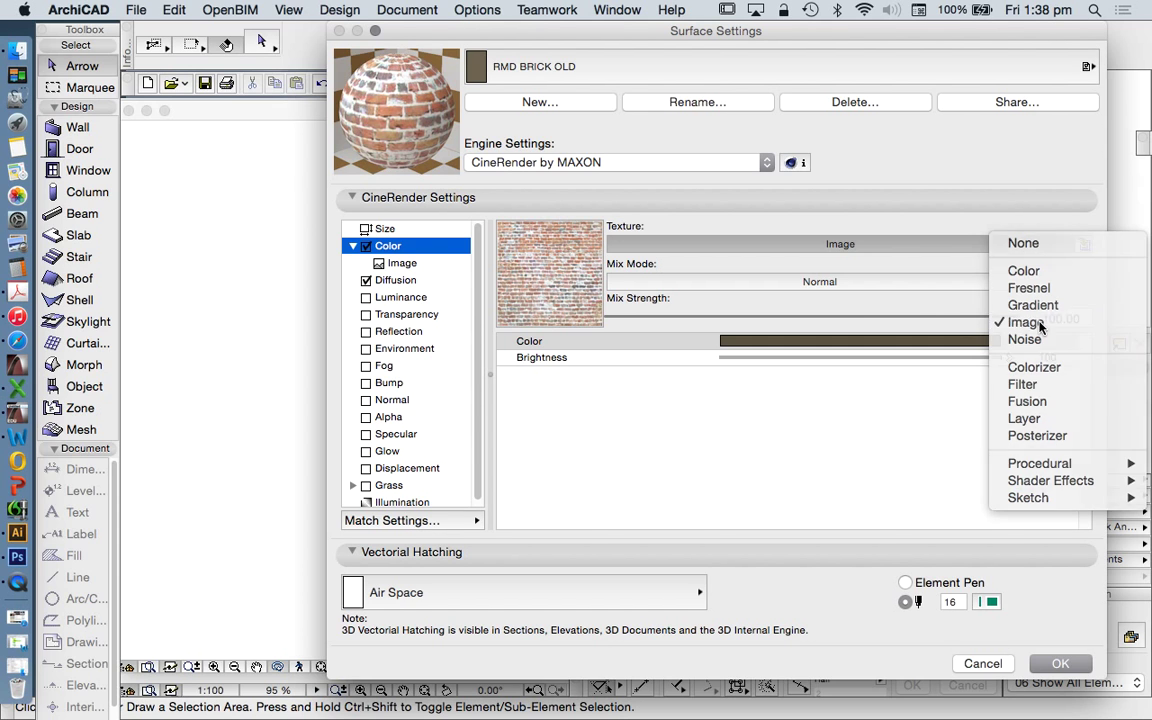
pyautogui.click(1026, 322)
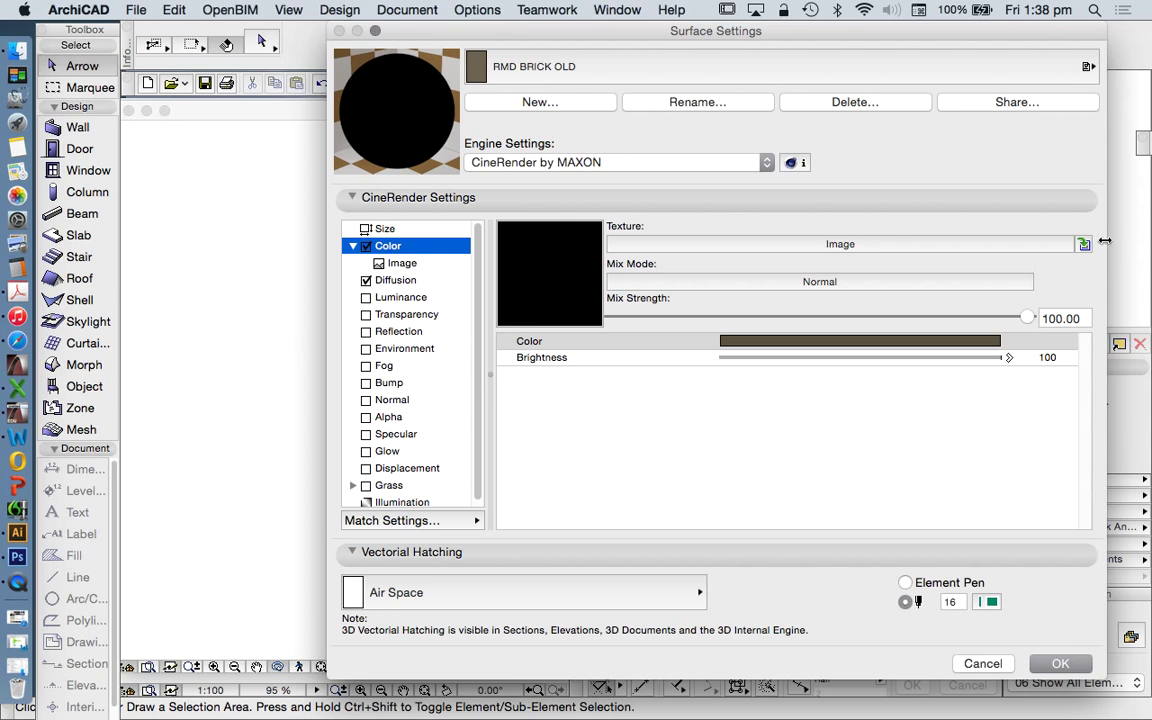
pyautogui.moveTo(1084, 244)
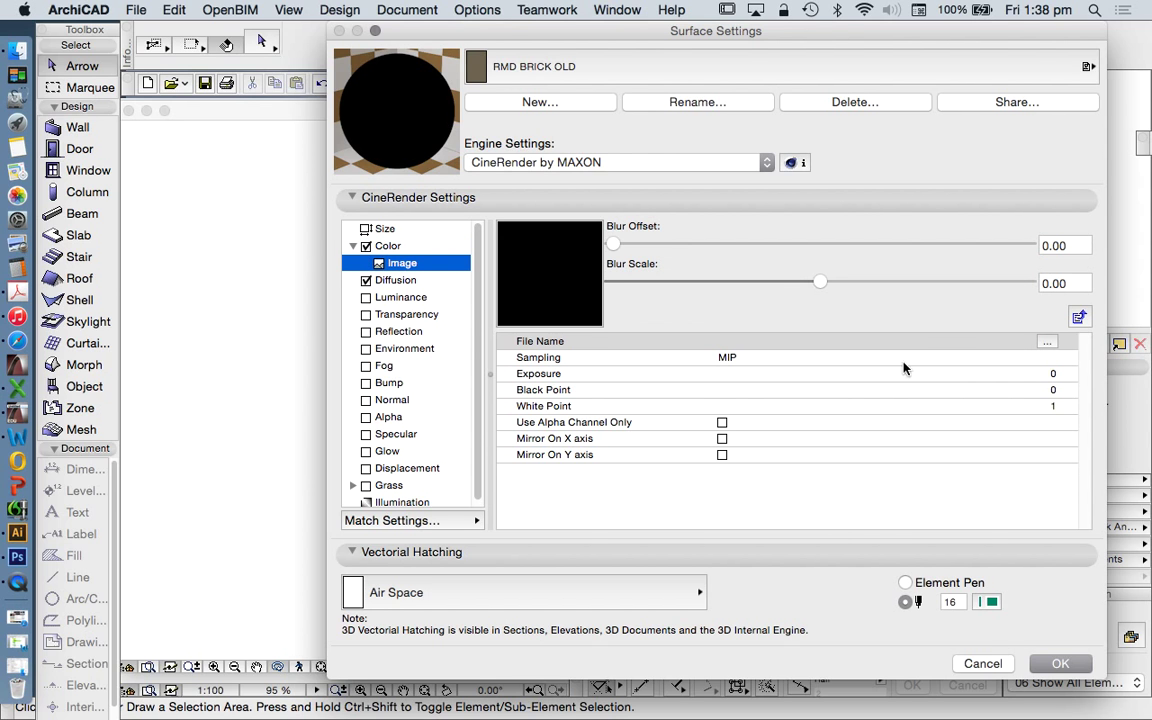
pyautogui.moveTo(1064, 358)
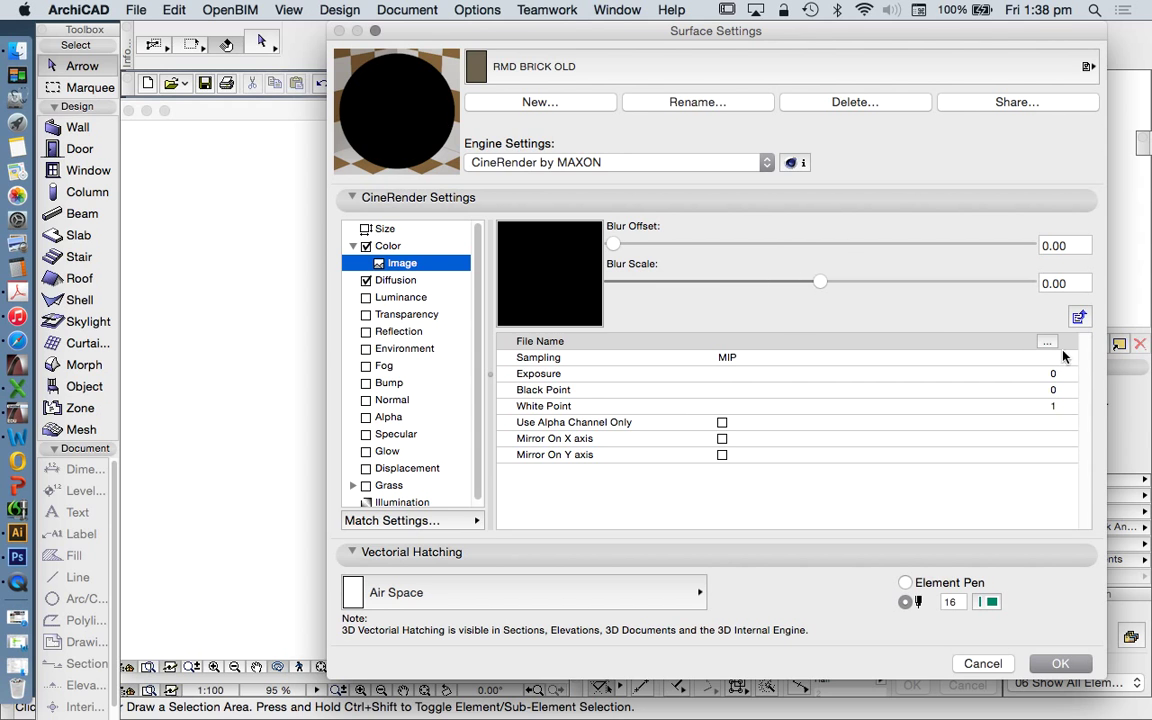
# - Link the RMD OLD BRICK library image to the Color texture
pyautogui.click(1047, 342)
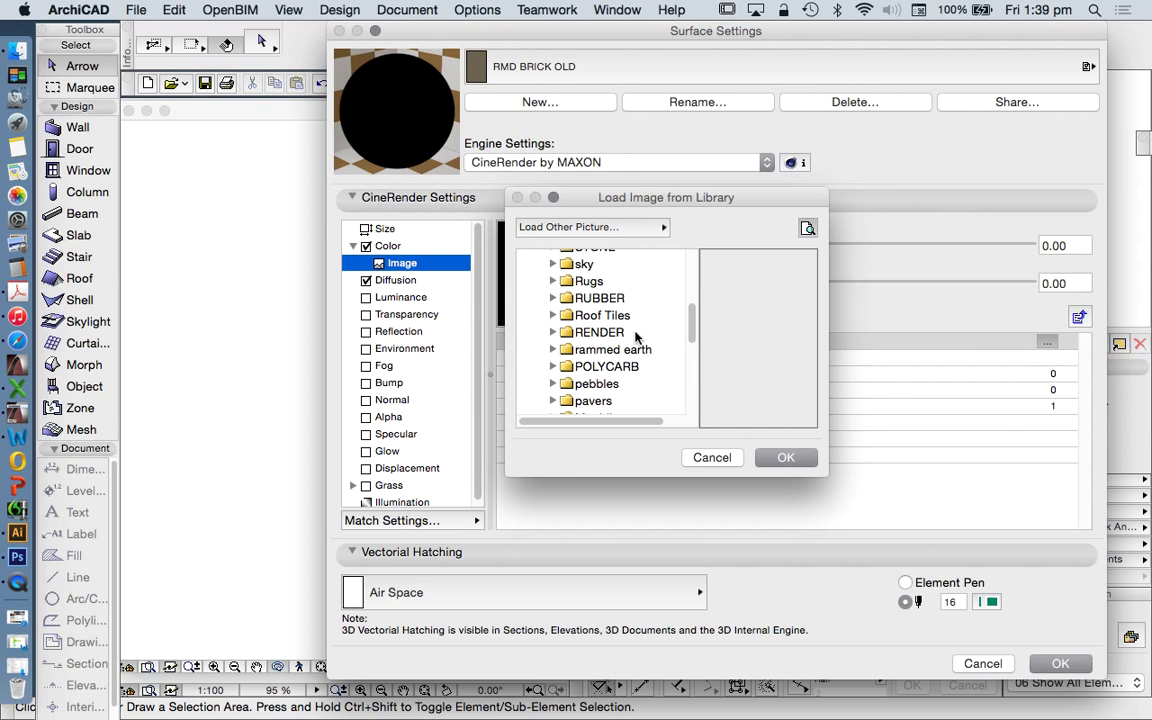
pyautogui.scroll(3)
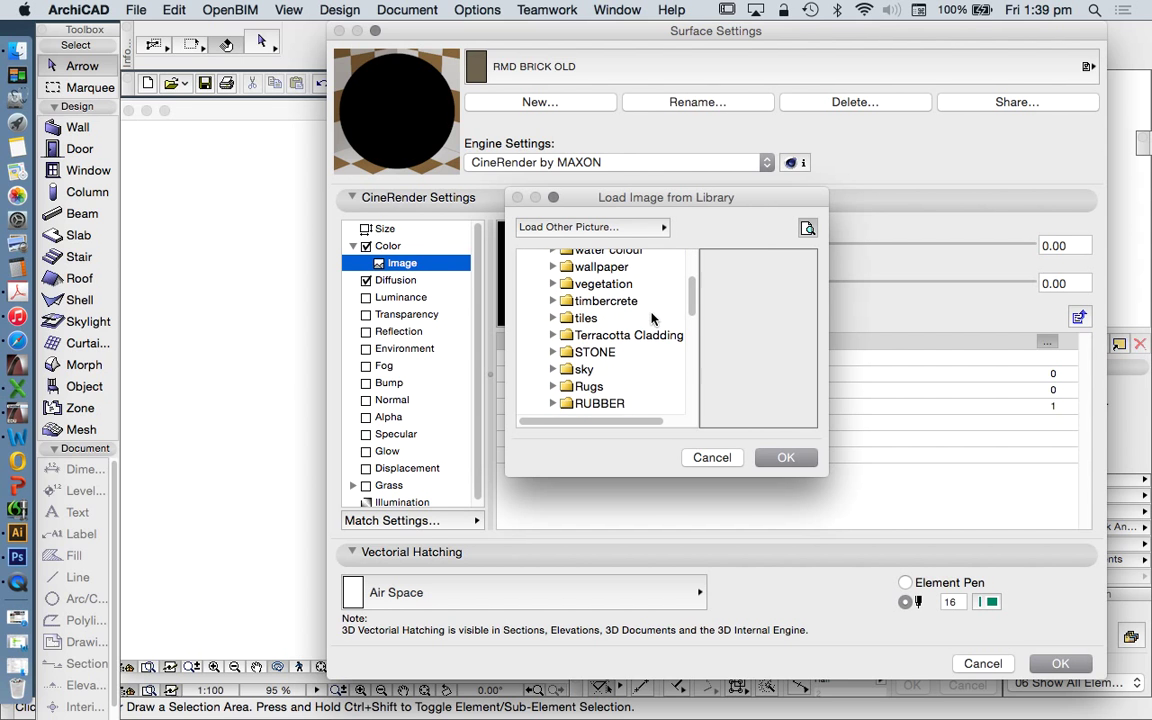
pyautogui.scroll(-3)
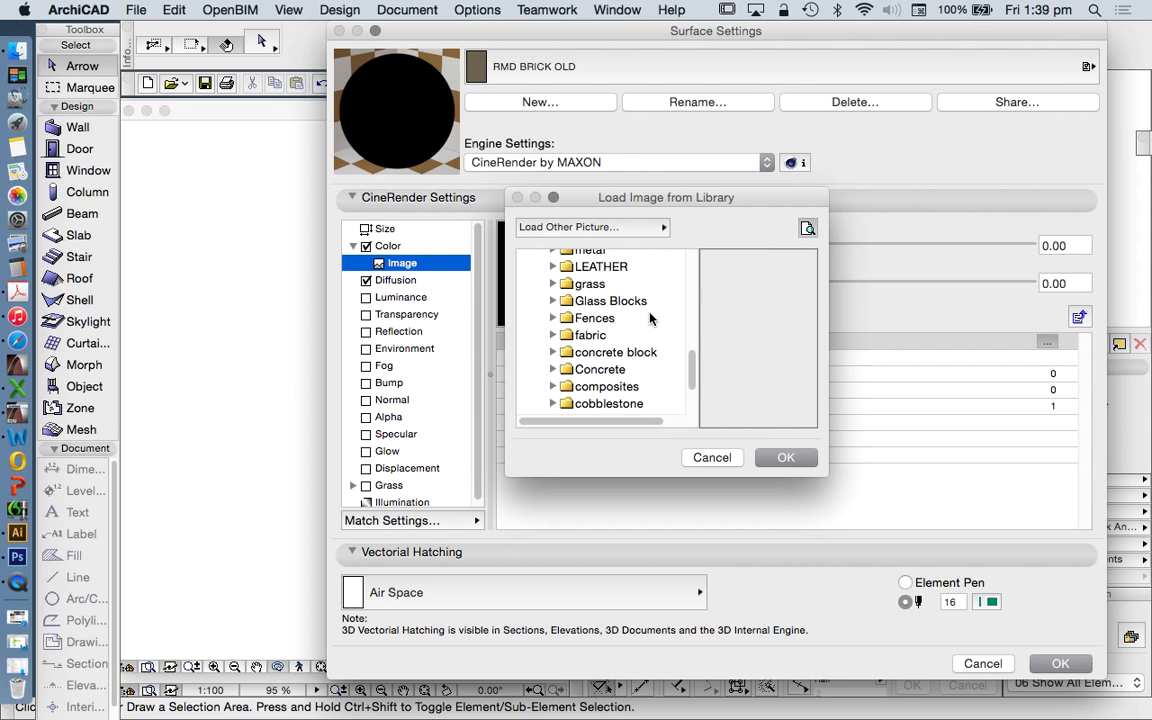
pyautogui.scroll(-3)
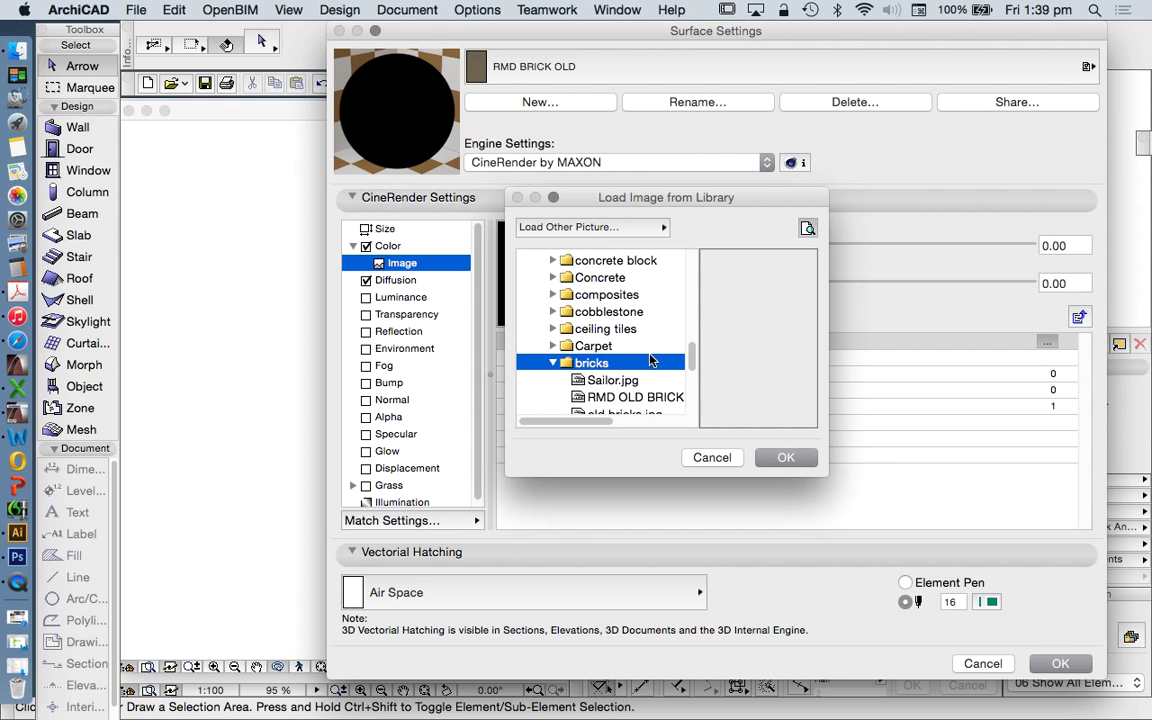
pyautogui.click(635, 385)
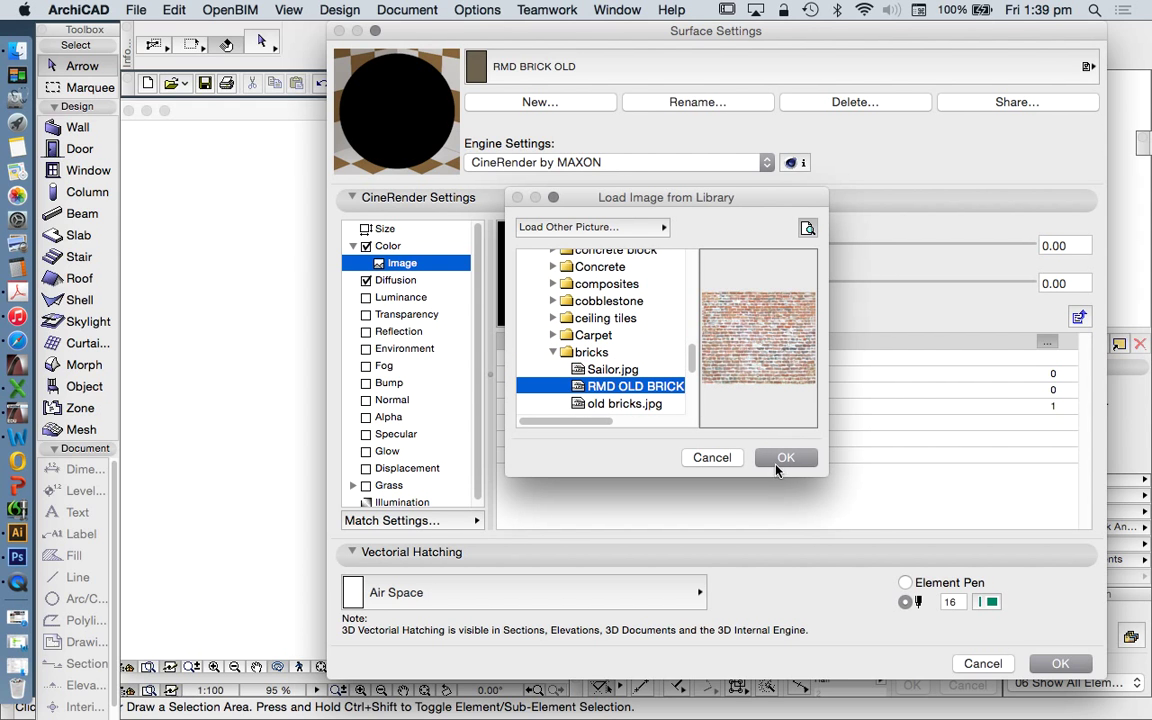
pyautogui.click(786, 457)
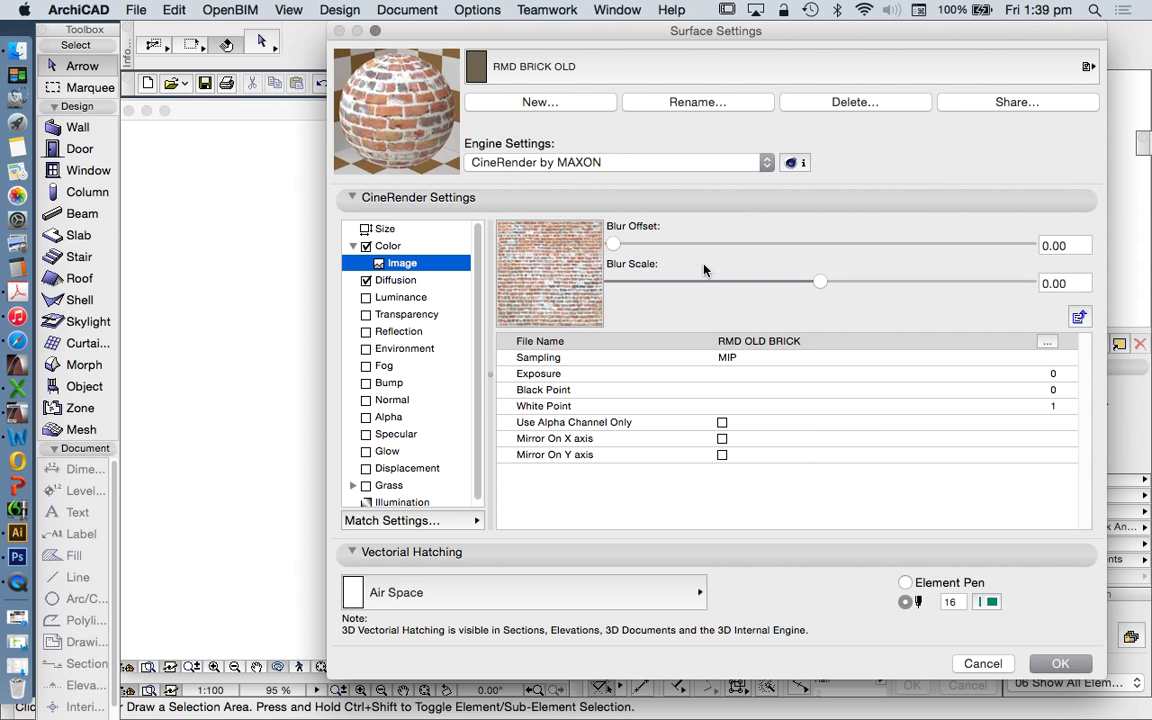
pyautogui.moveTo(578, 213)
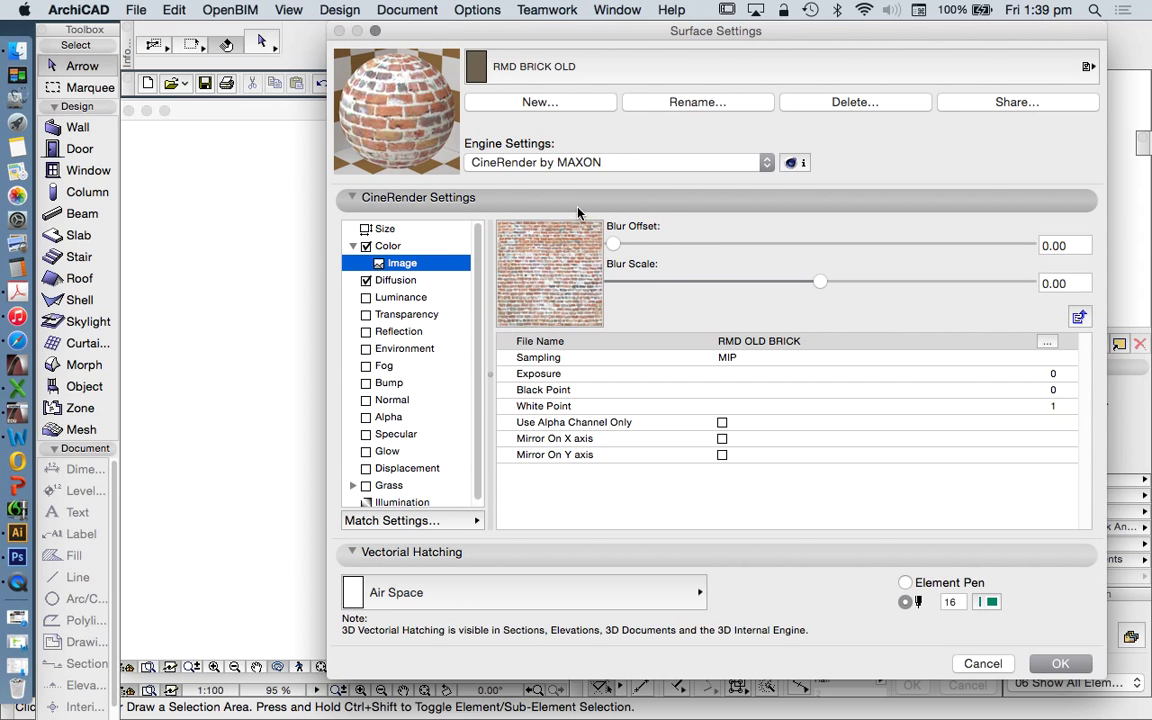
pyautogui.moveTo(667, 277)
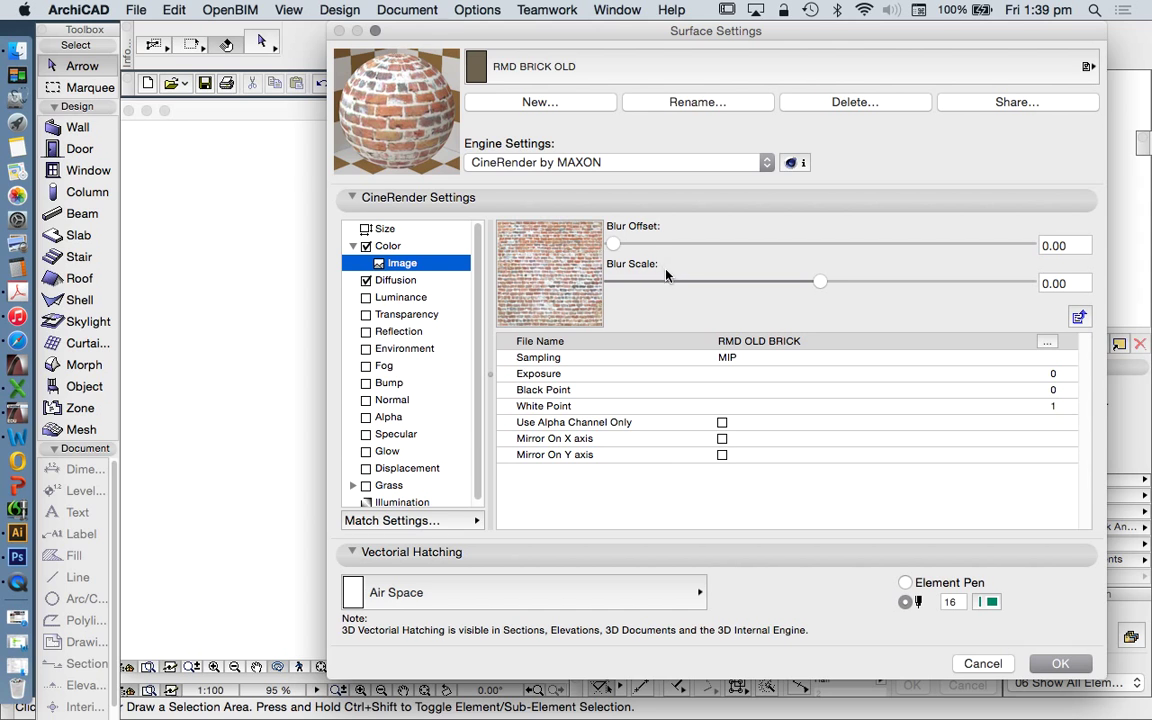
pyautogui.moveTo(352, 368)
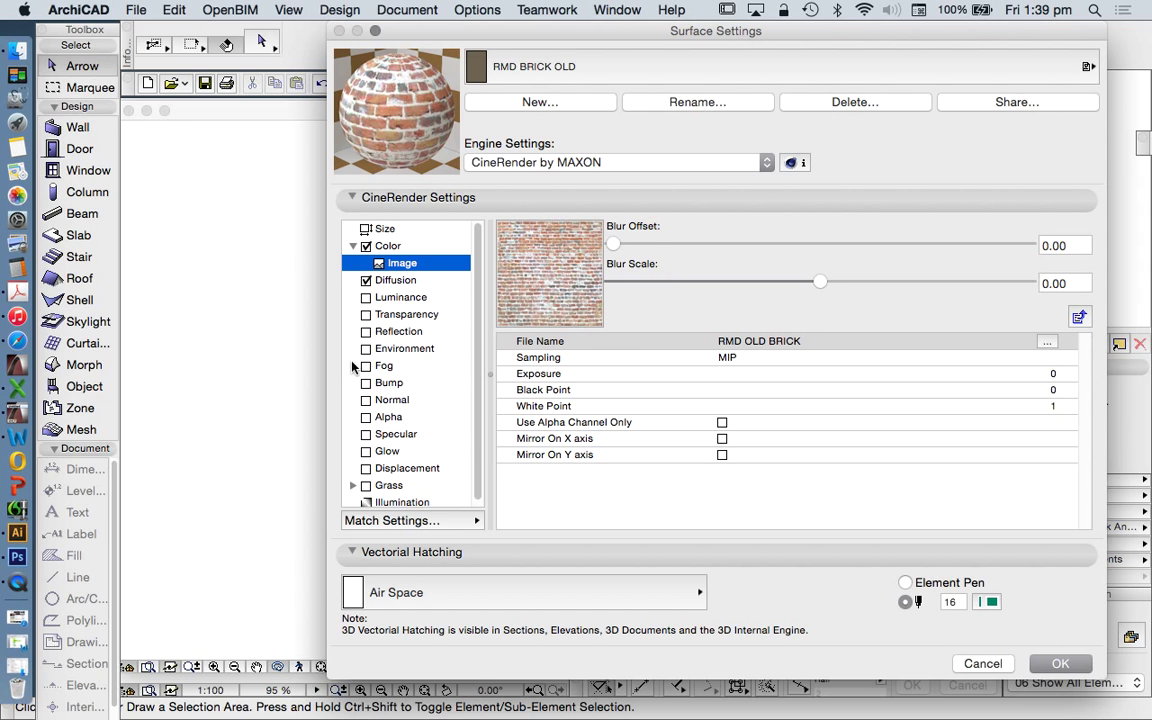
pyautogui.moveTo(551, 222)
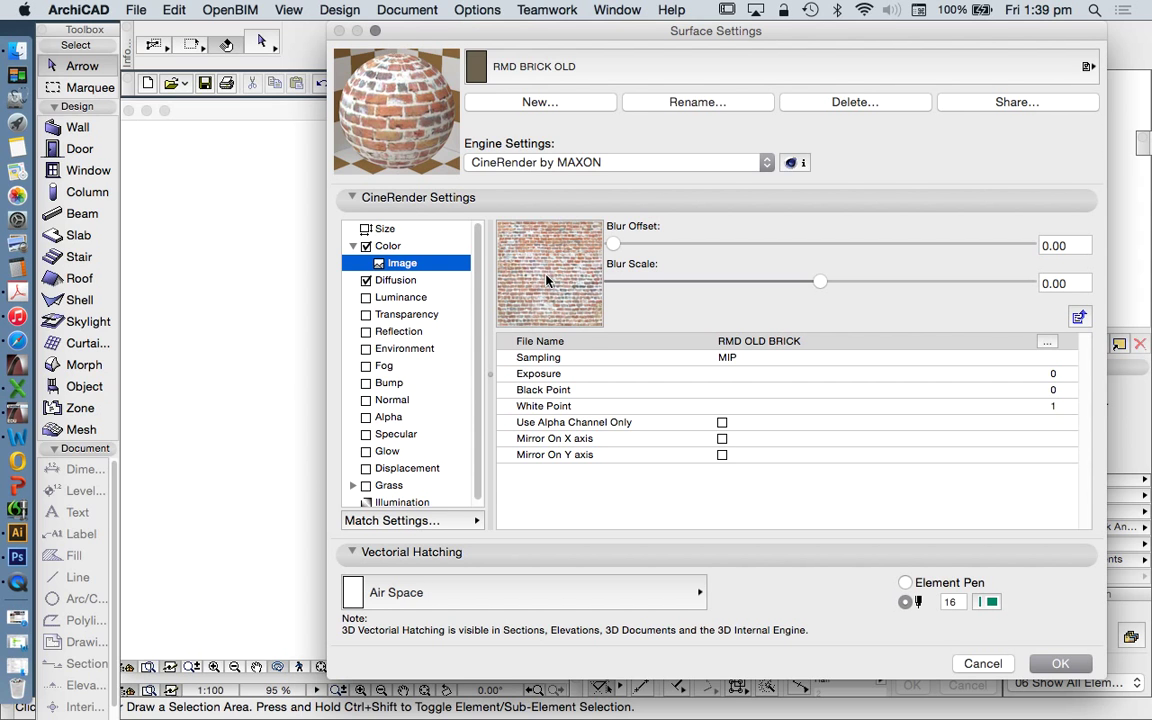
pyautogui.moveTo(530, 131)
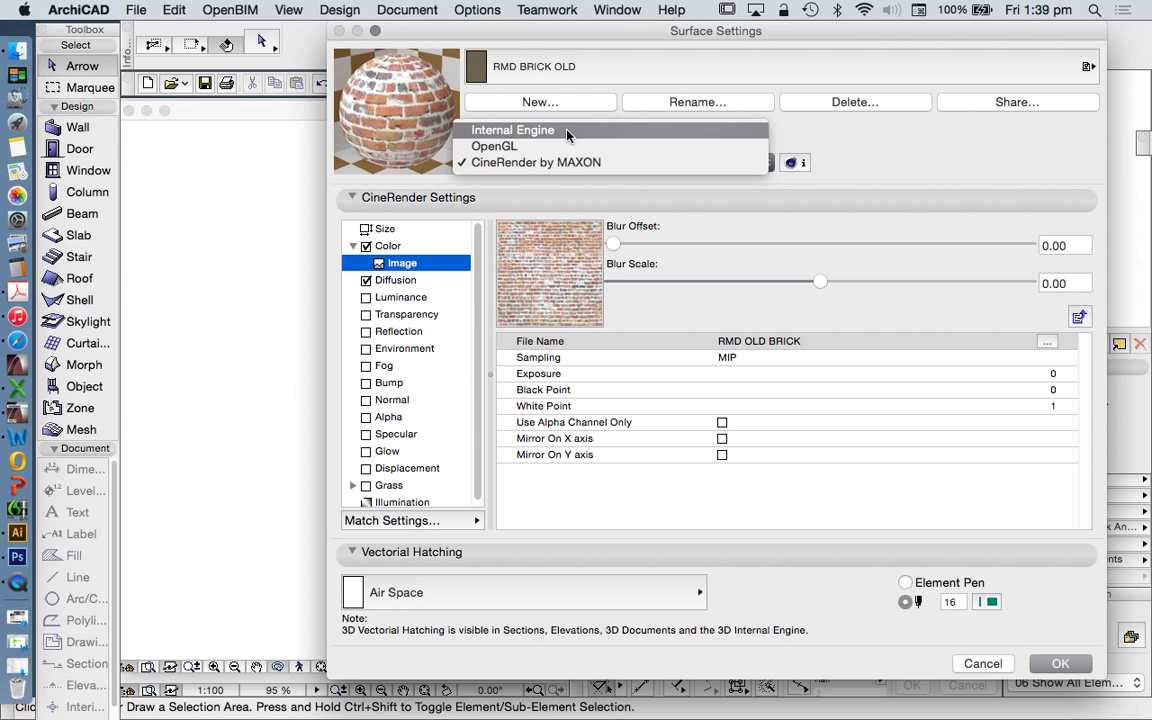
pyautogui.click(512, 129)
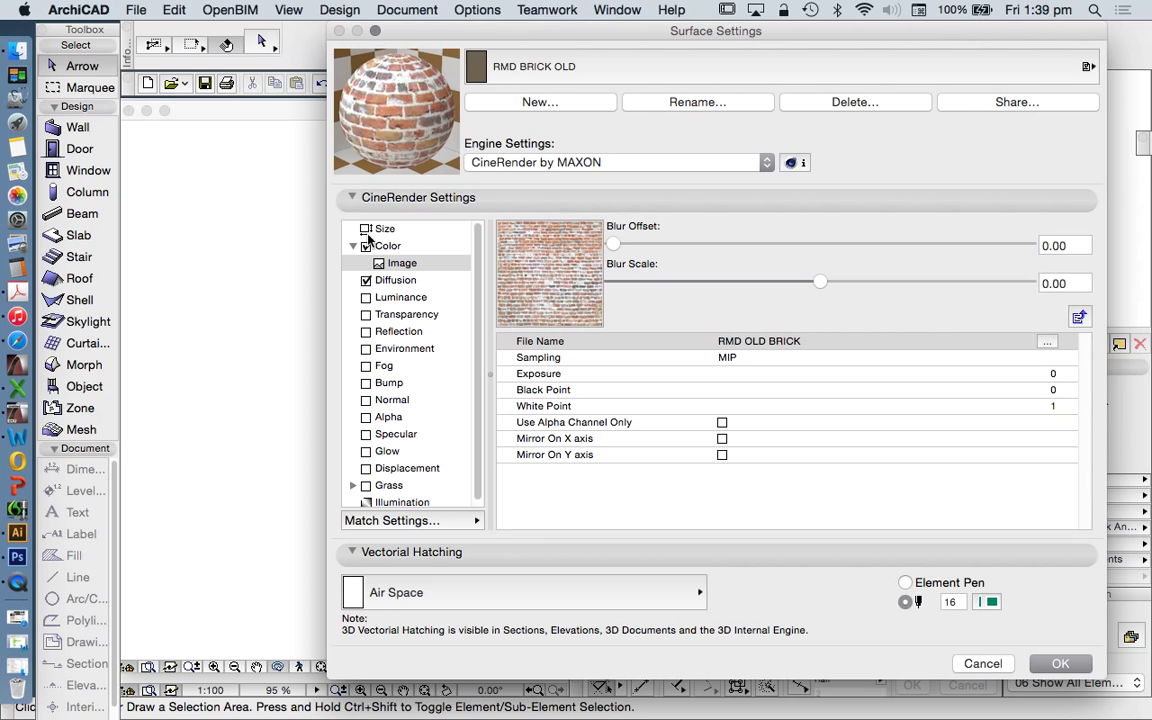
# - Confirm the 3240 by 3240 texture size and accept the surface settings
pyautogui.click(384, 228)
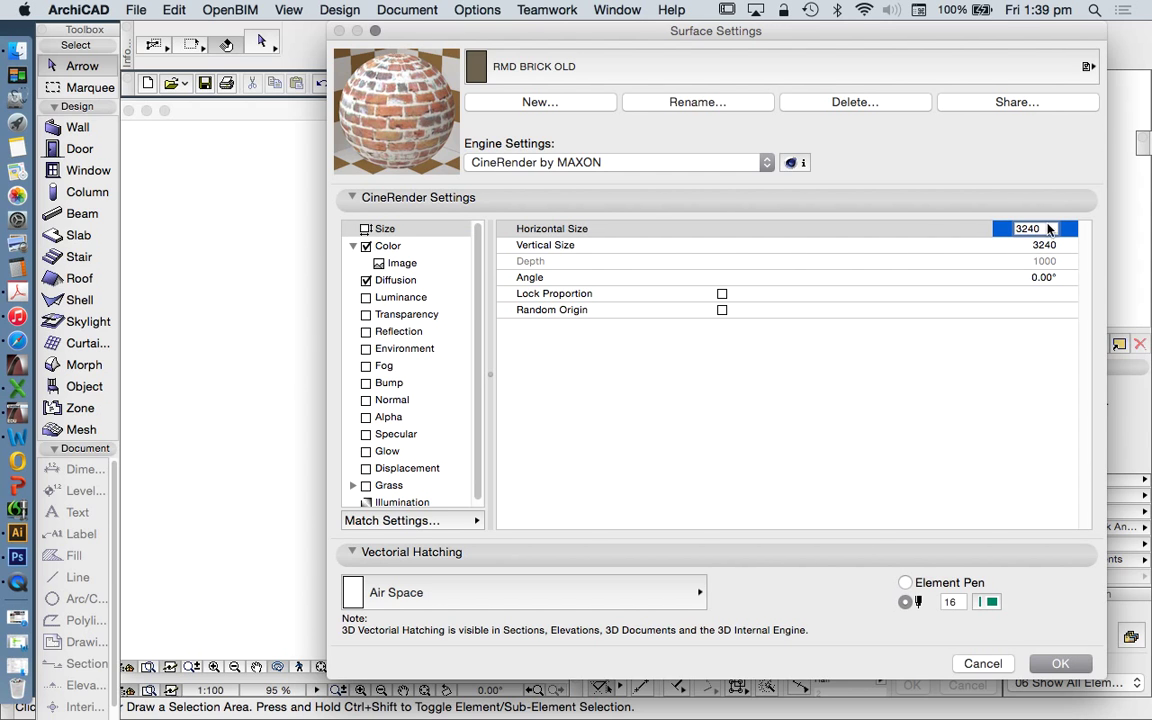
pyautogui.moveTo(1060, 230)
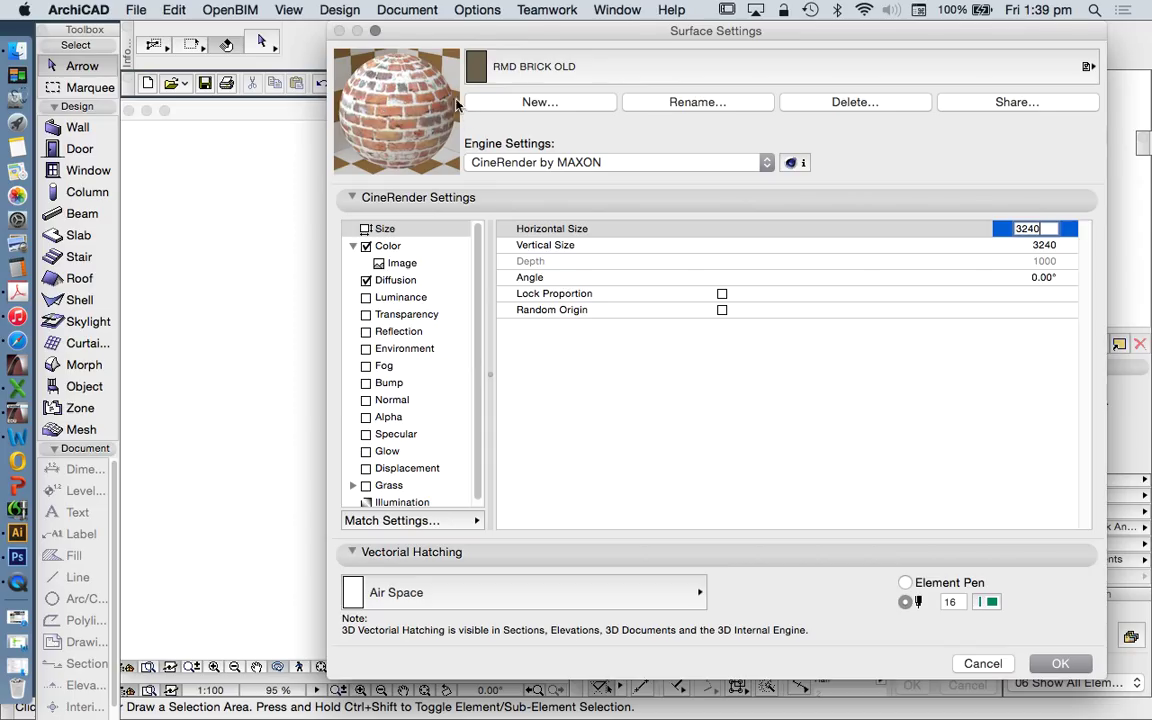
pyautogui.moveTo(414, 112)
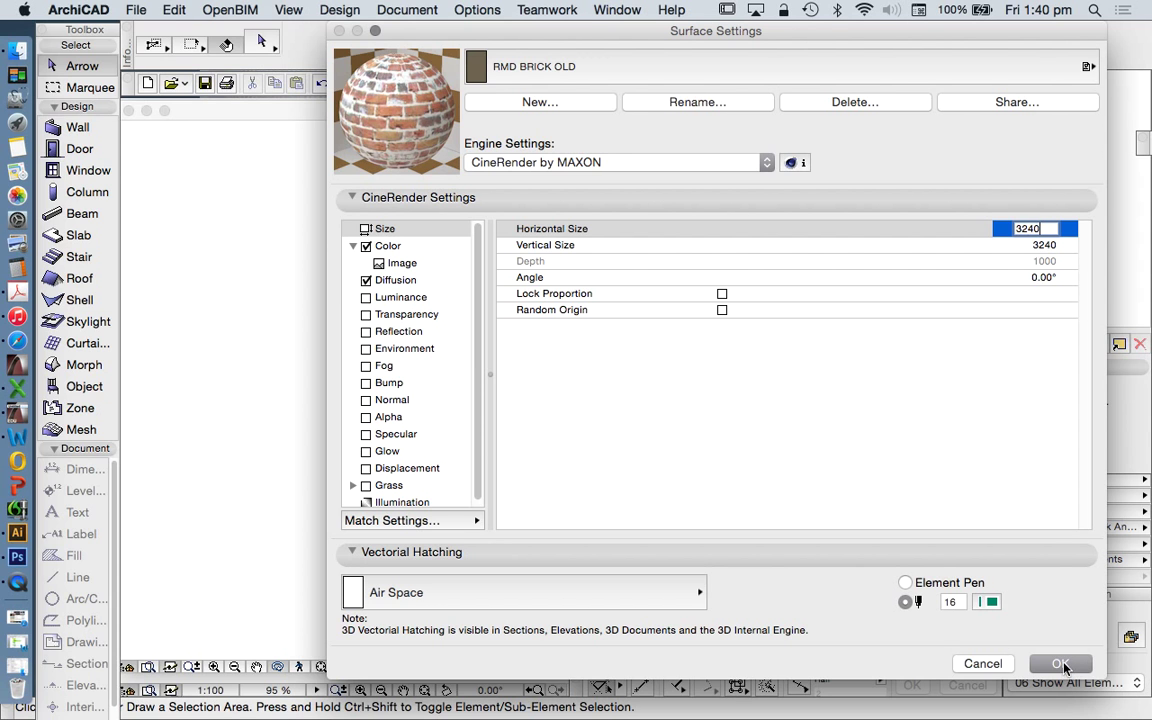
pyautogui.click(1059, 663)
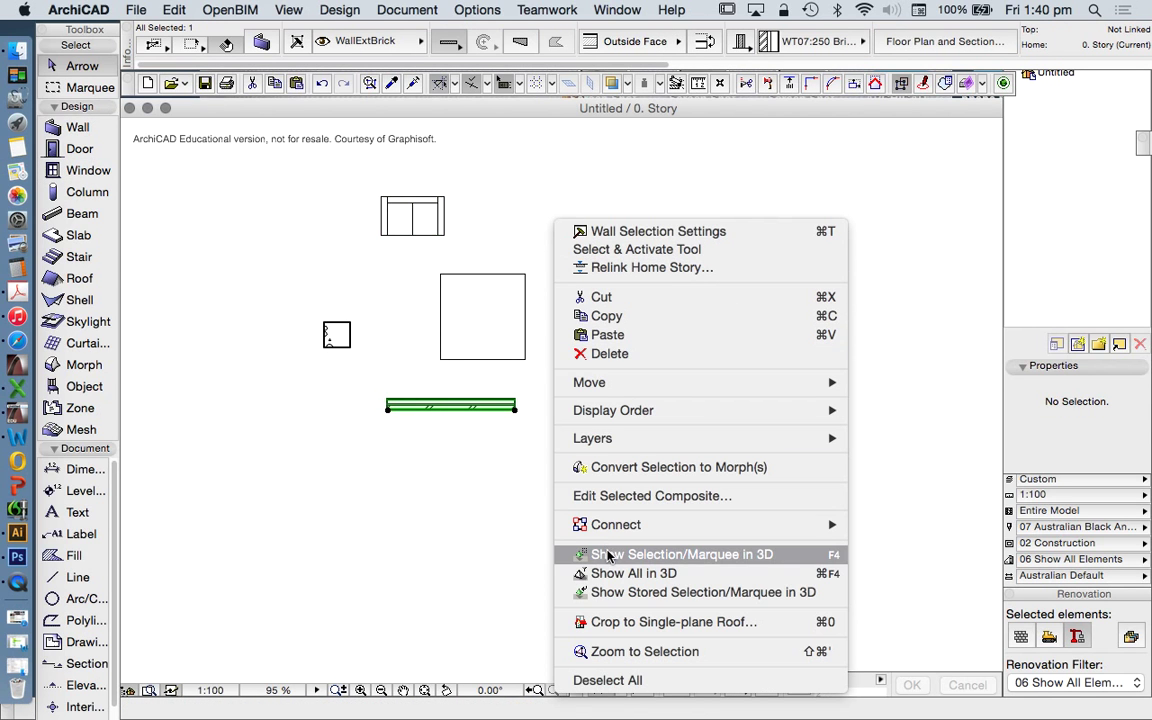
# - Set an override surface on one face of the selected wall
pyautogui.click(682, 554)
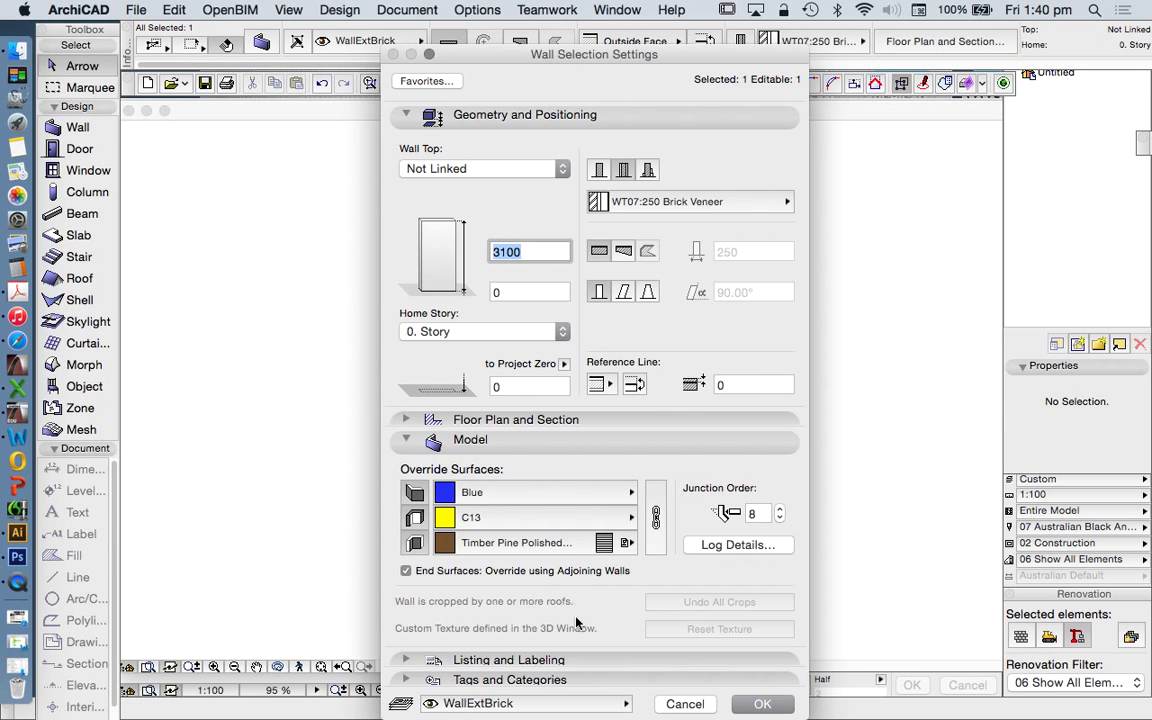
pyautogui.click(631, 542)
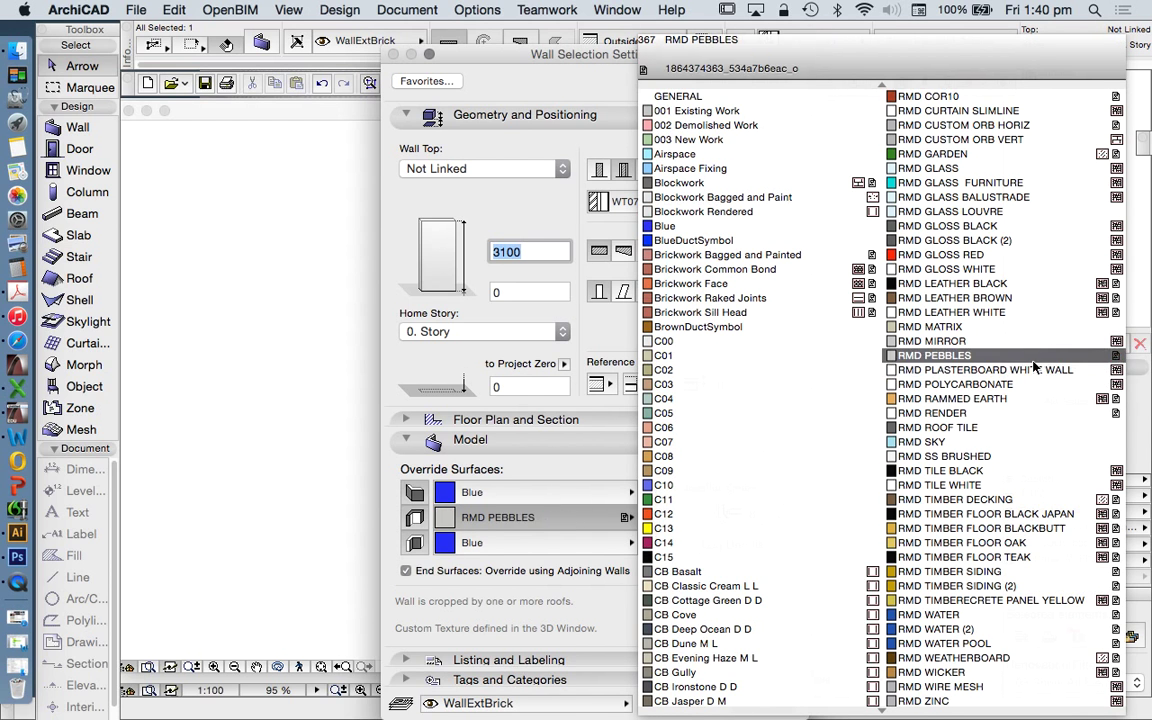
pyautogui.click(955, 369)
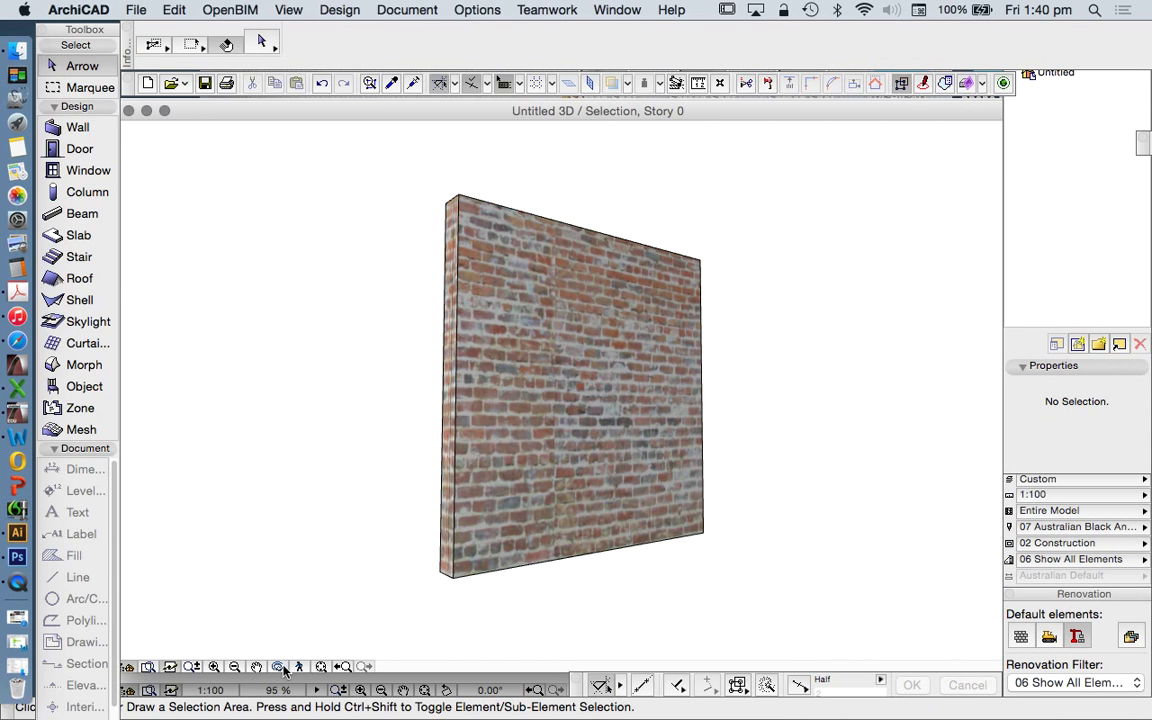
pyautogui.moveTo(620, 380); pyautogui.dragTo(802, 287)
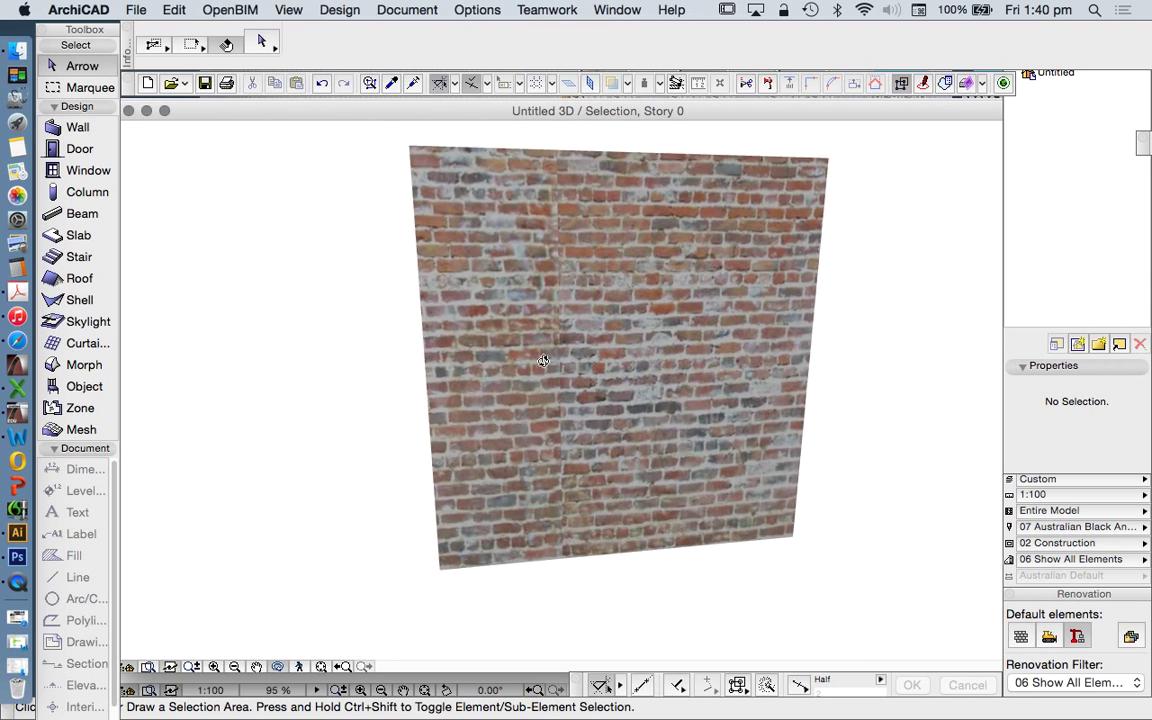
pyautogui.moveTo(543, 360); pyautogui.dragTo(439, 350)
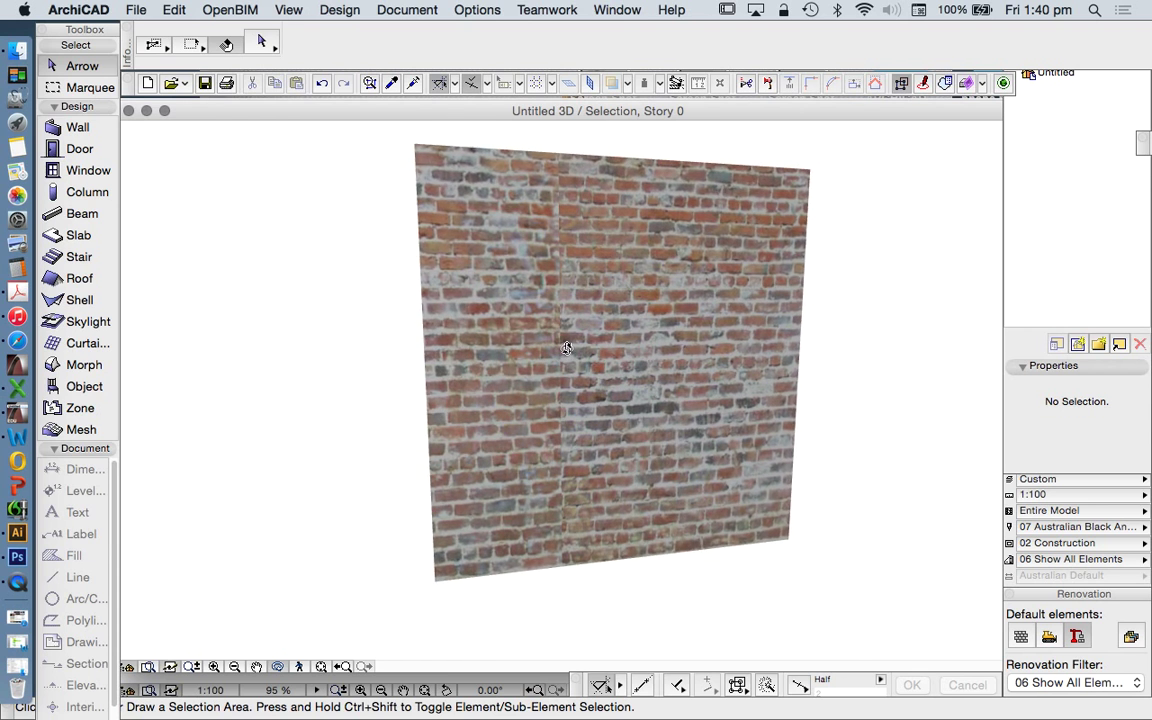
pyautogui.moveTo(567, 348); pyautogui.dragTo(558, 443)
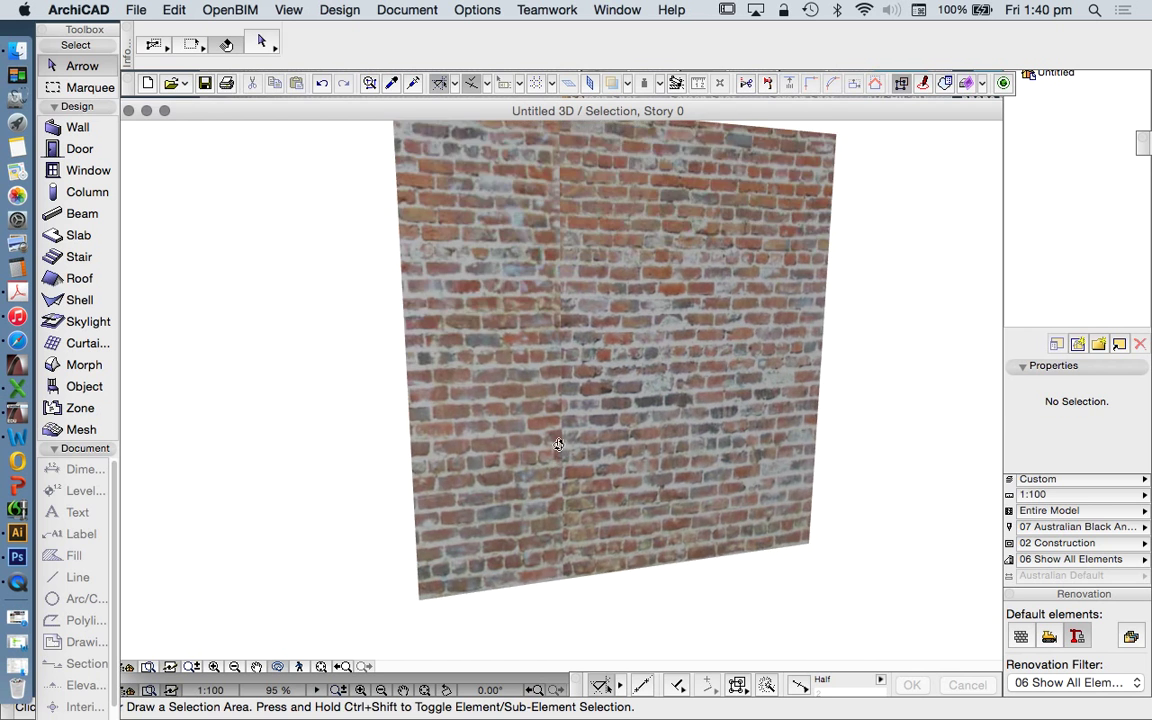
pyautogui.scroll(3)
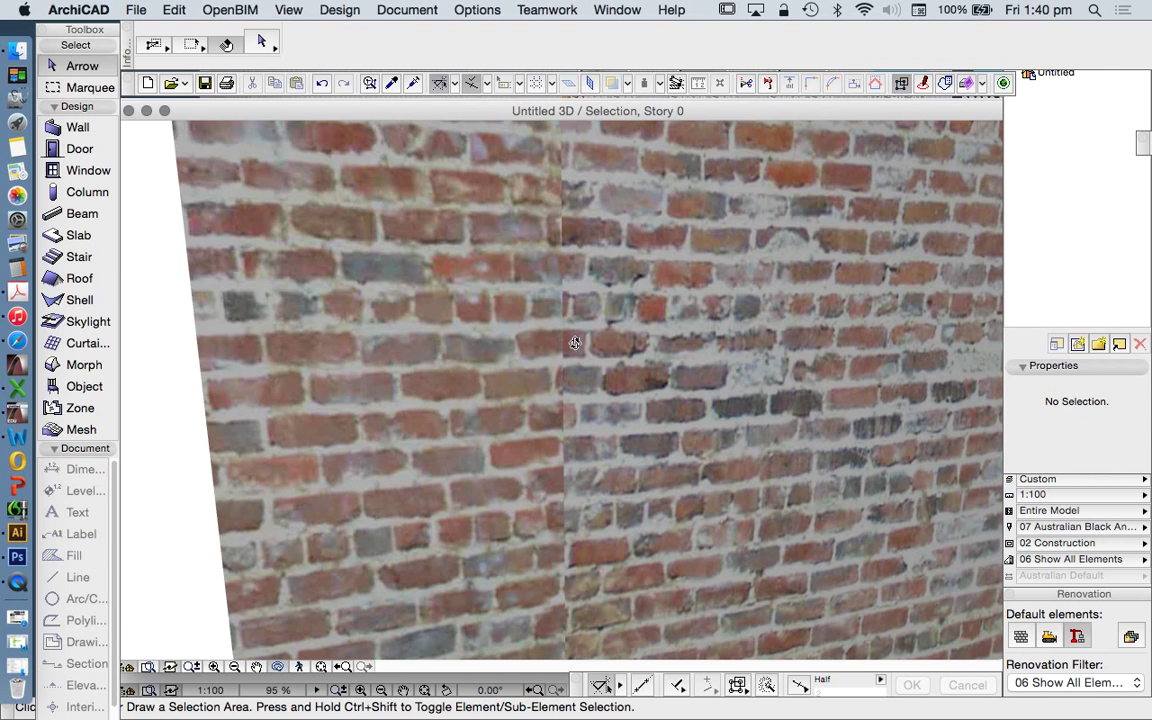
pyautogui.moveTo(575, 343); pyautogui.dragTo(668, 368)
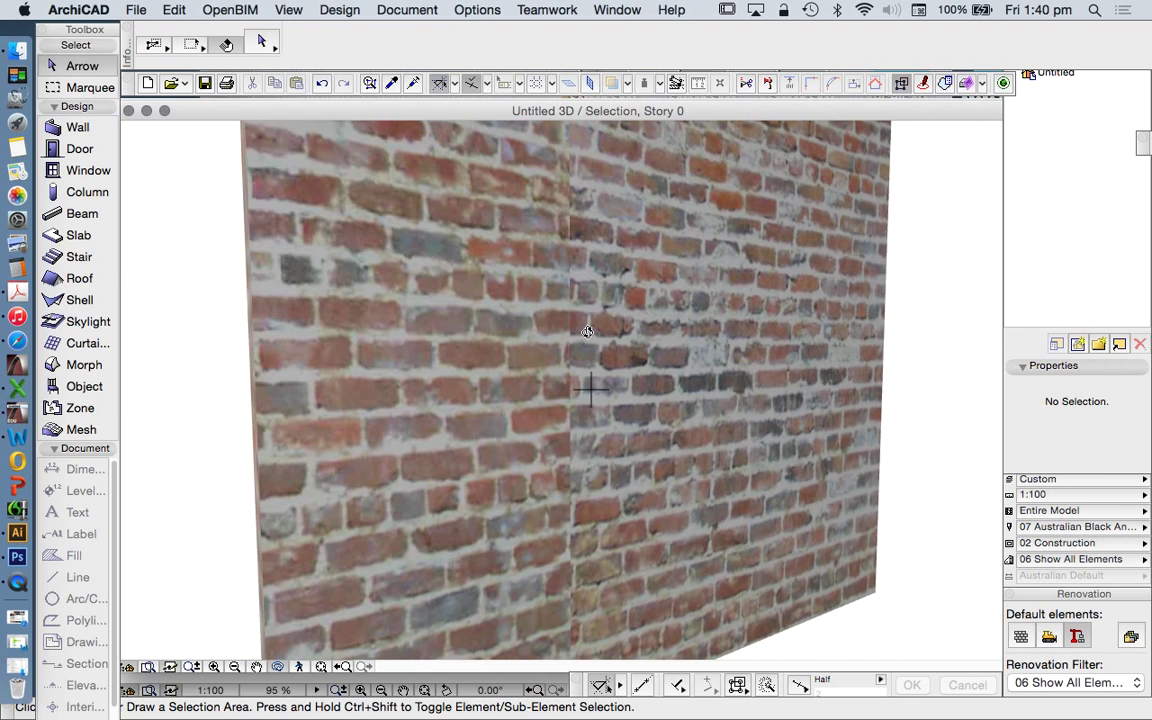
pyautogui.moveTo(588, 331); pyautogui.dragTo(631, 486)
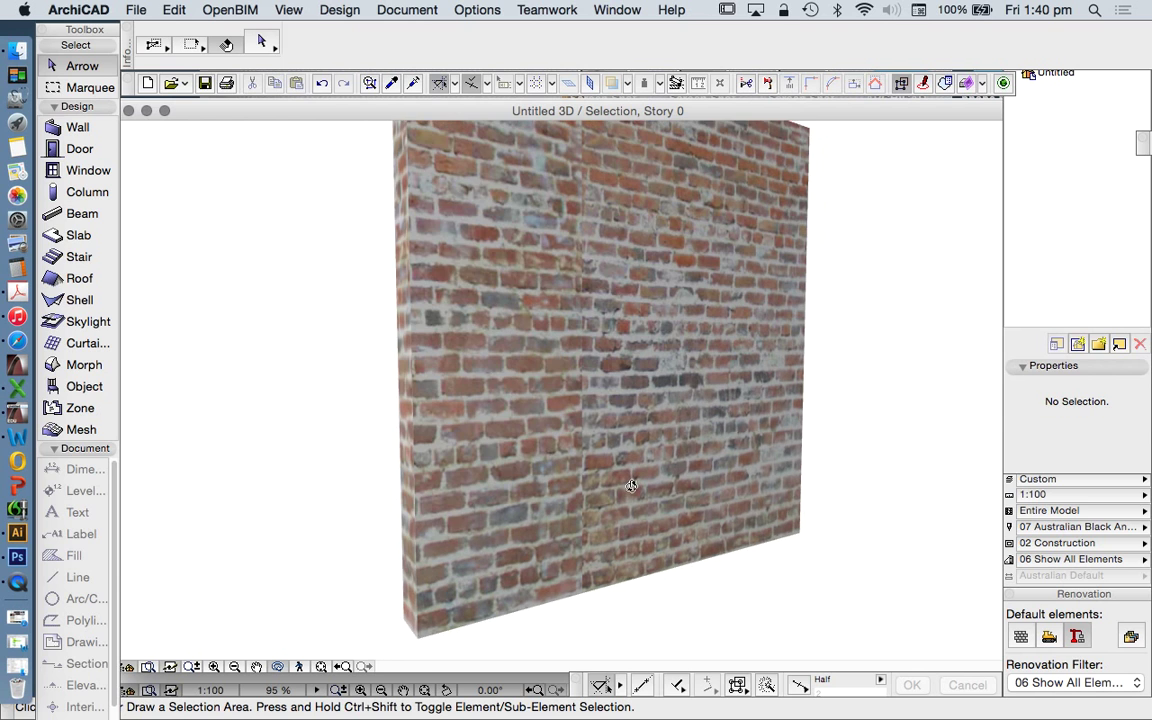